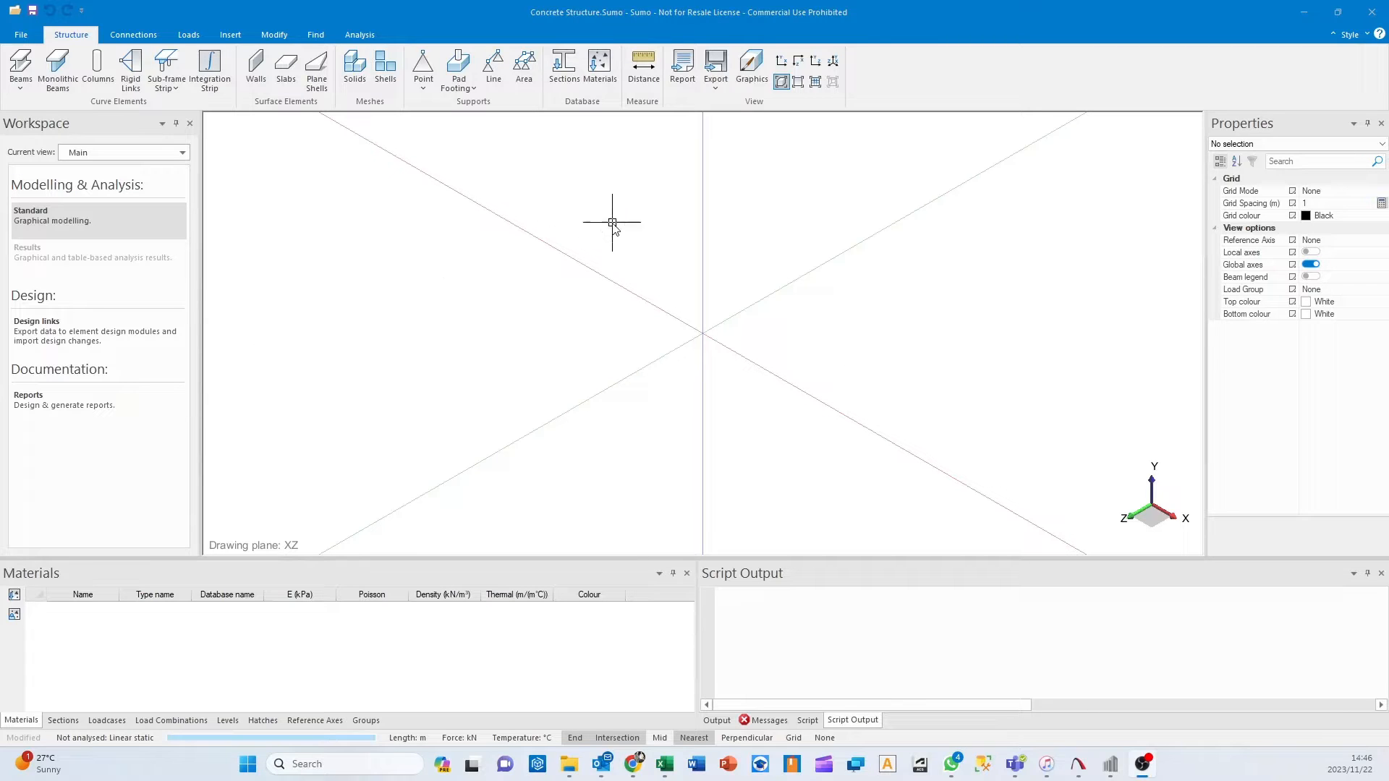
pyautogui.moveTo(567, 218)
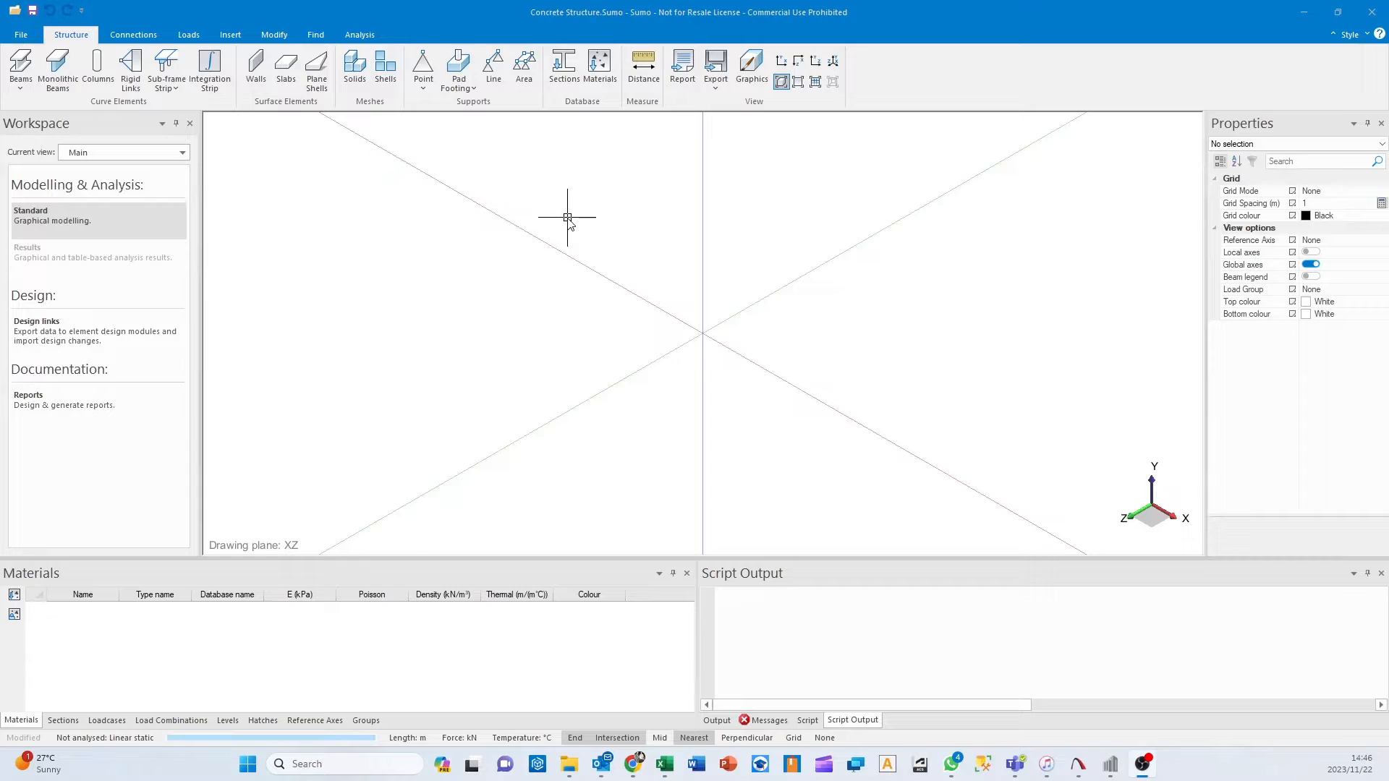
pyautogui.moveTo(587, 248)
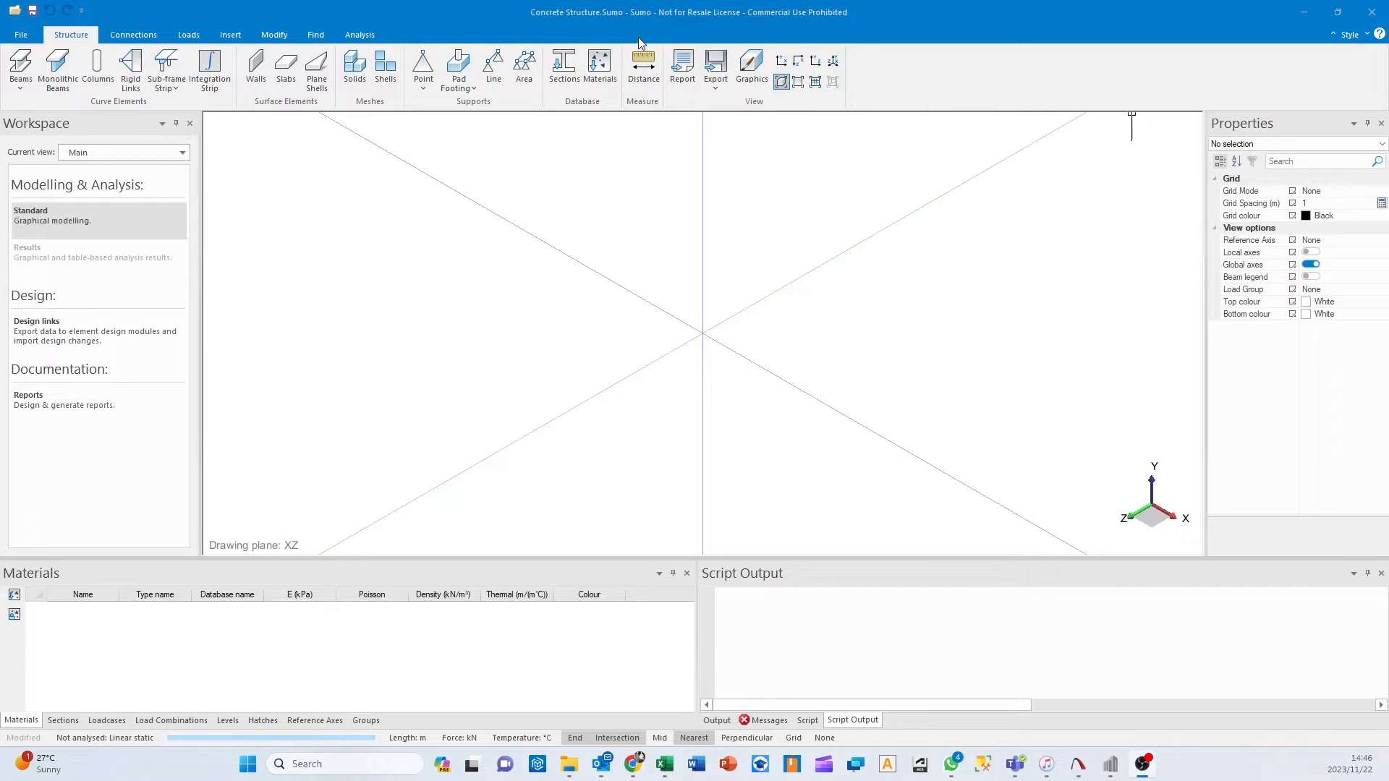
pyautogui.moveTo(718, 138)
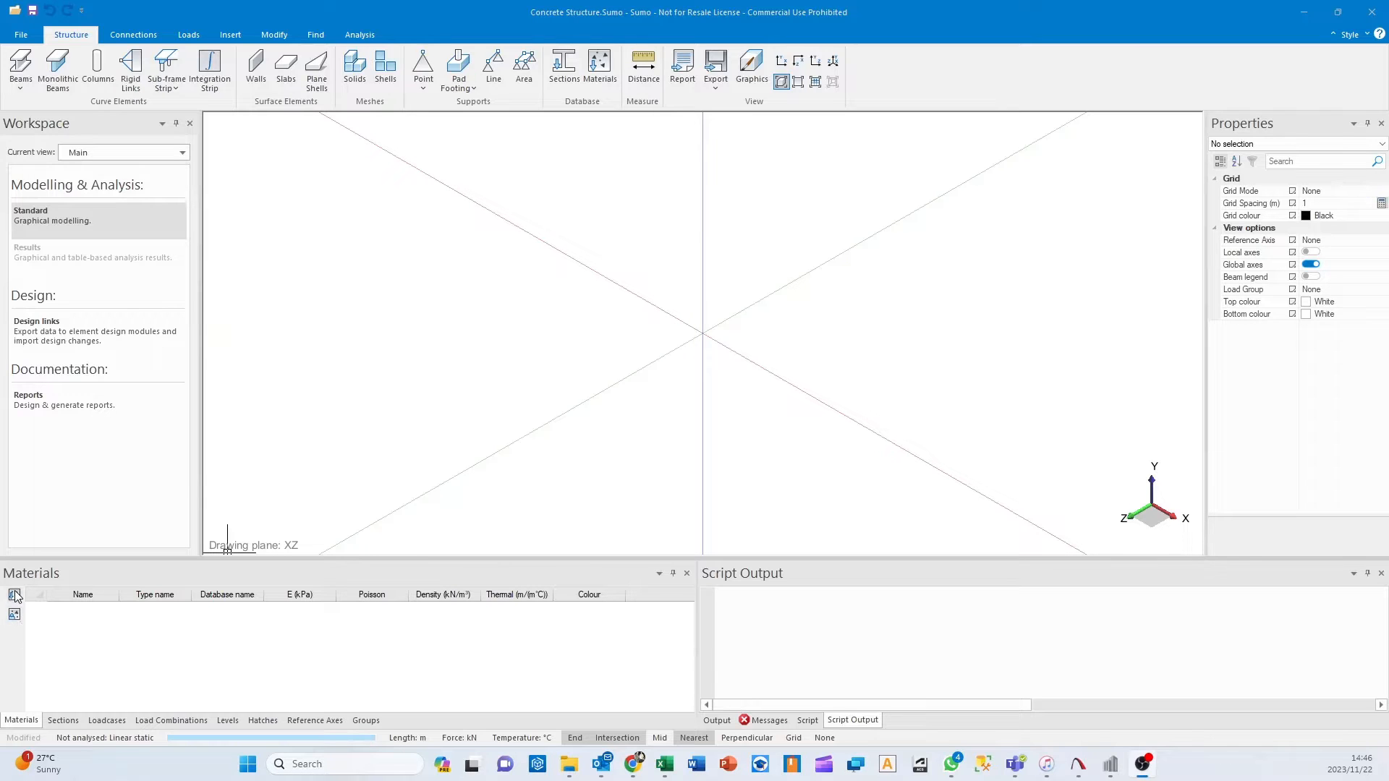
# Import 30 MPa concrete from the Concrete database, named Structural Concrete.
pyautogui.click(14, 595)
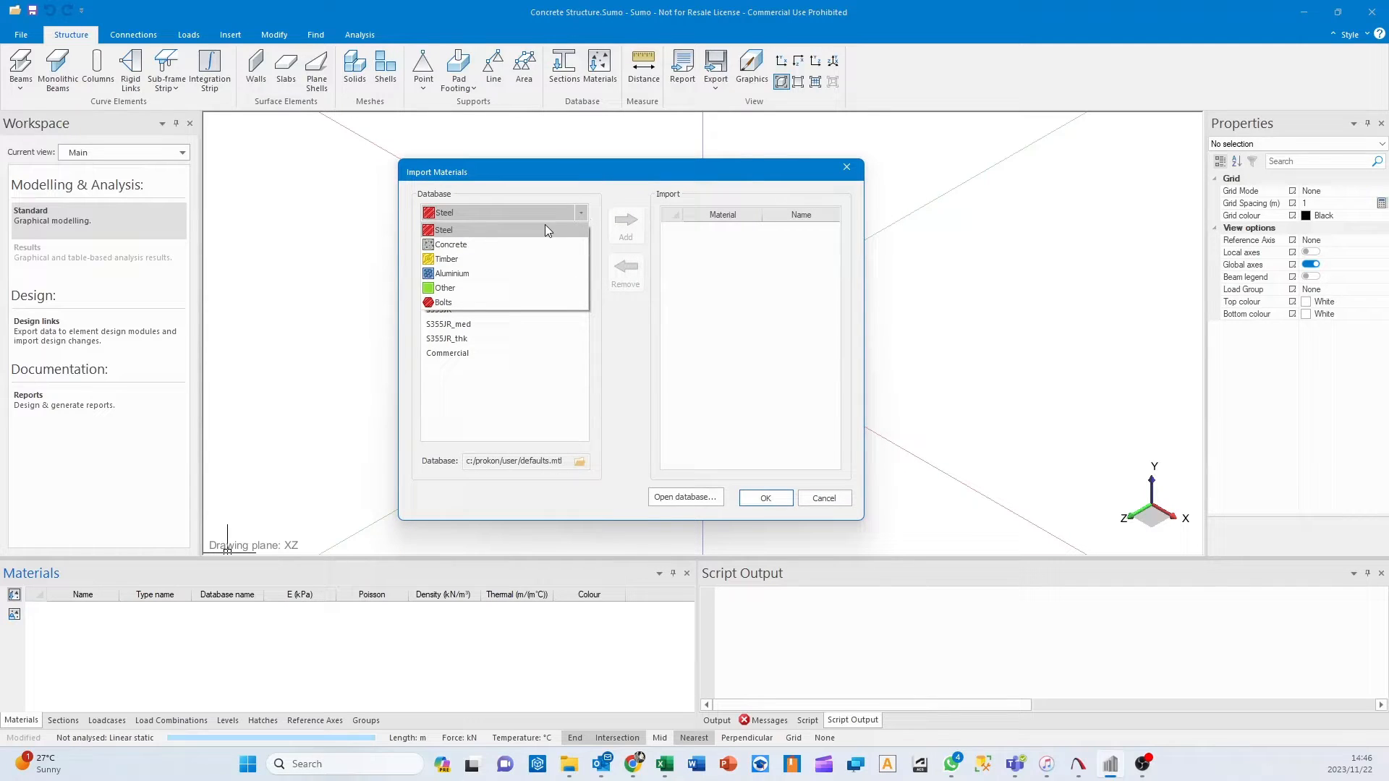
pyautogui.click(450, 245)
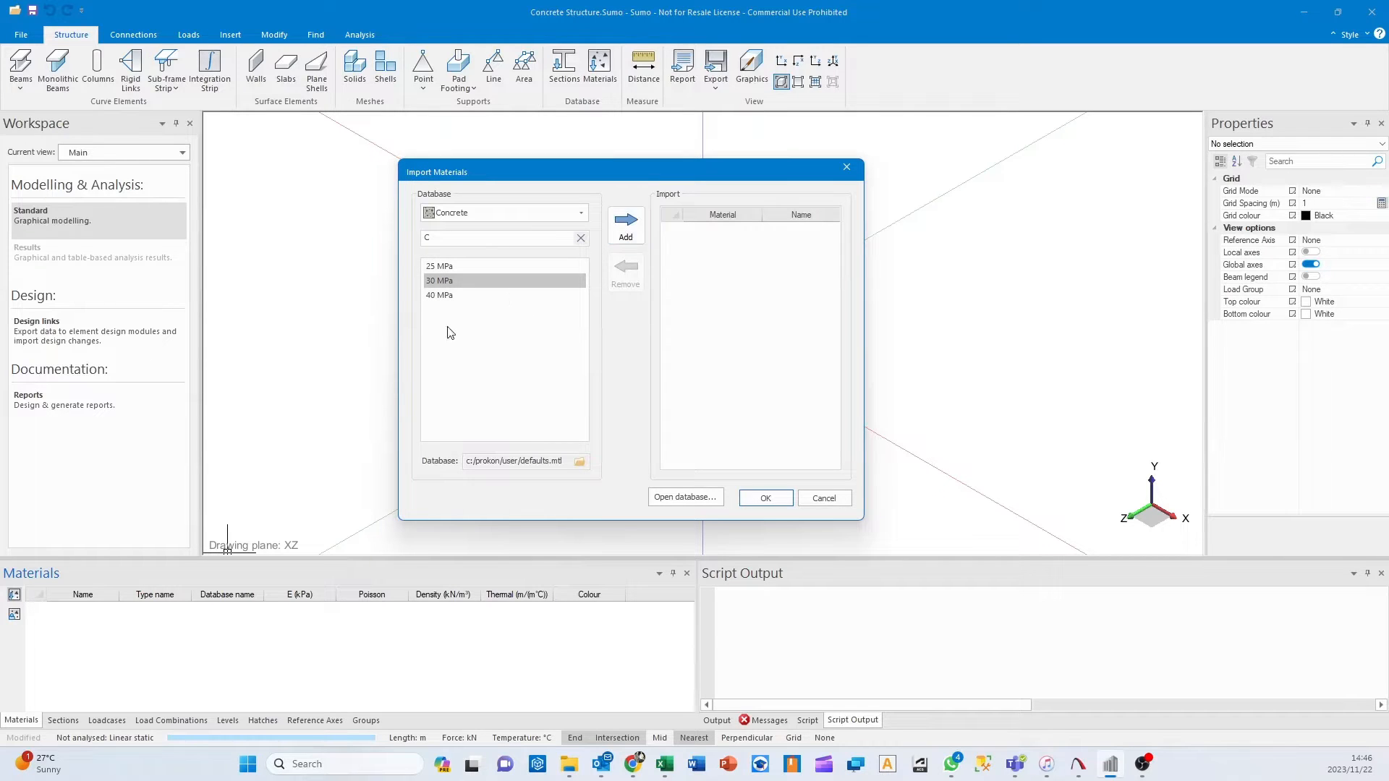
pyautogui.click(624, 222)
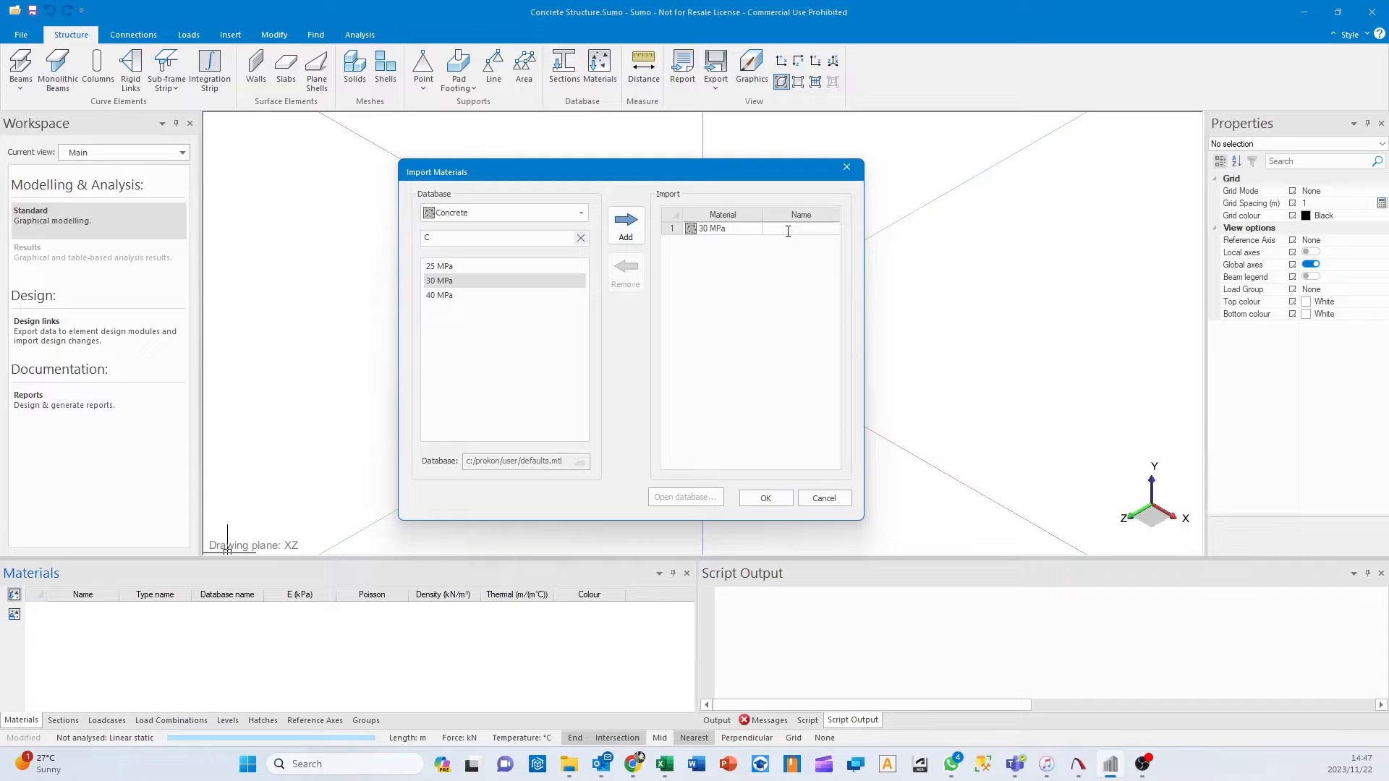
pyautogui.write('S')
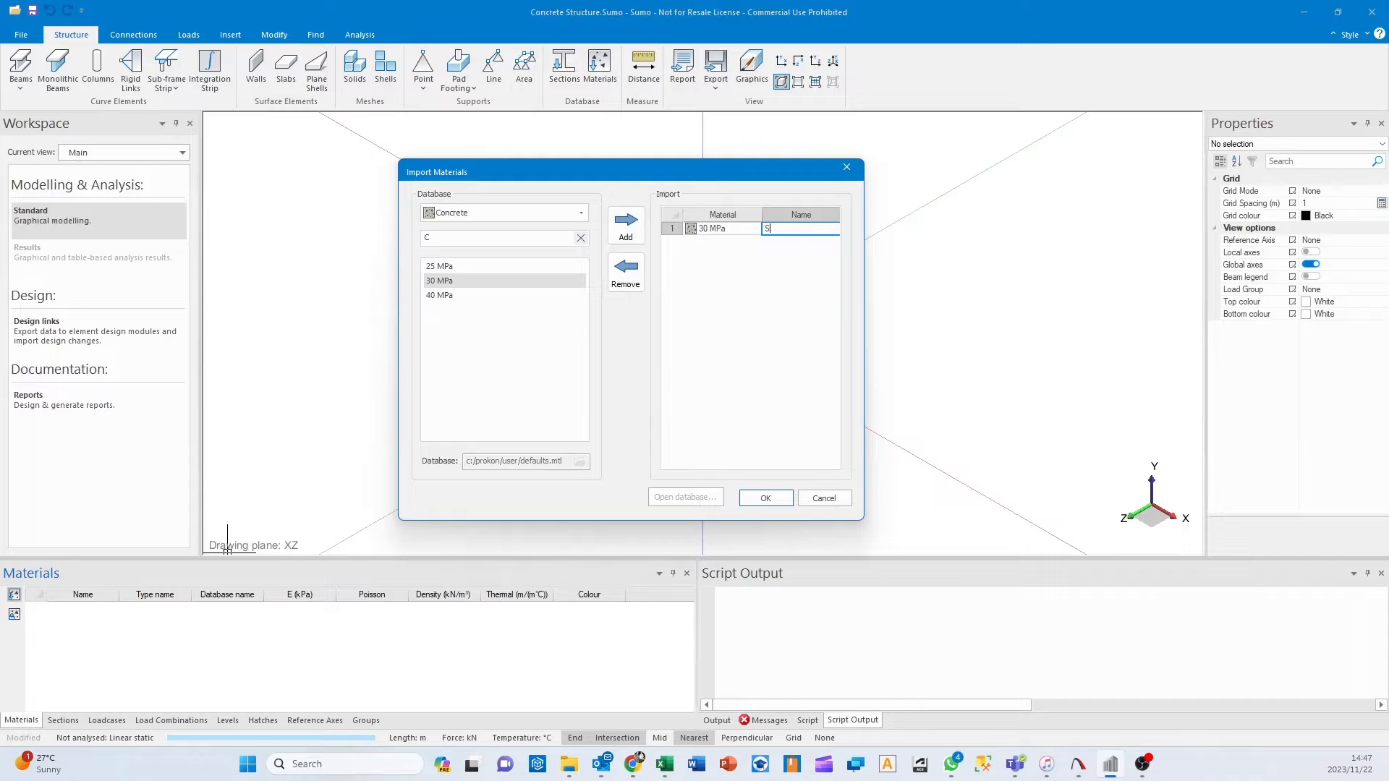
pyautogui.write('tructural Concrete')
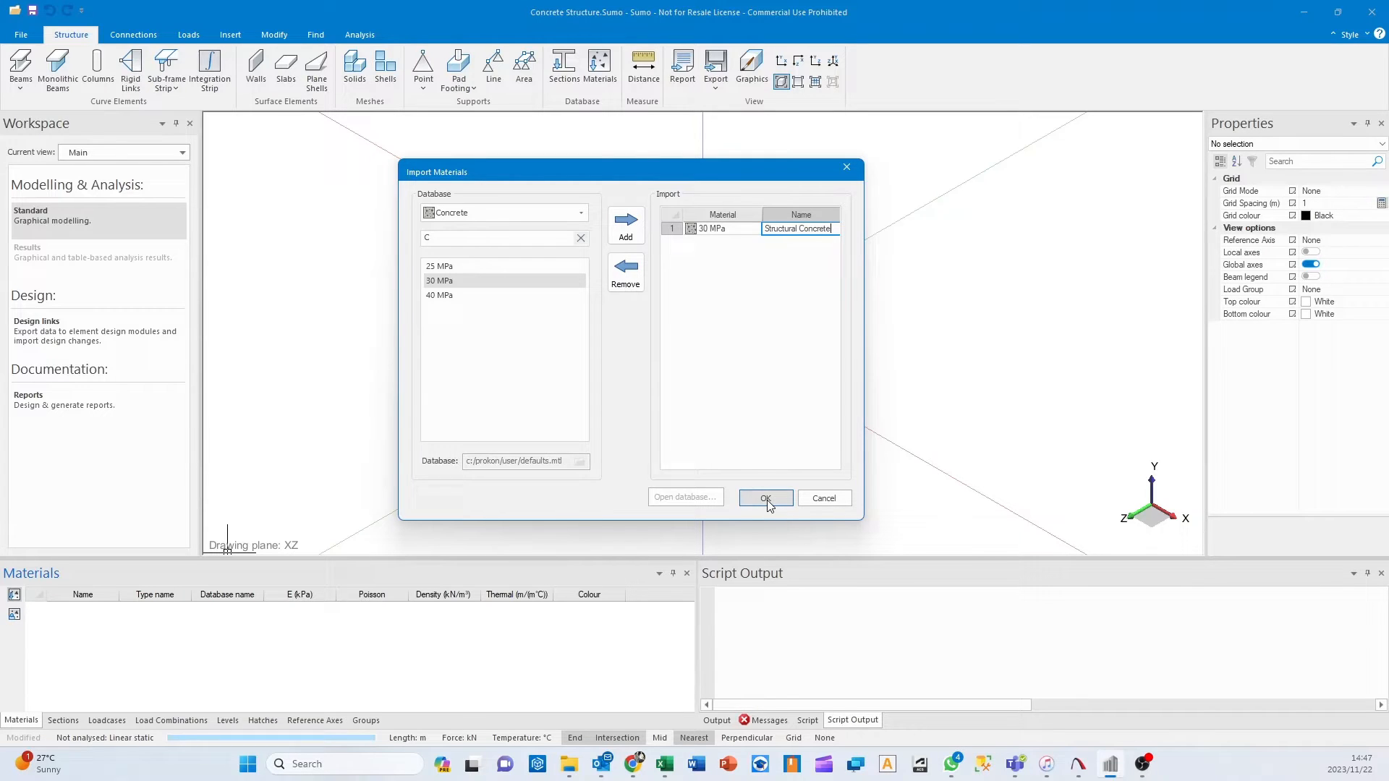
pyautogui.click(765, 497)
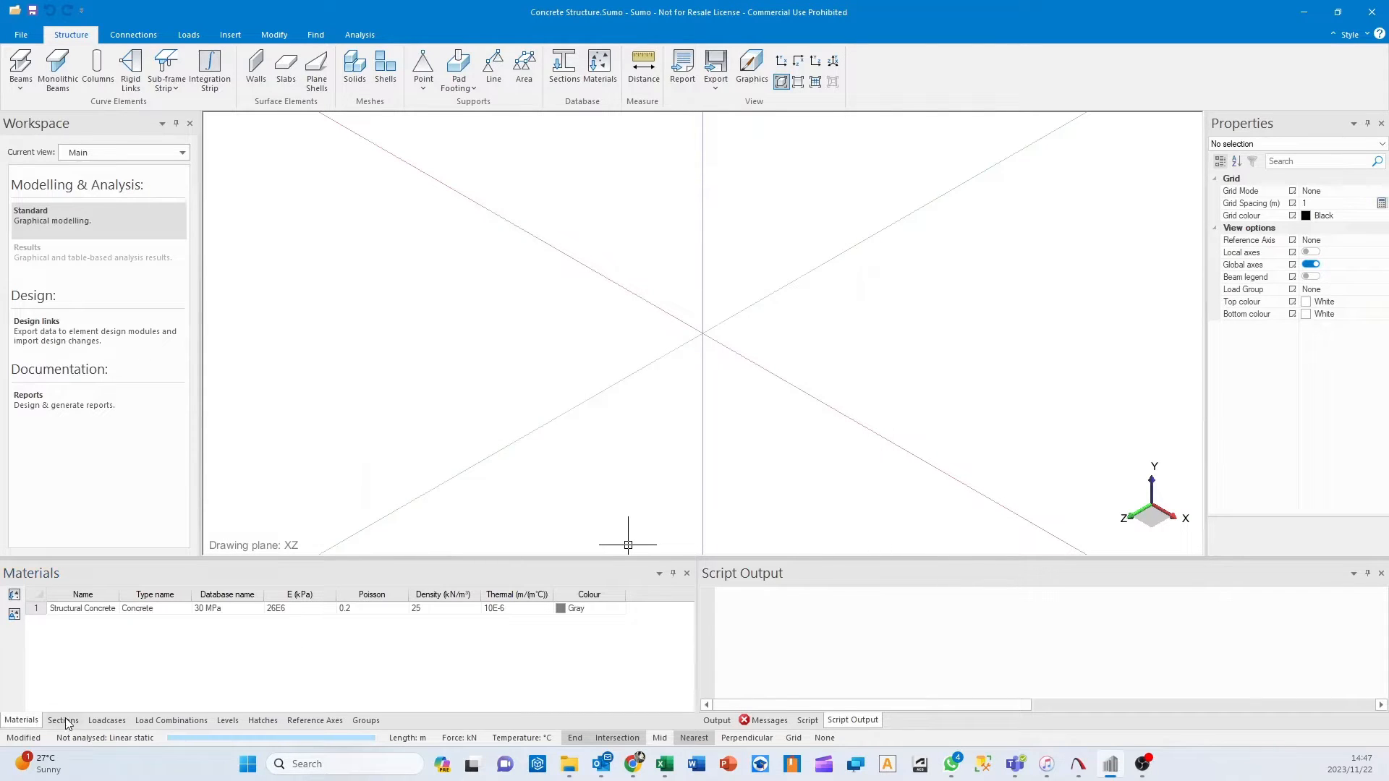
# Import 300x300 and 250x250 rectangular solid concrete sections named Concrete Column and Concrete Beam.
pyautogui.click(62, 720)
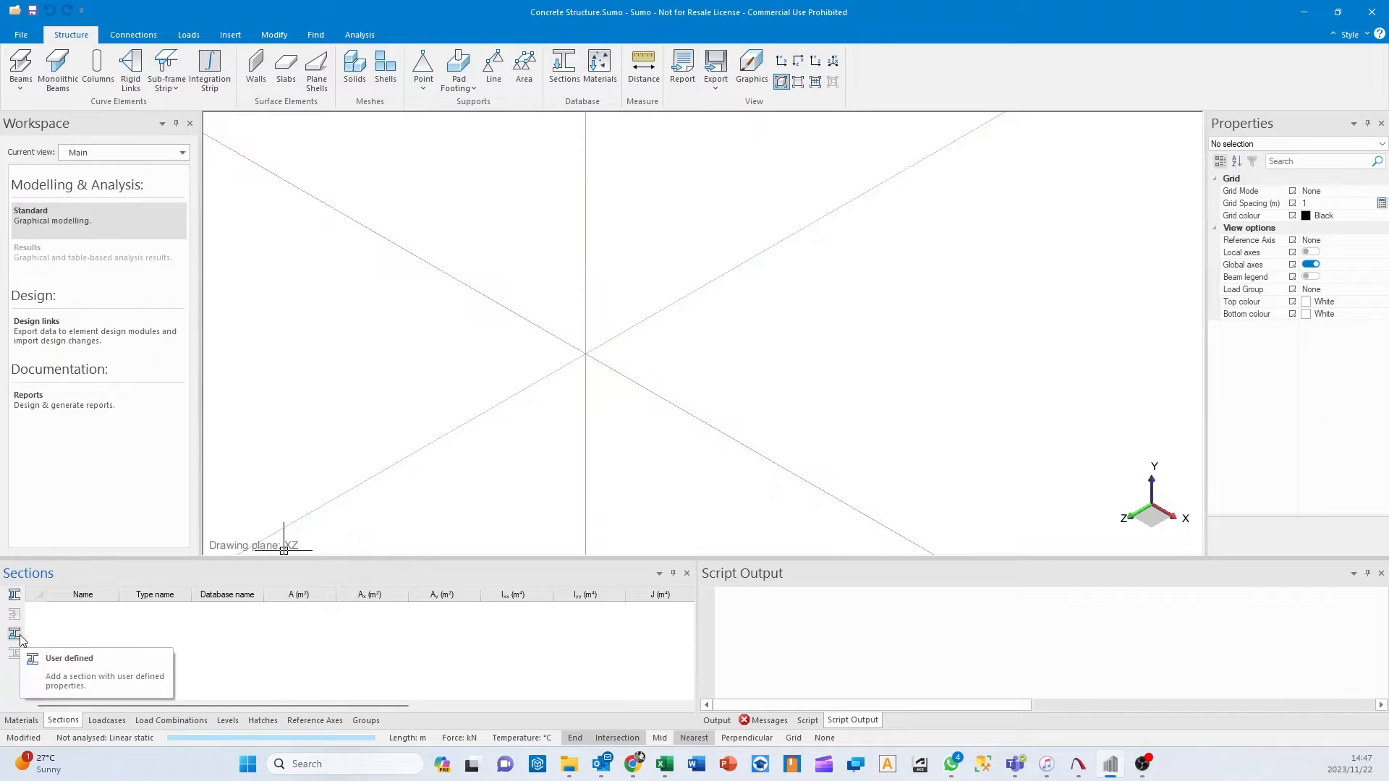
pyautogui.moveTo(549, 605)
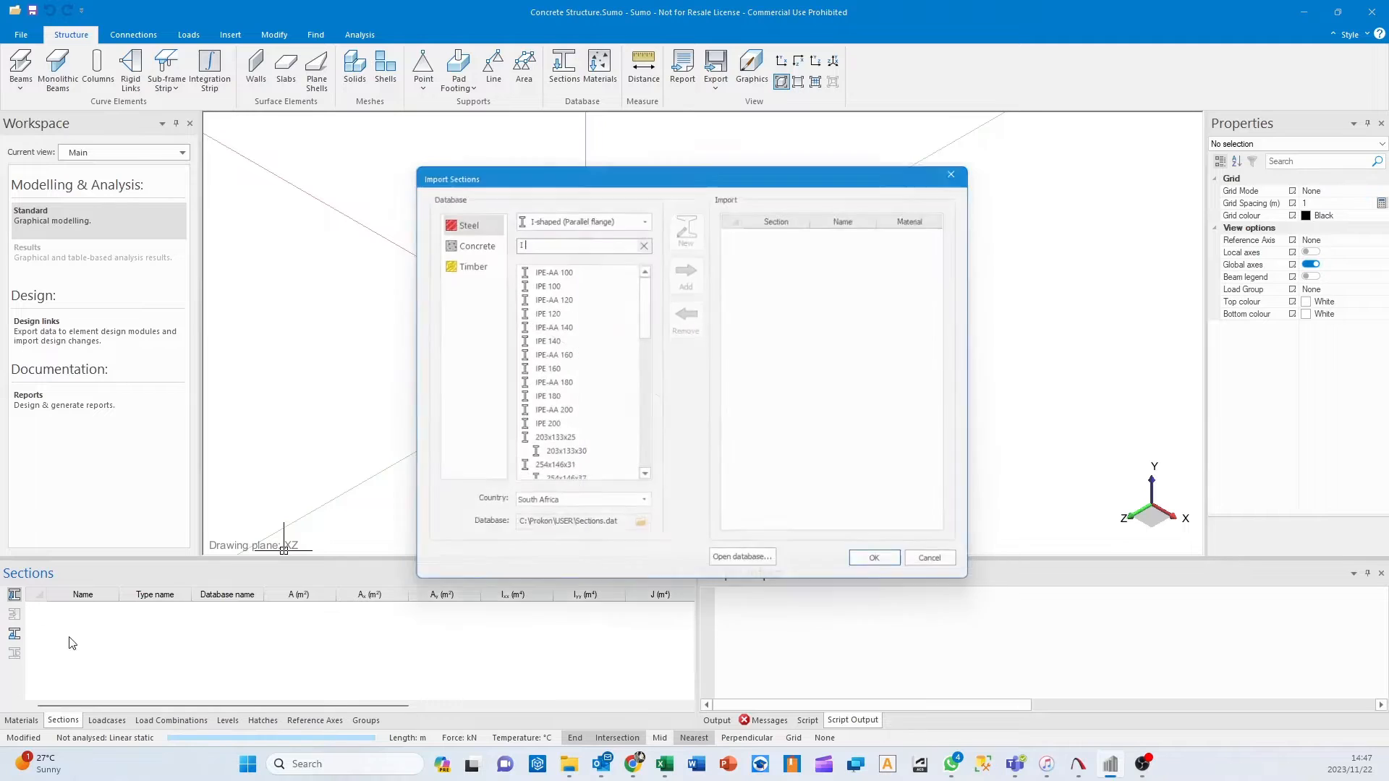
pyautogui.click(469, 245)
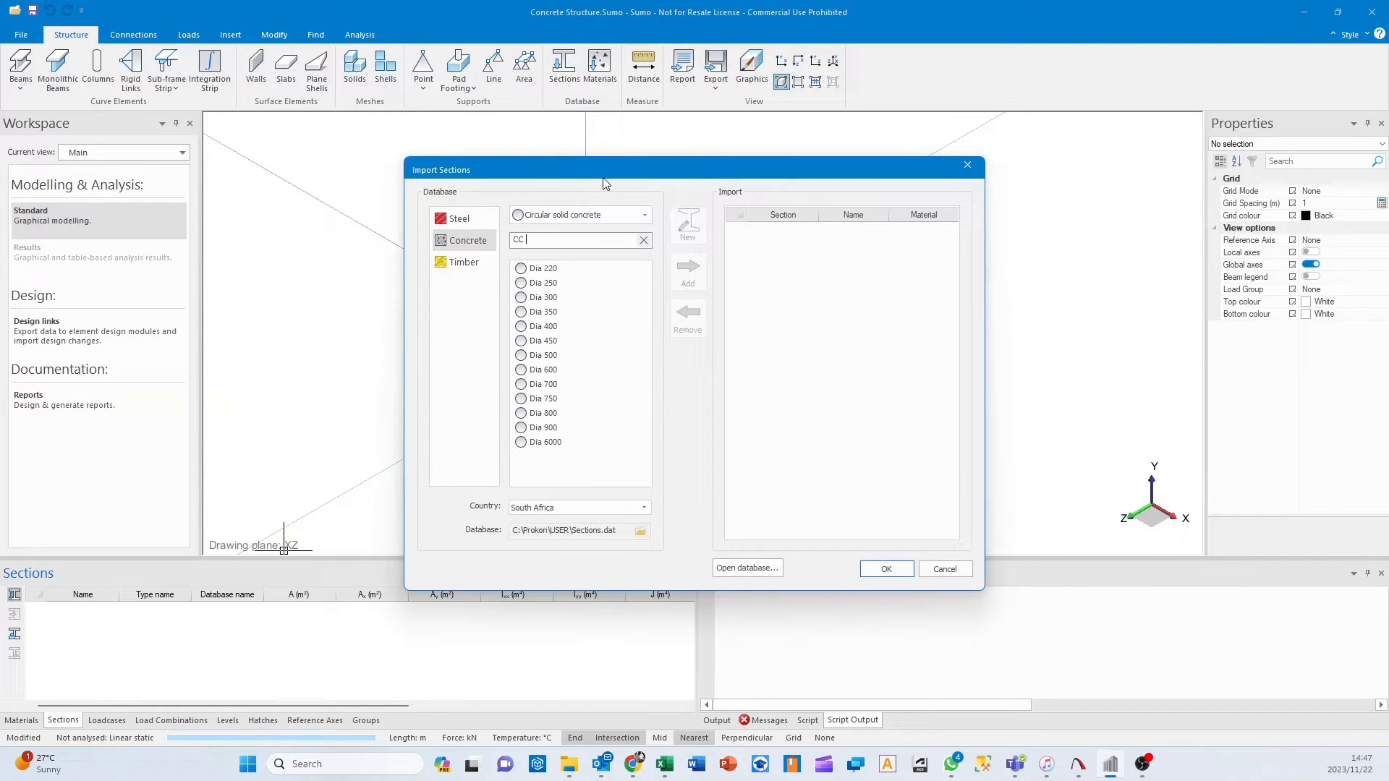
pyautogui.click(573, 192)
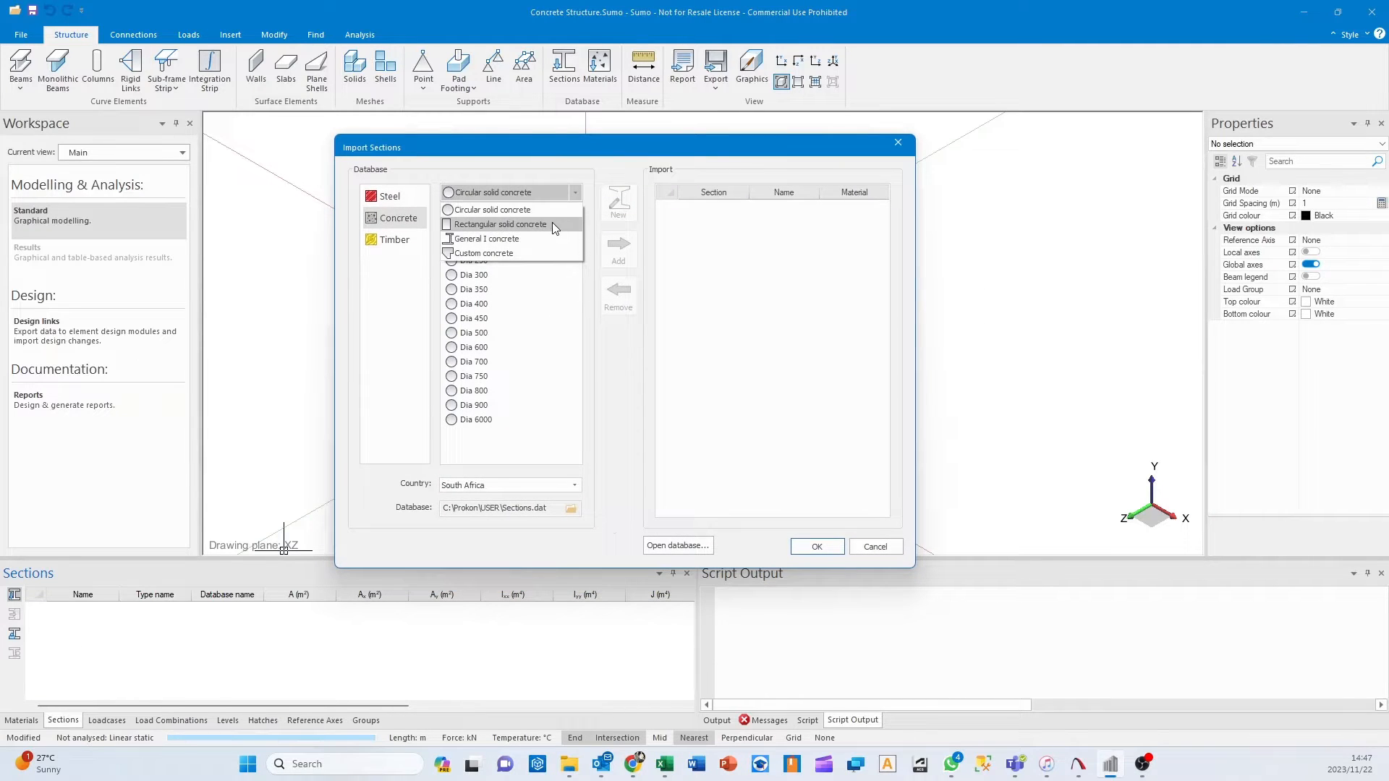
pyautogui.click(499, 224)
pyautogui.write('RC')
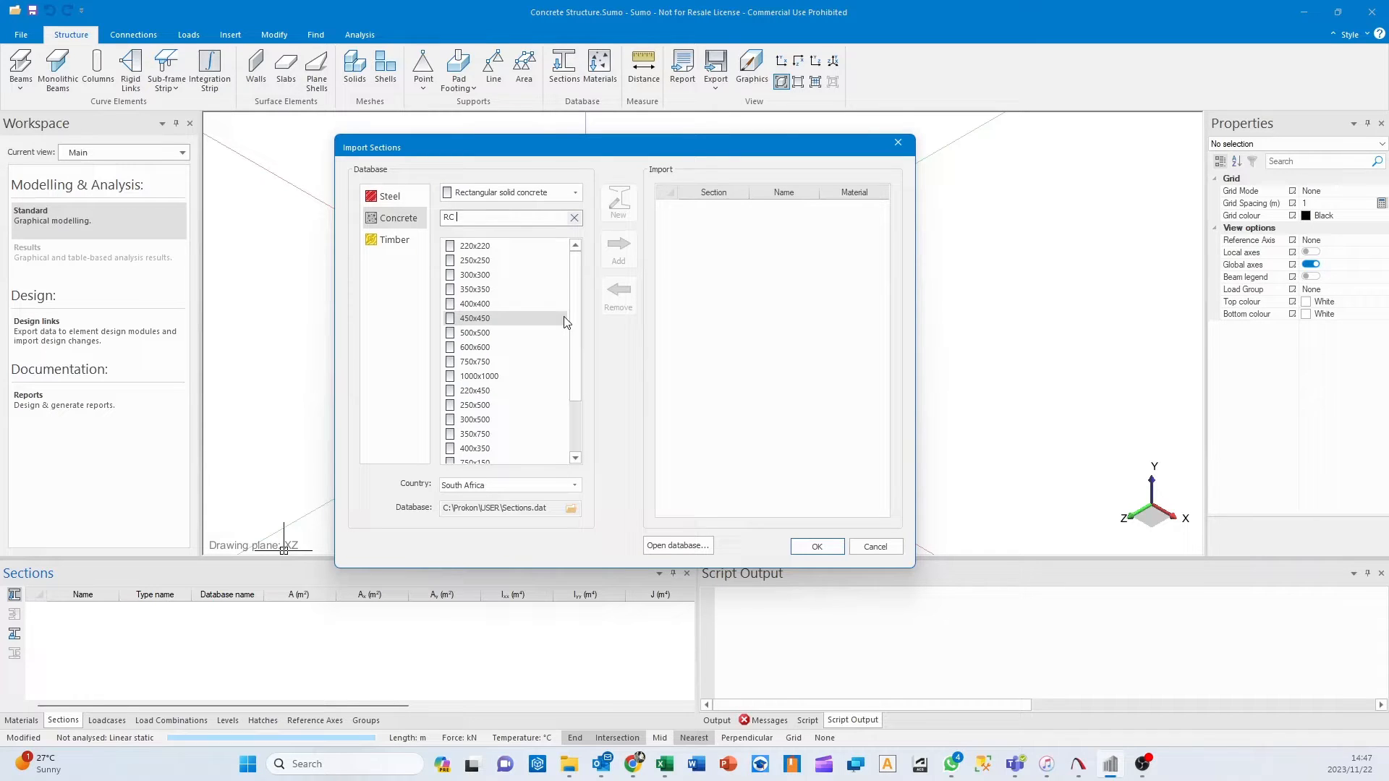
pyautogui.moveTo(493, 362)
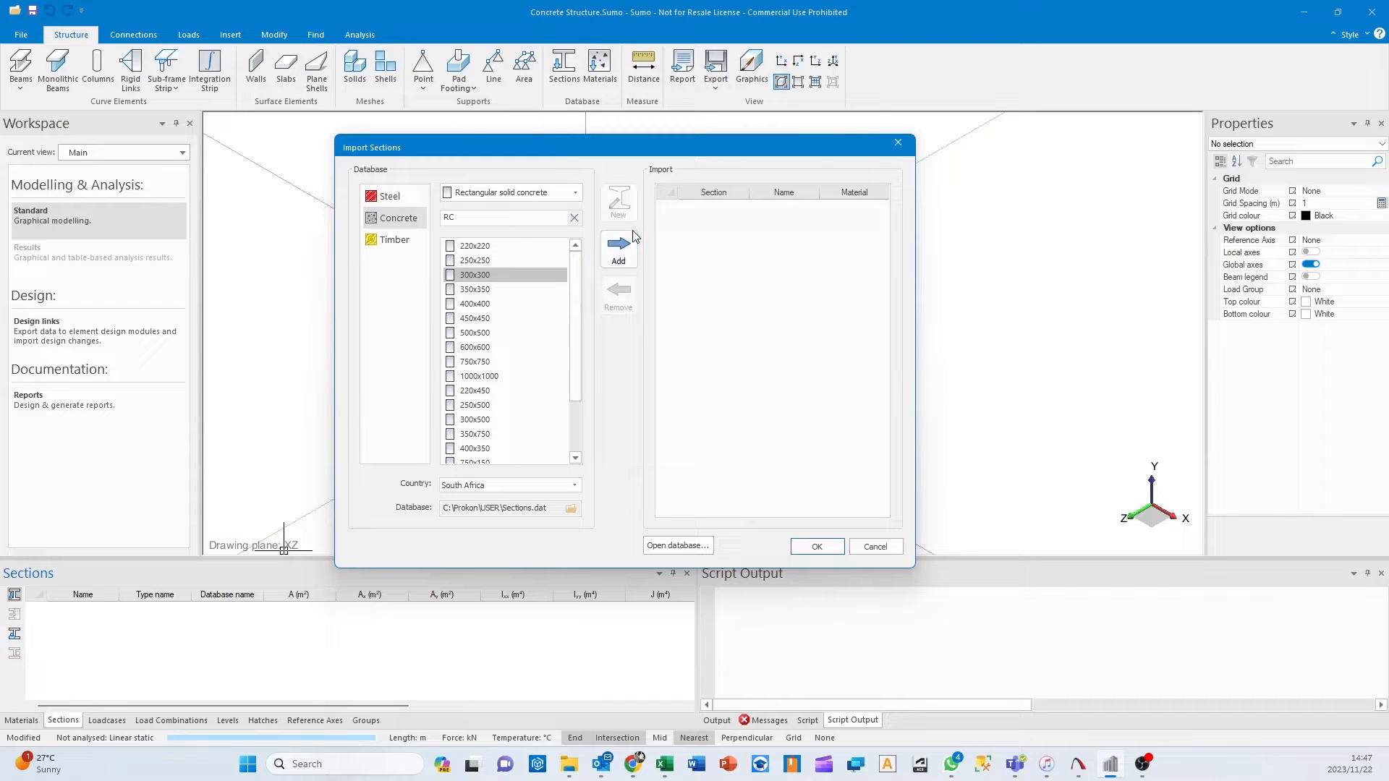
pyautogui.click(617, 250)
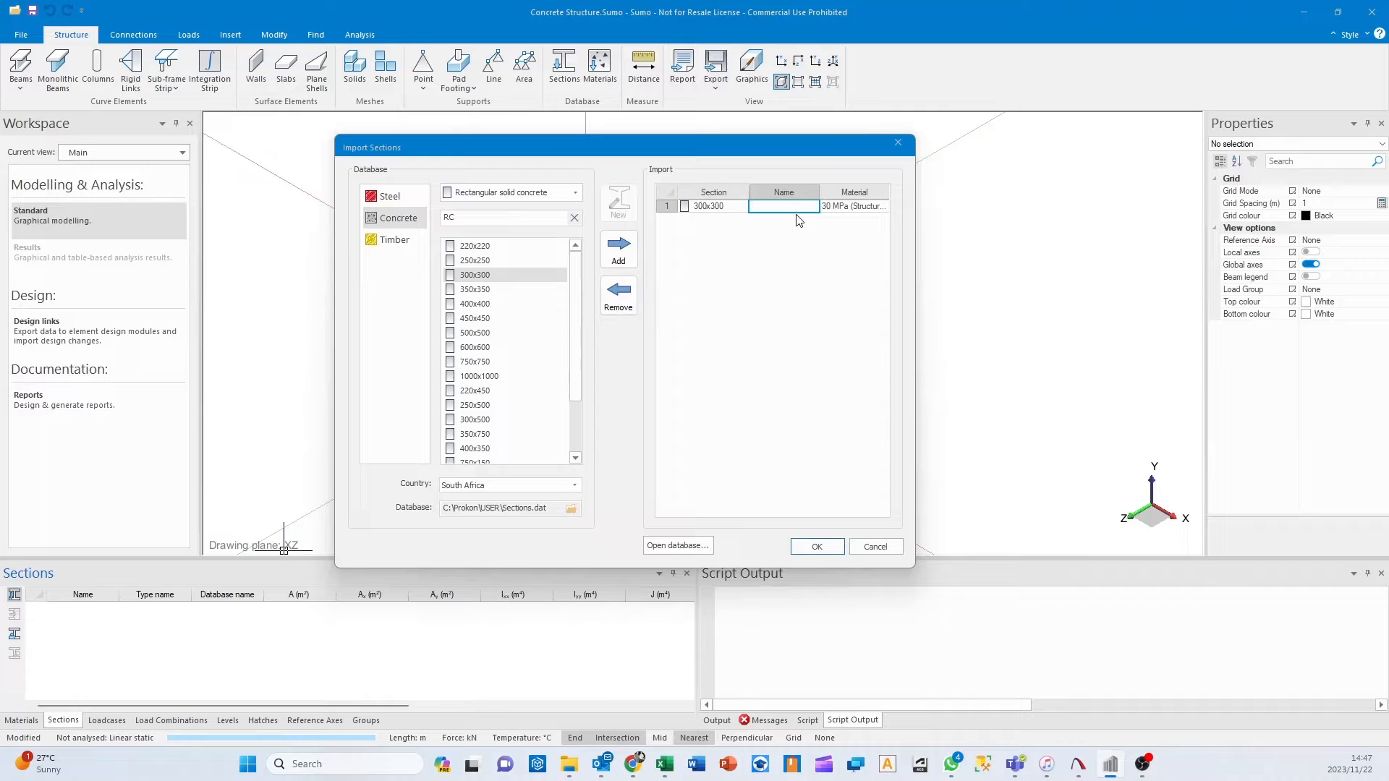
pyautogui.write('C')
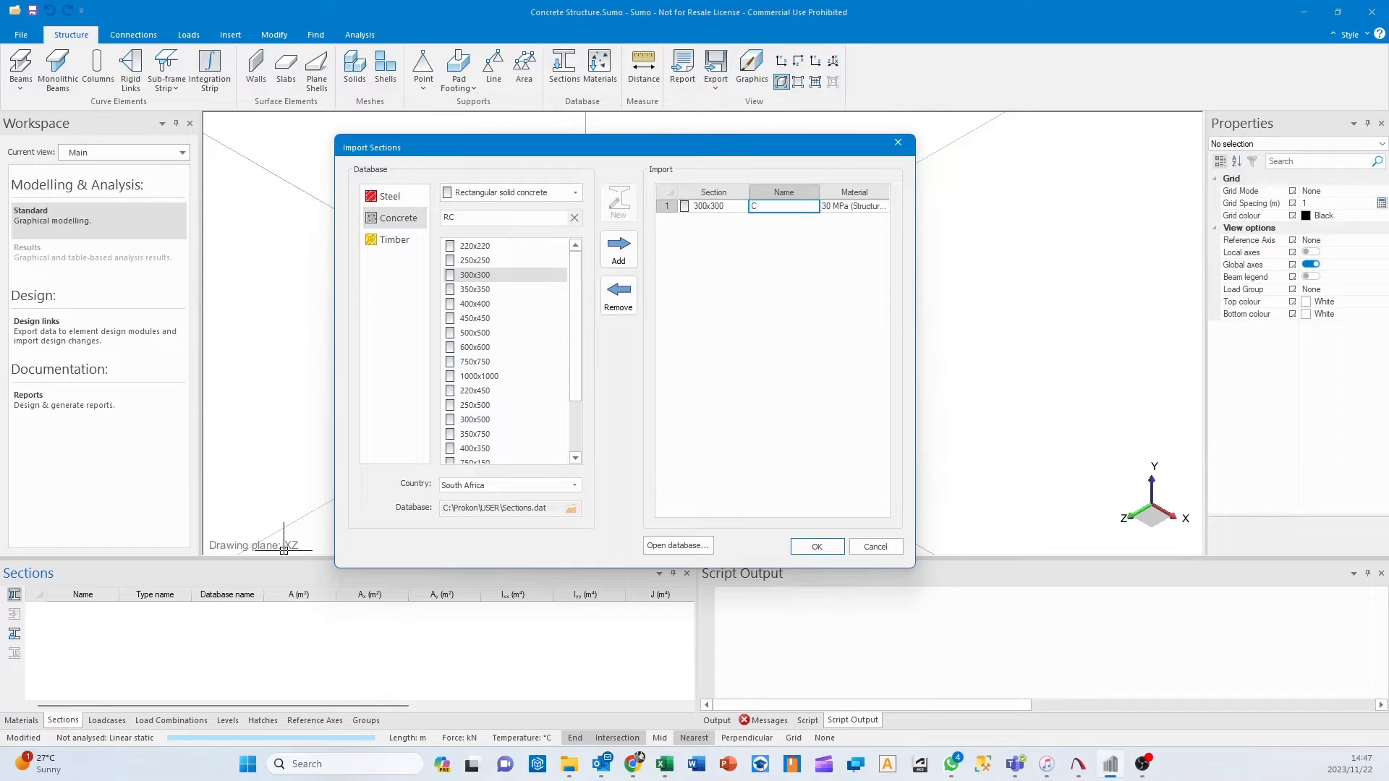
pyautogui.write('oncrete Column')
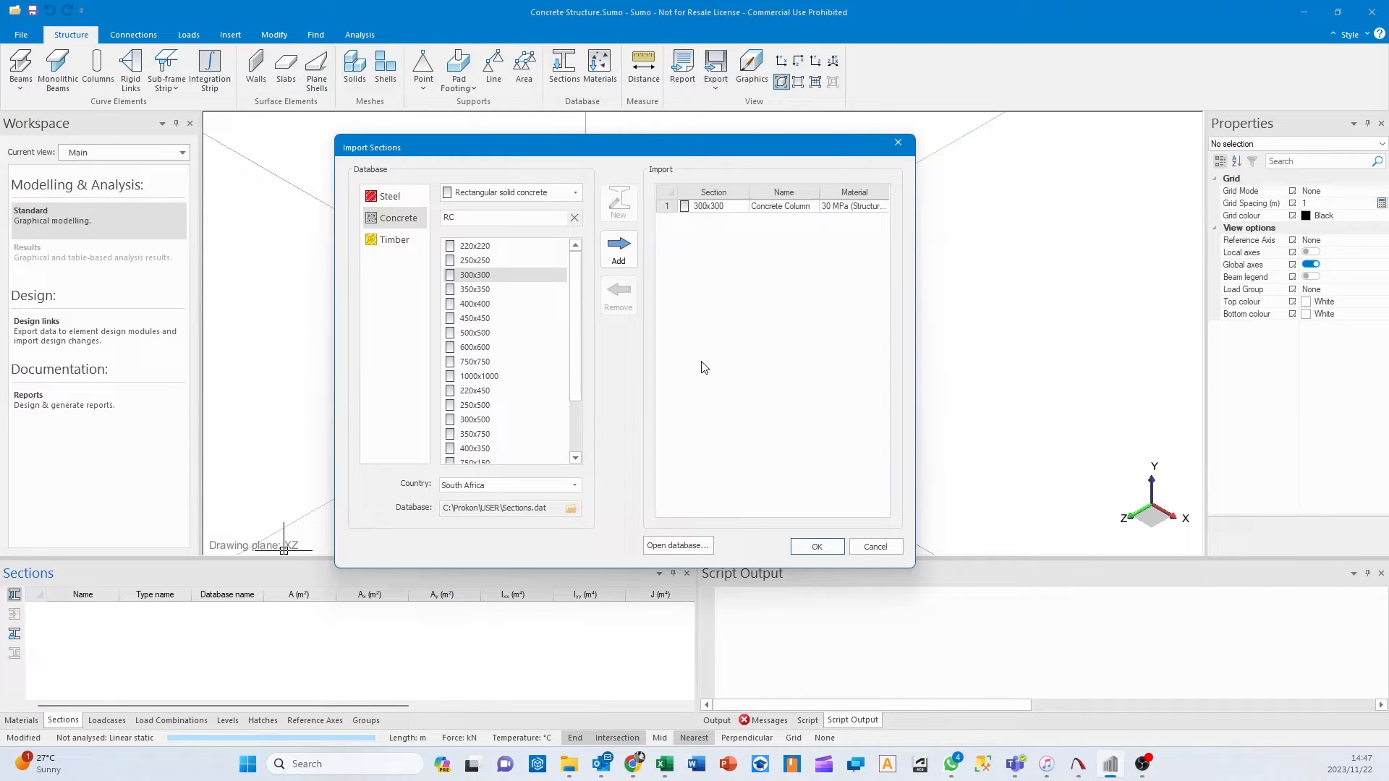
pyautogui.moveTo(529, 261)
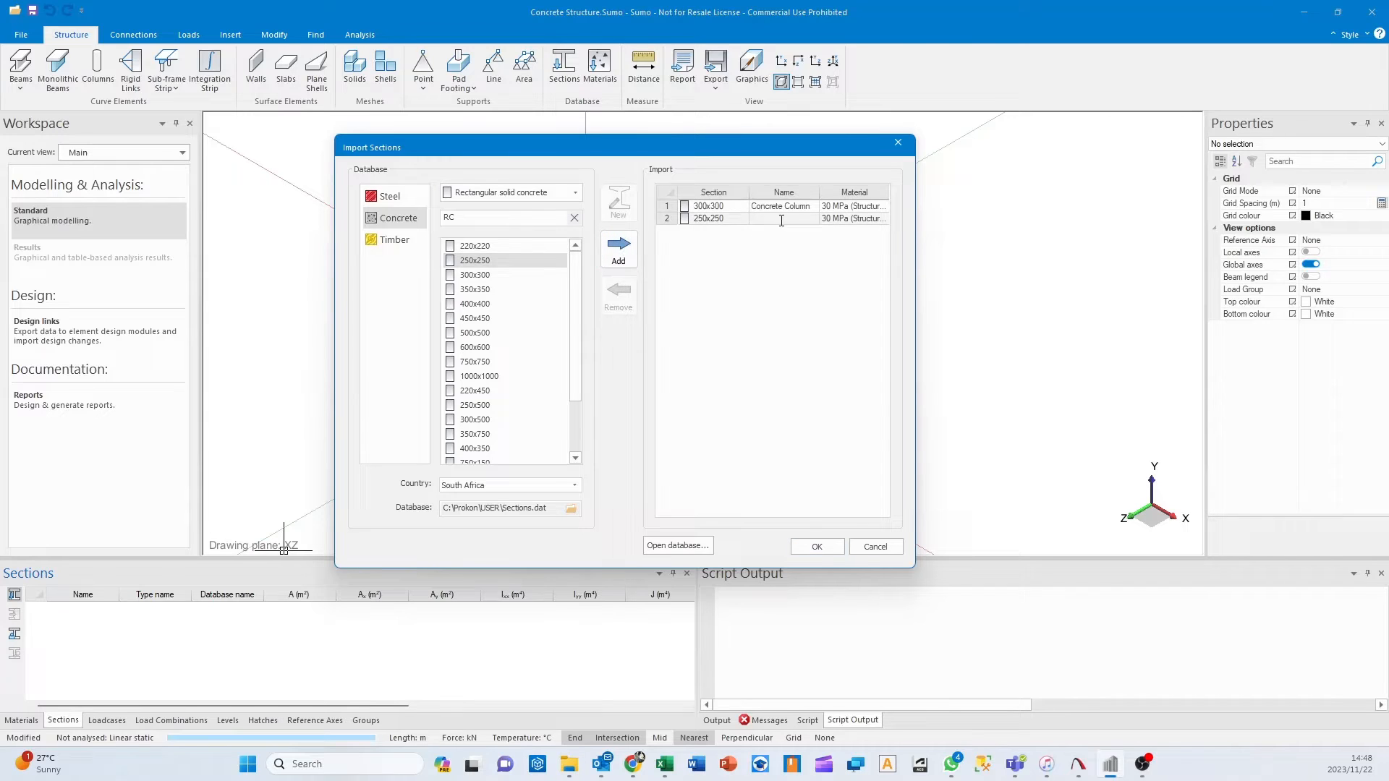
pyautogui.write('Concrete B')
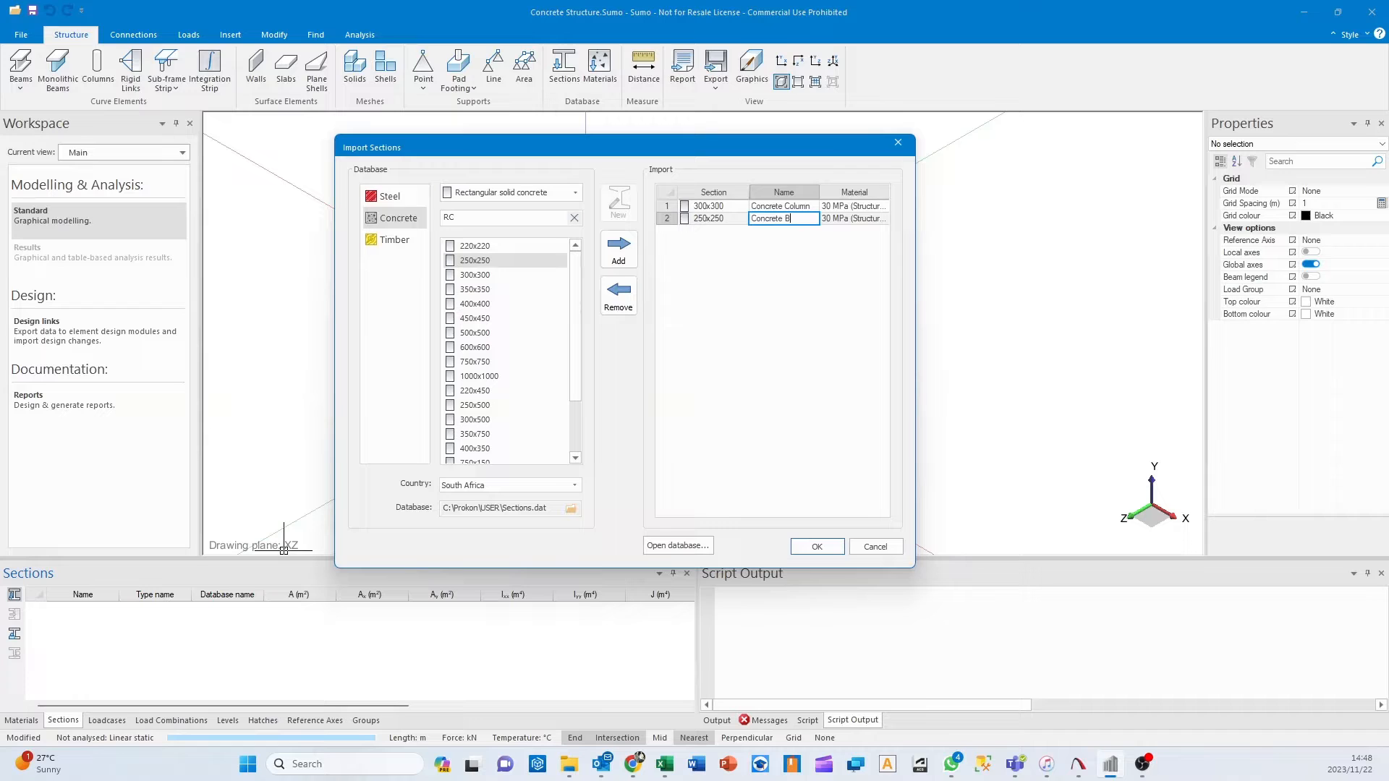
pyautogui.write('eam')
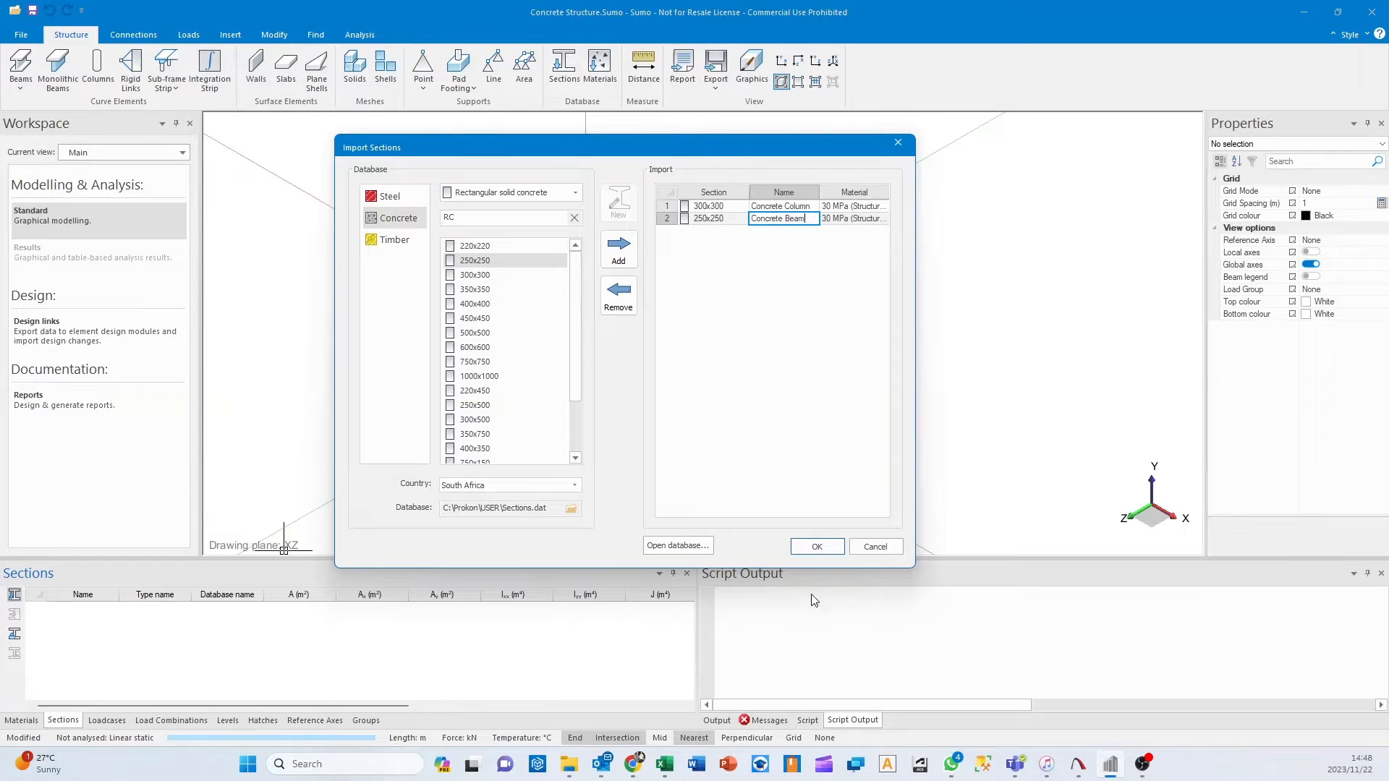
pyautogui.click(816, 546)
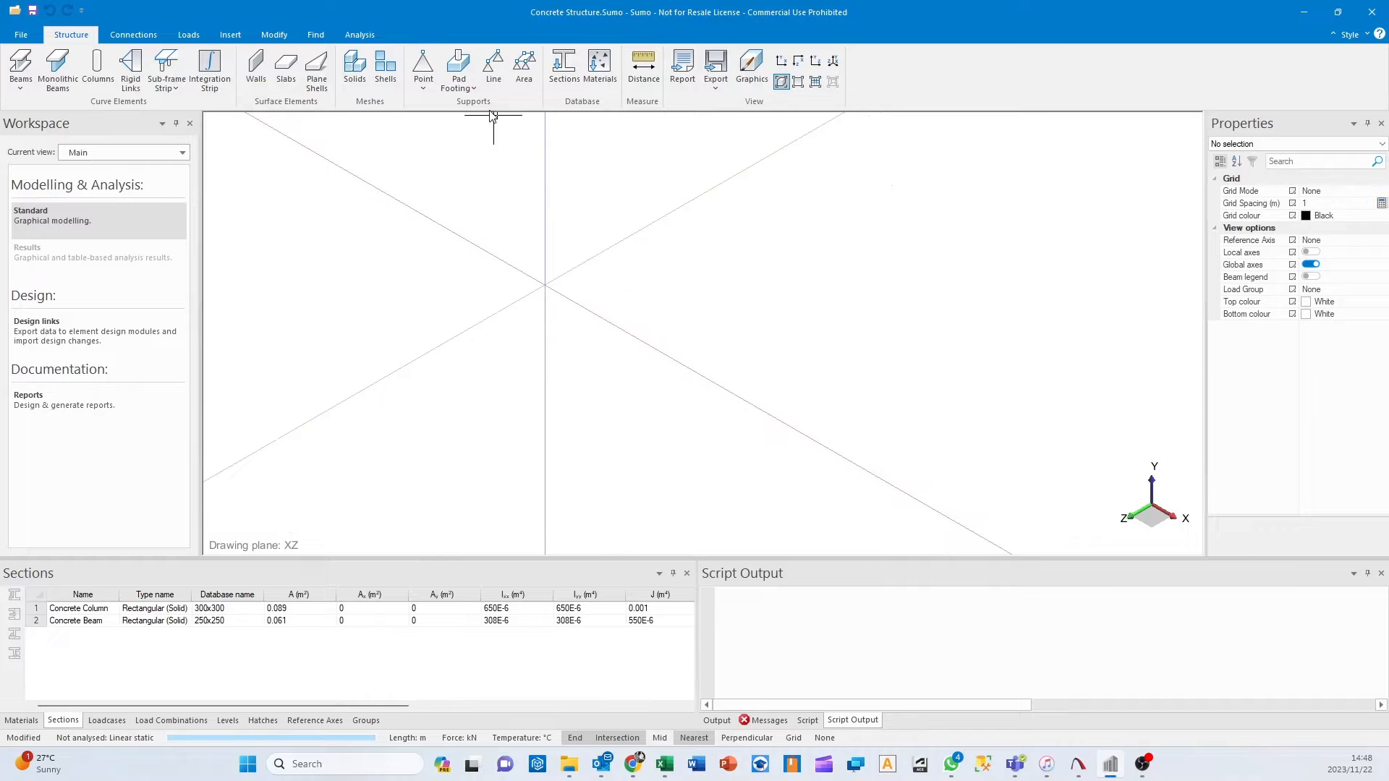
pyautogui.moveTo(458, 66)
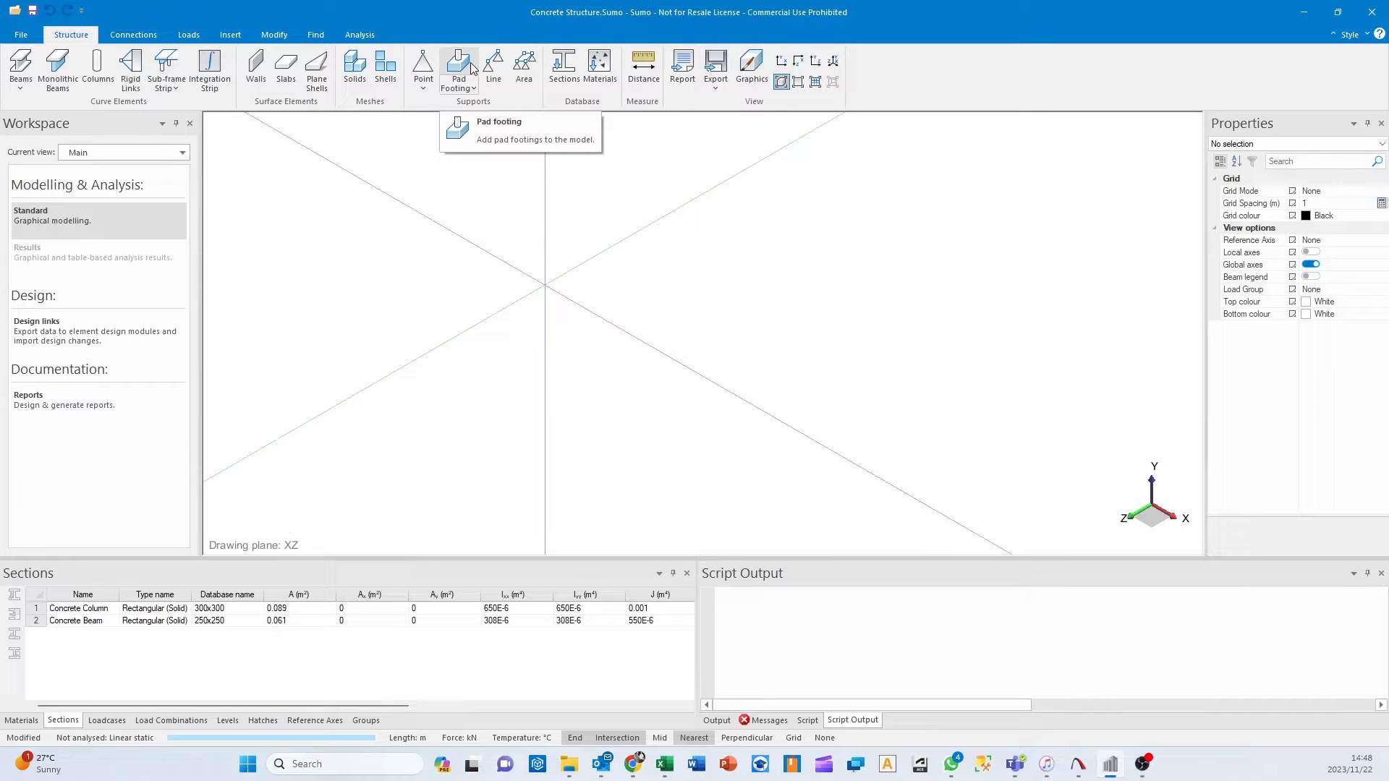
# Place a pad footing at the origin and copy it 5 m along X into three.
pyautogui.click(458, 71)
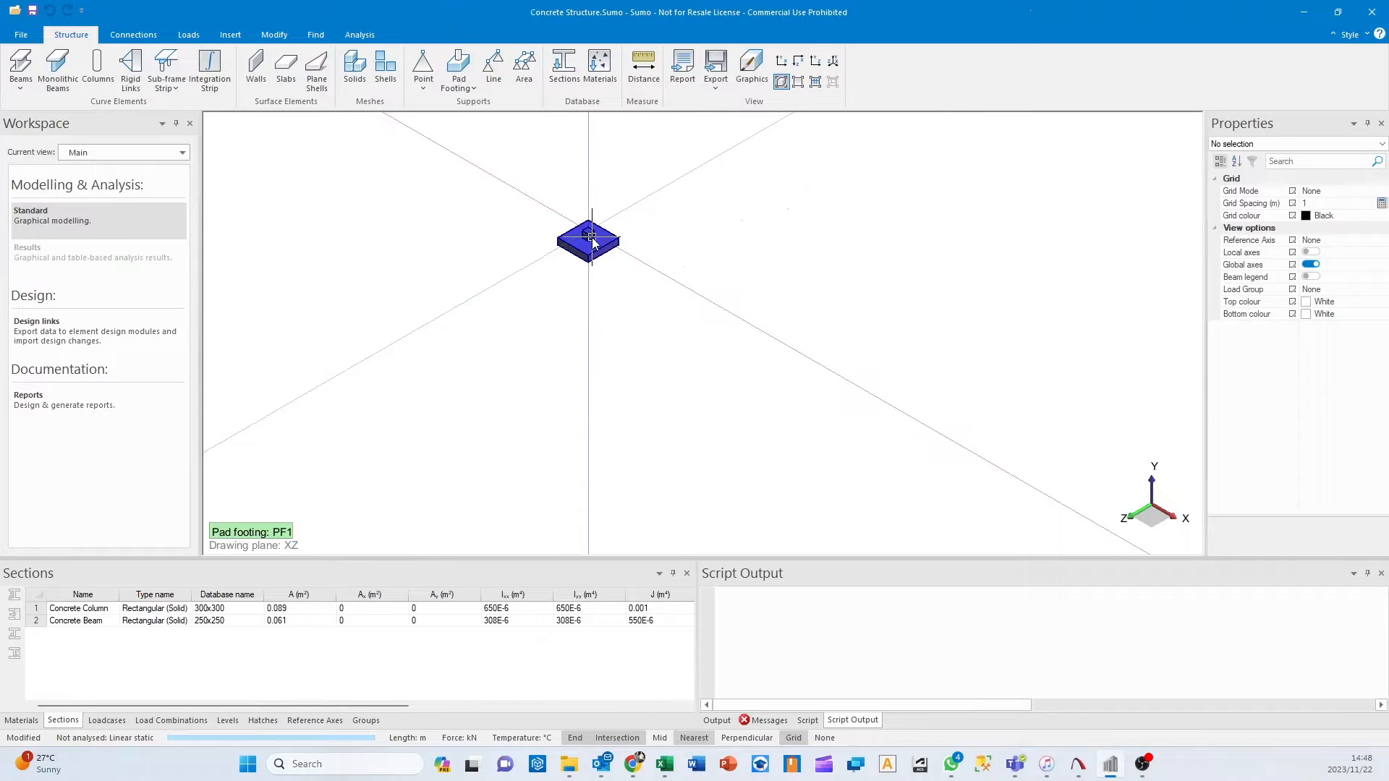
pyautogui.click(588, 241)
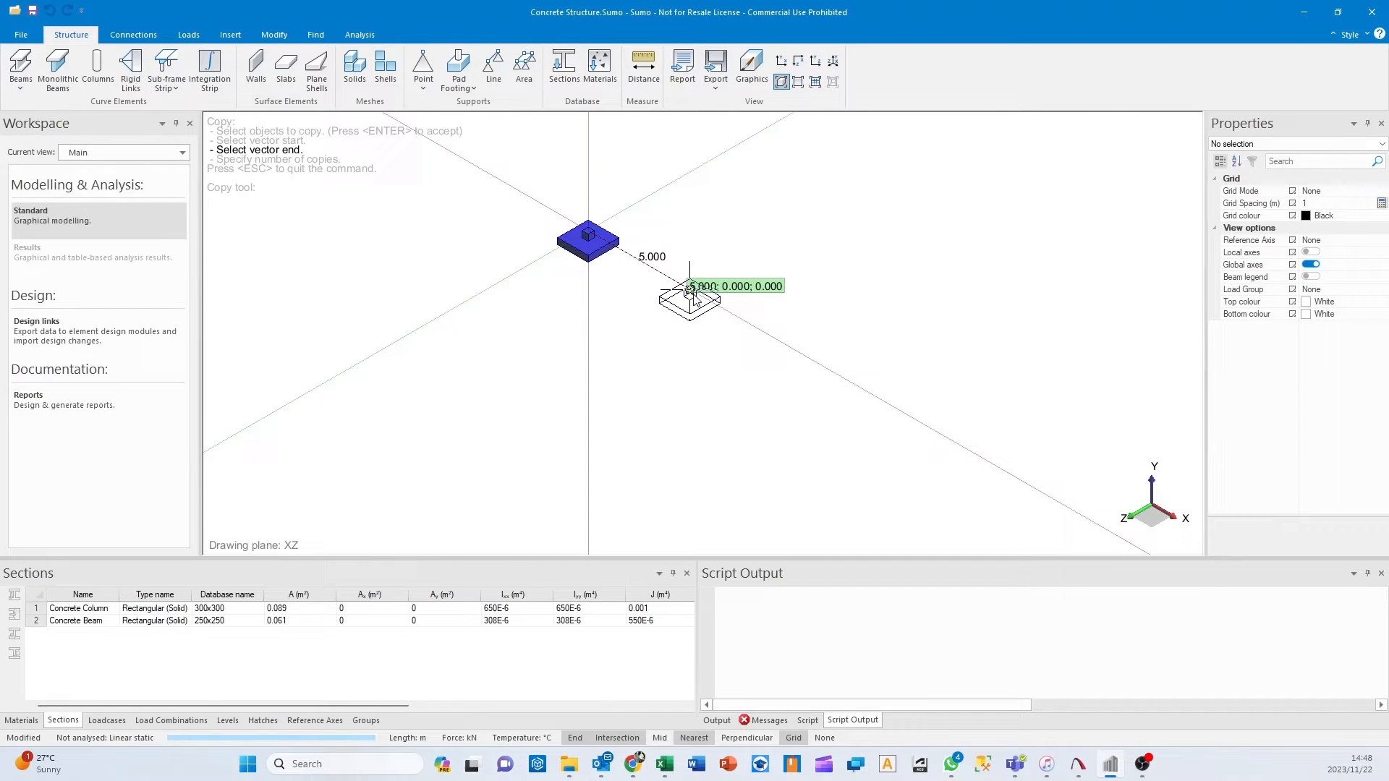
pyautogui.click(690, 292)
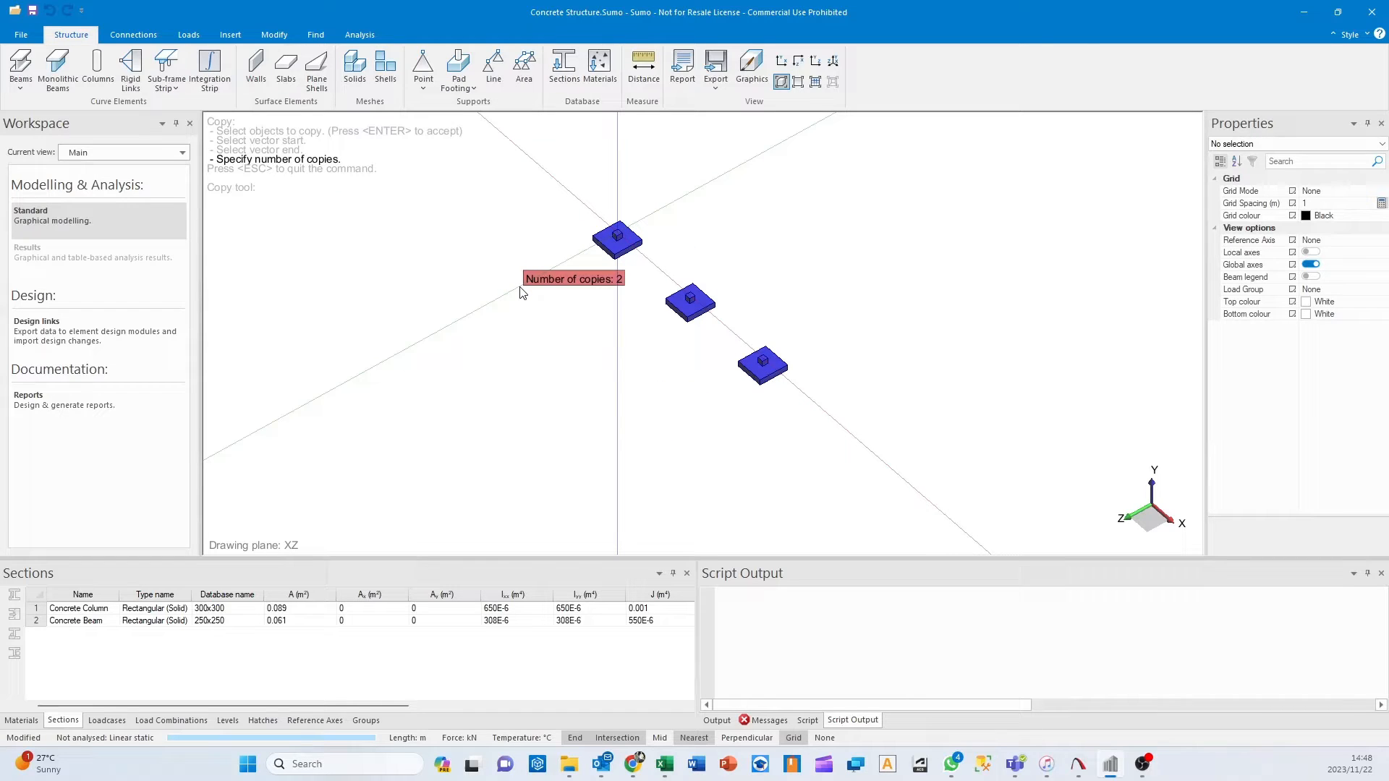
pyautogui.write('3')
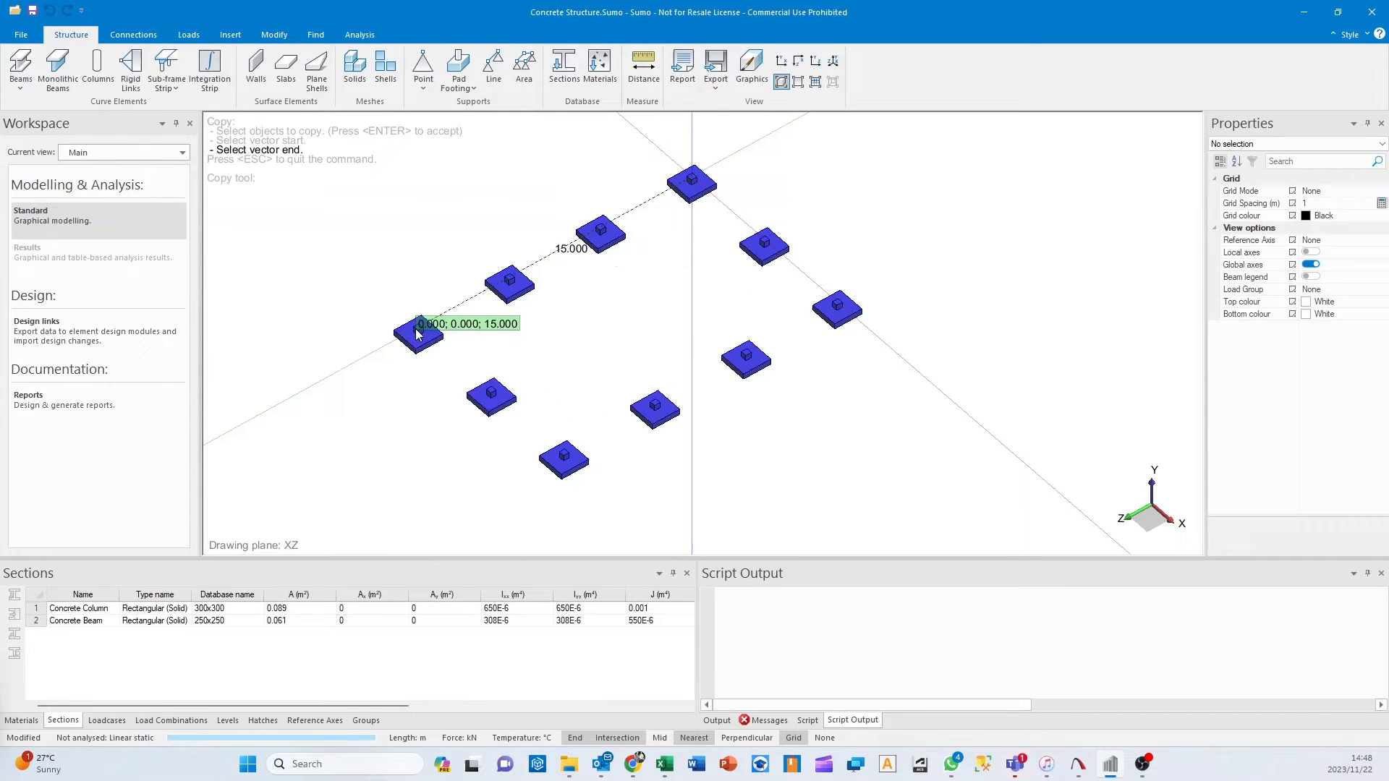
pyautogui.moveTo(553, 259)
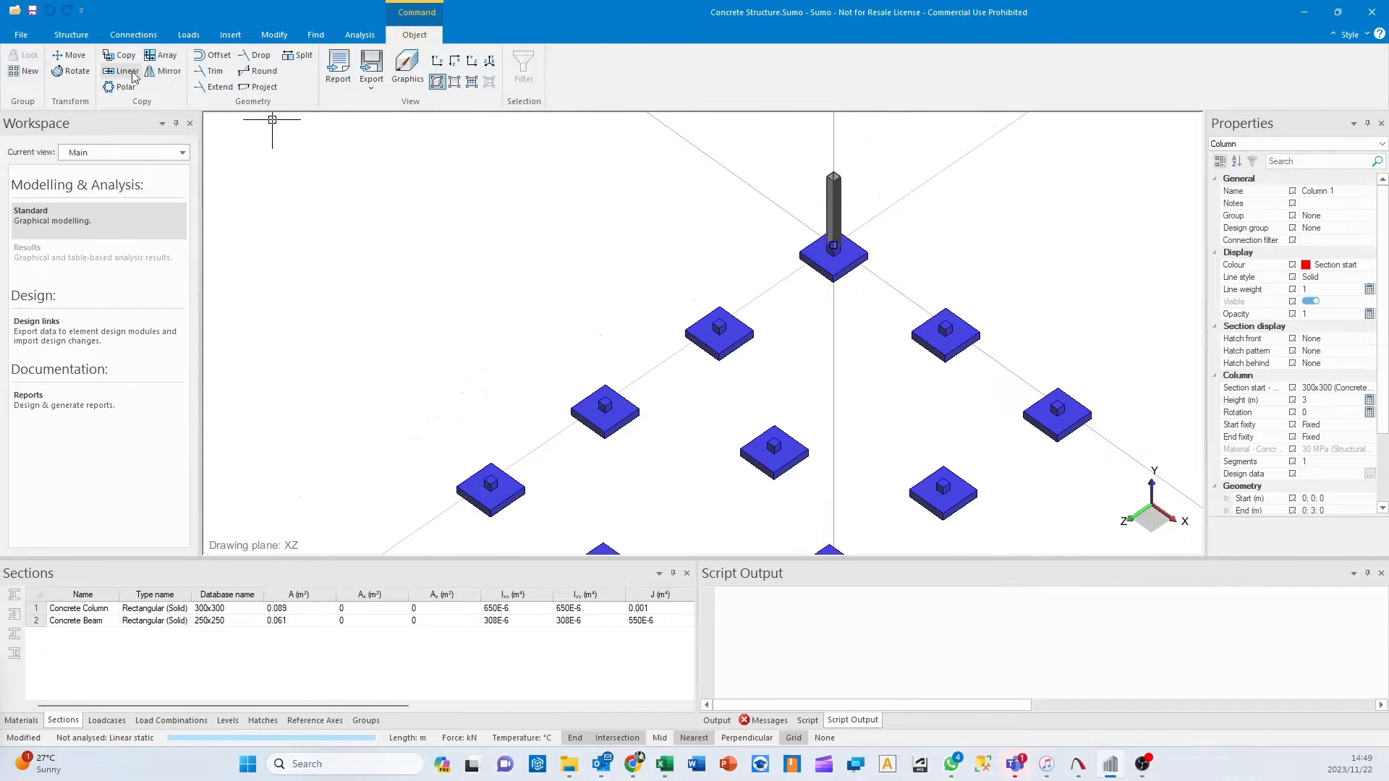
# Start a linear copy of the column onto the pad footings.
pyautogui.click(122, 54)
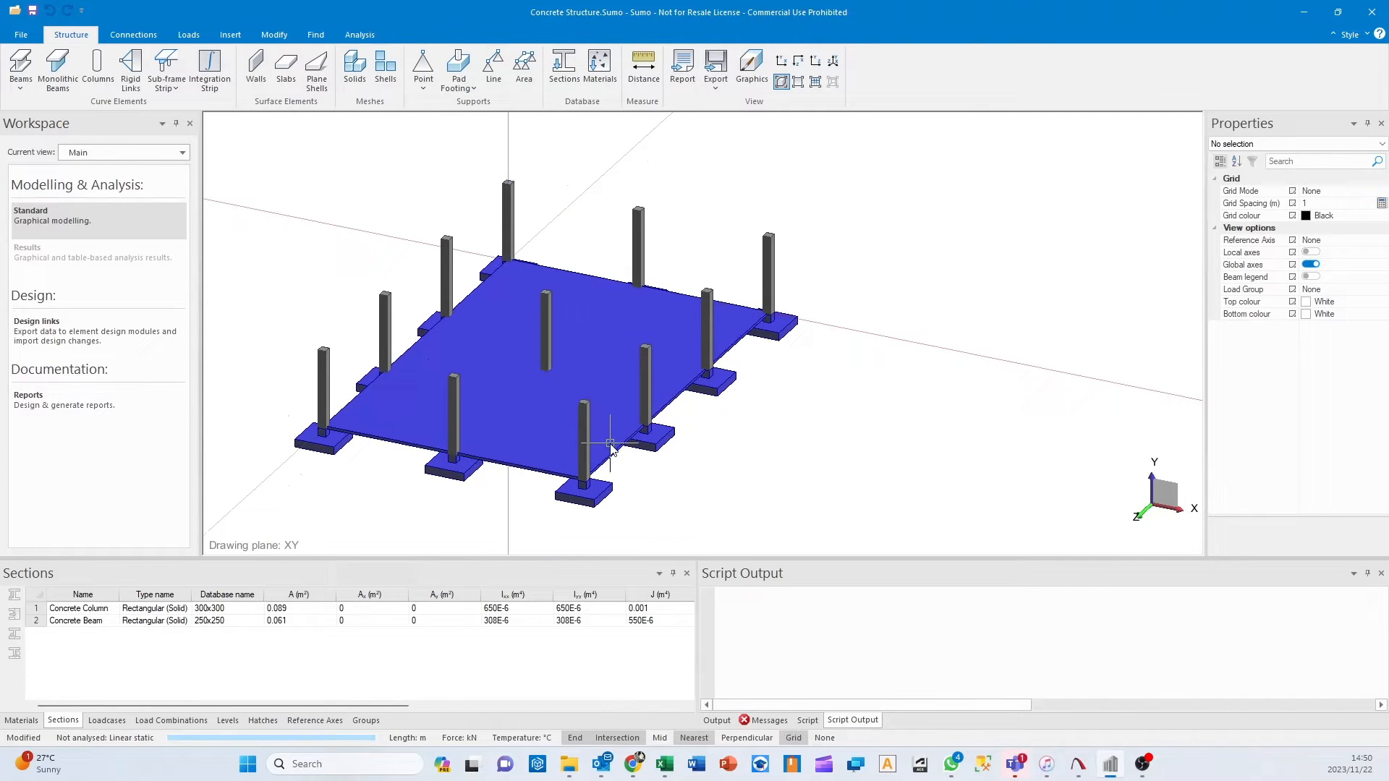
# Begin outlining an upper floor slab by placing its first corner.
pyautogui.click(285, 70)
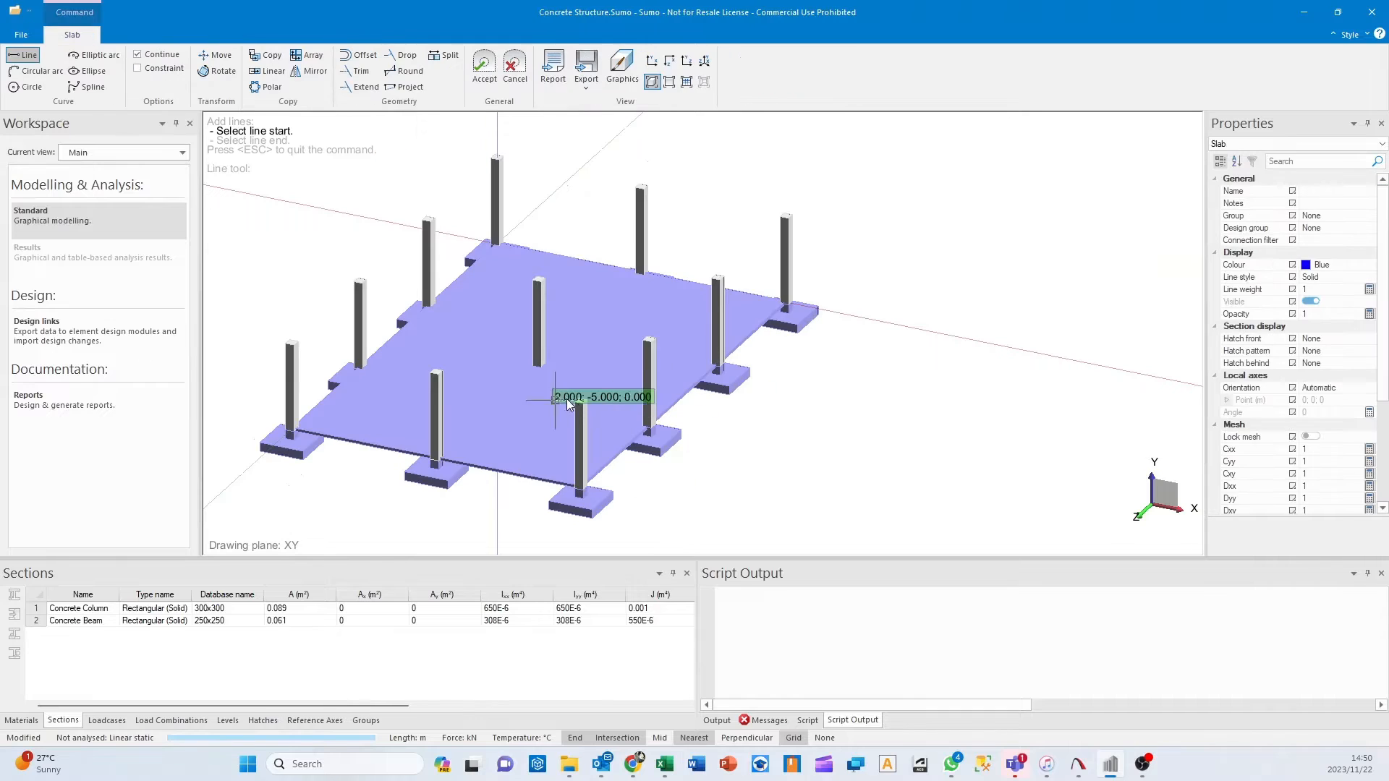
pyautogui.click(567, 399)
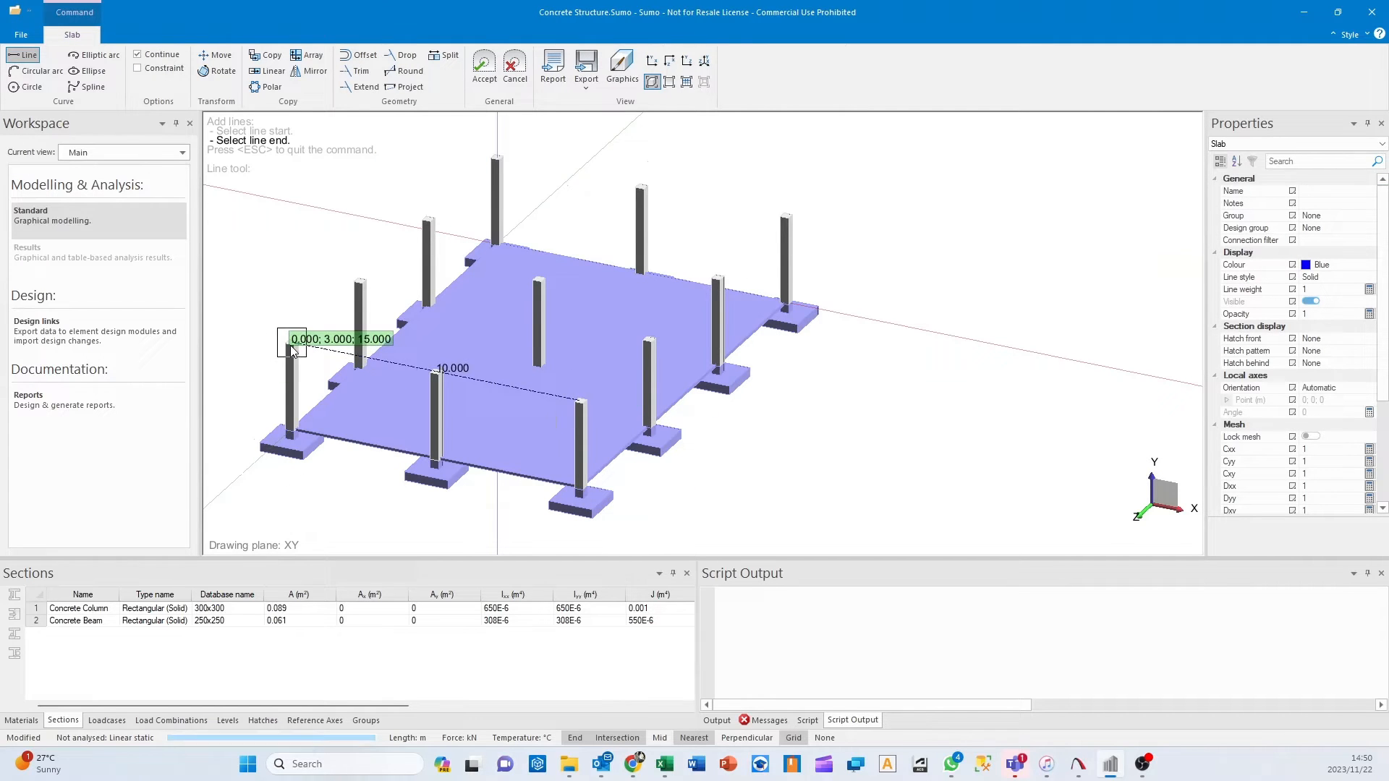
pyautogui.moveTo(786, 220)
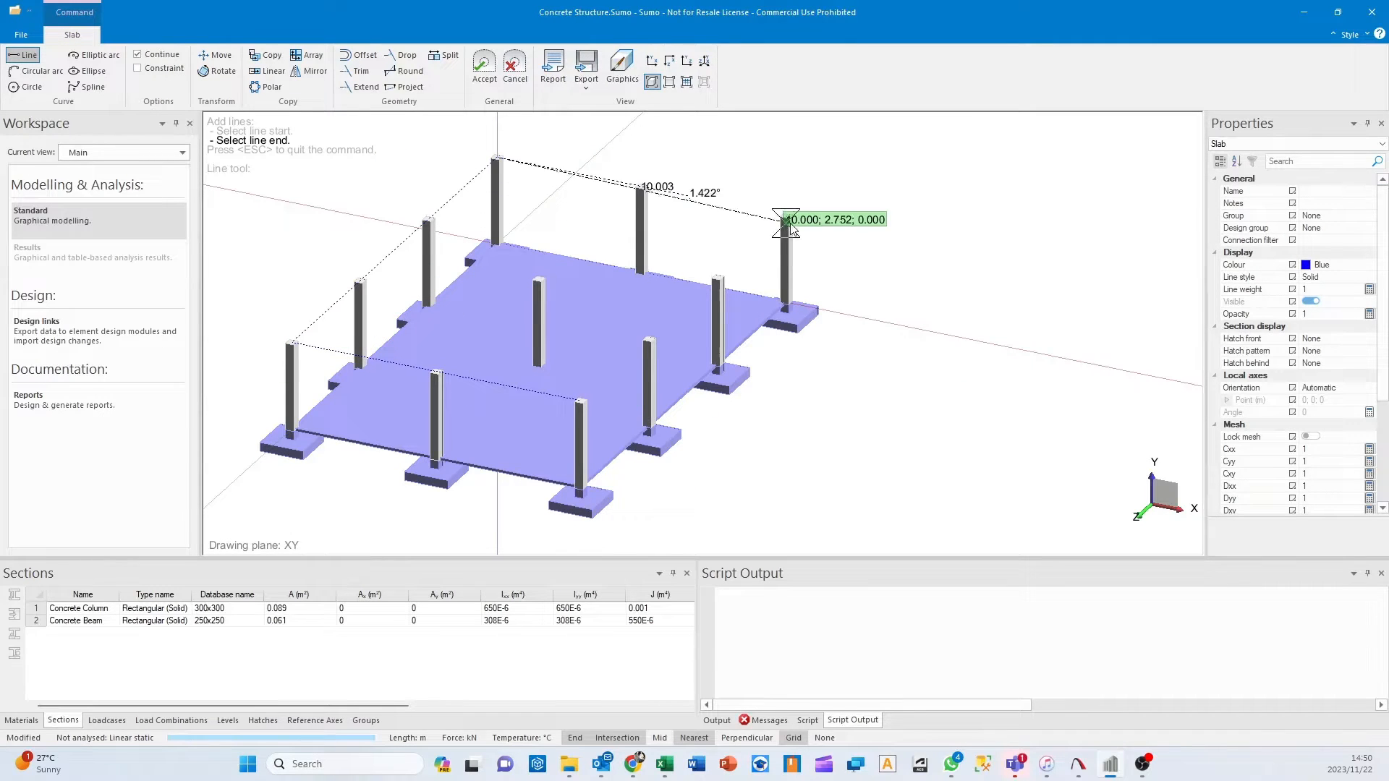
pyautogui.moveTo(591, 402)
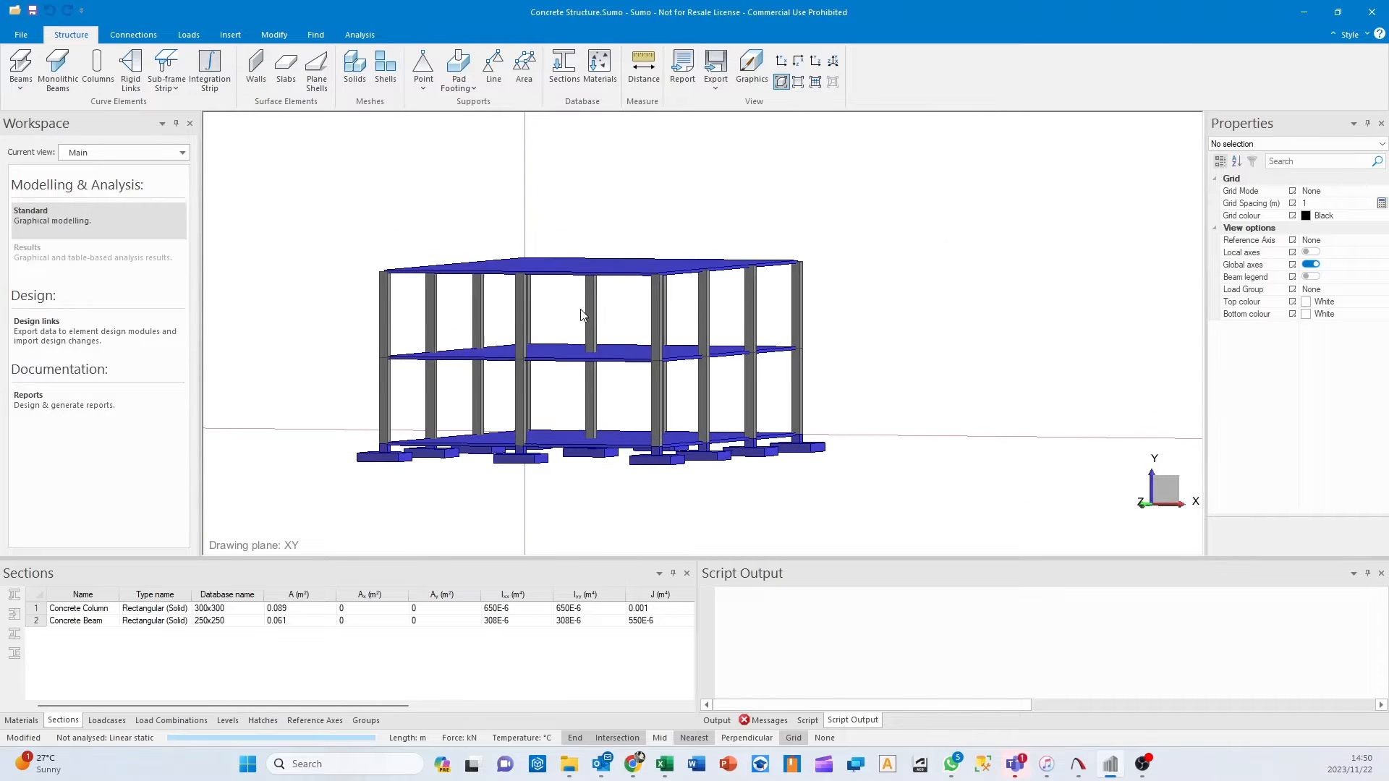
# Set the selected floor slabs' plate thickness to 250 mm.
pyautogui.click(555, 411)
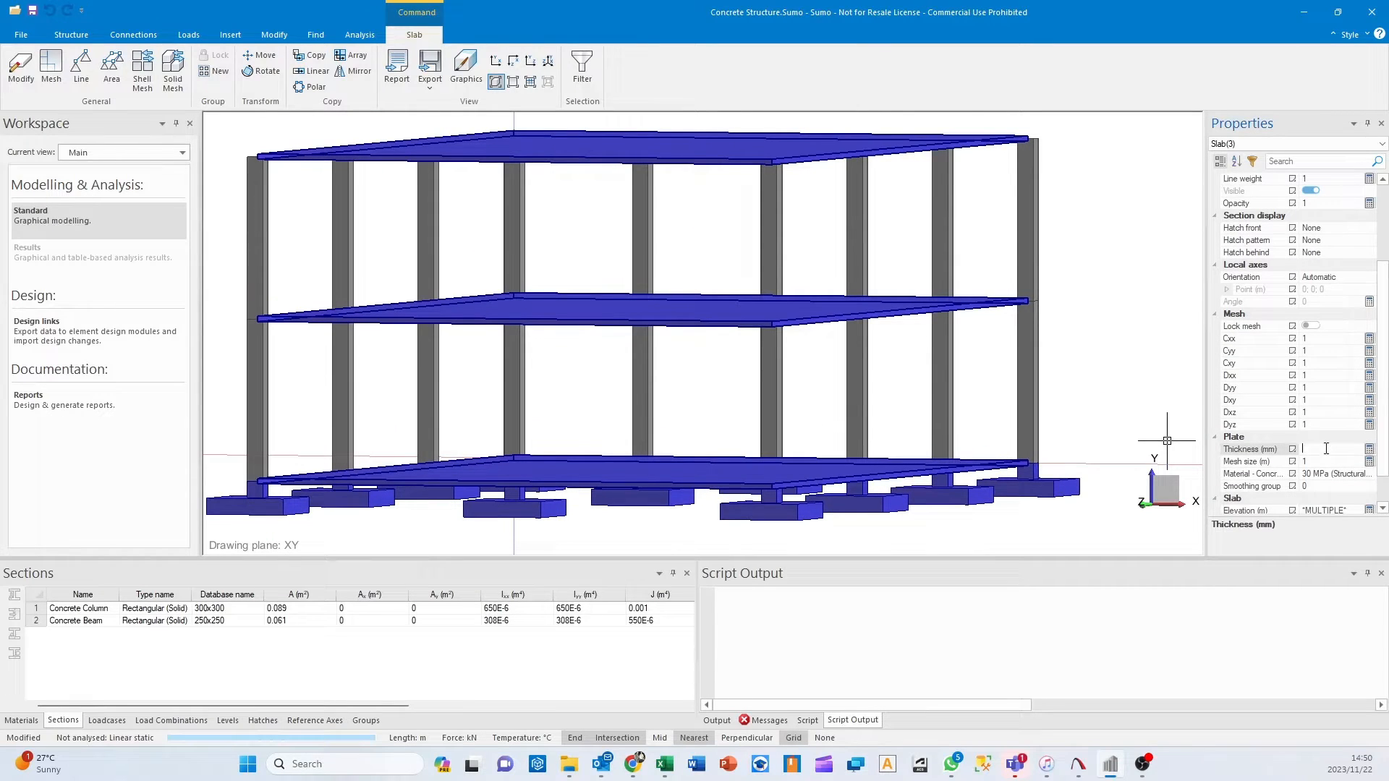
pyautogui.write('250')
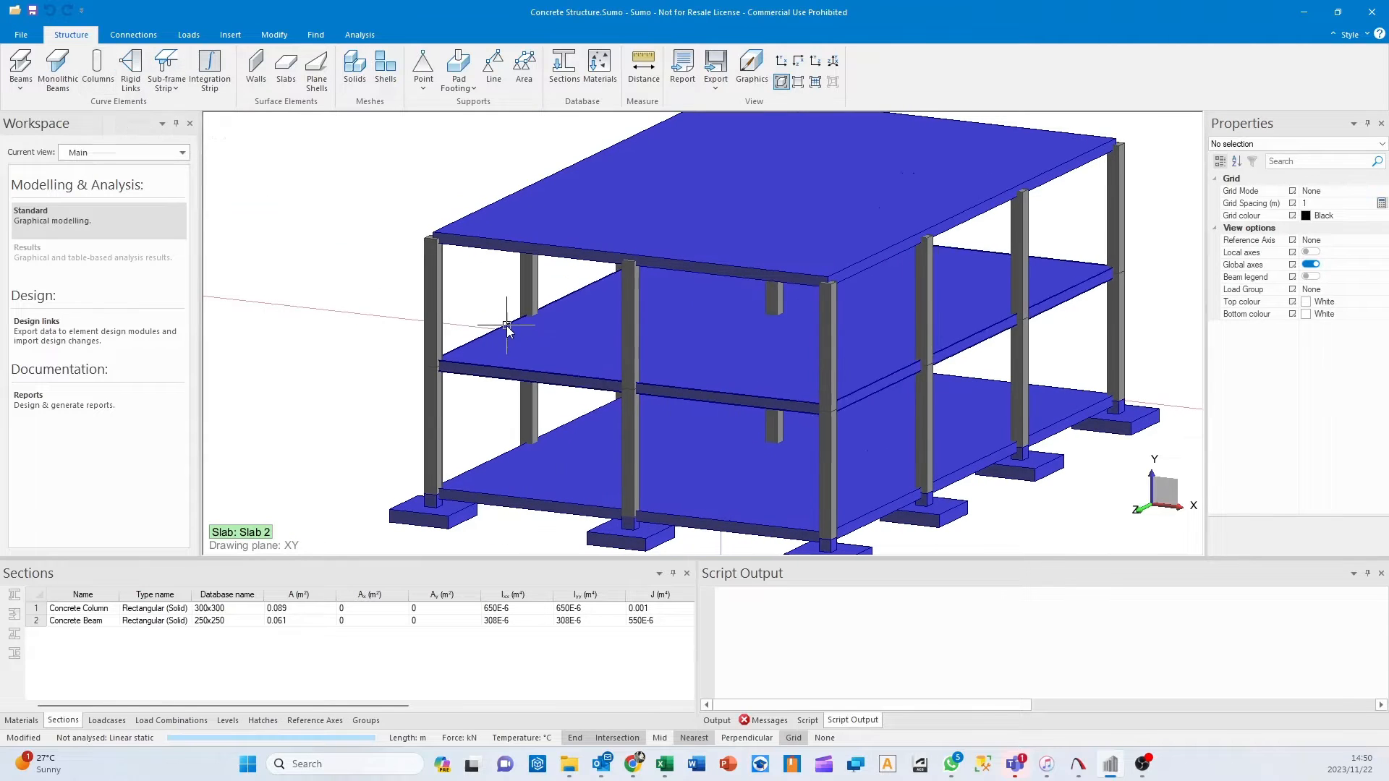
pyautogui.moveTo(56, 71)
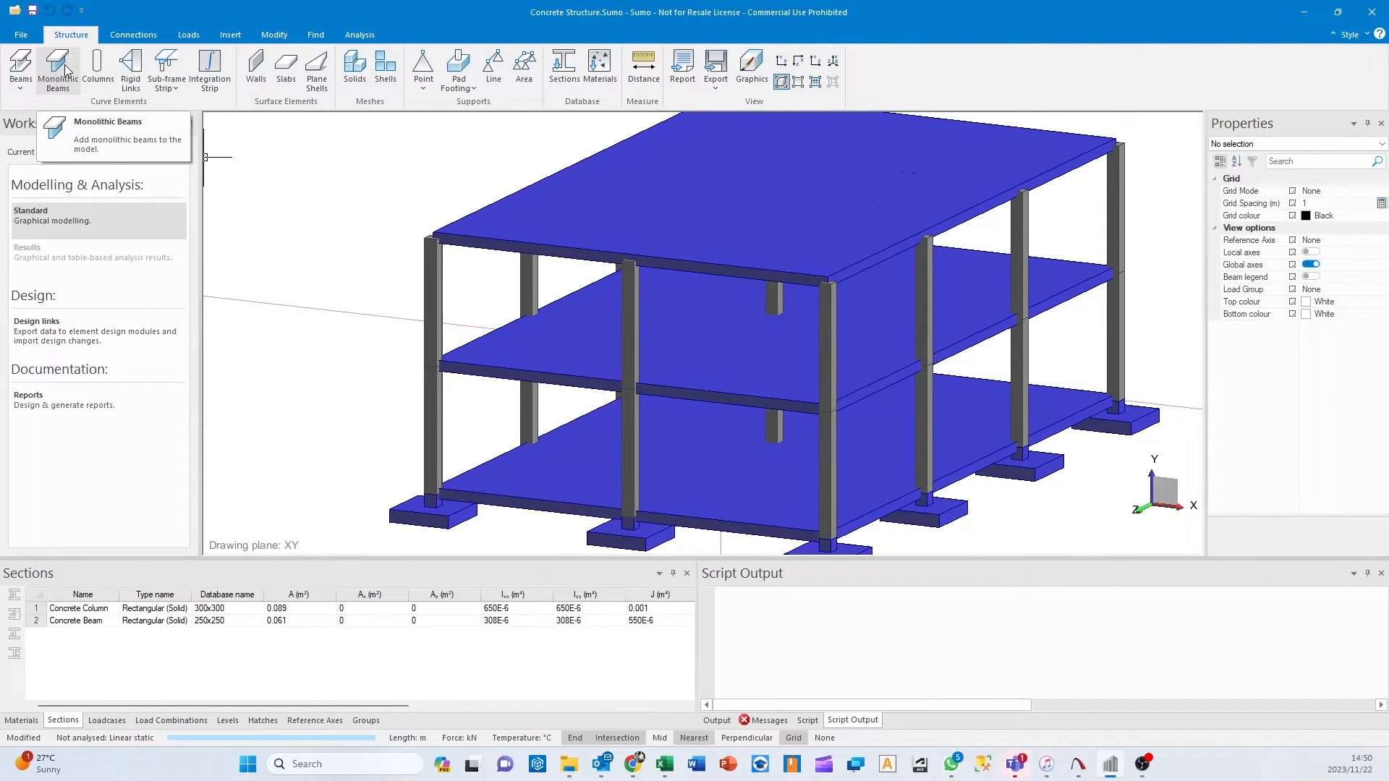
# Draw monolithic beams 300 mm wide, 500 mm deep, offset 375 mm, then list load cases.
pyautogui.click(56, 71)
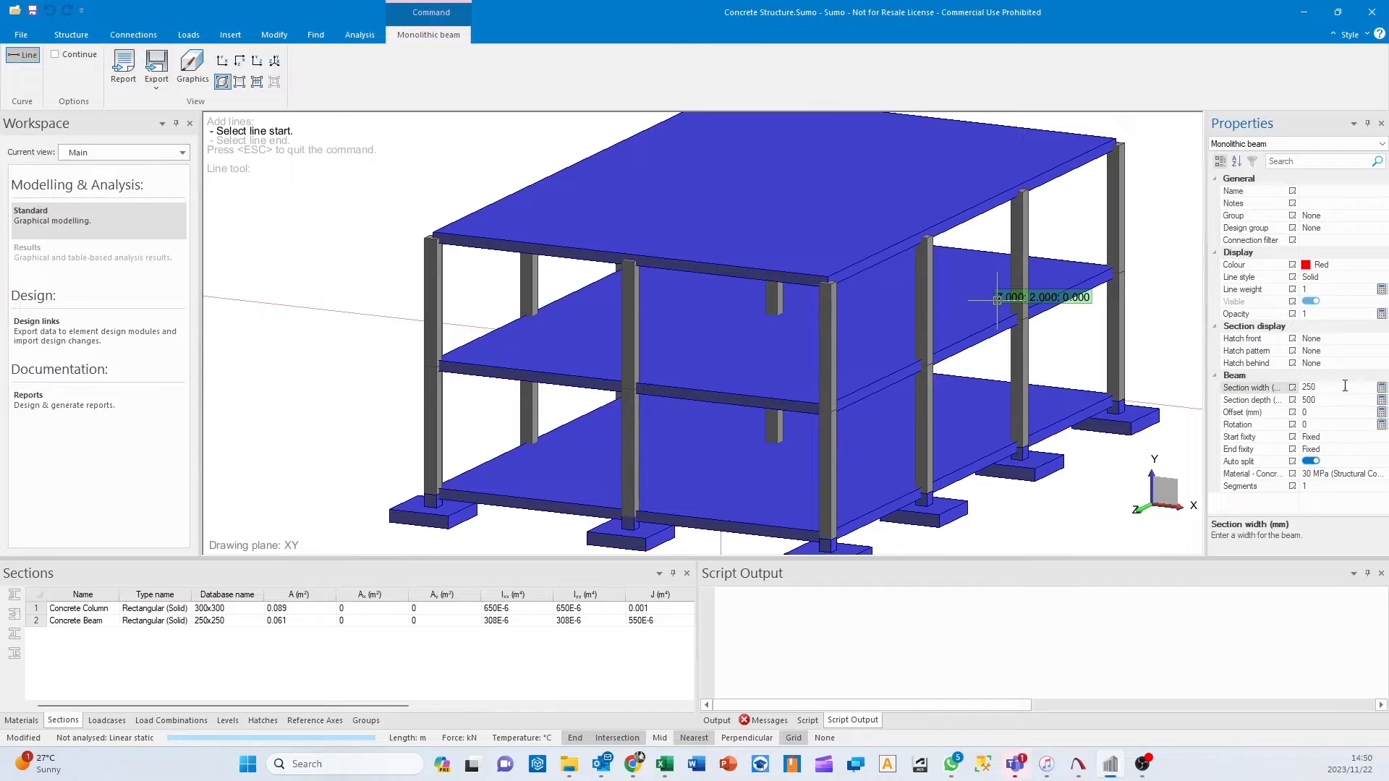
pyautogui.write('300')
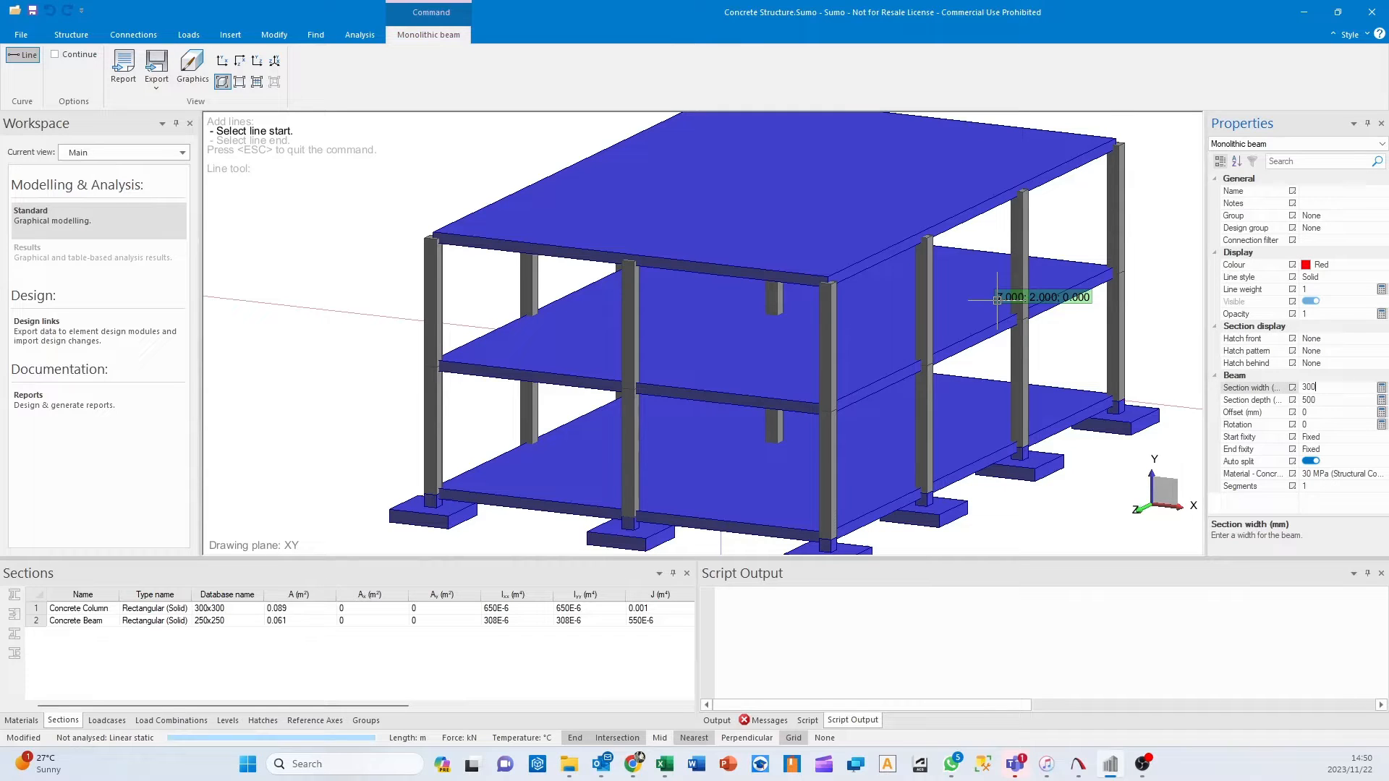
pyautogui.click(1320, 399)
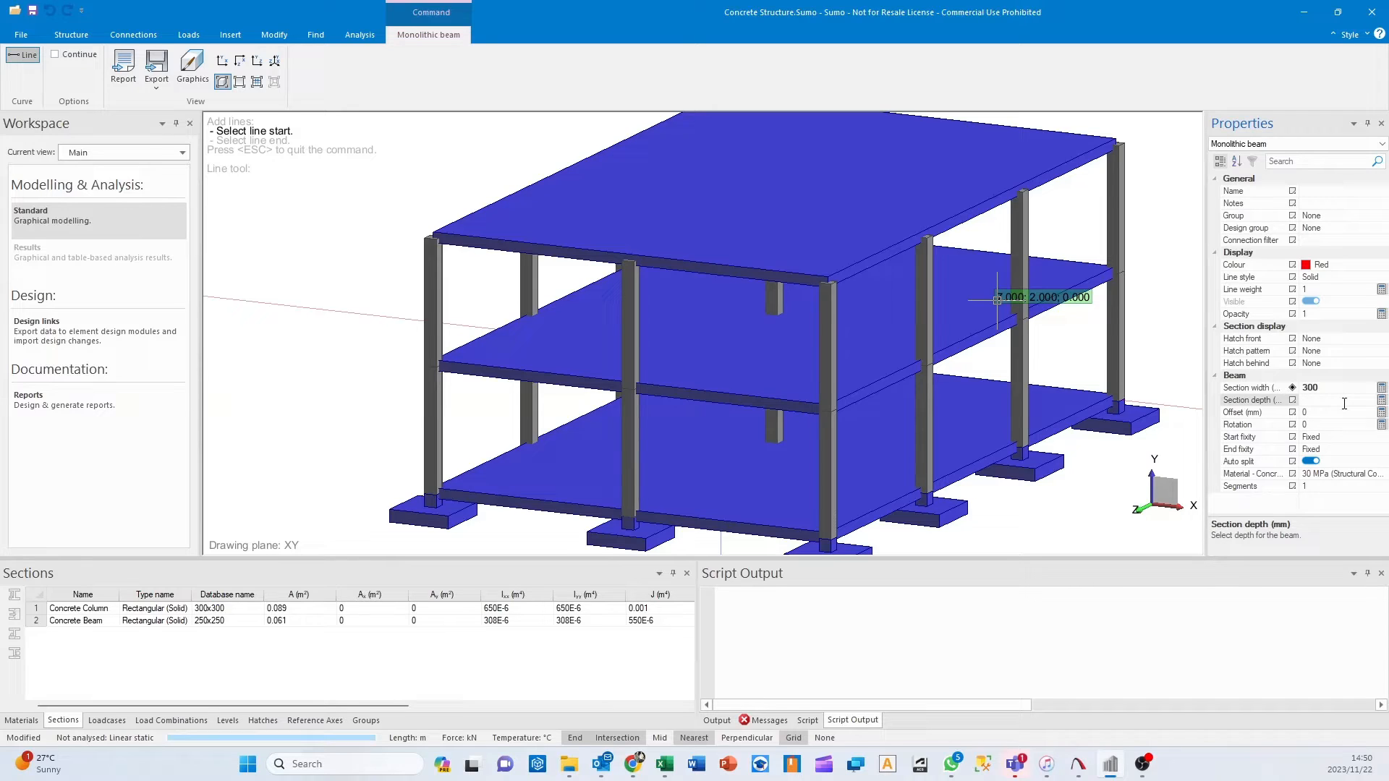
pyautogui.write('500')
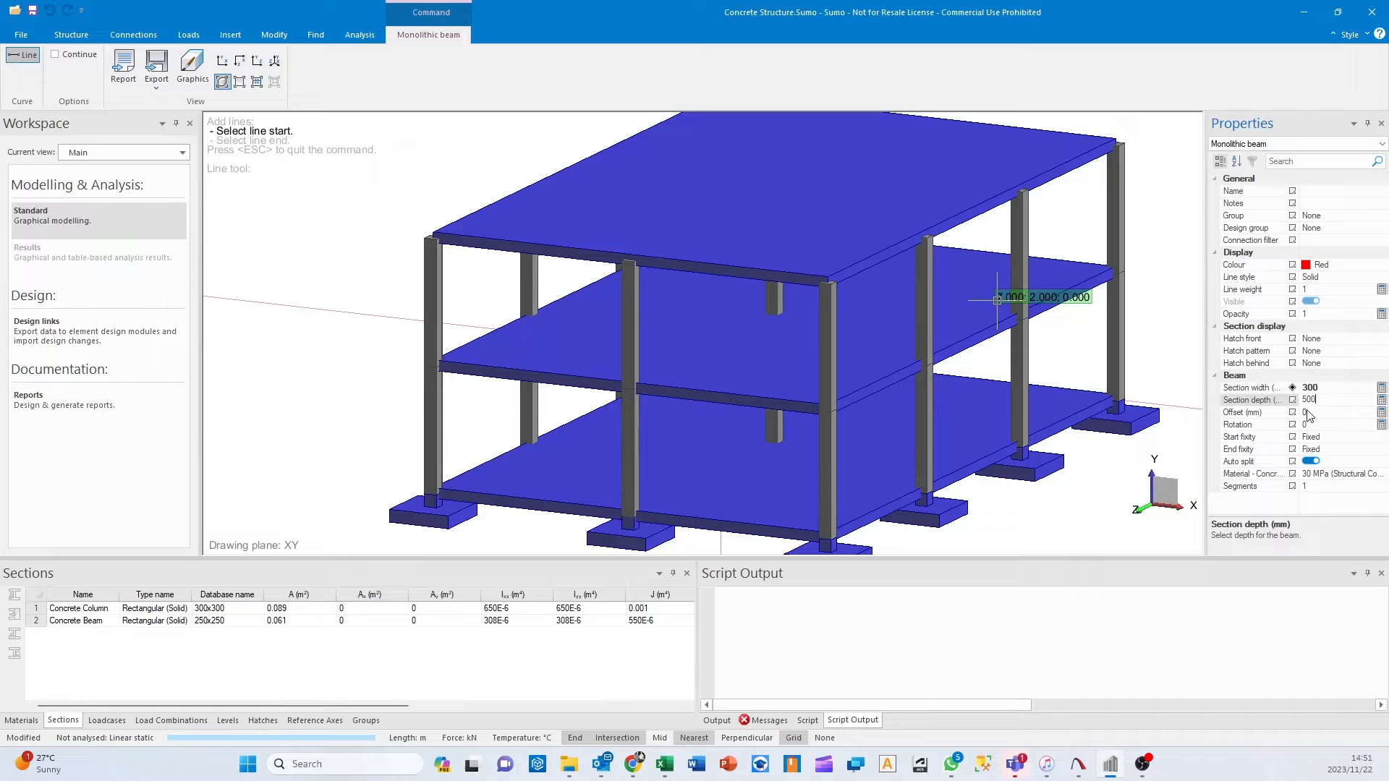
pyautogui.click(1319, 411)
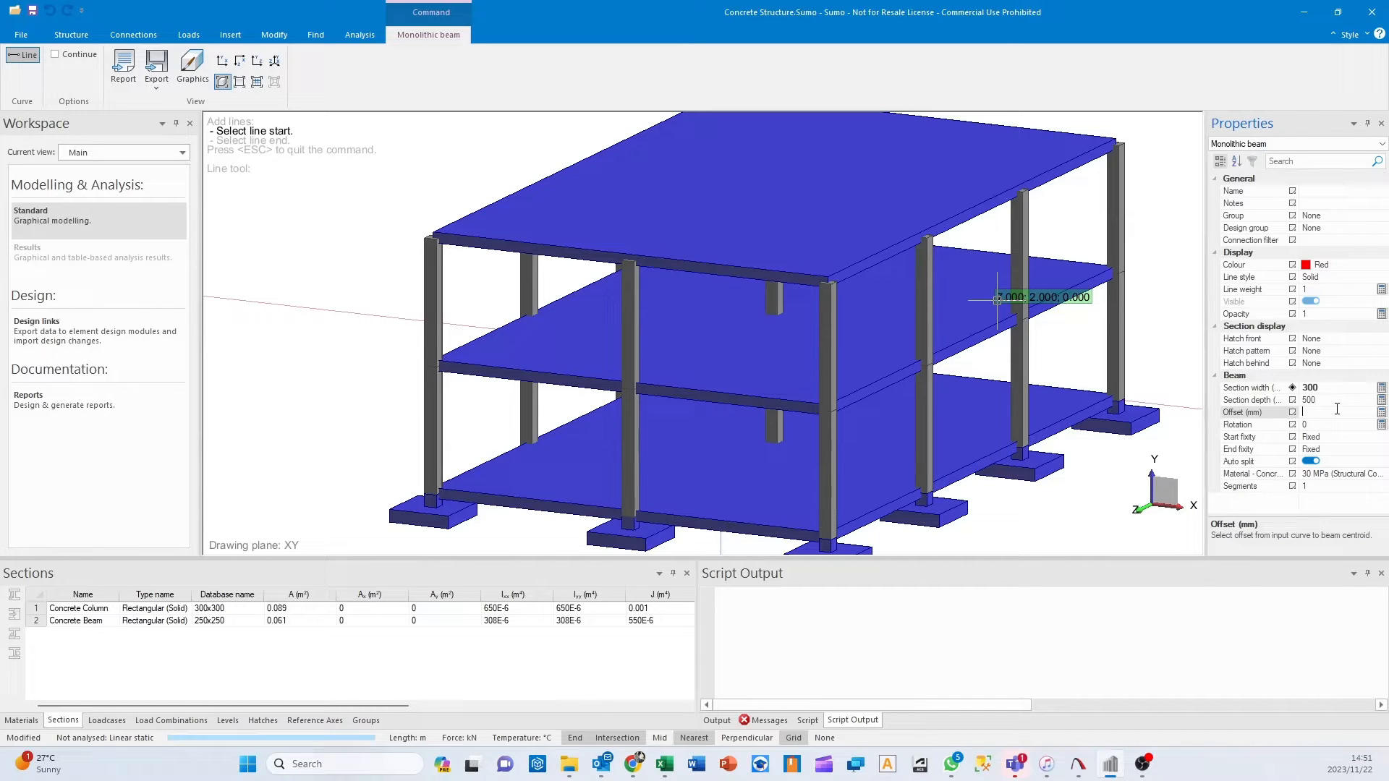
pyautogui.write('375')
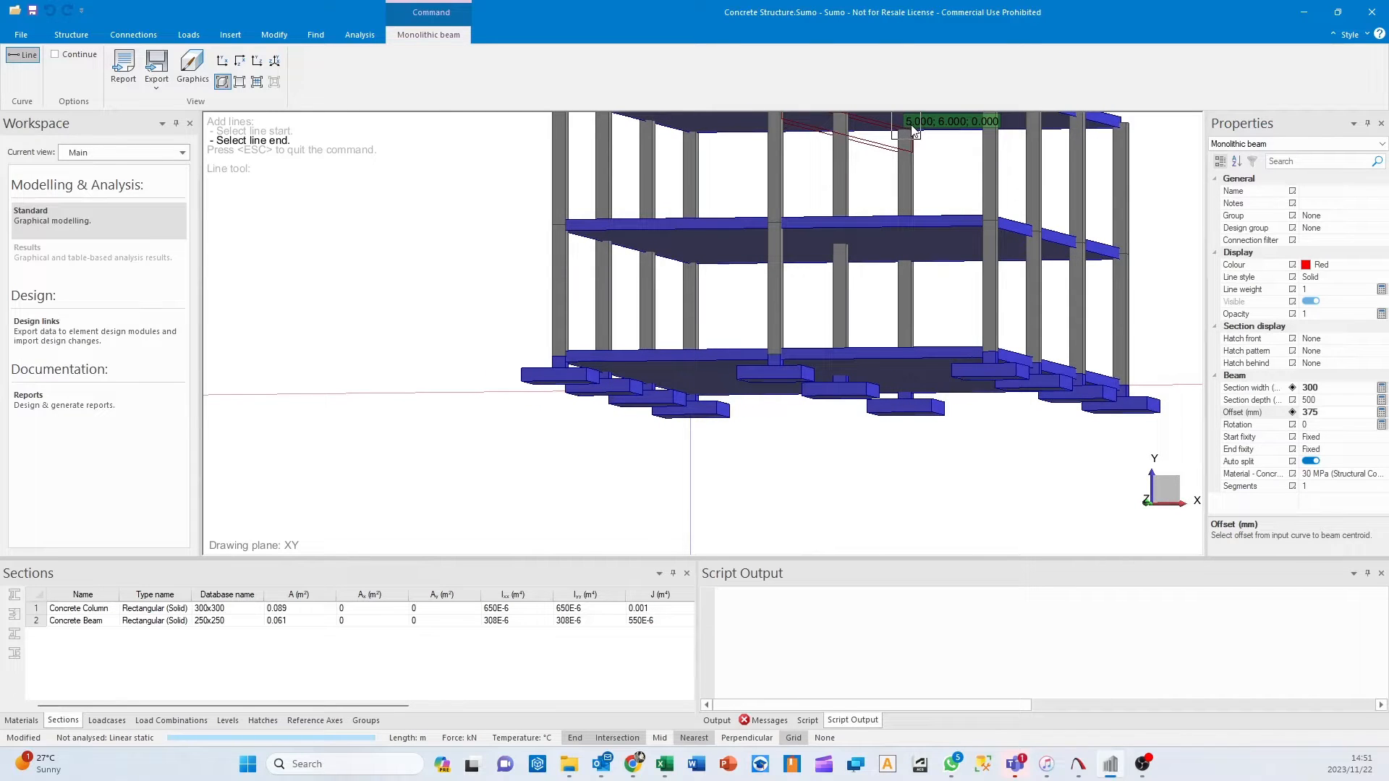
pyautogui.click(903, 139)
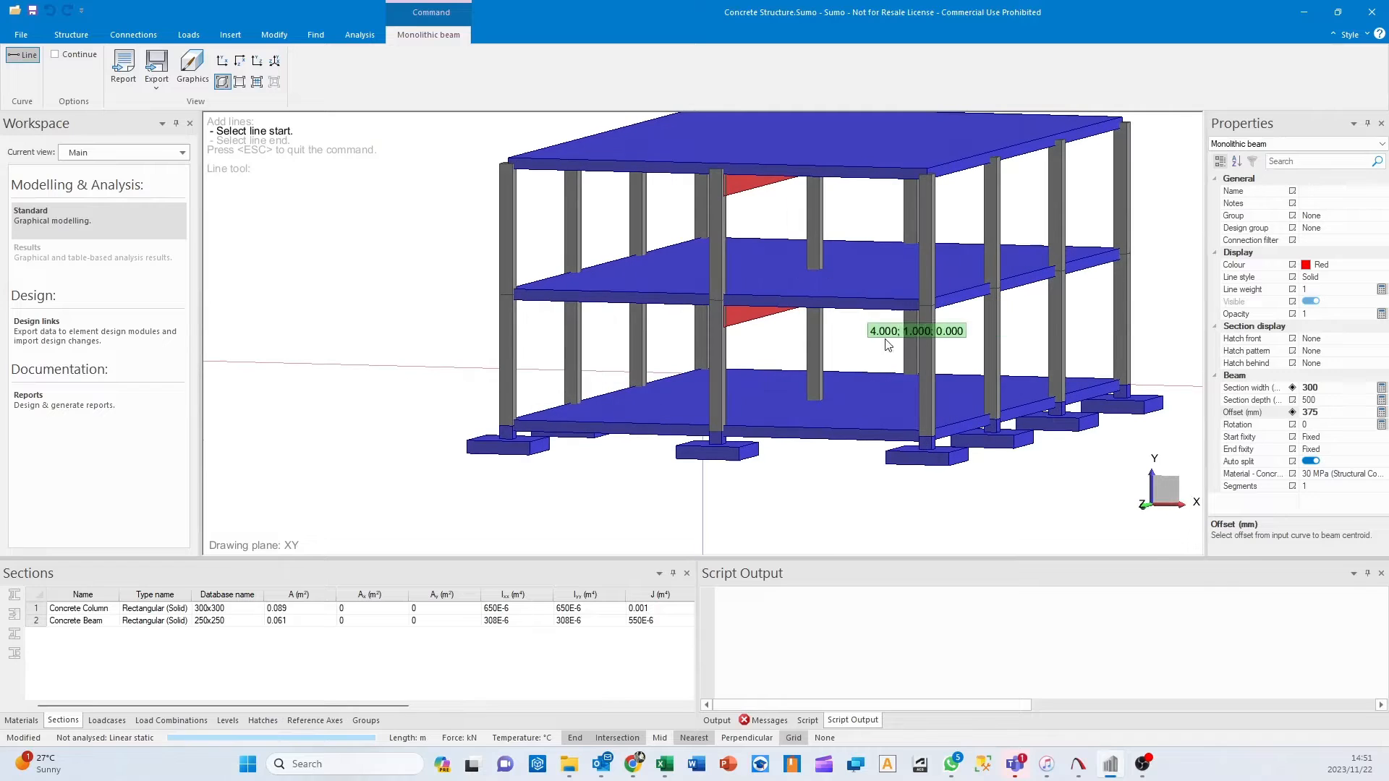
pyautogui.moveTo(825, 505)
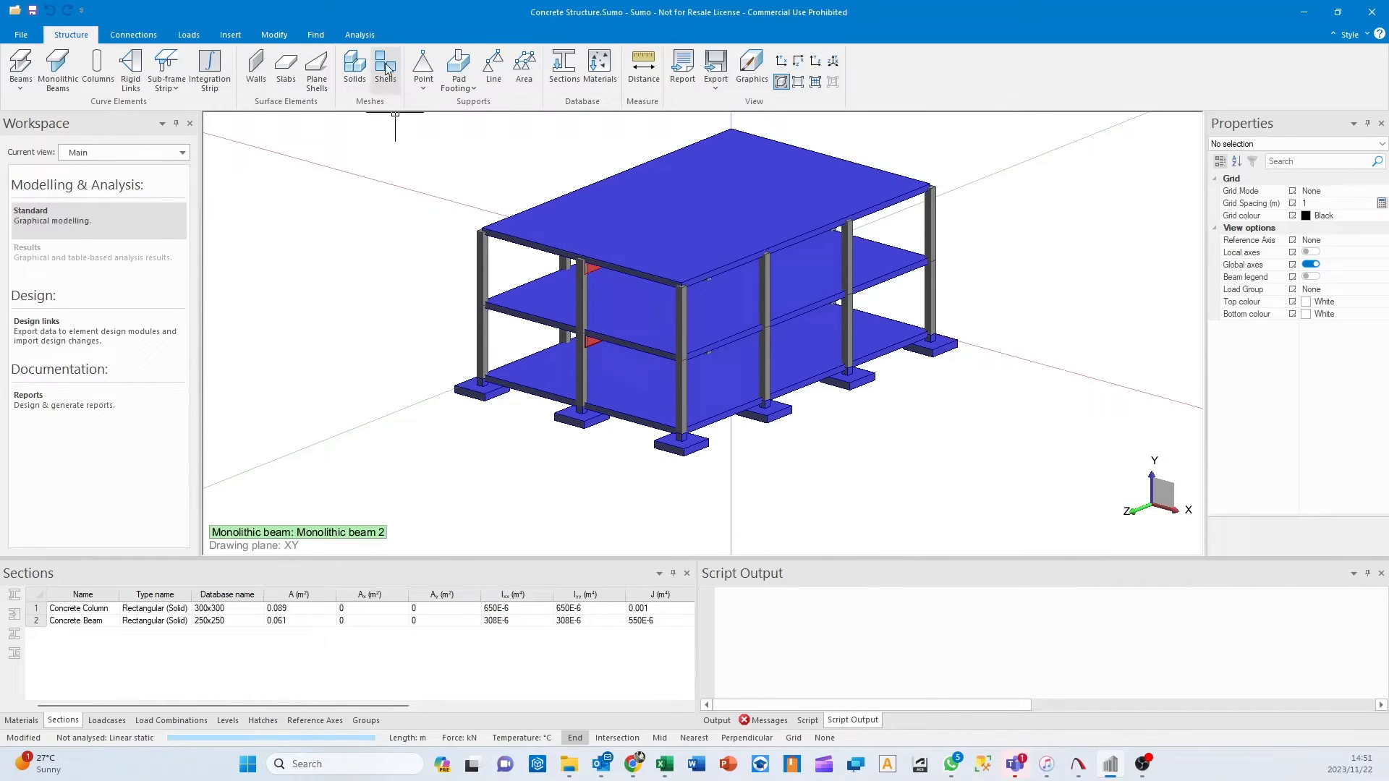
pyautogui.moveTo(316, 69)
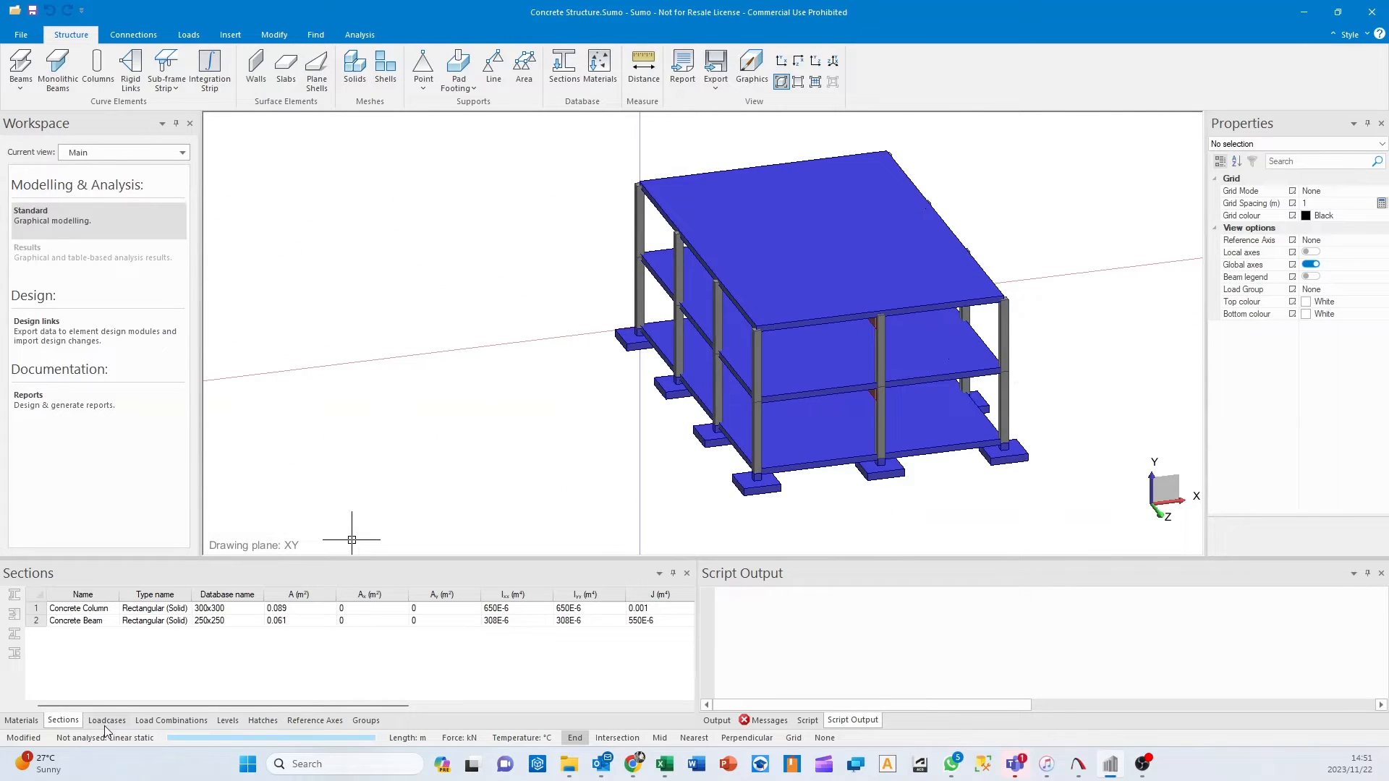
pyautogui.click(106, 719)
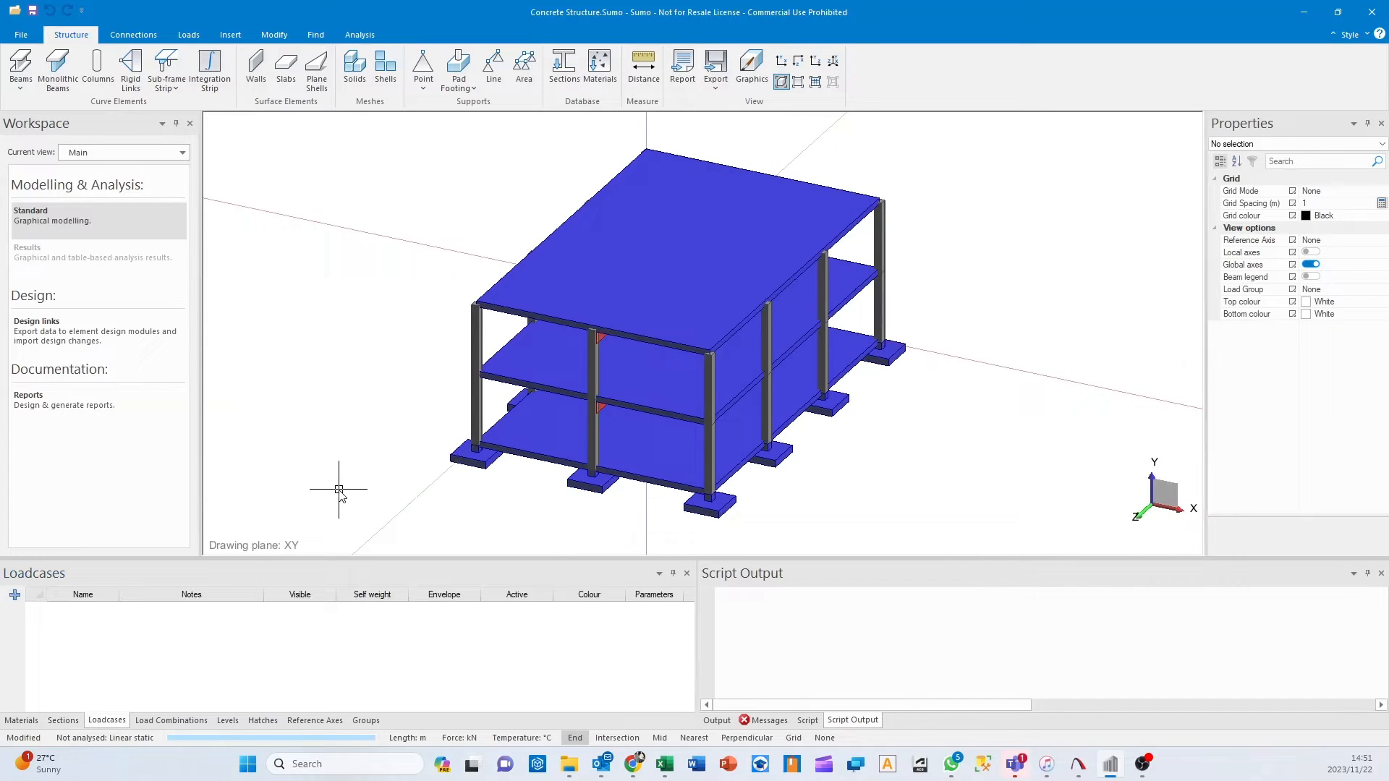
# Create load cases DL (Nominal Dead Load, with self weight) and LL (Nominal Live Load).
pyautogui.click(13, 595)
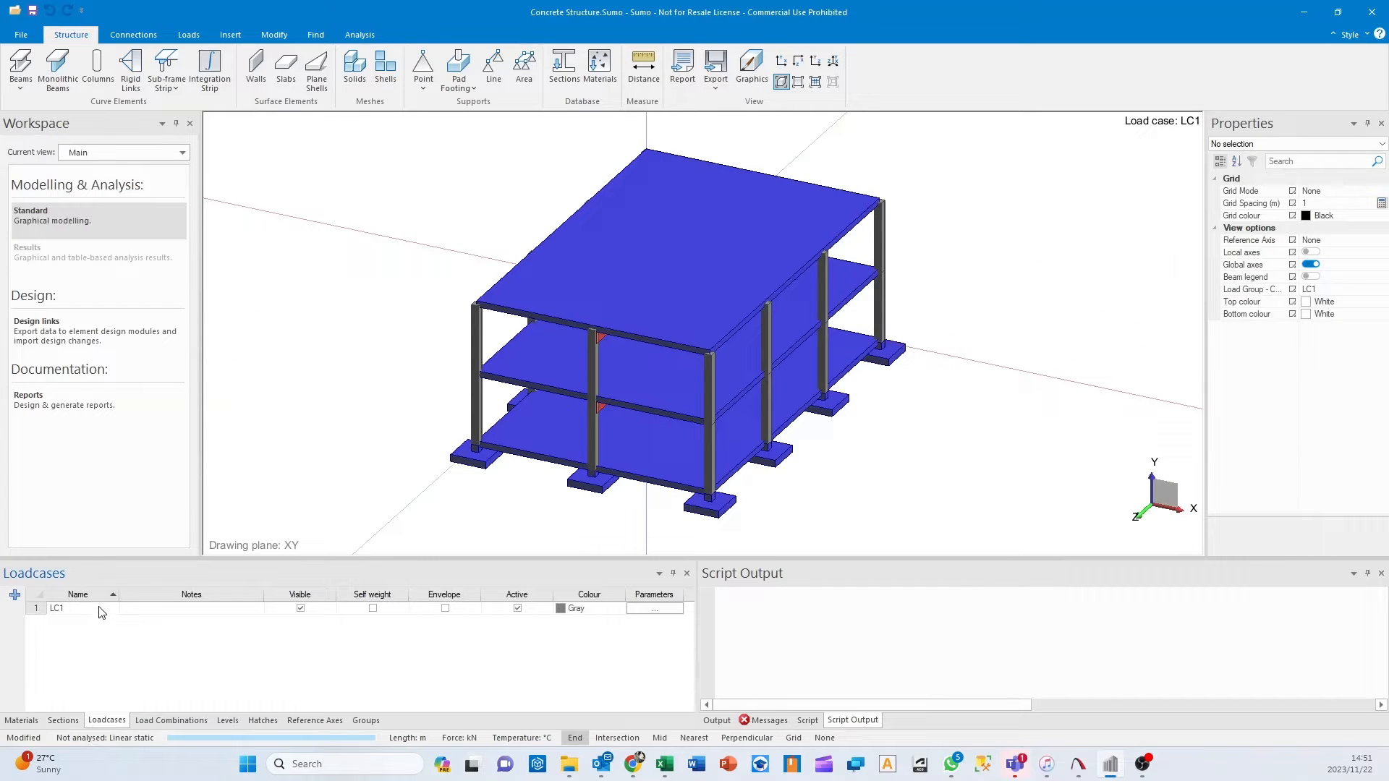
pyautogui.write('DL')
pyautogui.write('LL')
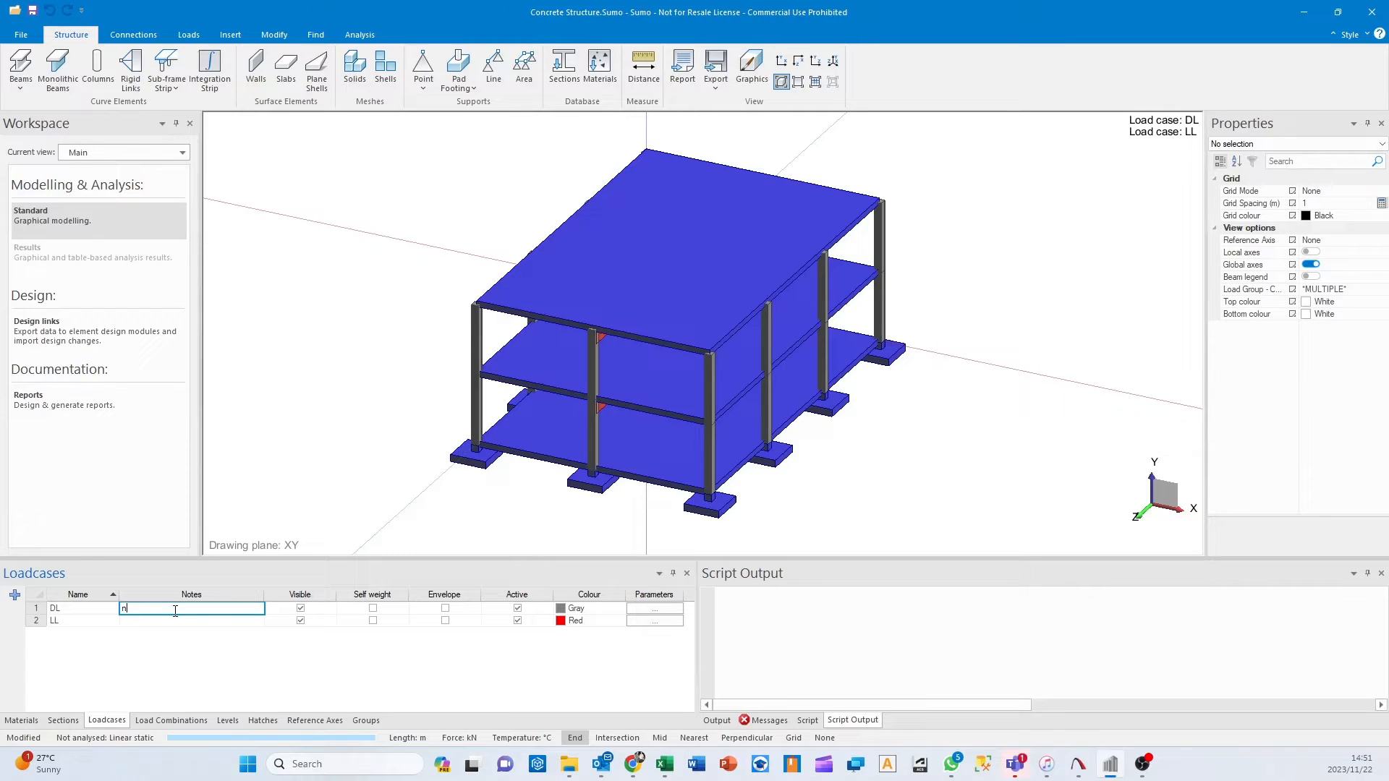
pyautogui.write('Nominal')
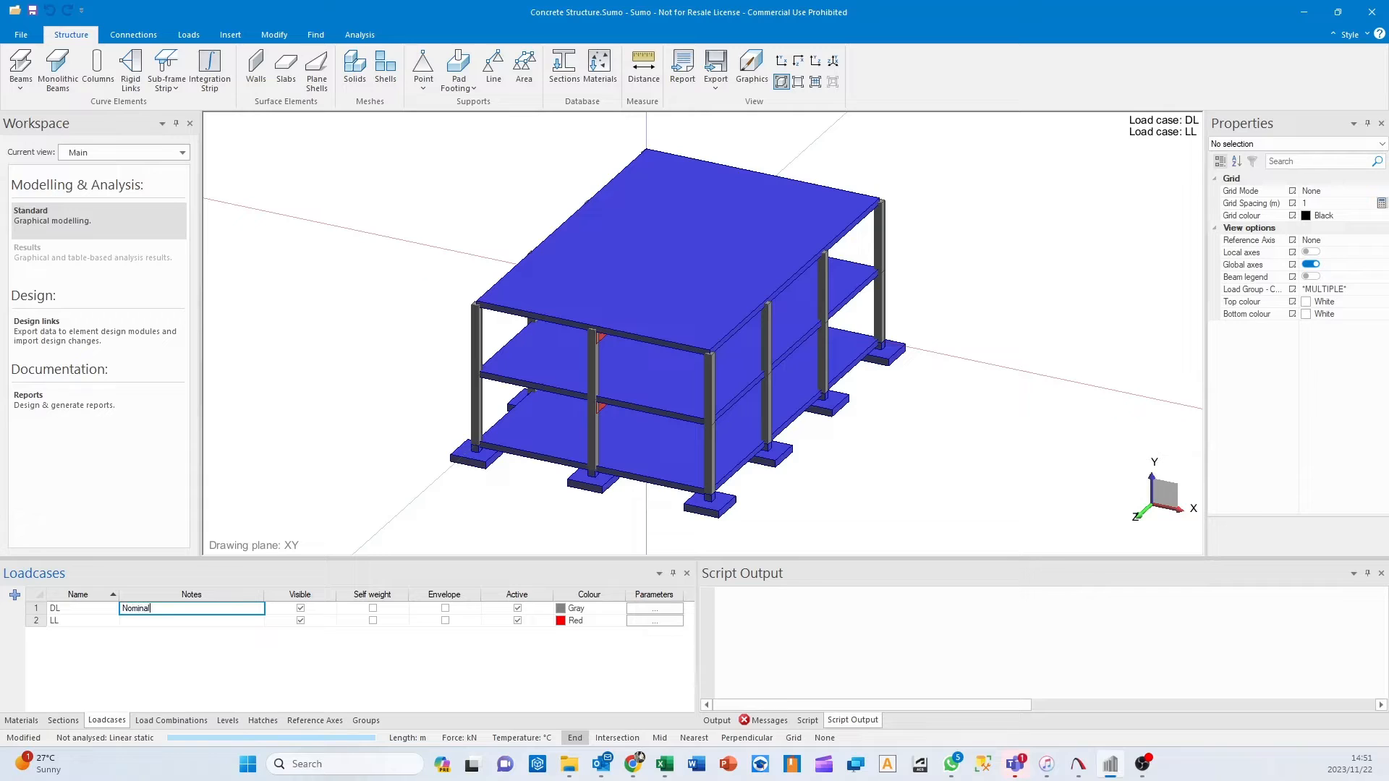
pyautogui.write('Dead Loads')
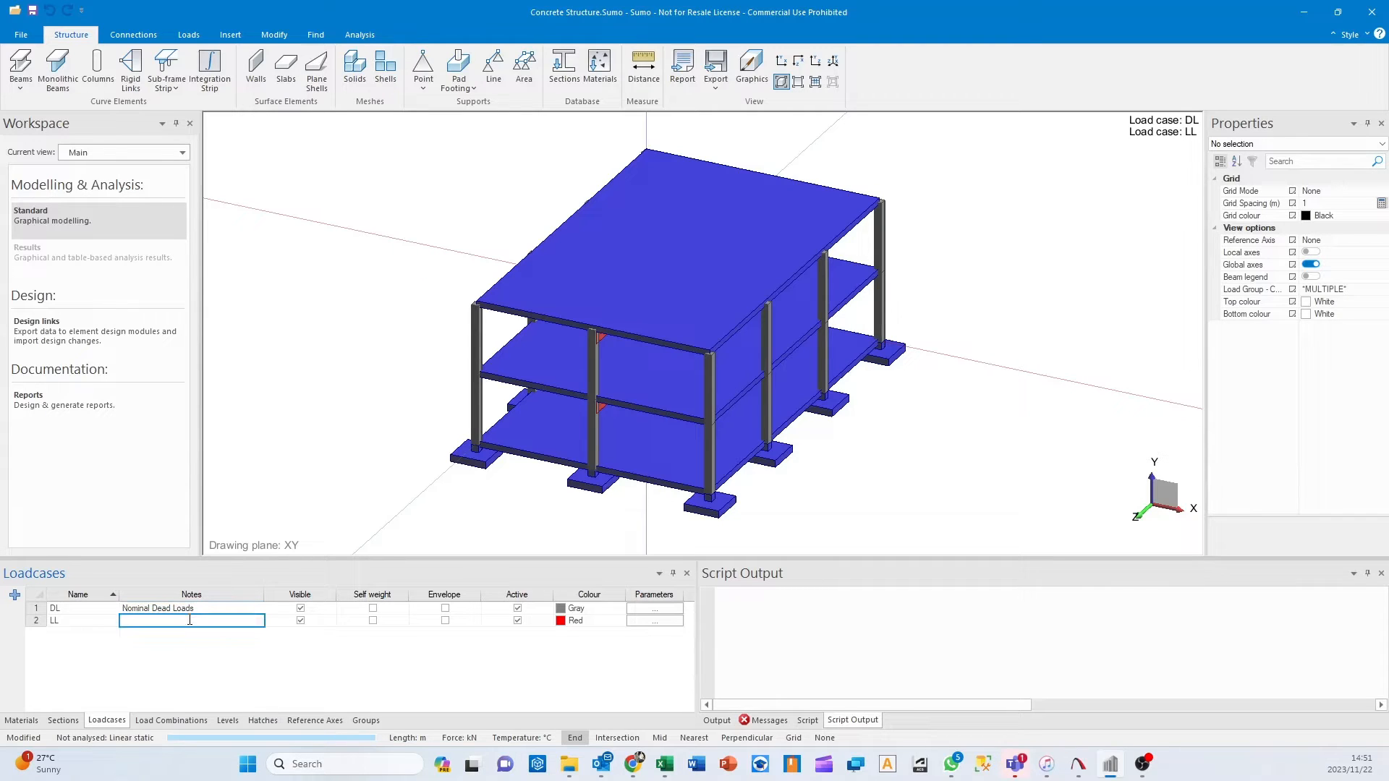
pyautogui.write('Nominal Live Loads')
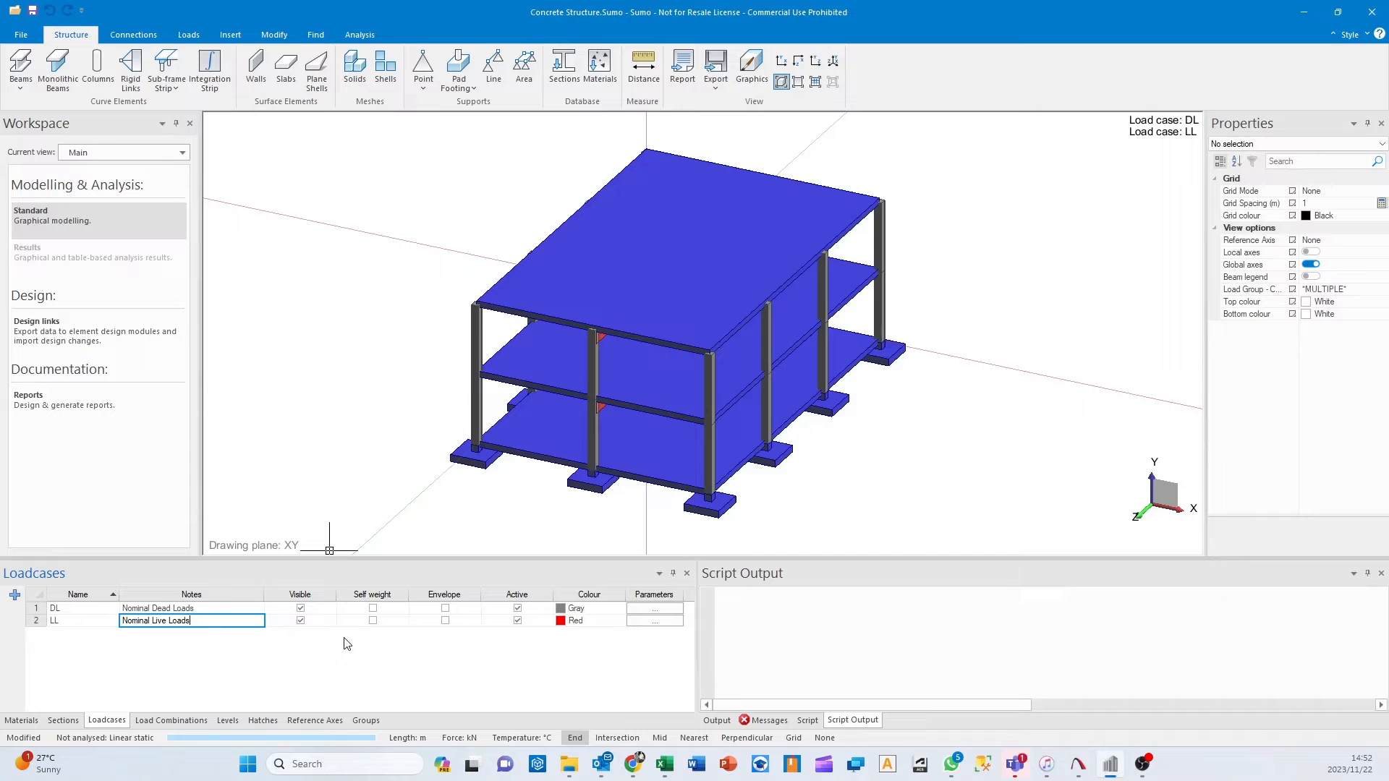
pyautogui.click(372, 607)
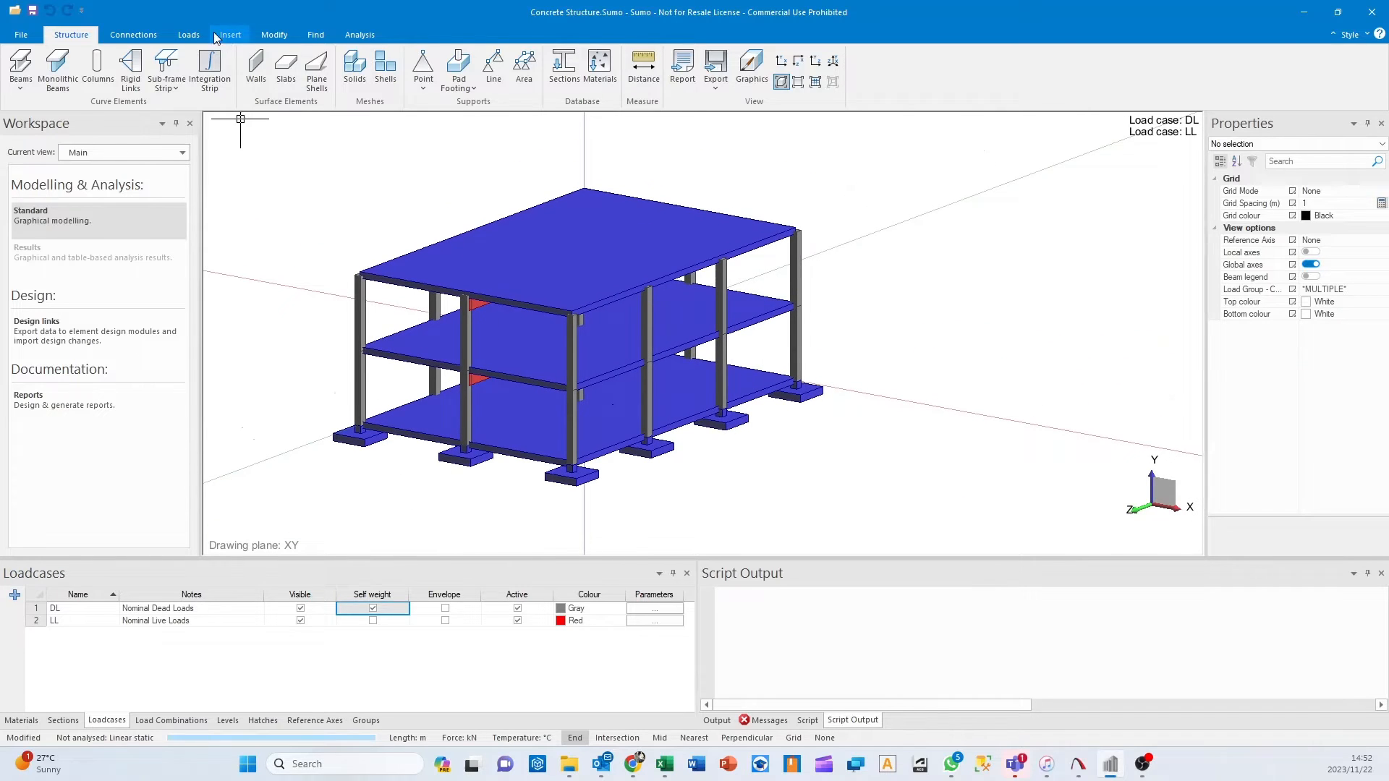
pyautogui.click(188, 34)
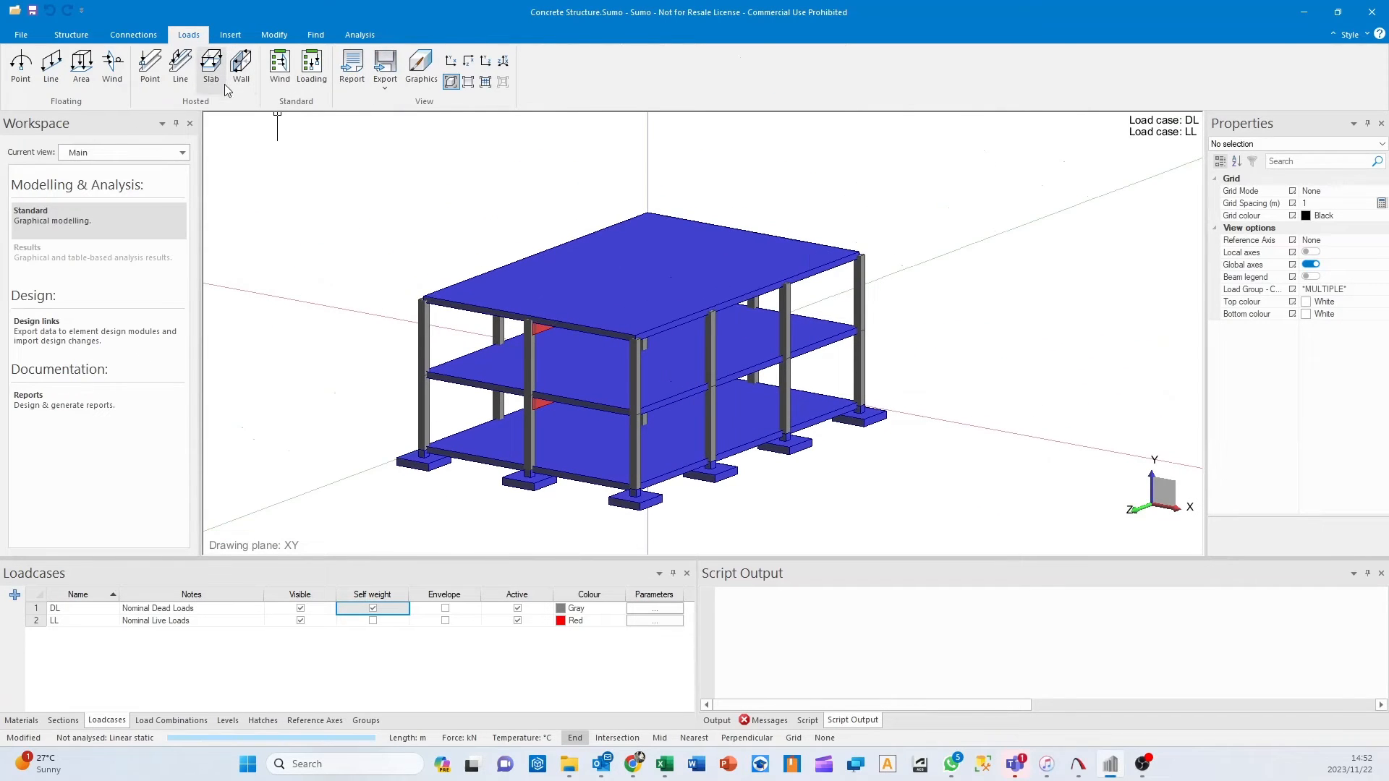
pyautogui.moveTo(211, 66)
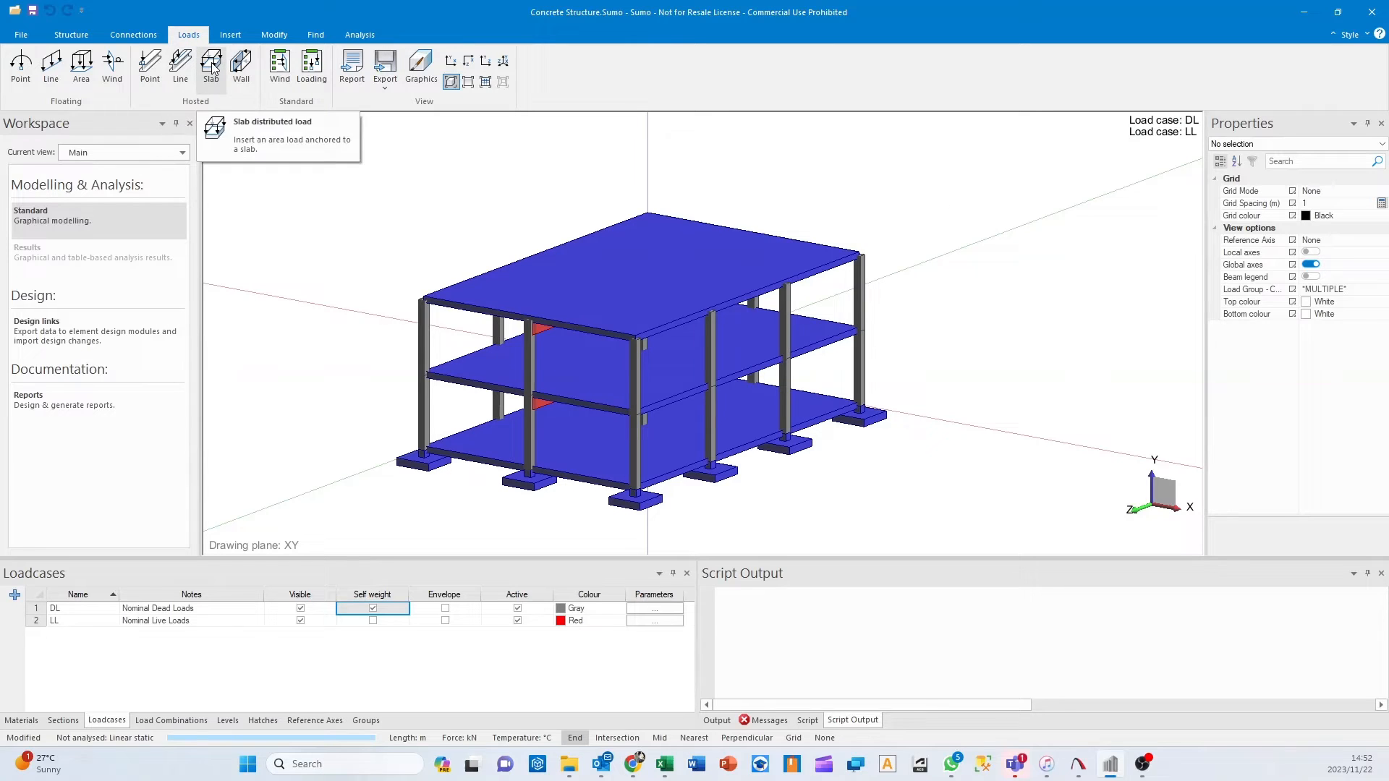
# Apply a 0.1 kPa dead load and a 1 kPa live load to the slabs.
pyautogui.click(210, 68)
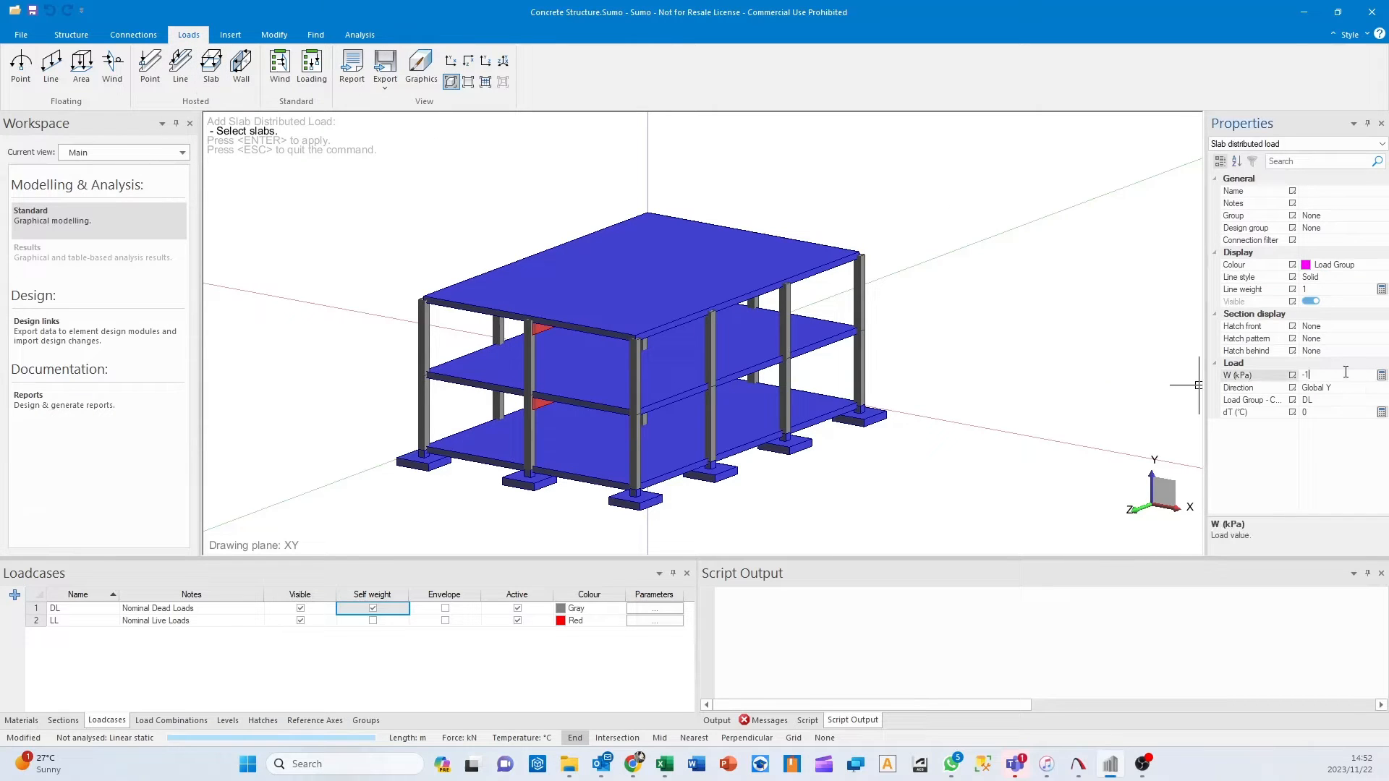
pyautogui.write('0')
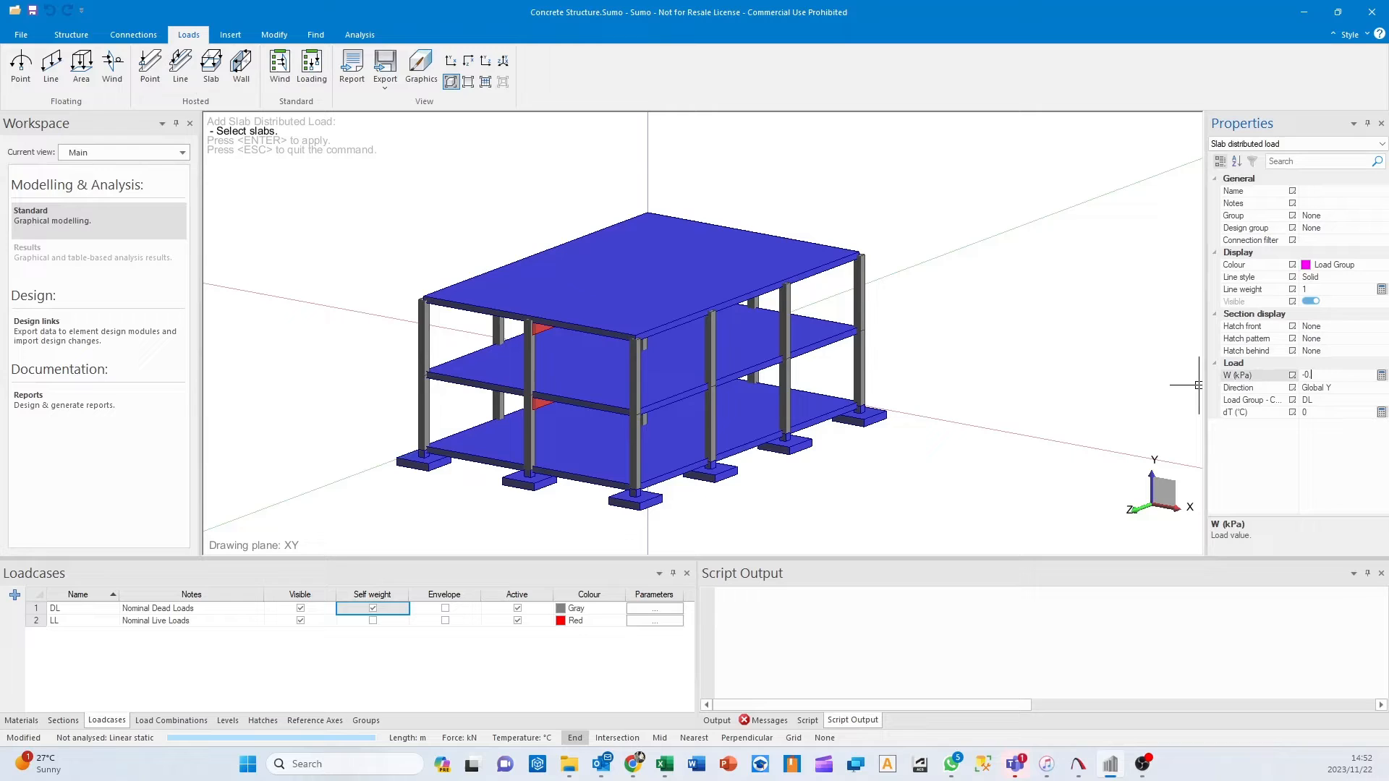
pyautogui.click(638, 275)
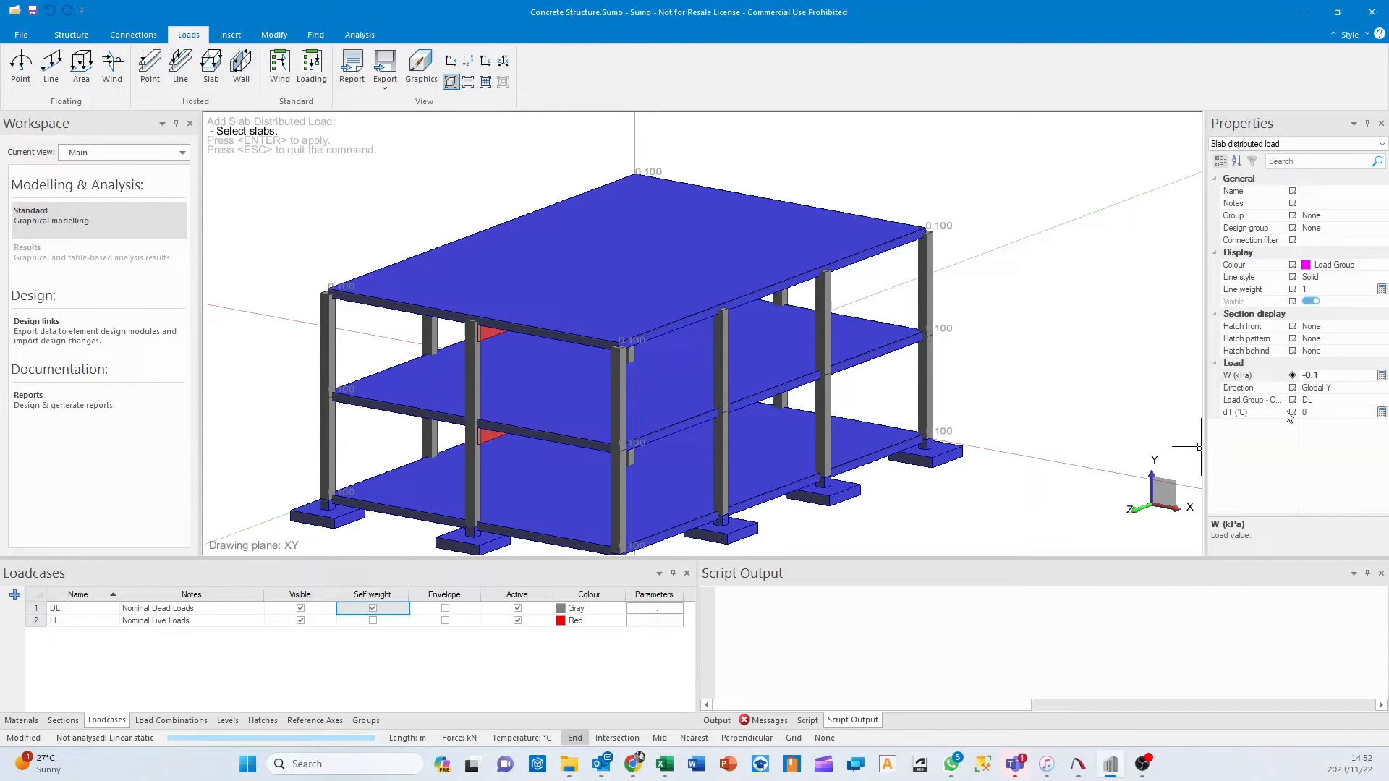
pyautogui.click(1329, 375)
pyautogui.write('-1')
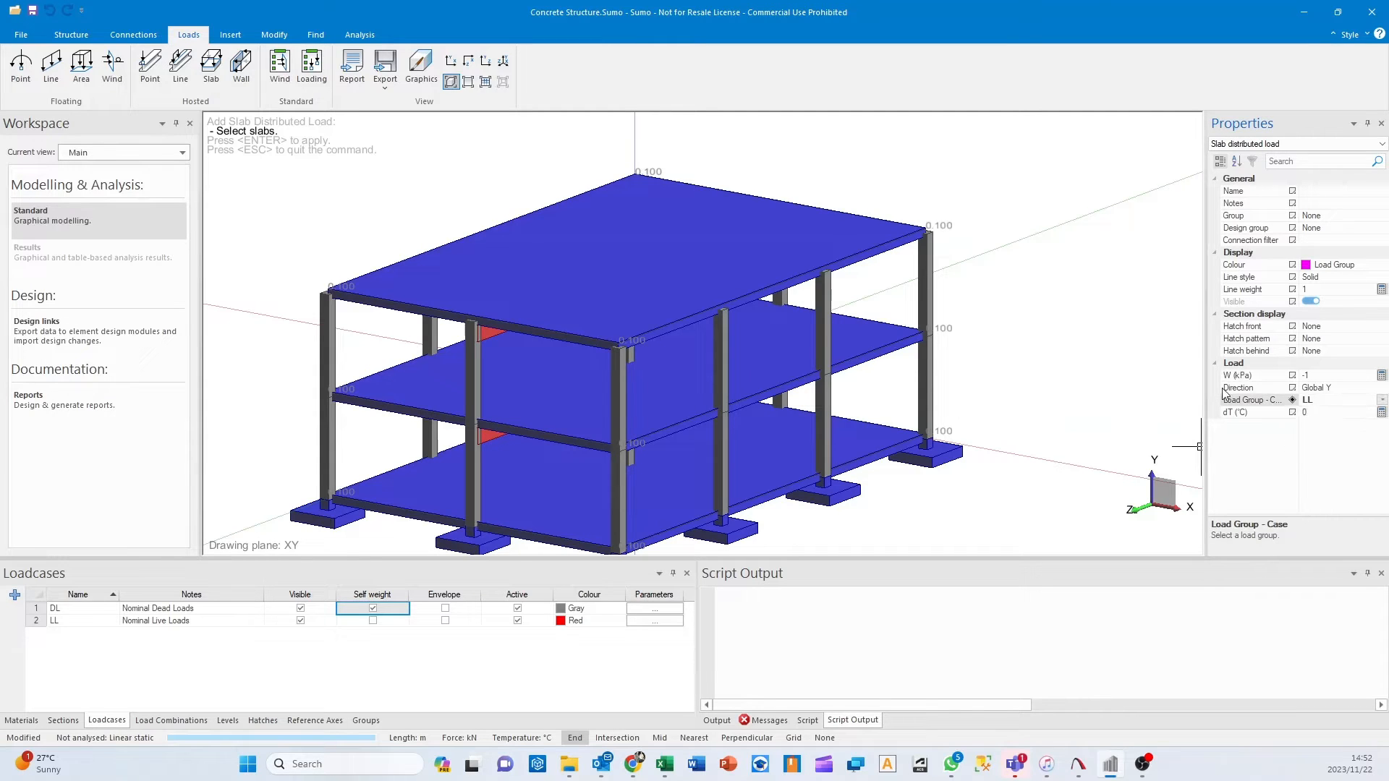
pyautogui.click(620, 248)
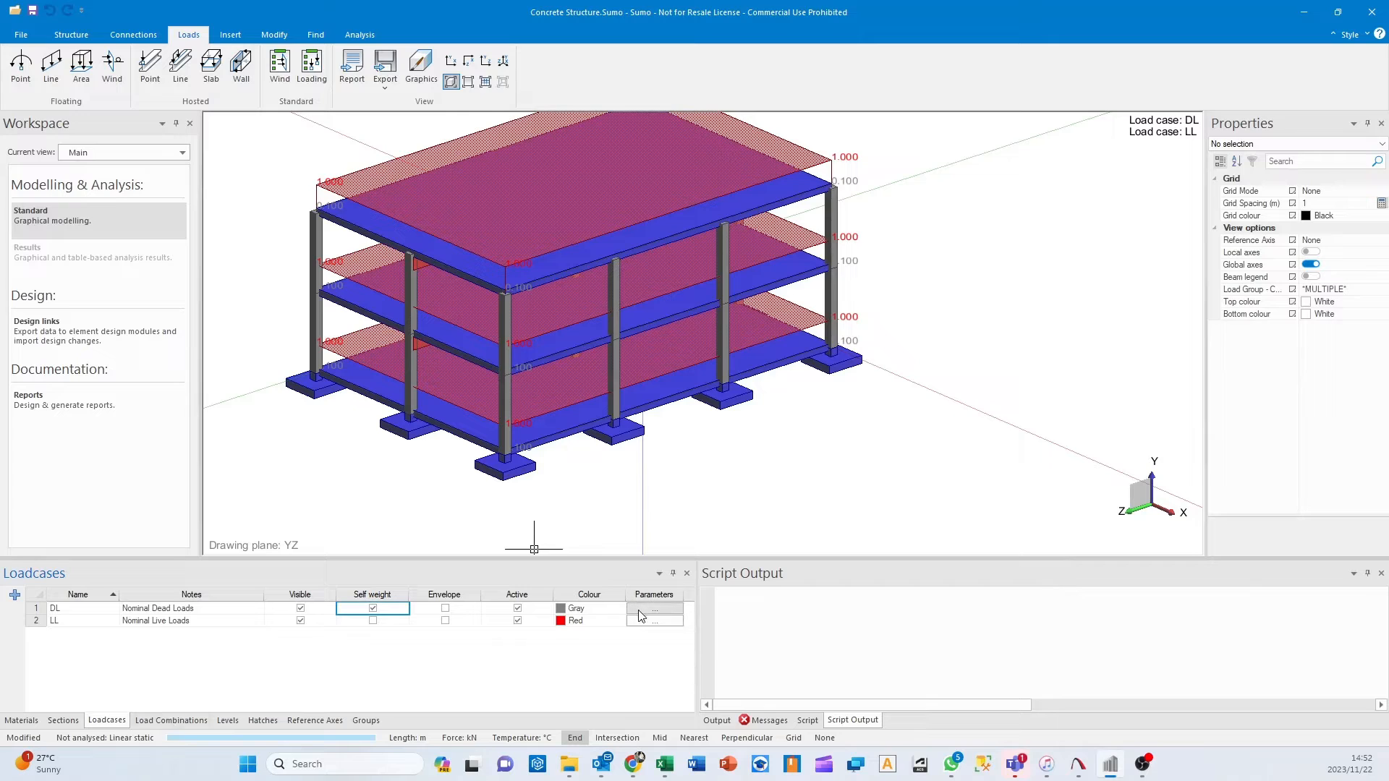
# Set the DL load case's type of action to permanent.
pyautogui.click(654, 608)
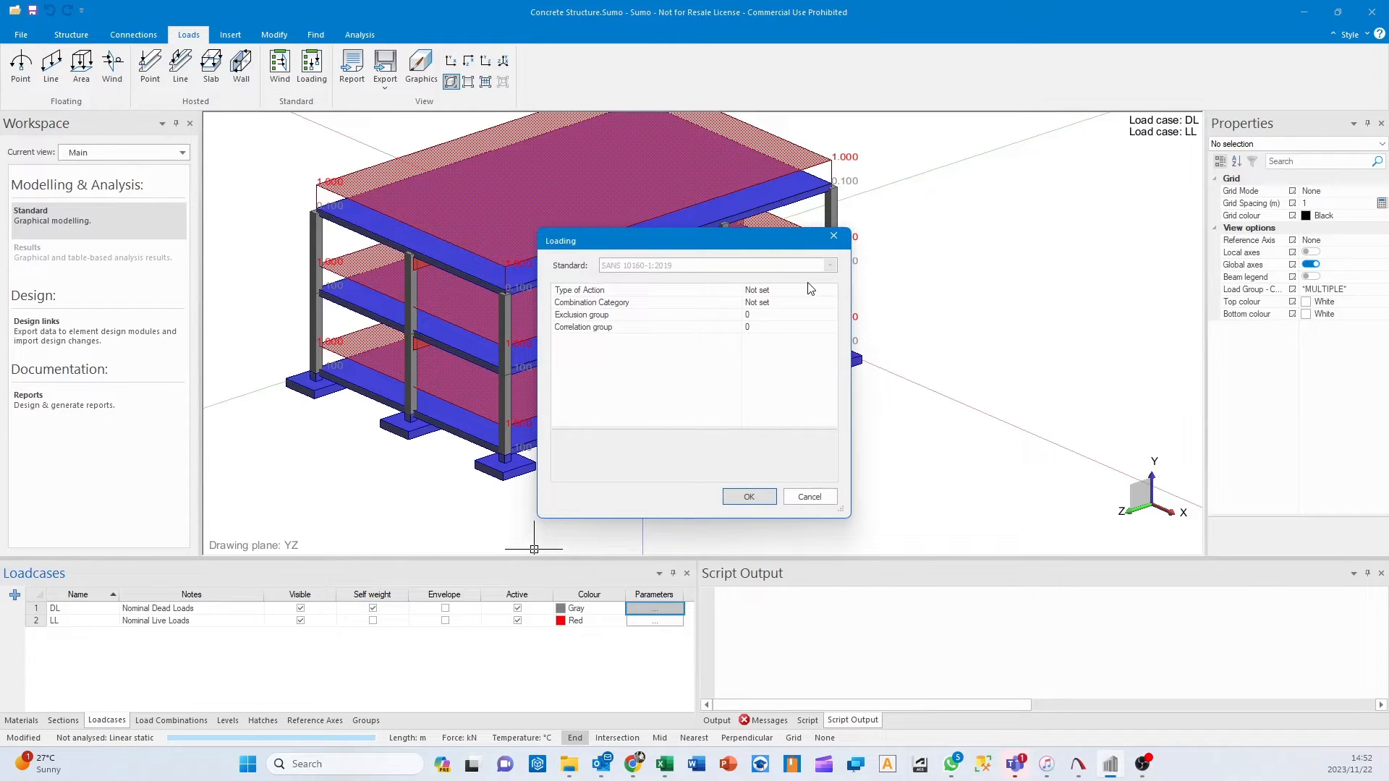
pyautogui.moveTo(804, 518)
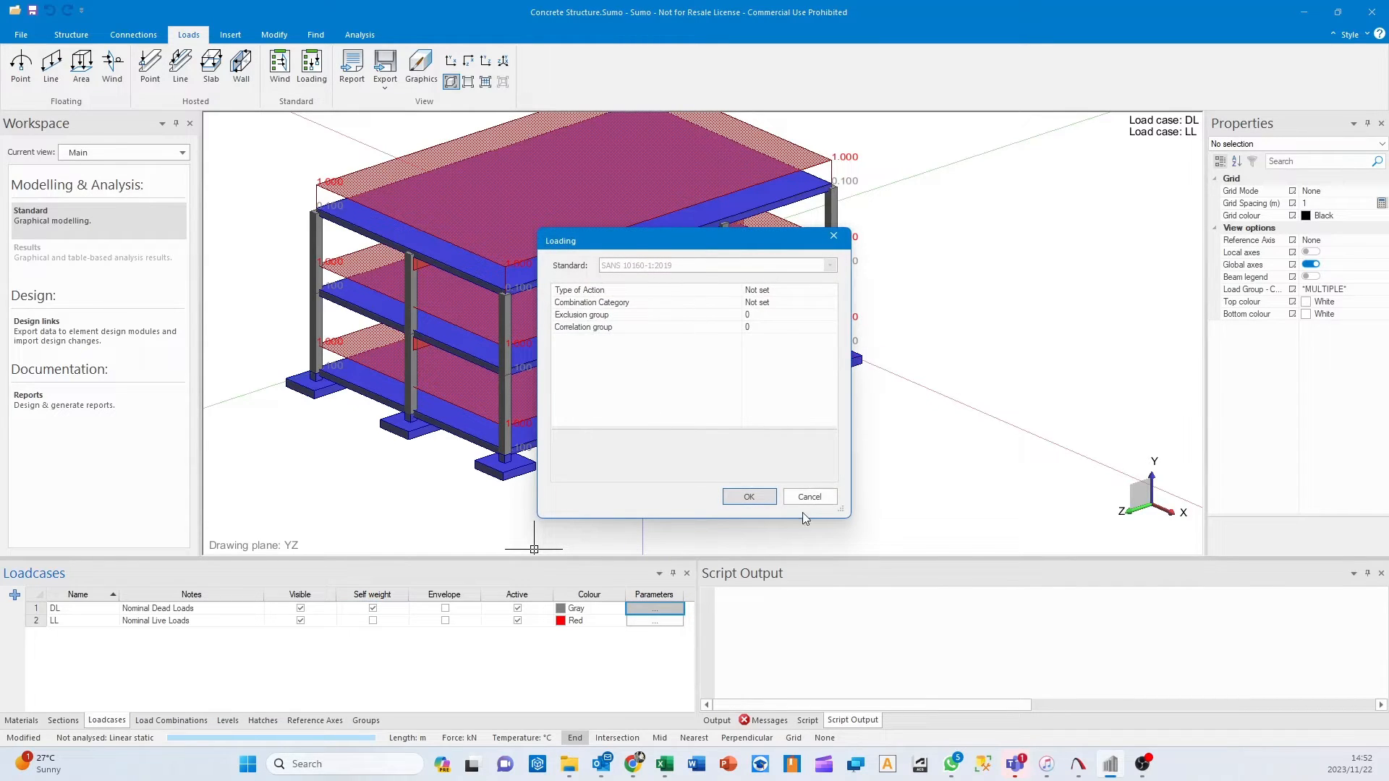
pyautogui.click(809, 497)
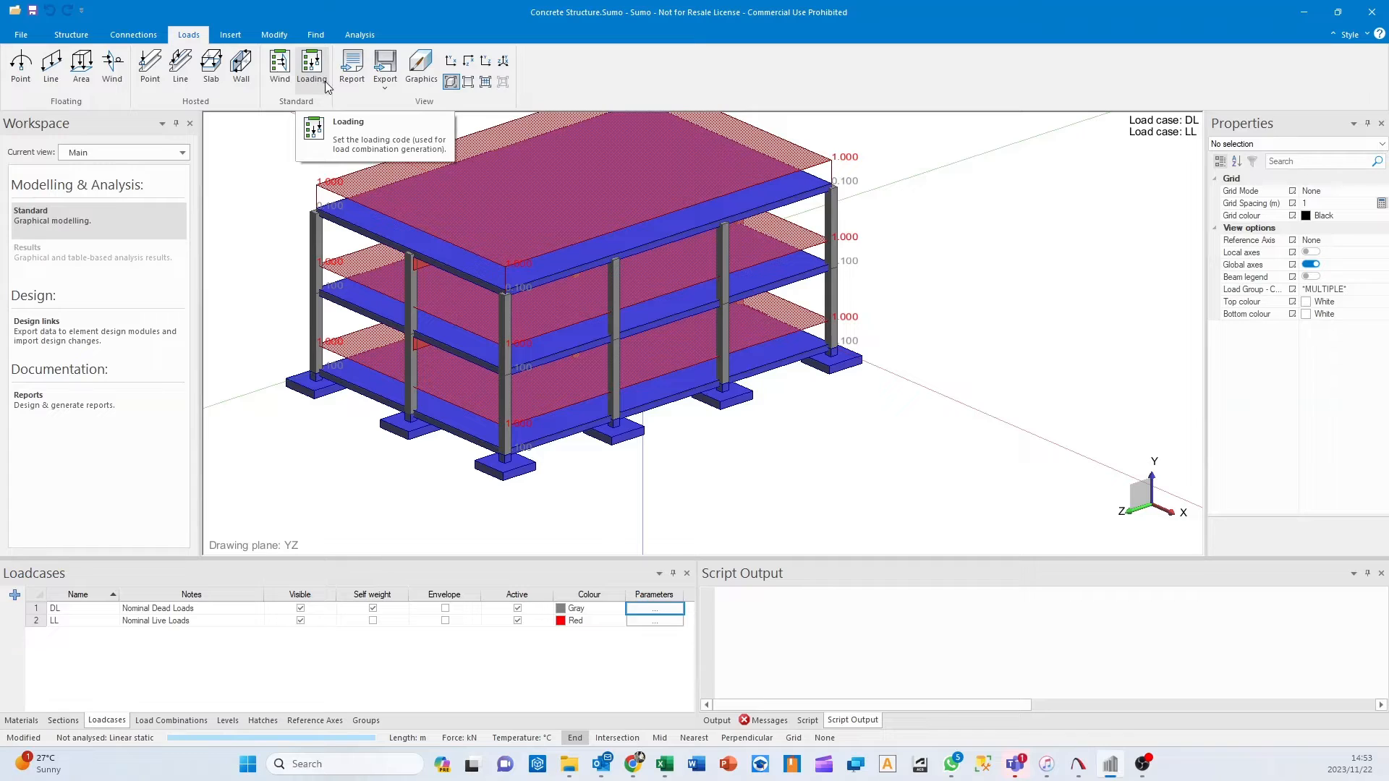
pyautogui.click(311, 67)
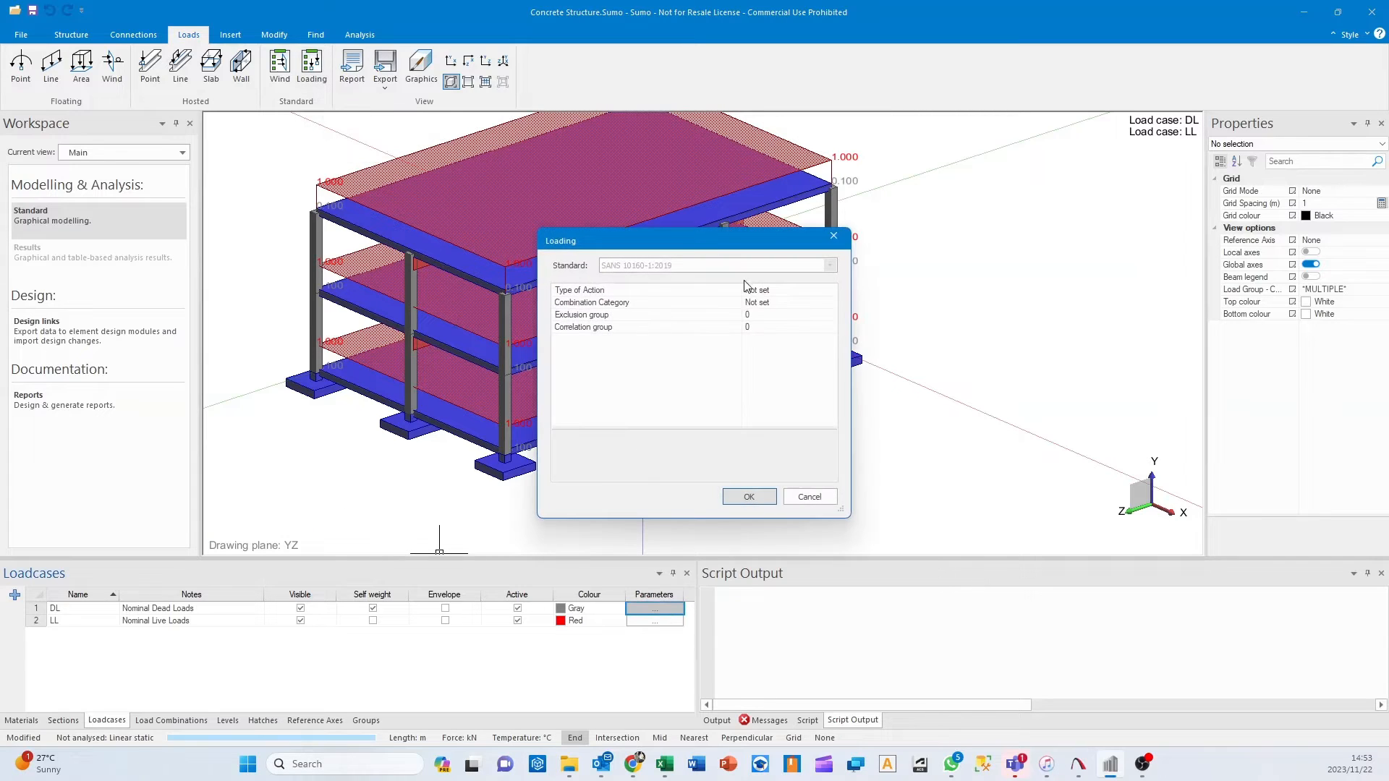
pyautogui.click(828, 289)
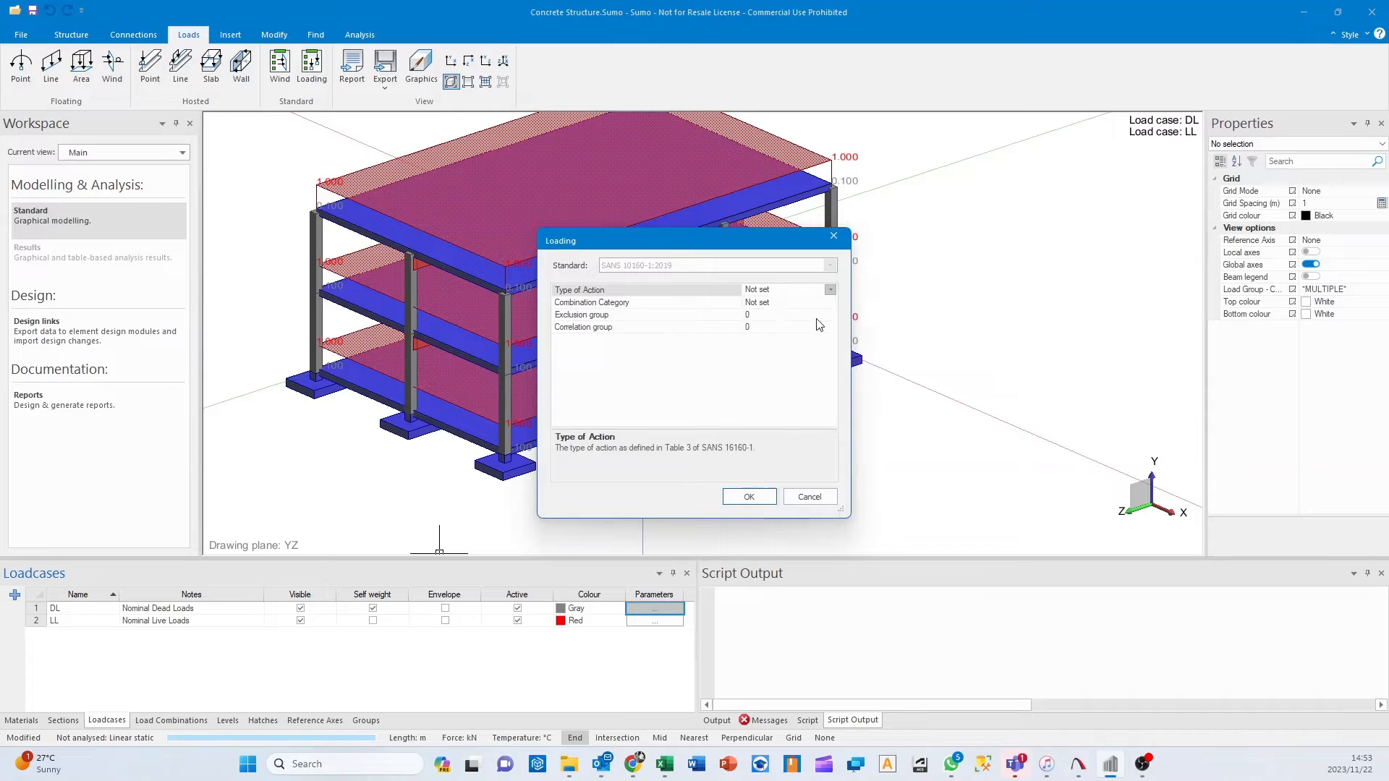
pyautogui.click(829, 302)
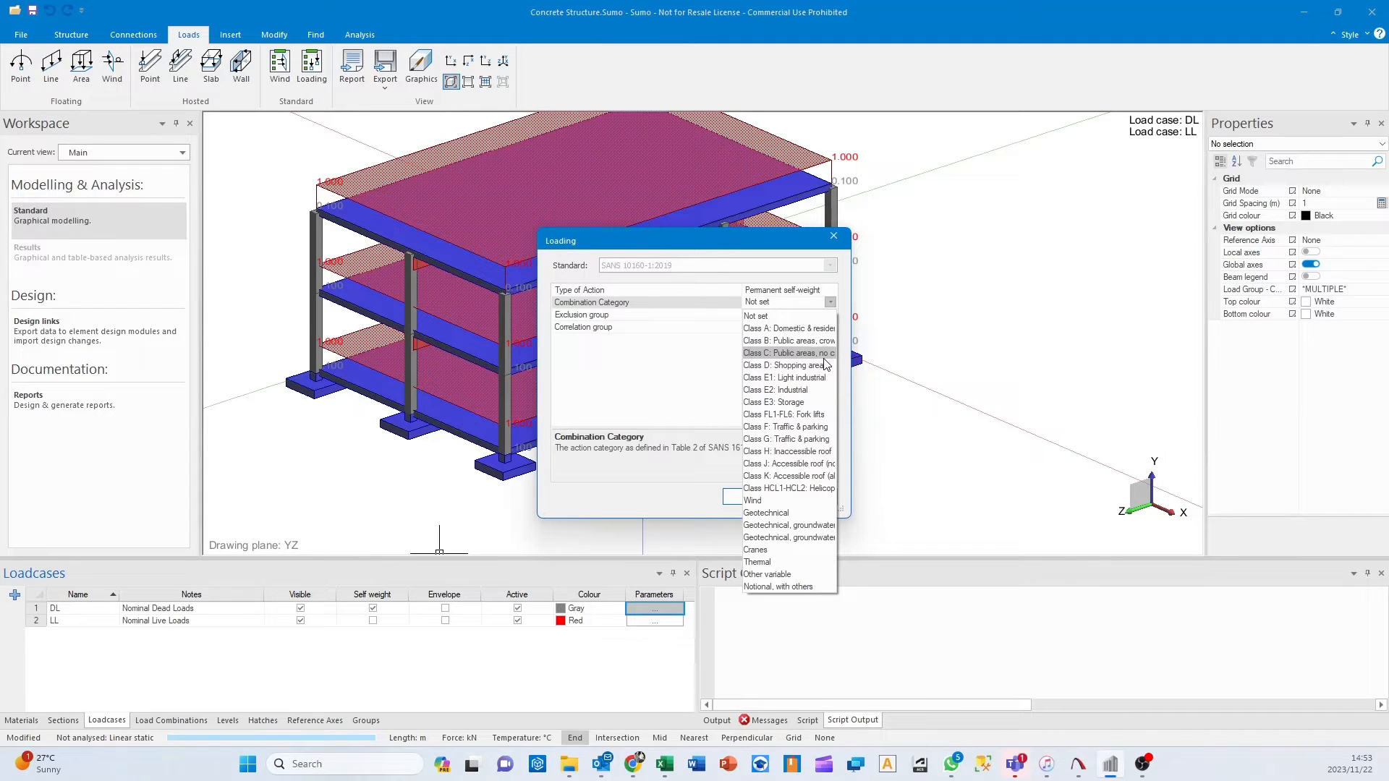
pyautogui.moveTo(789, 390)
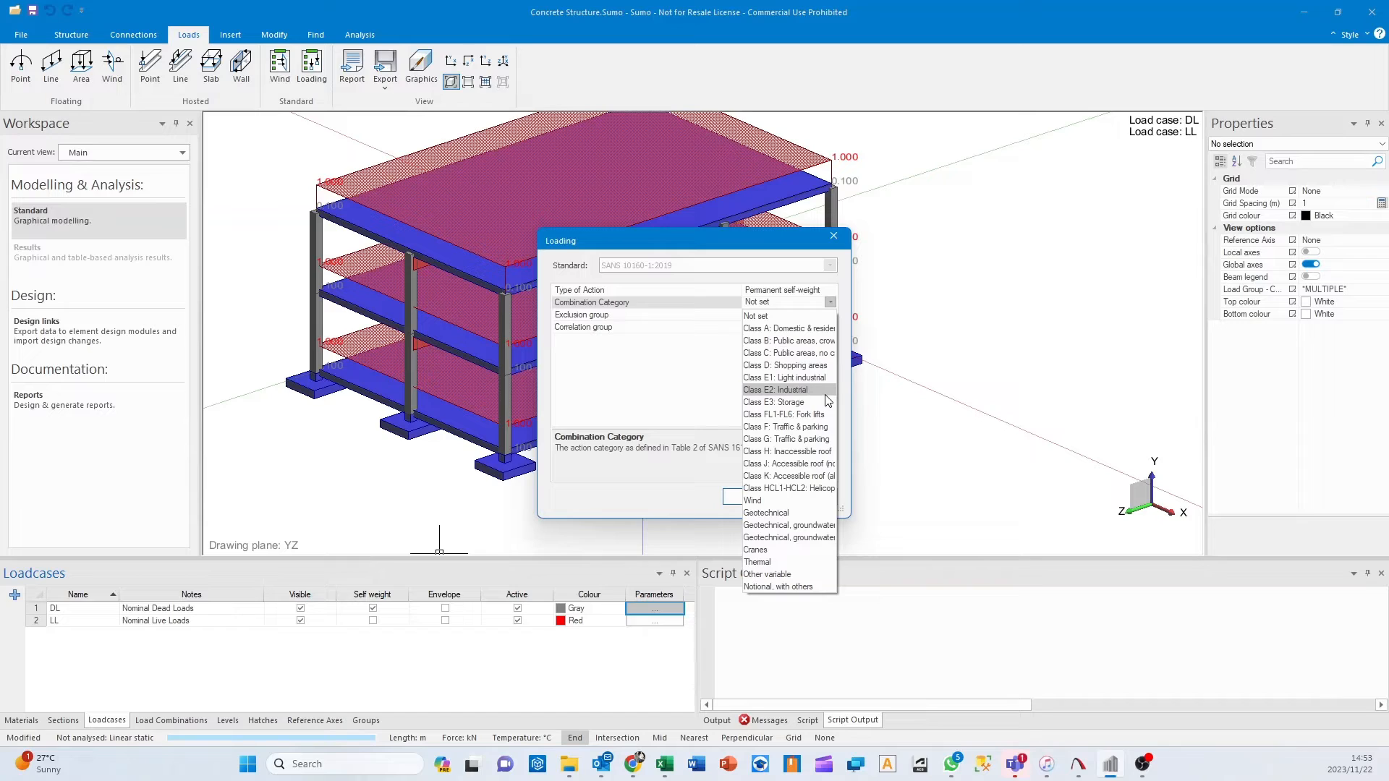
pyautogui.moveTo(789, 377)
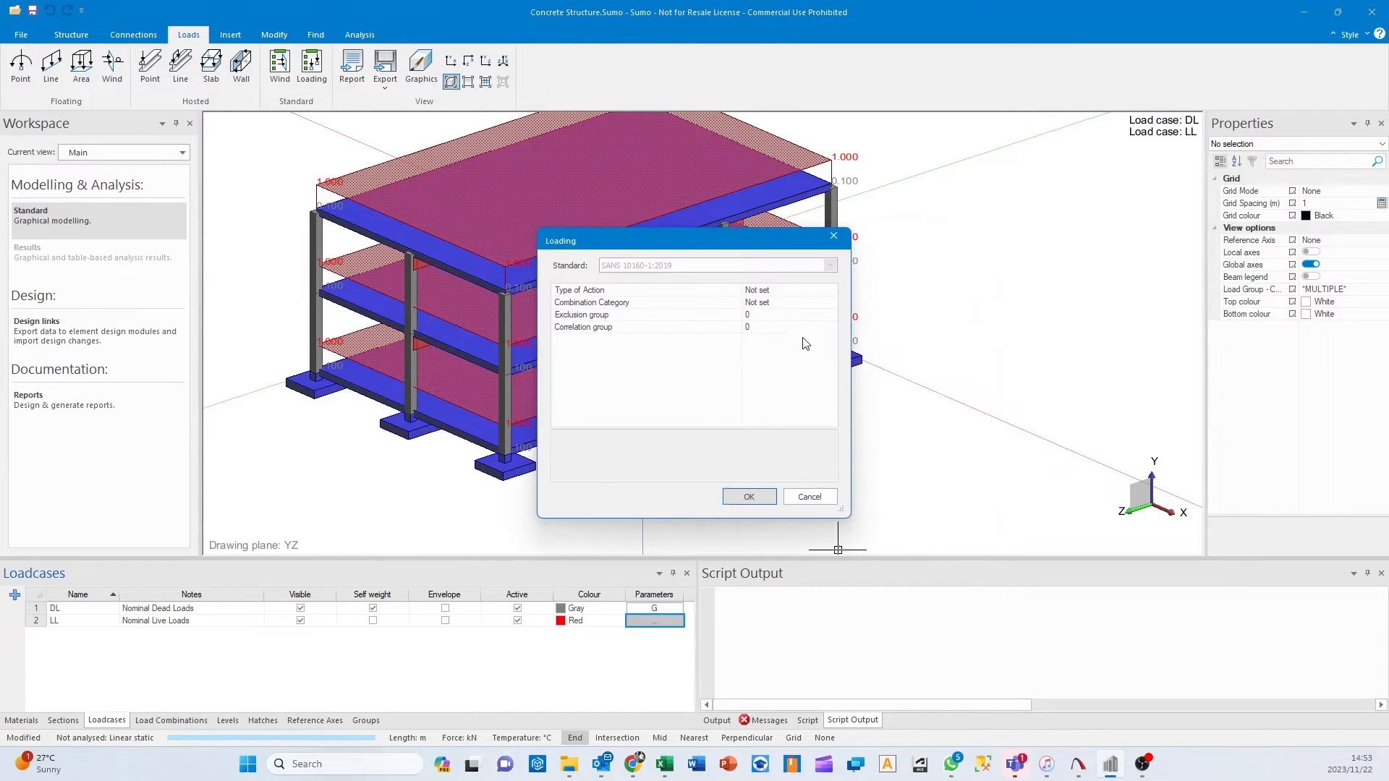
# Classify LL as a variable floors-and-roofs action with Class B combination category.
pyautogui.click(829, 289)
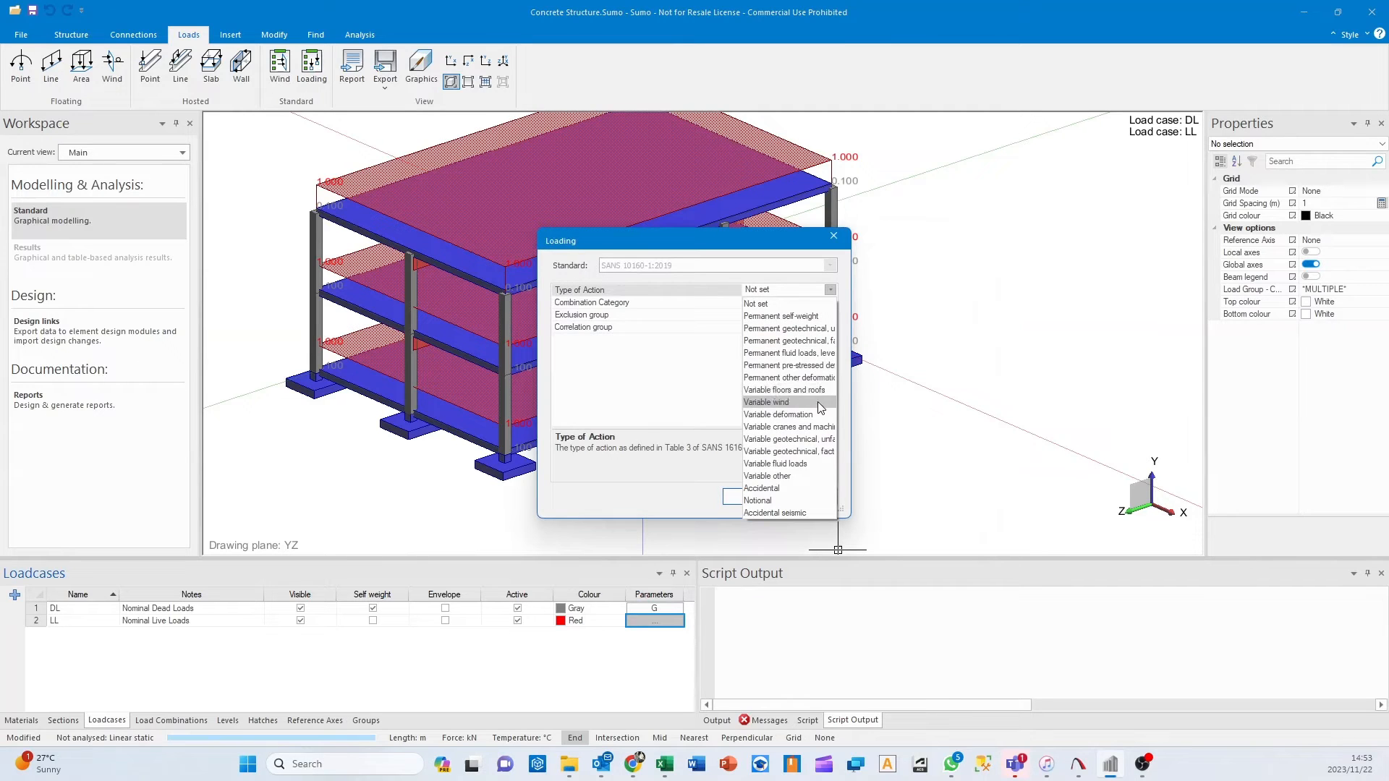
pyautogui.click(783, 390)
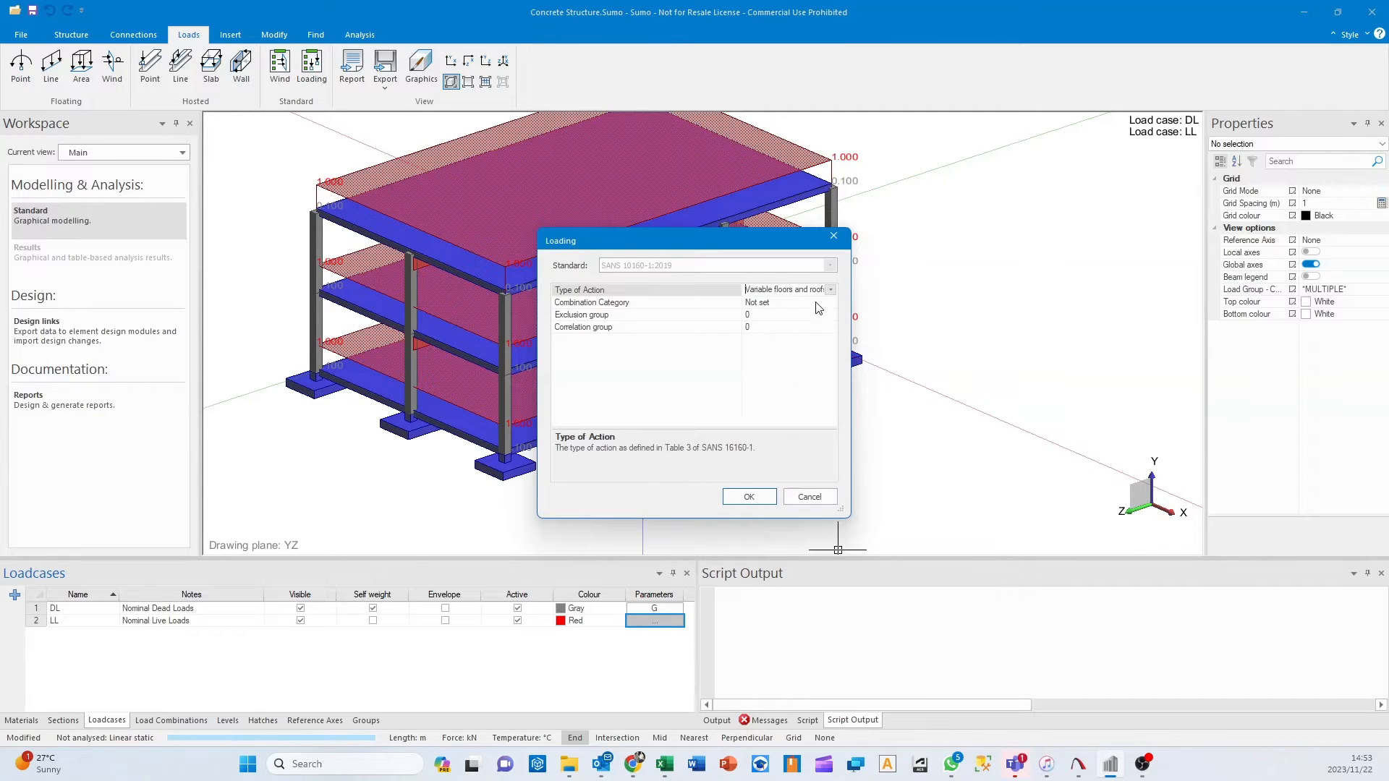
pyautogui.click(828, 303)
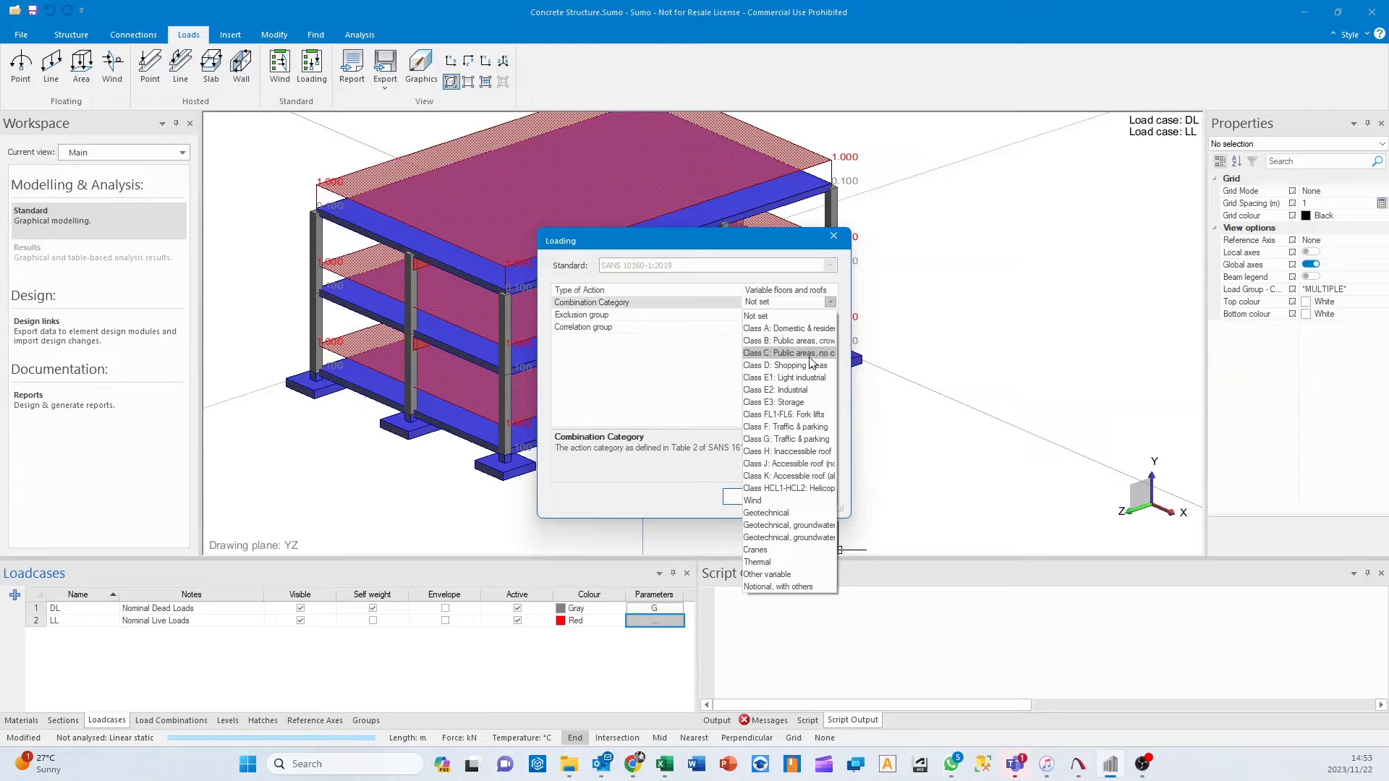
pyautogui.click(788, 340)
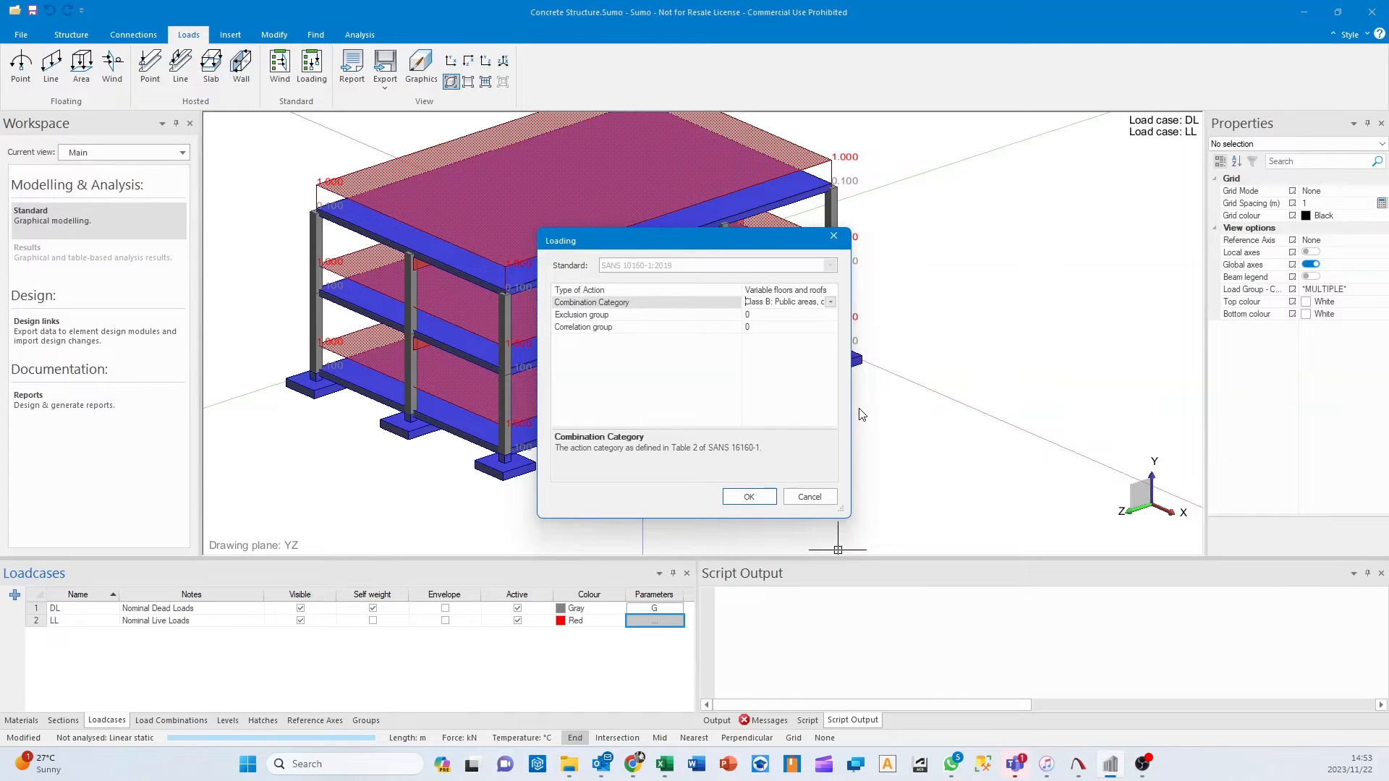
pyautogui.click(749, 496)
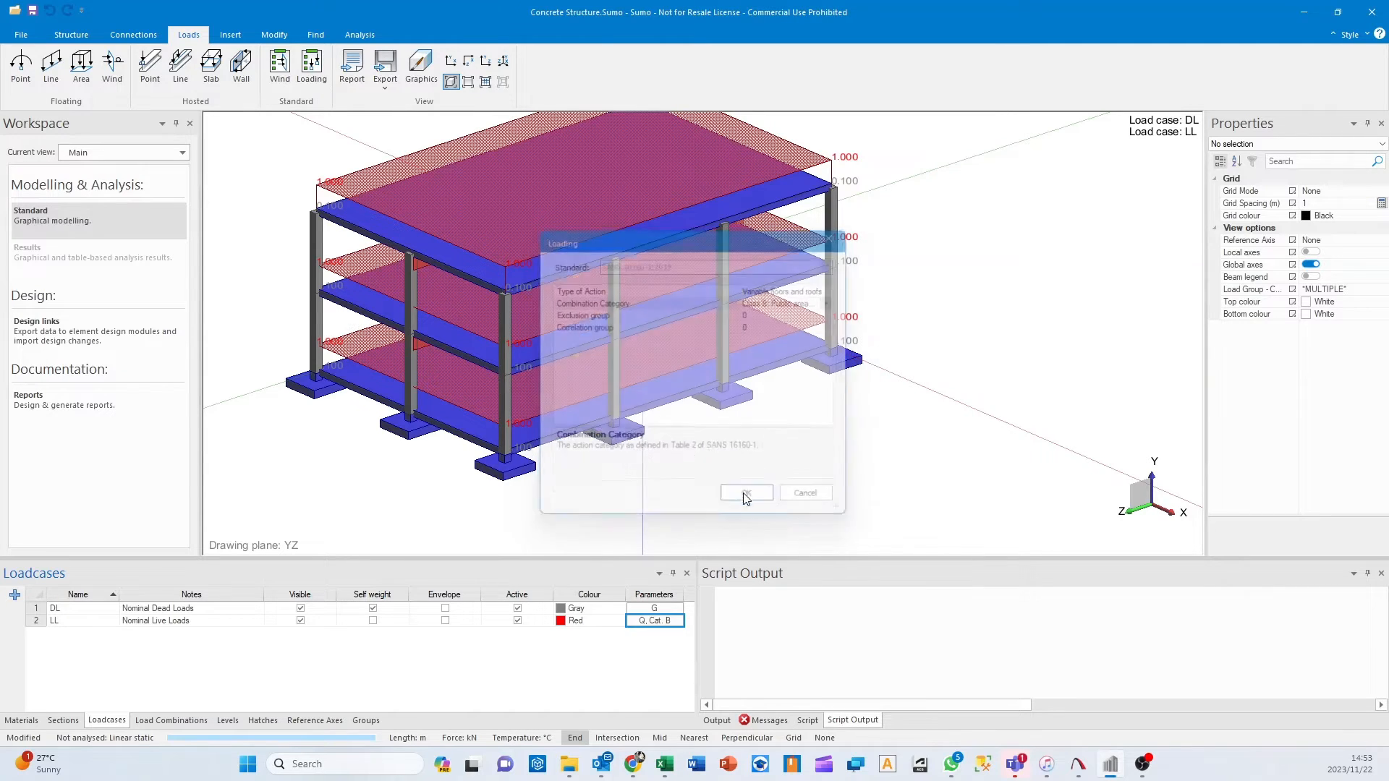
pyautogui.click(745, 493)
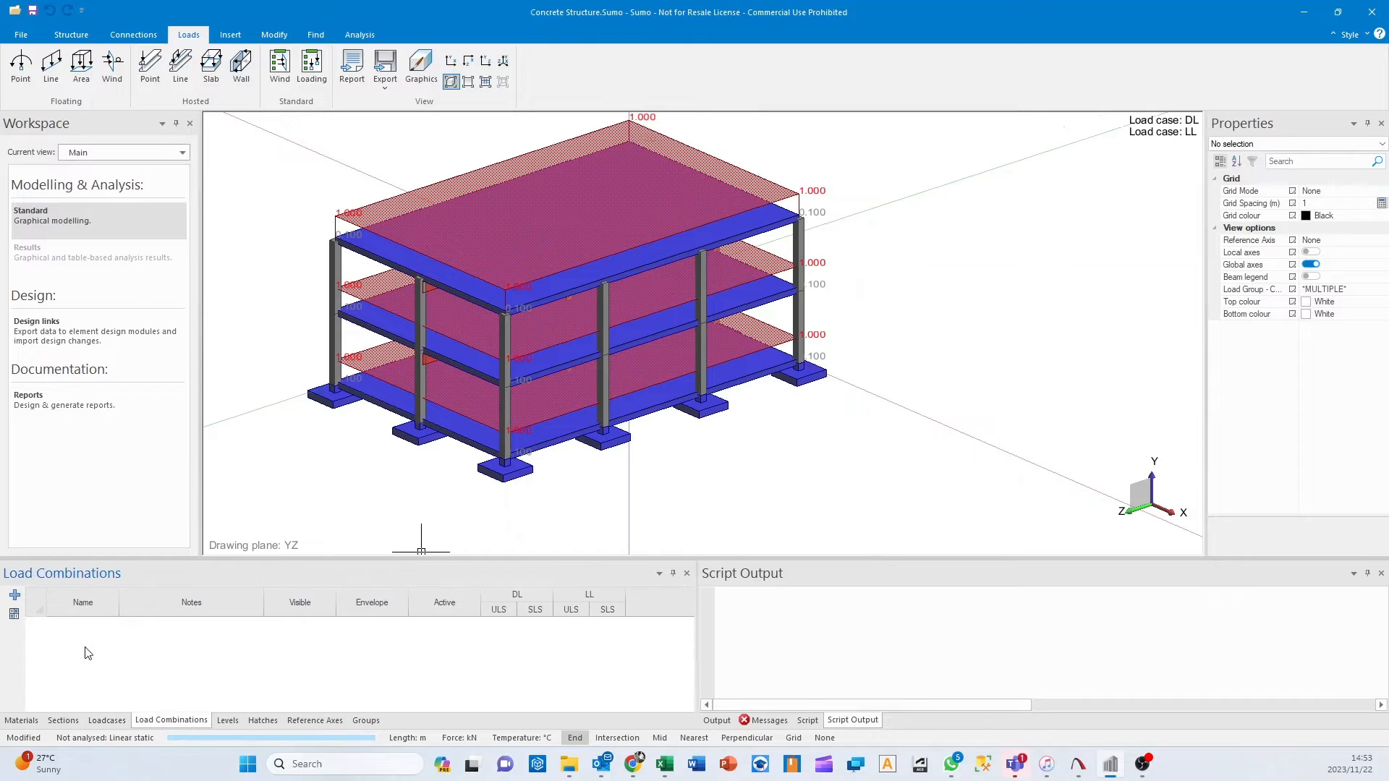
pyautogui.moveTo(14, 596)
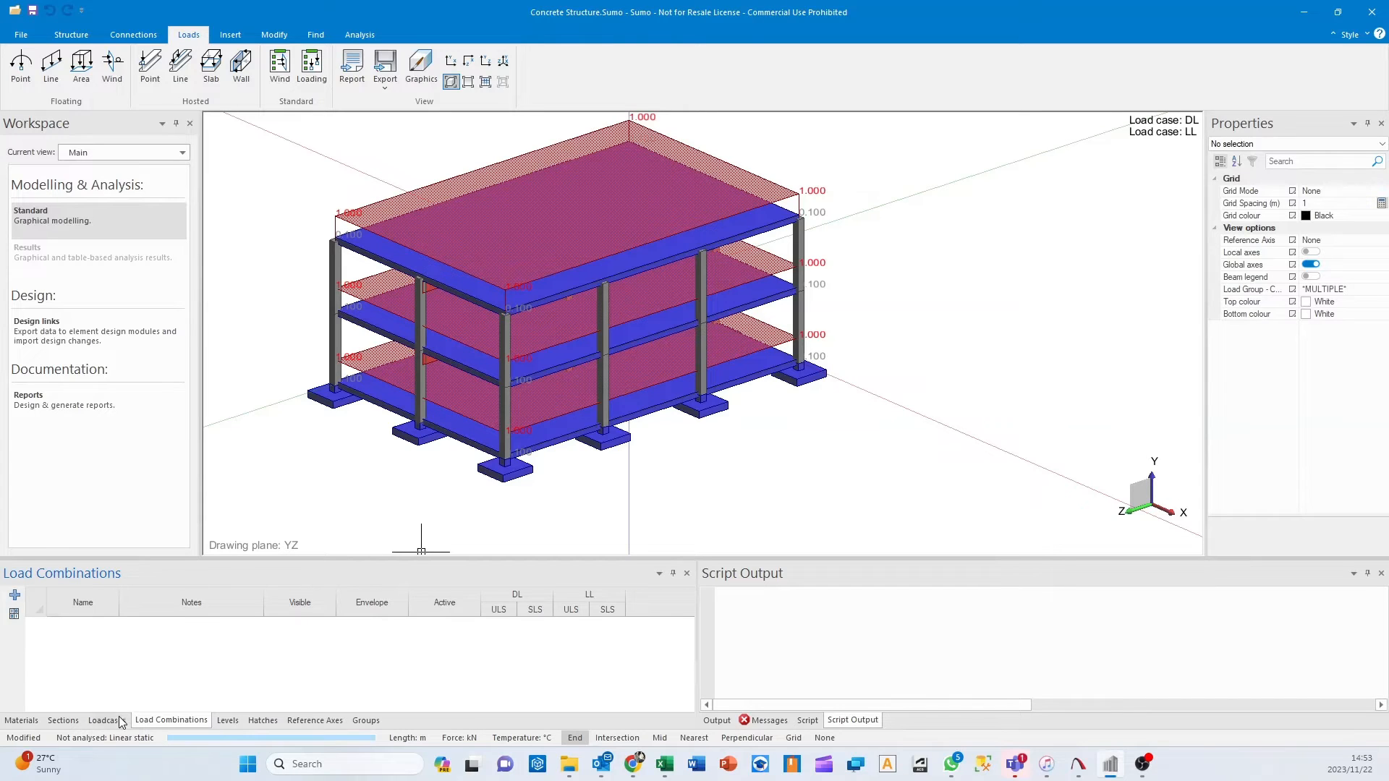
# Check the load cases, then generate SLS and ULS combinations to SANS 10160-1:2019.
pyautogui.click(105, 719)
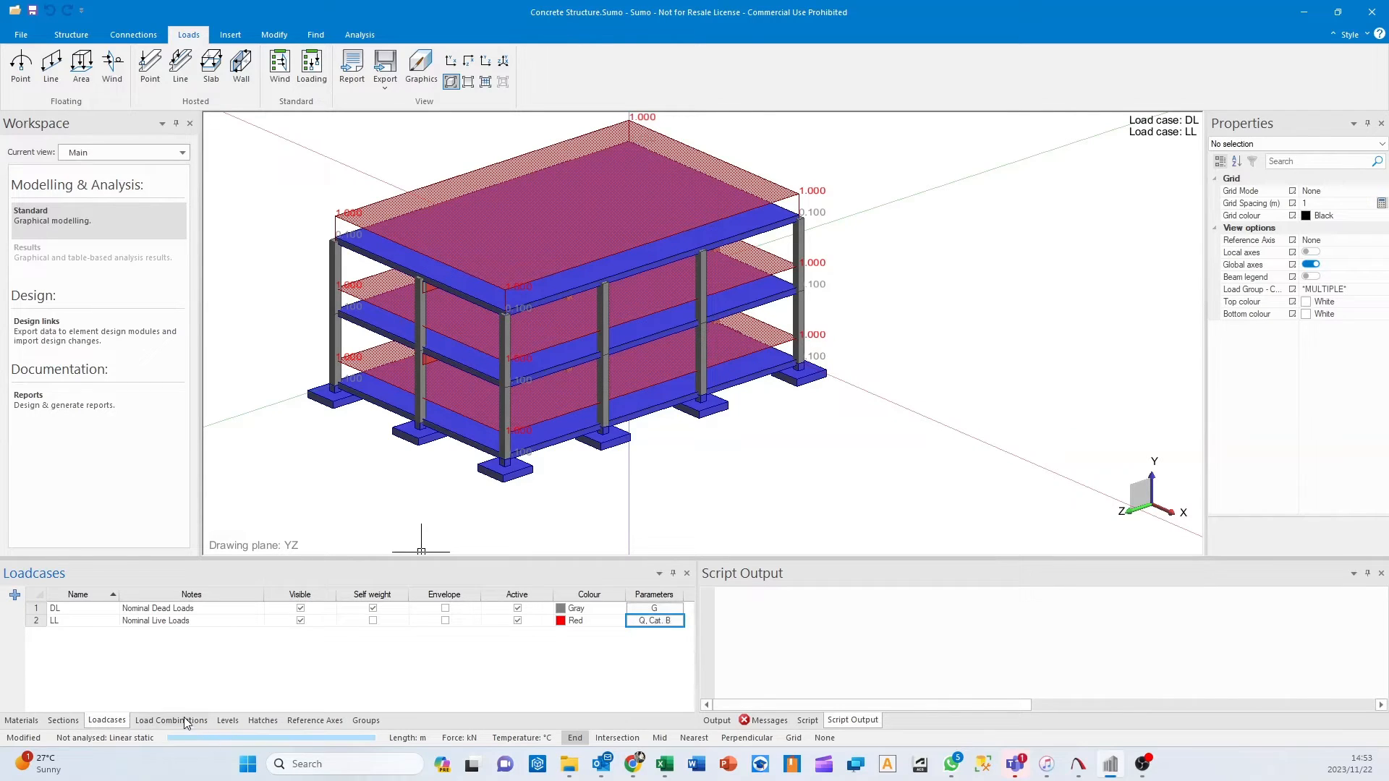
pyautogui.click(171, 721)
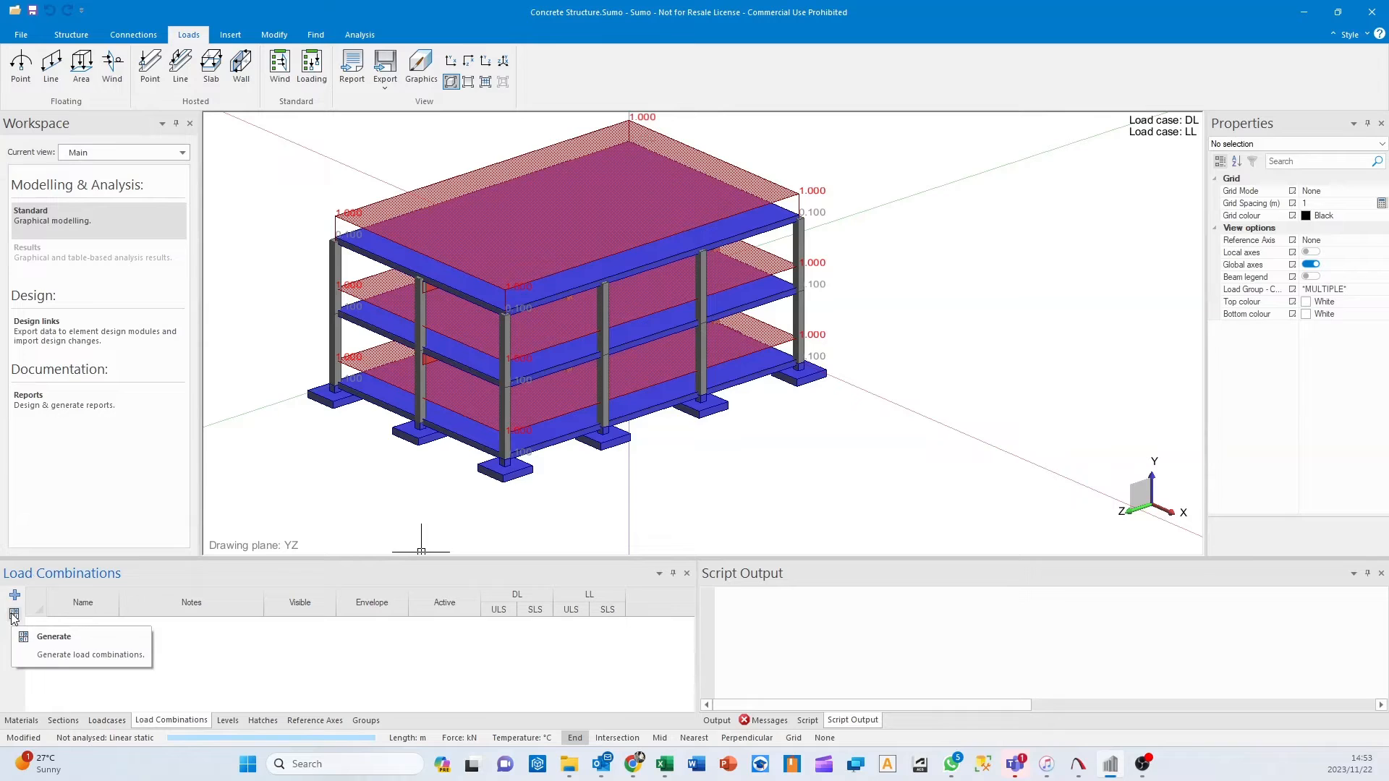
pyautogui.click(52, 636)
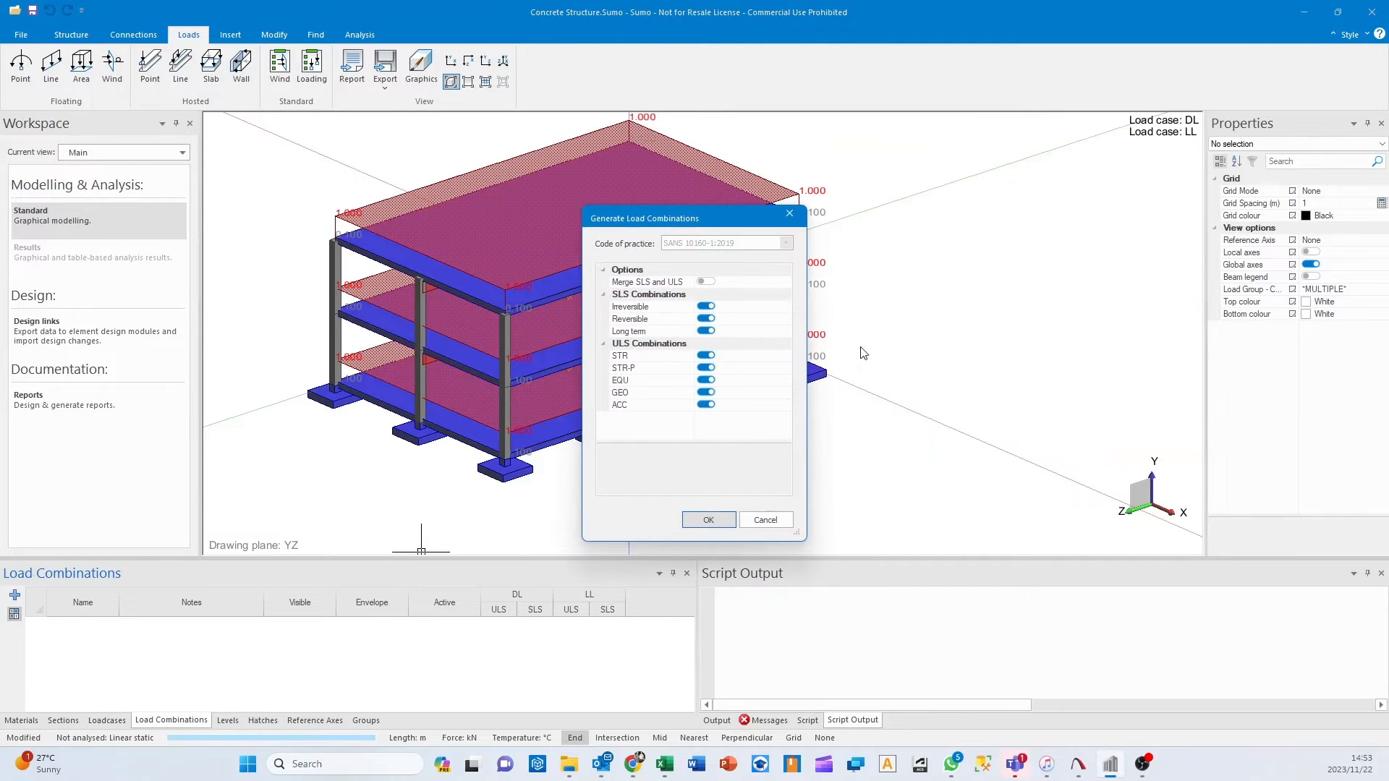
pyautogui.moveTo(643, 217); pyautogui.dragTo(541, 178)
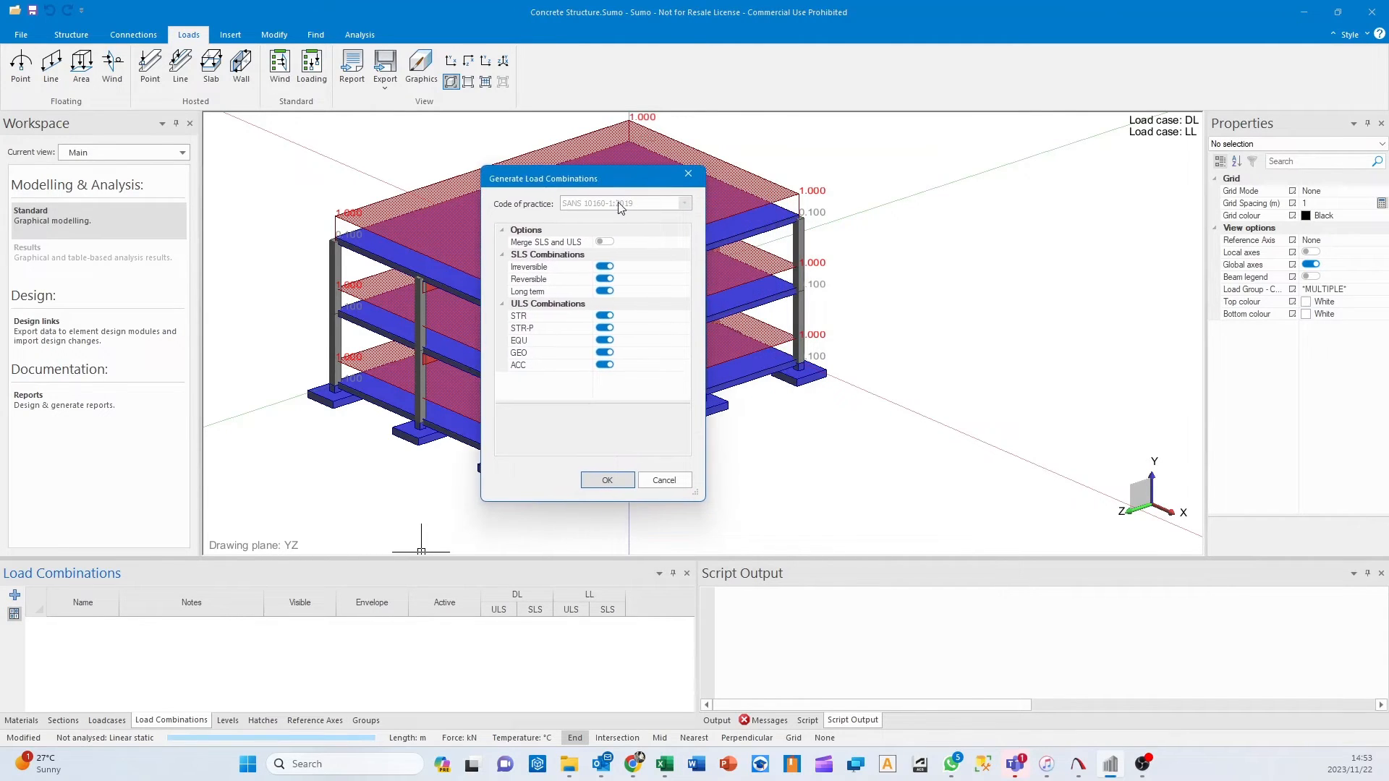
pyautogui.moveTo(505, 301)
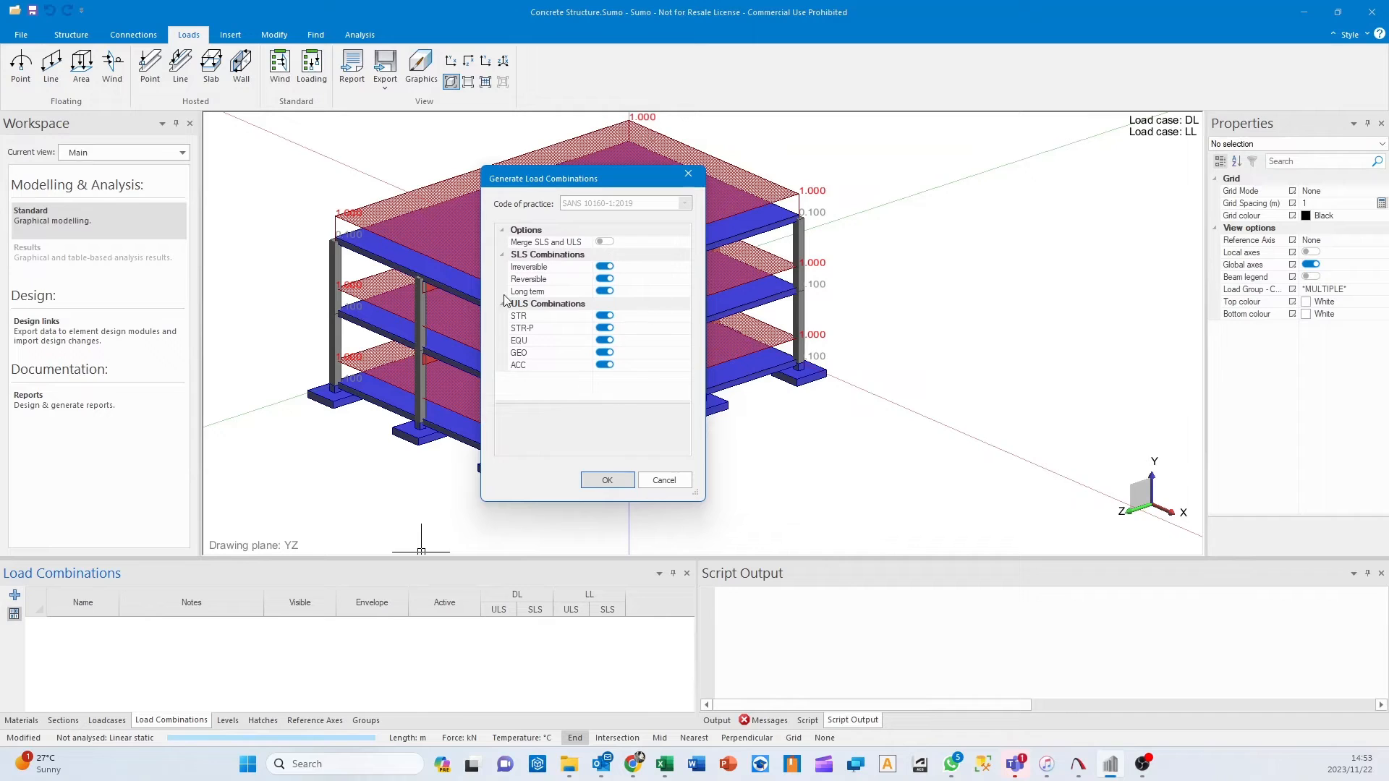
pyautogui.moveTo(592, 371)
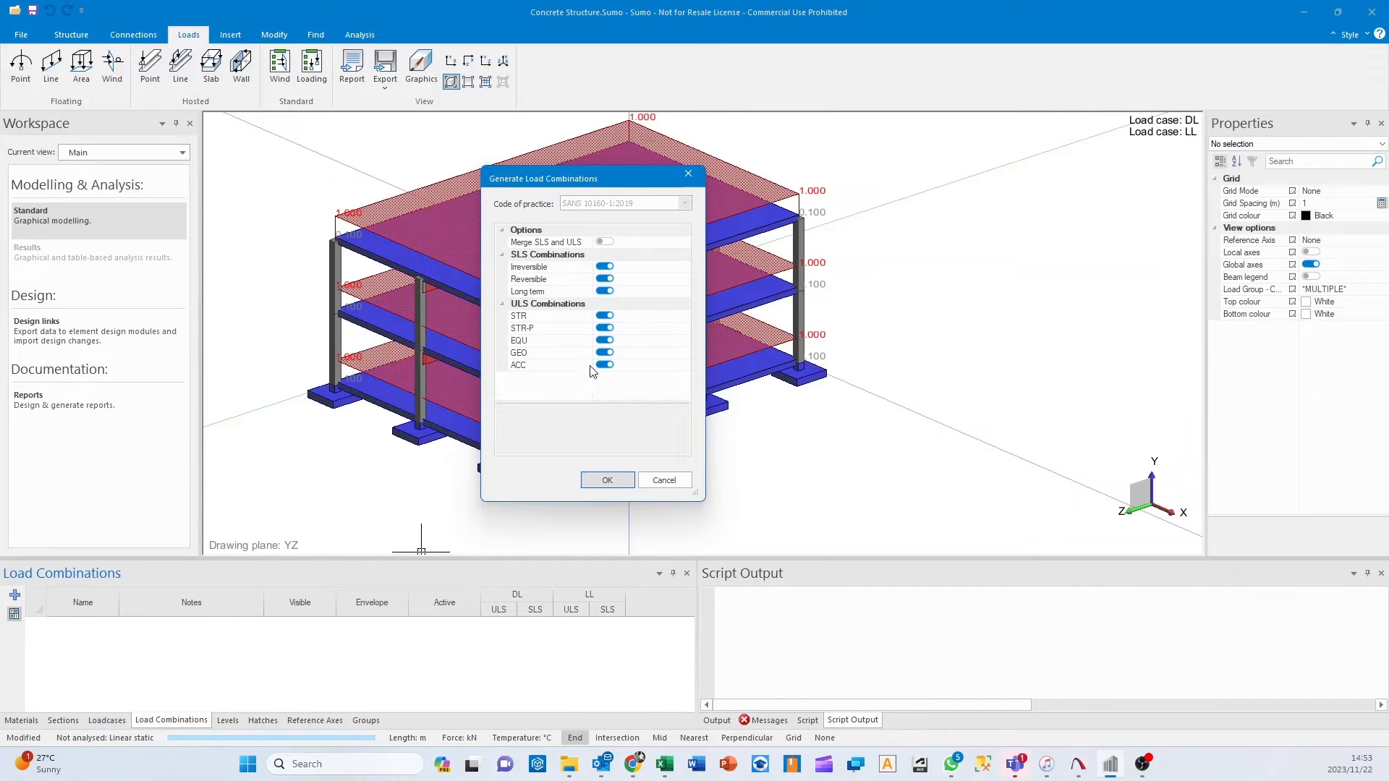
pyautogui.click(607, 479)
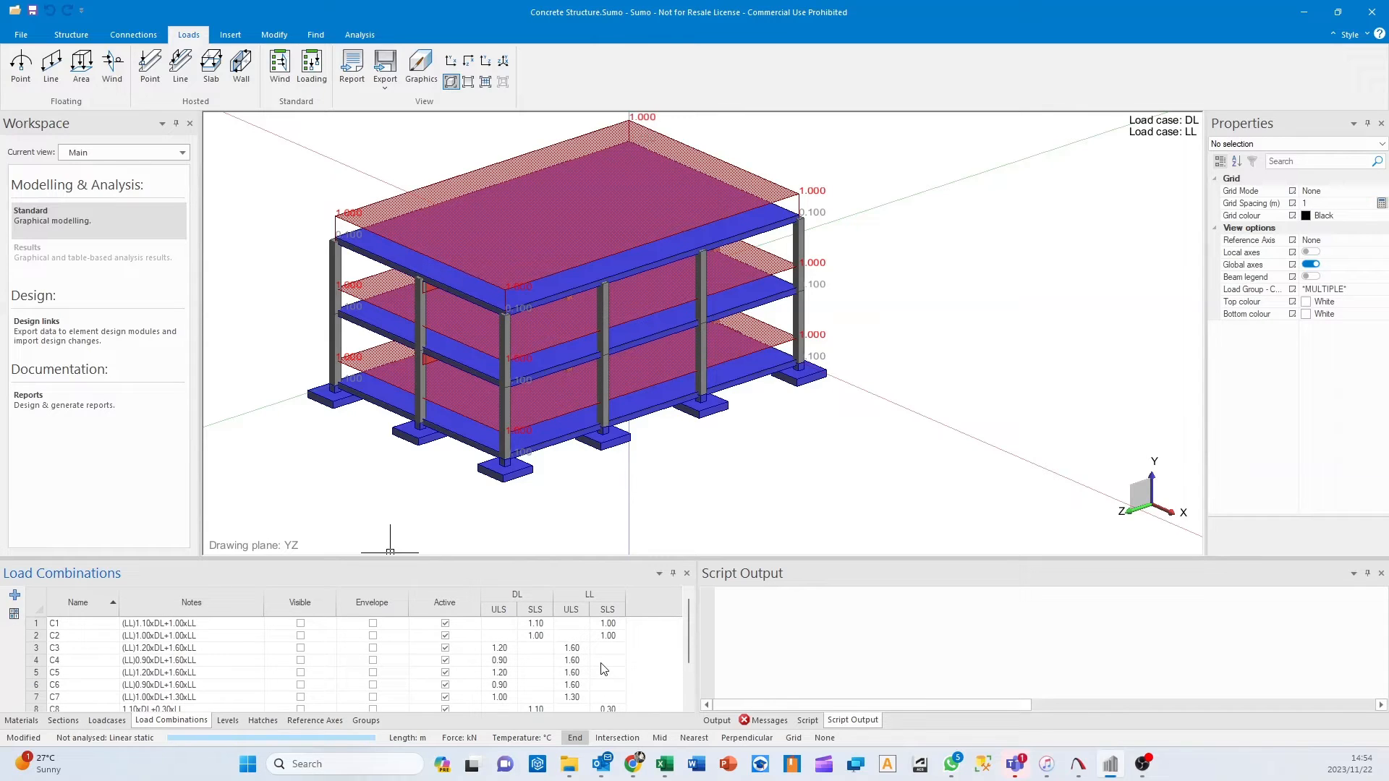
pyautogui.moveTo(708, 695)
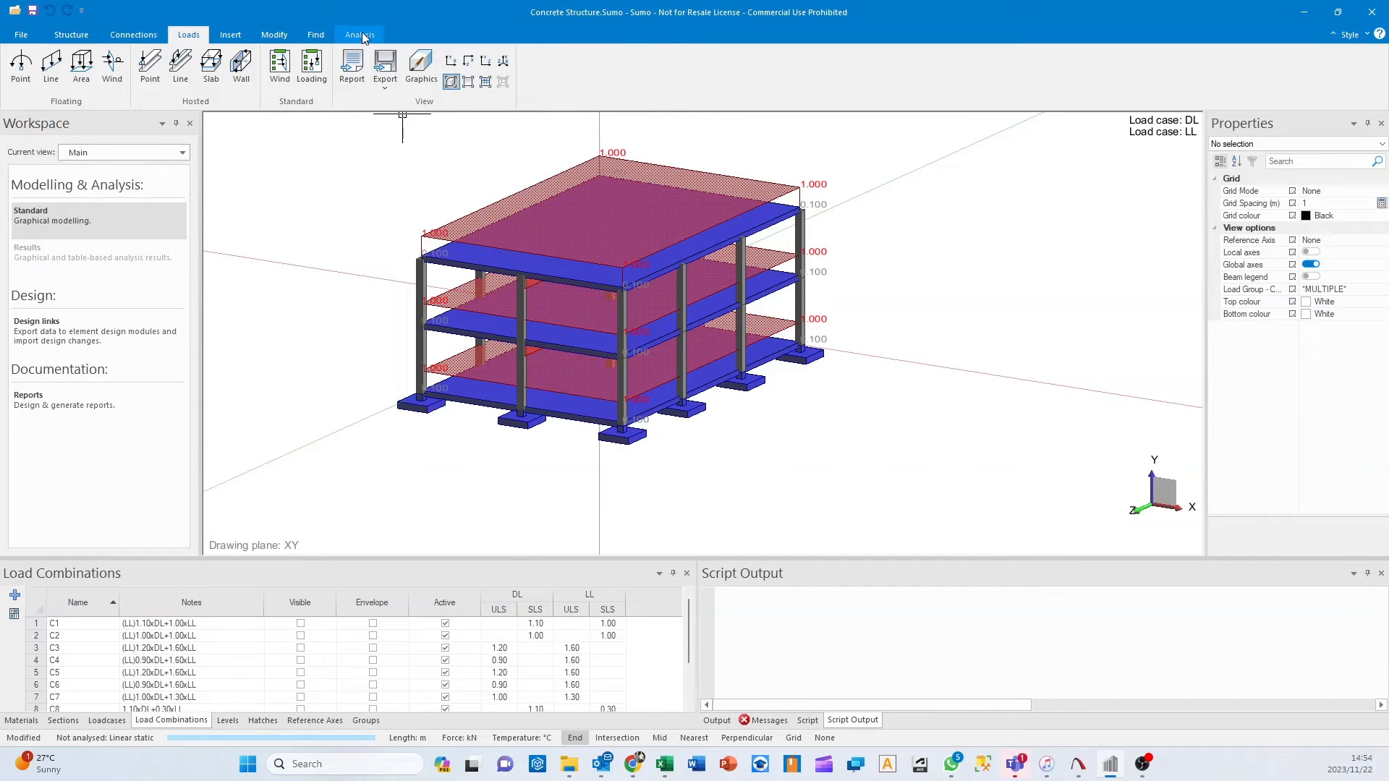
# Set all four rebar centroid covers to 50 mm on the Concrete Design settings page.
pyautogui.click(359, 35)
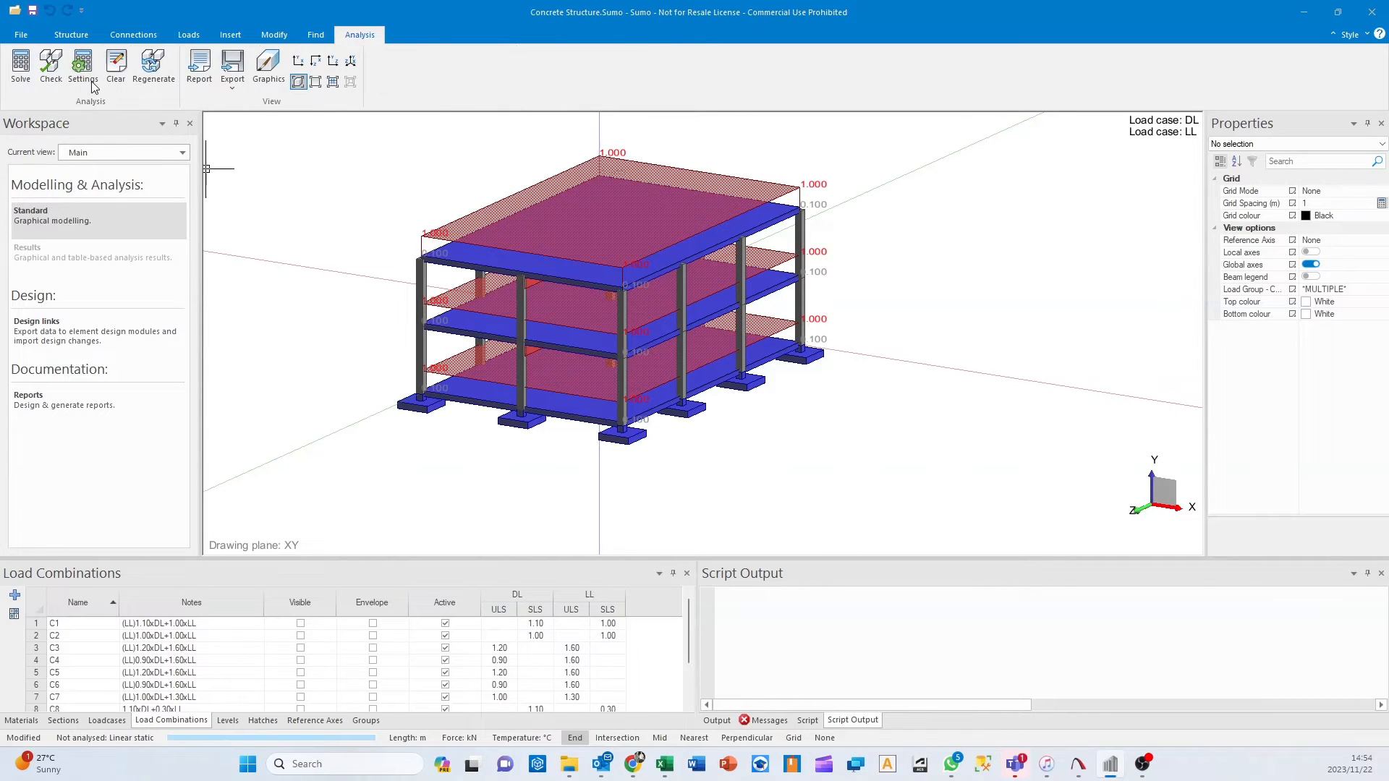
pyautogui.click(82, 65)
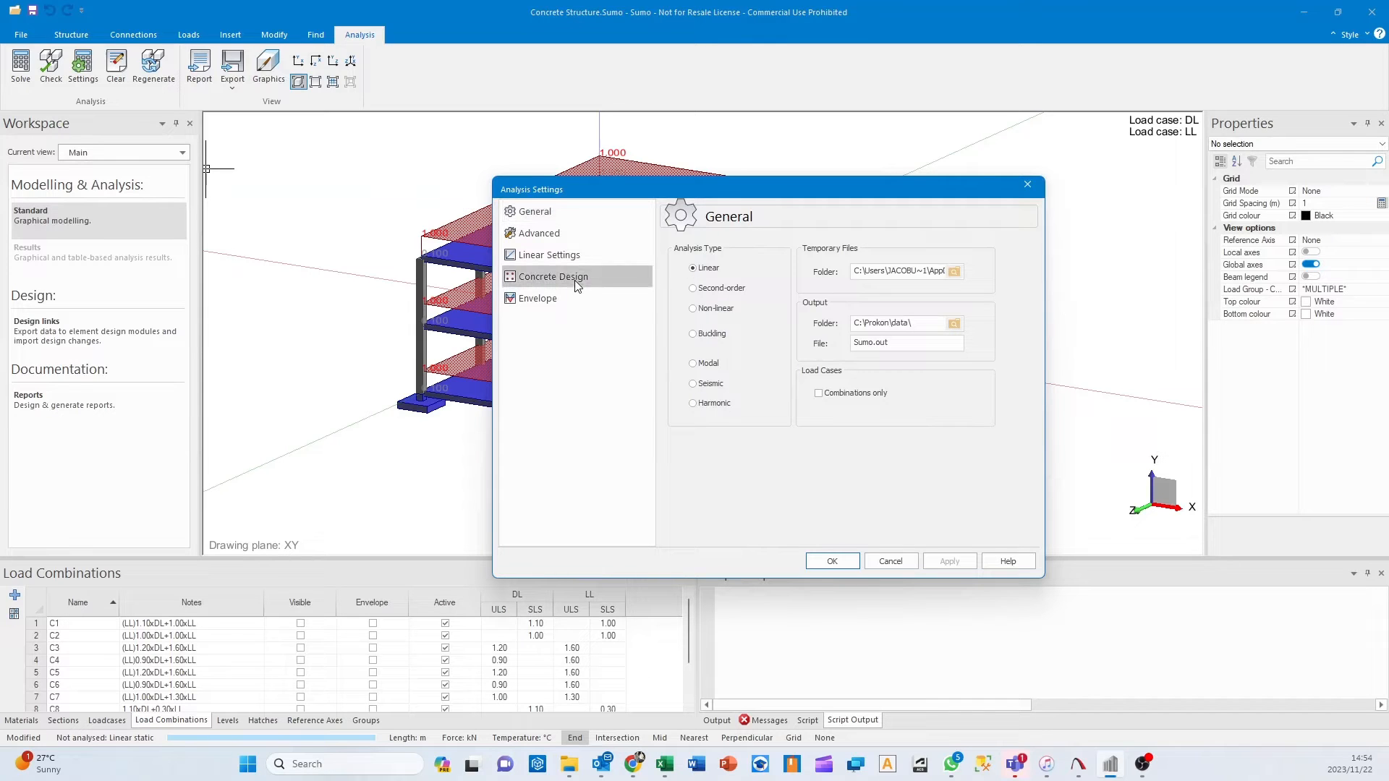
pyautogui.click(552, 276)
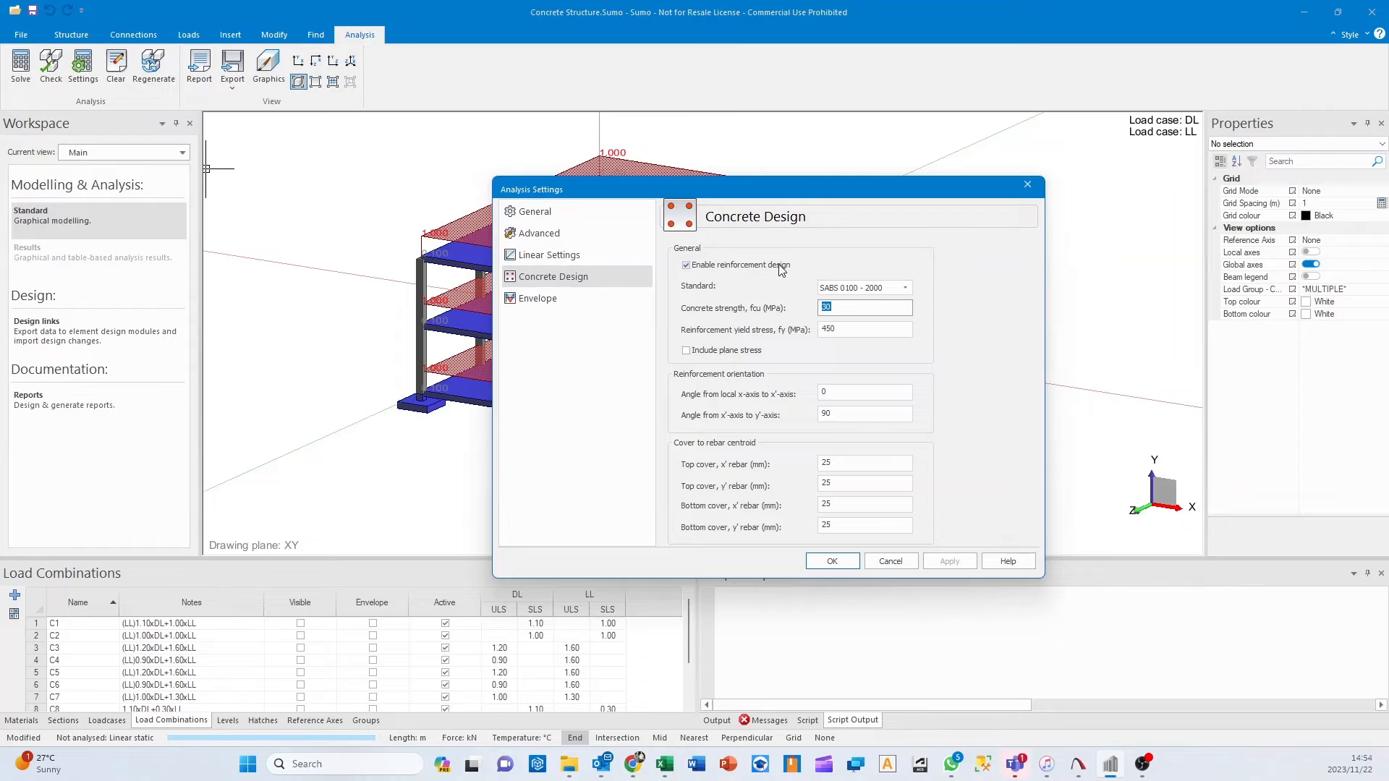
pyautogui.moveTo(729, 321)
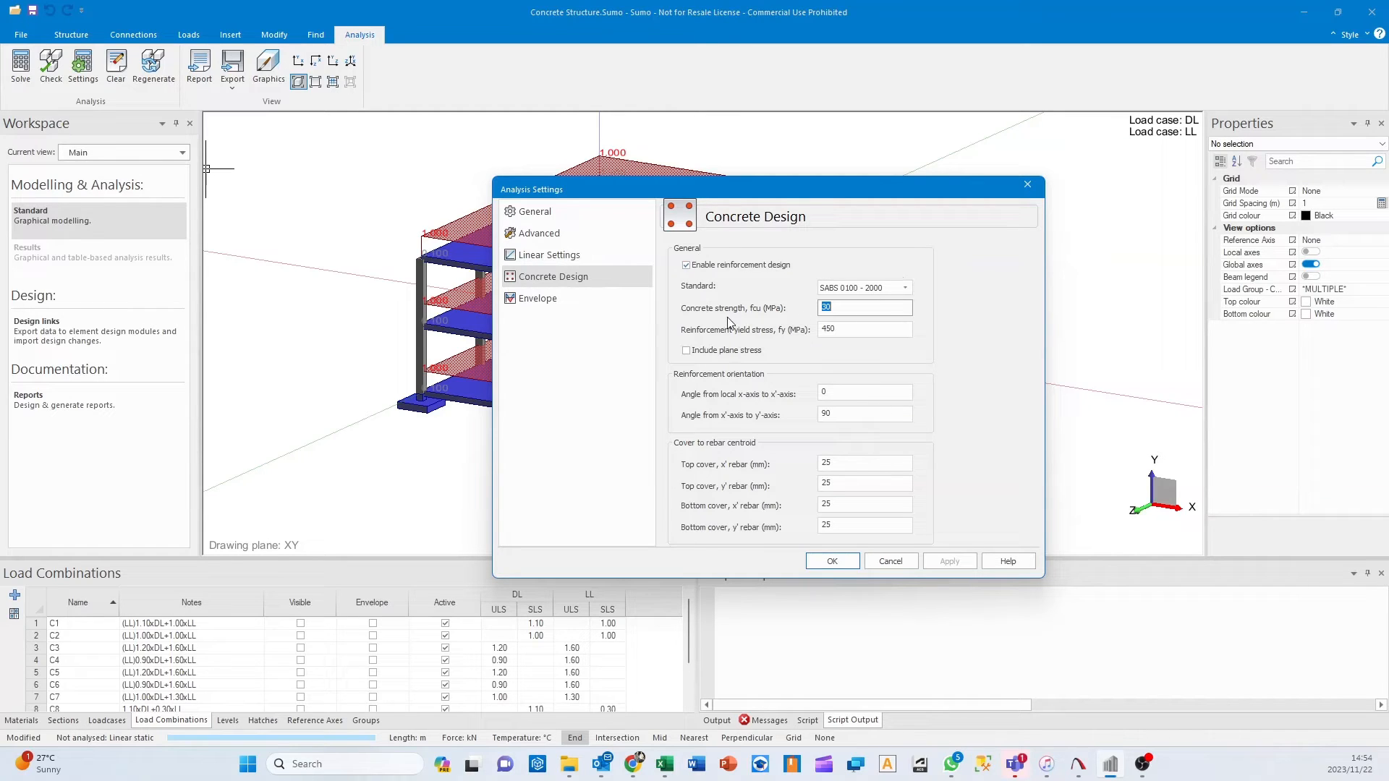
pyautogui.moveTo(864, 359)
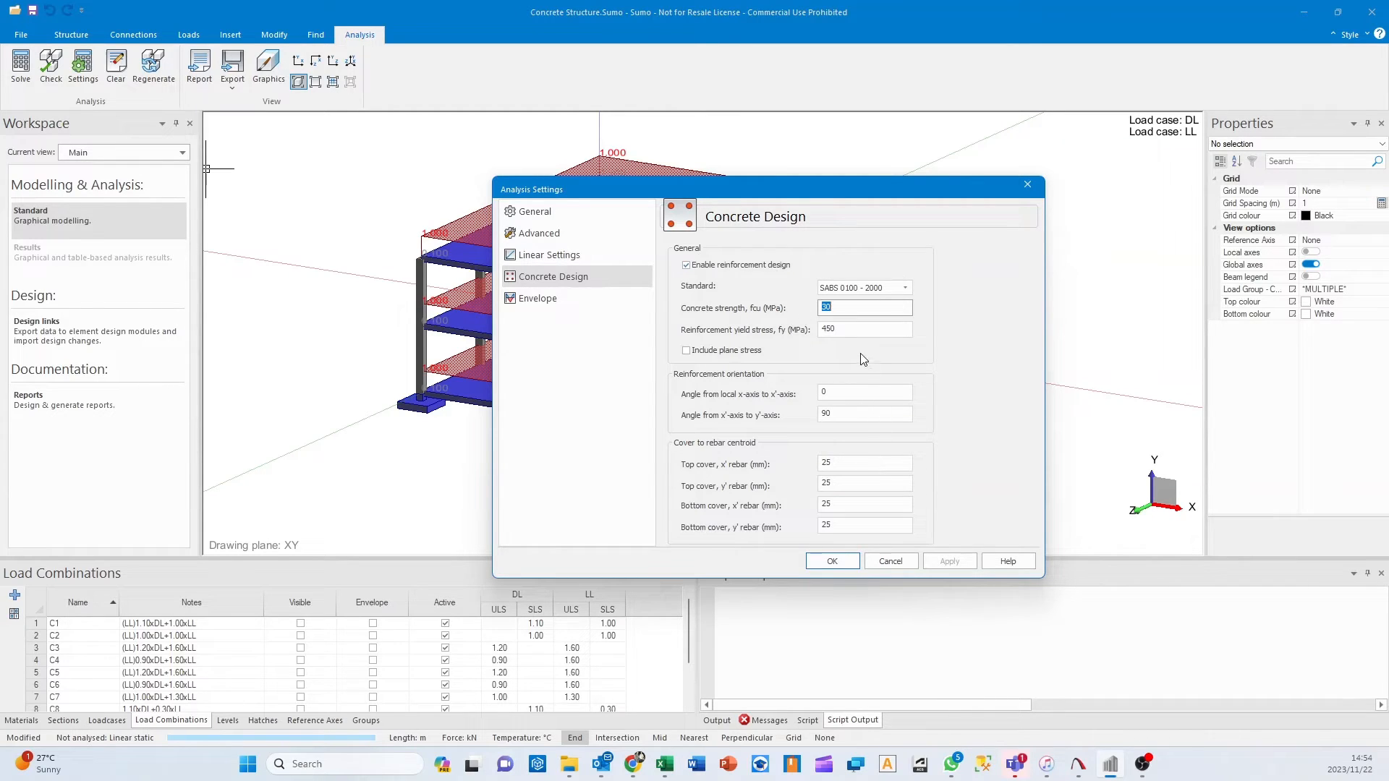
pyautogui.click(864, 465)
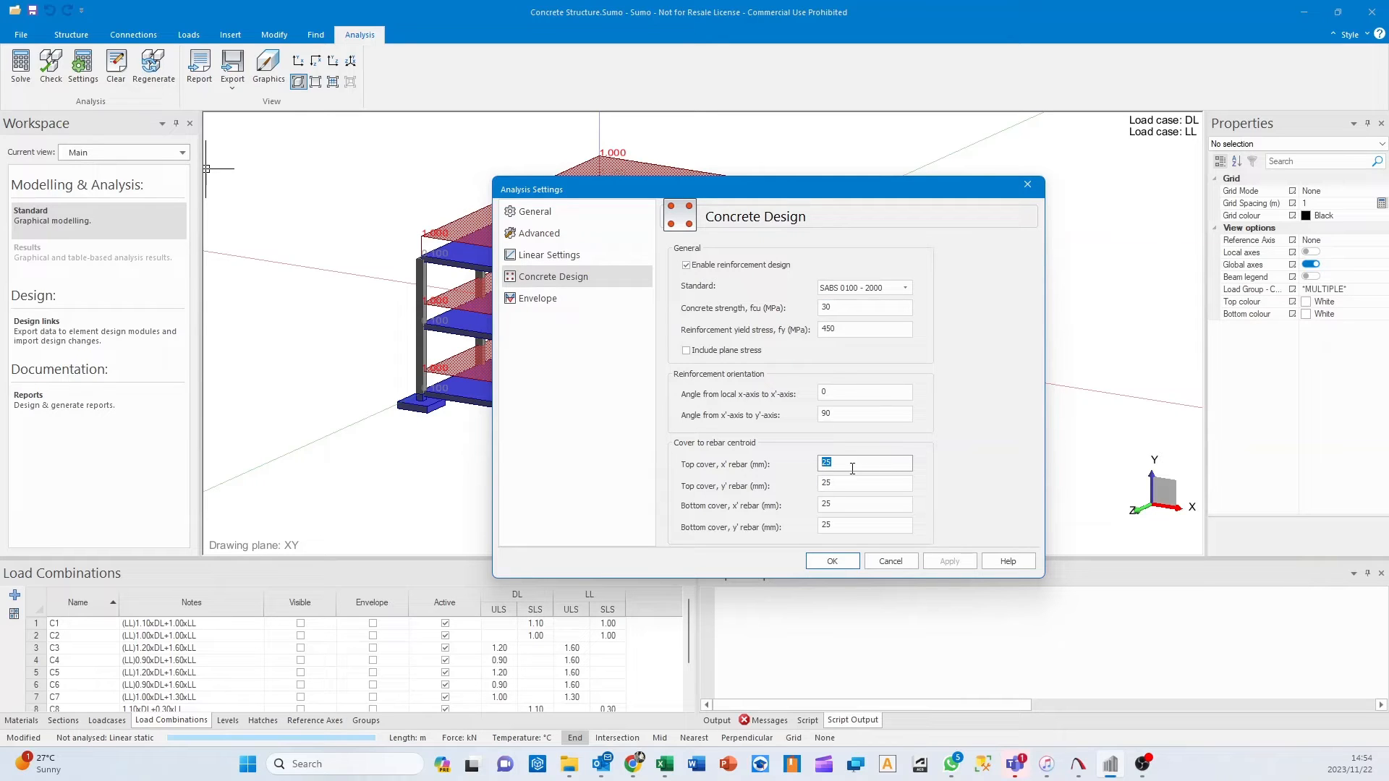
pyautogui.write('50')
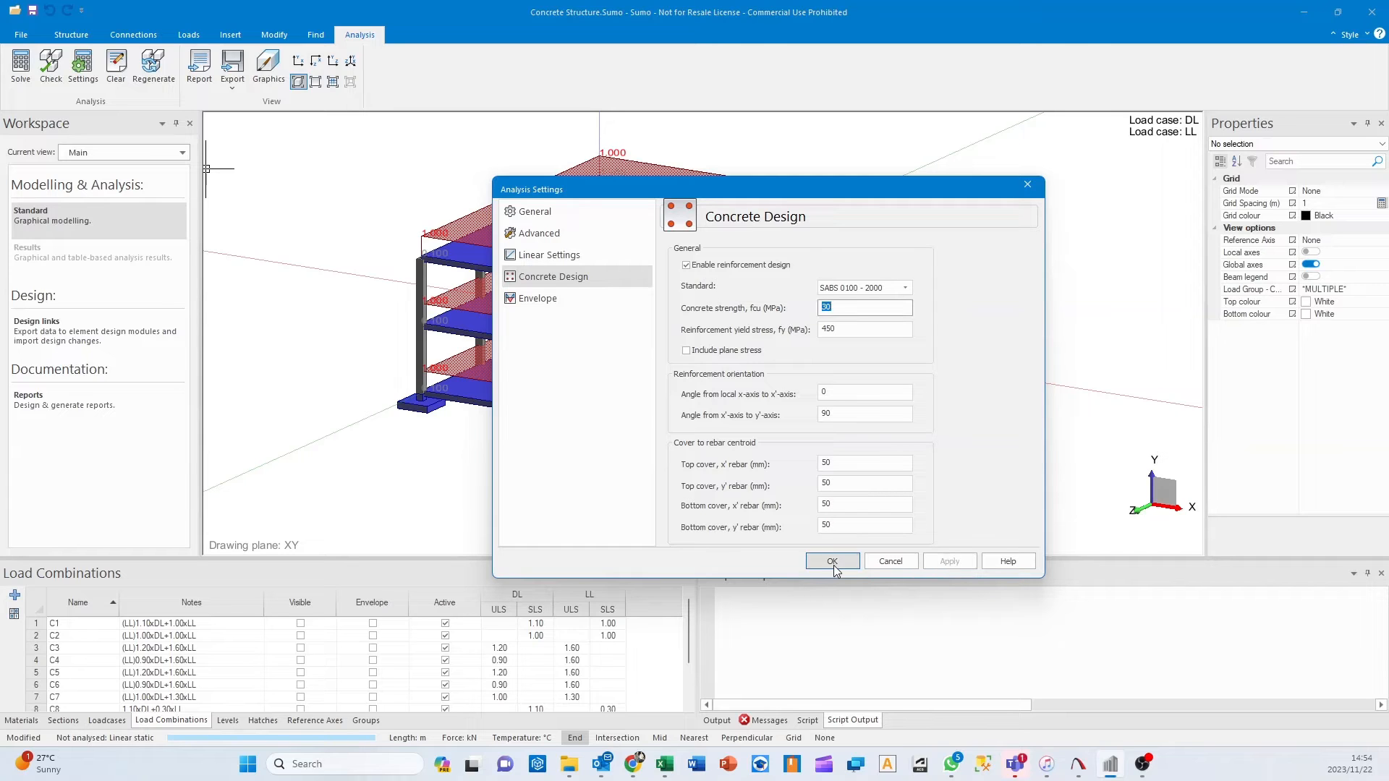
pyautogui.click(832, 561)
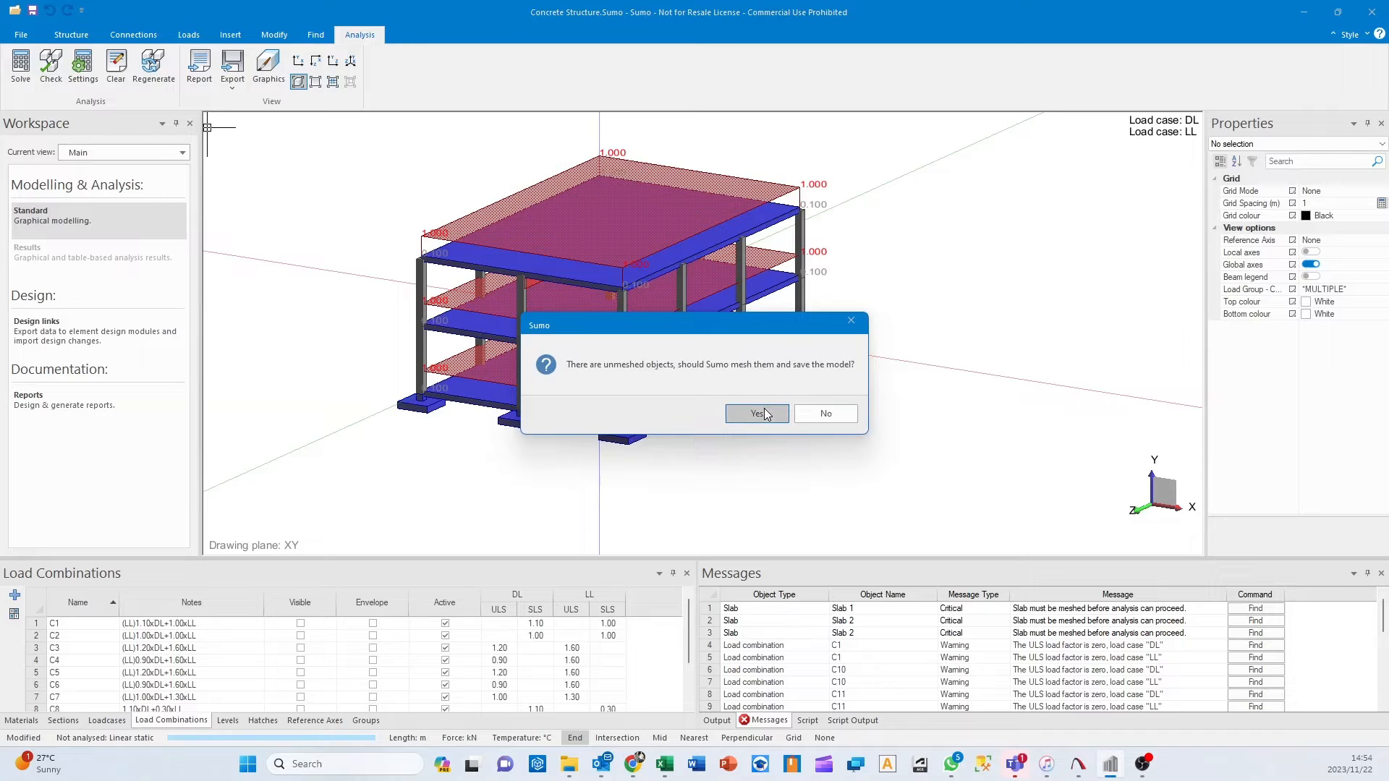
# Mesh the slabs, save the model, and continue the analysis past the 24 warnings.
pyautogui.click(756, 414)
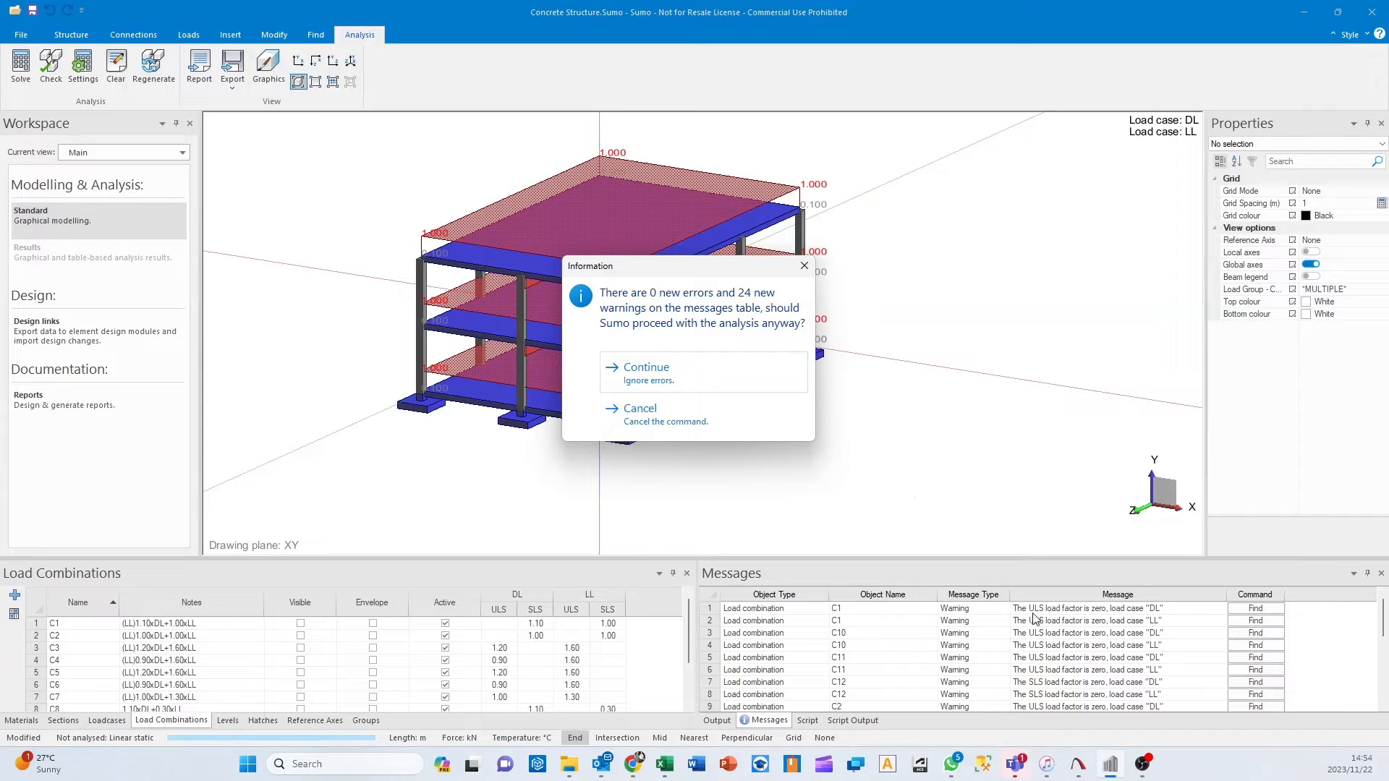
pyautogui.moveTo(1148, 622)
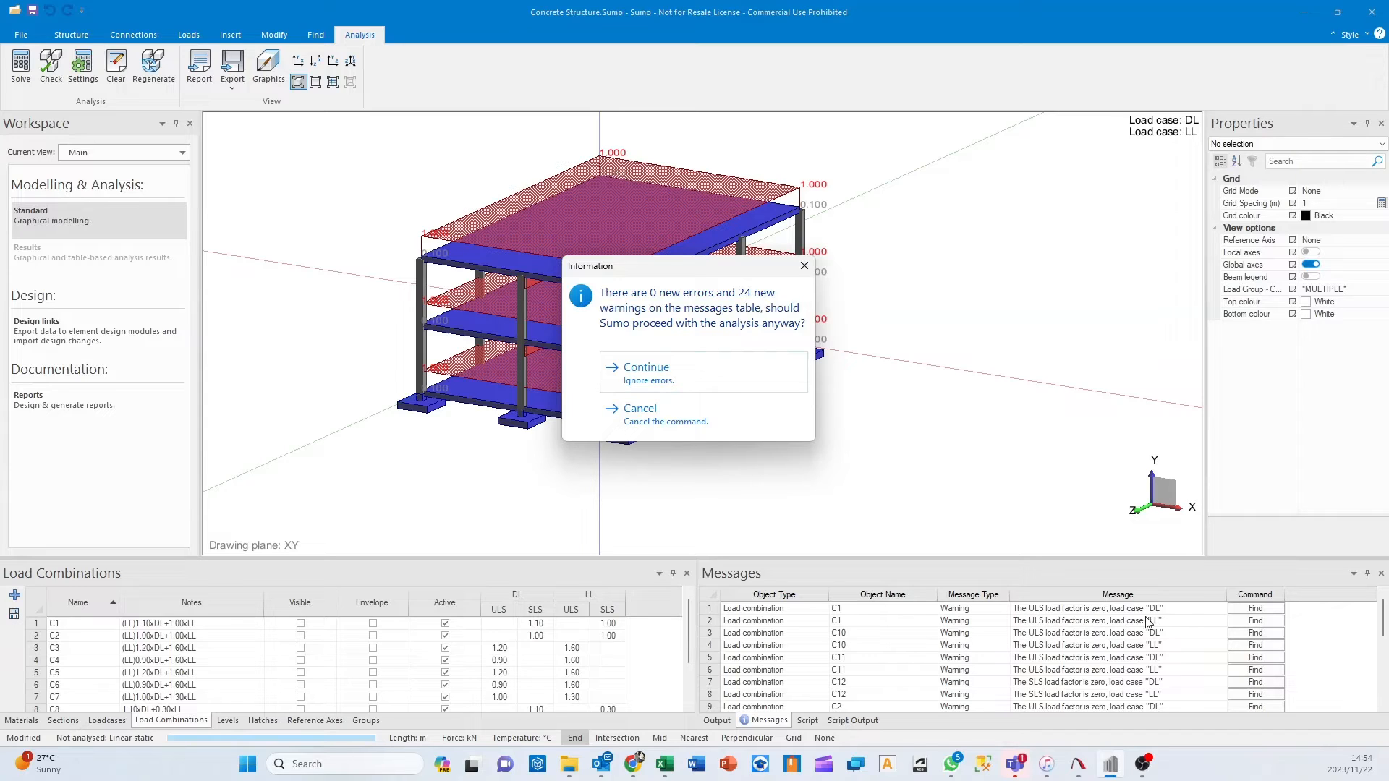
pyautogui.moveTo(678, 668)
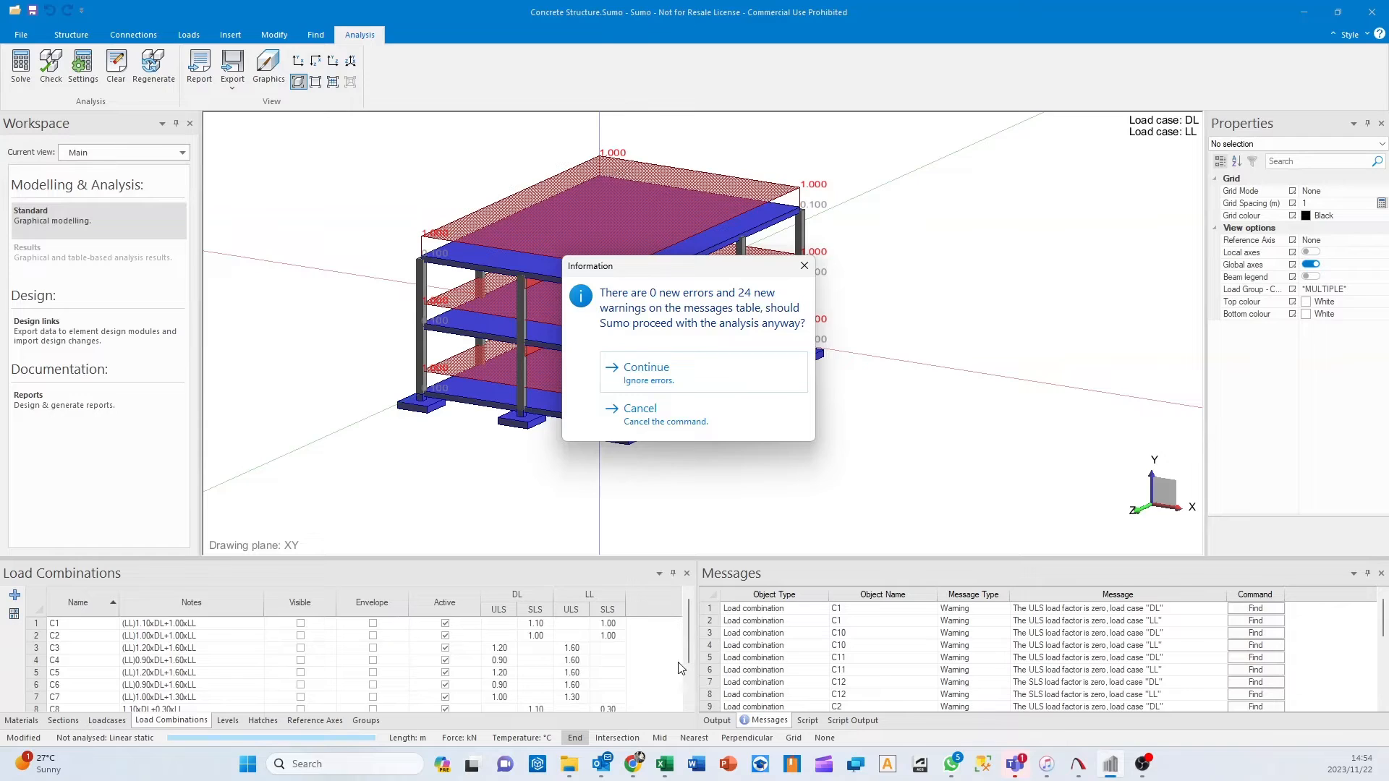
pyautogui.moveTo(523, 628)
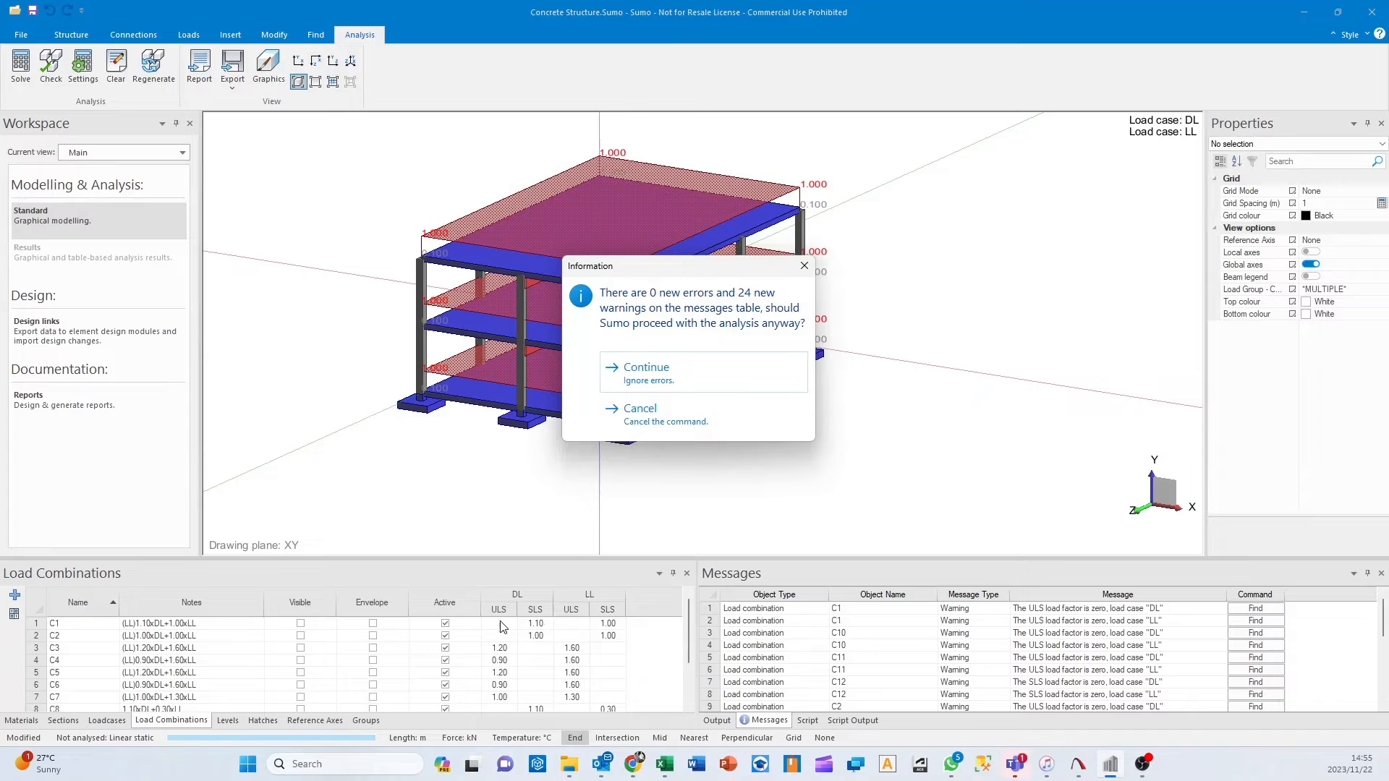
pyautogui.moveTo(683, 379)
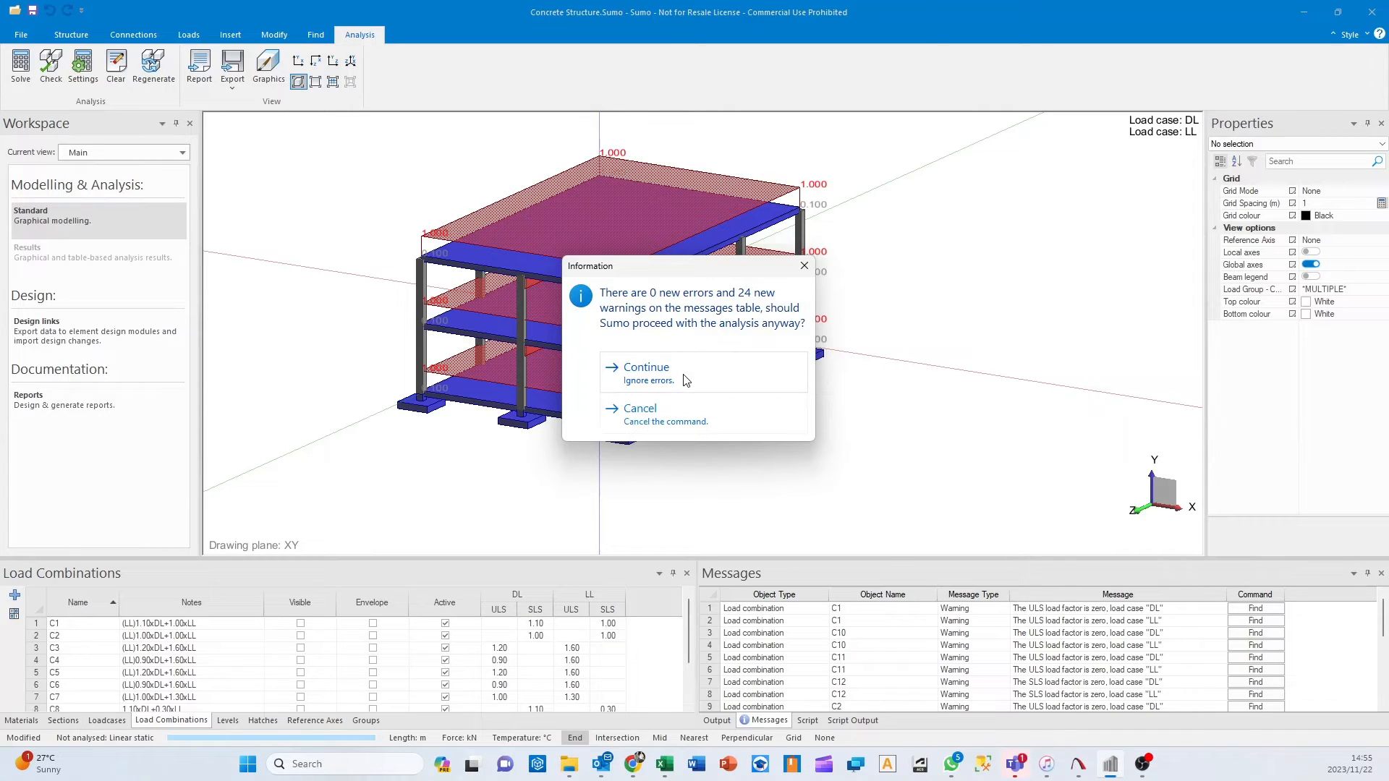
pyautogui.click(645, 367)
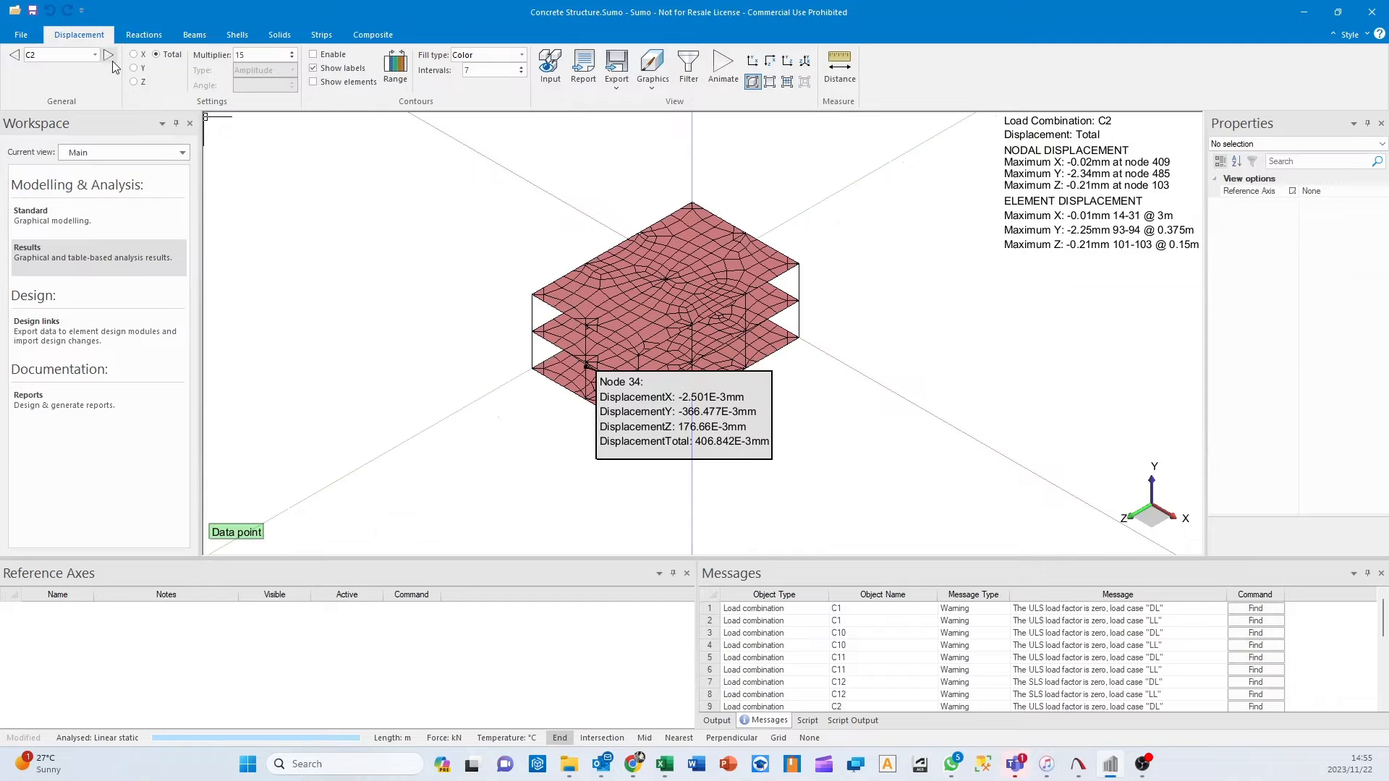
# Step the displacement results from combination C2 up to C12, then show support reactions.
pyautogui.click(106, 55)
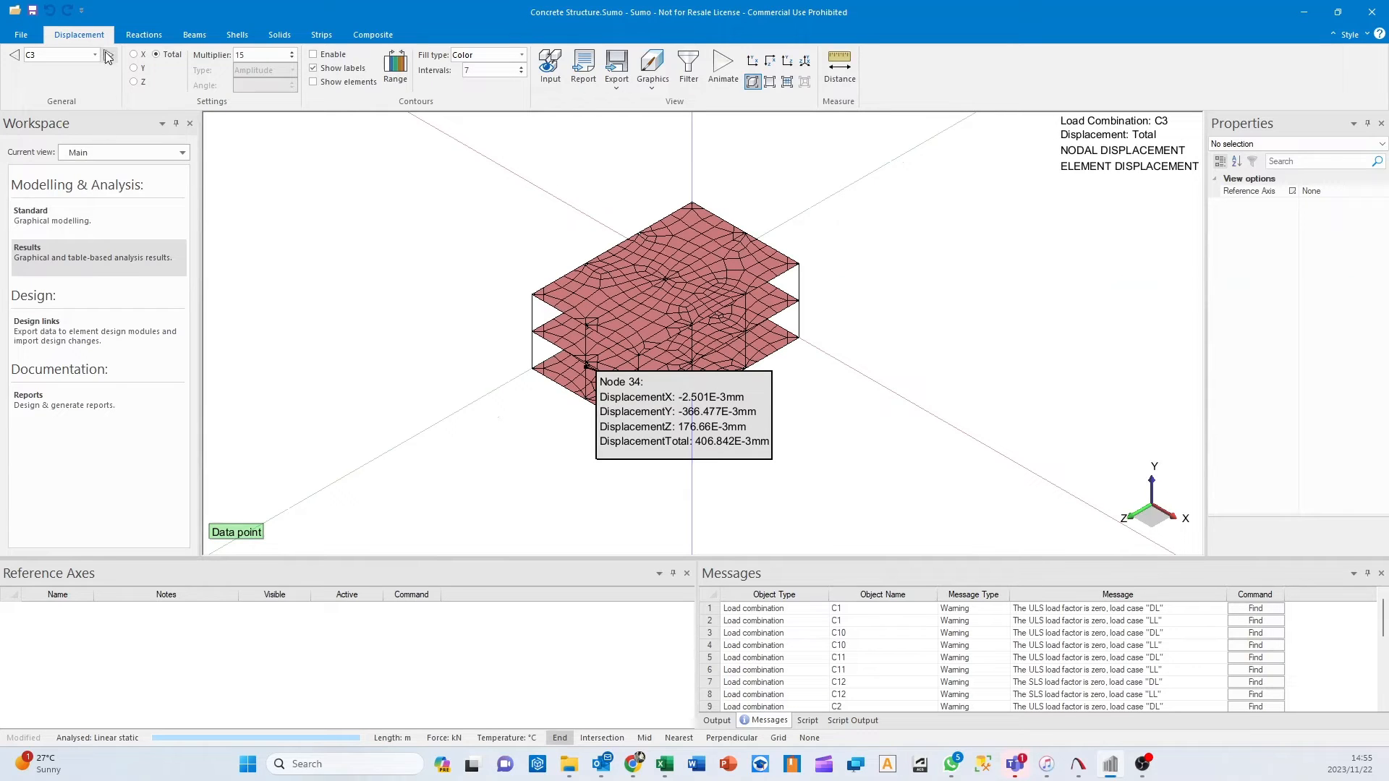
pyautogui.click(106, 54)
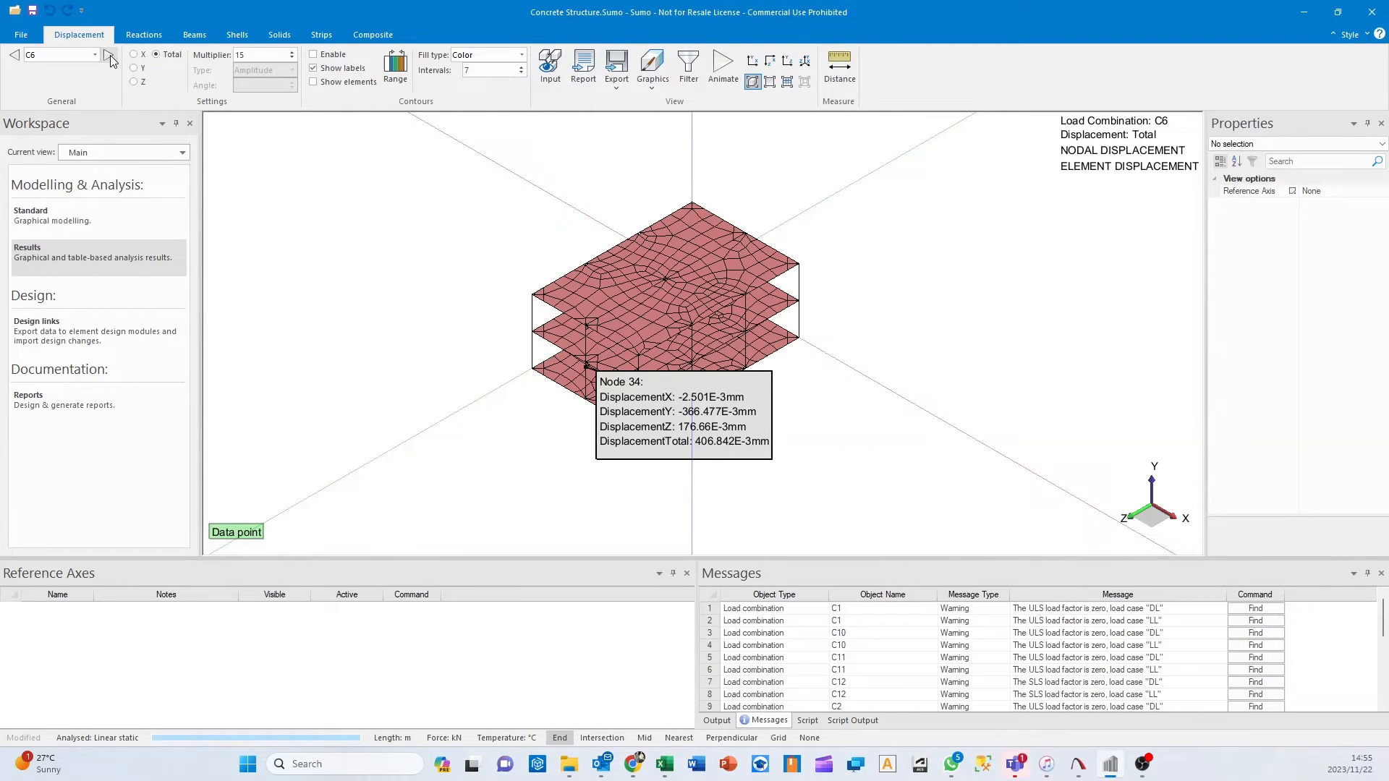
pyautogui.click(110, 55)
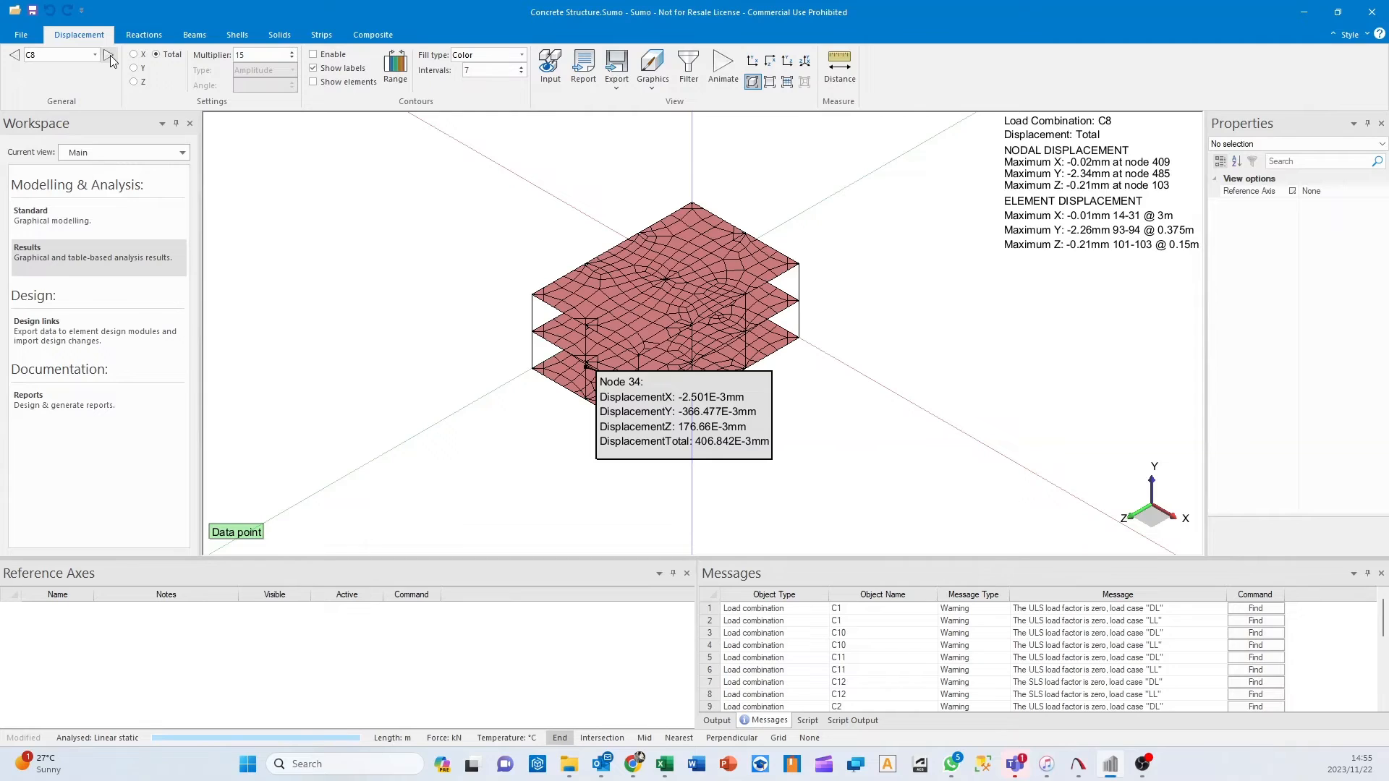
pyautogui.click(109, 55)
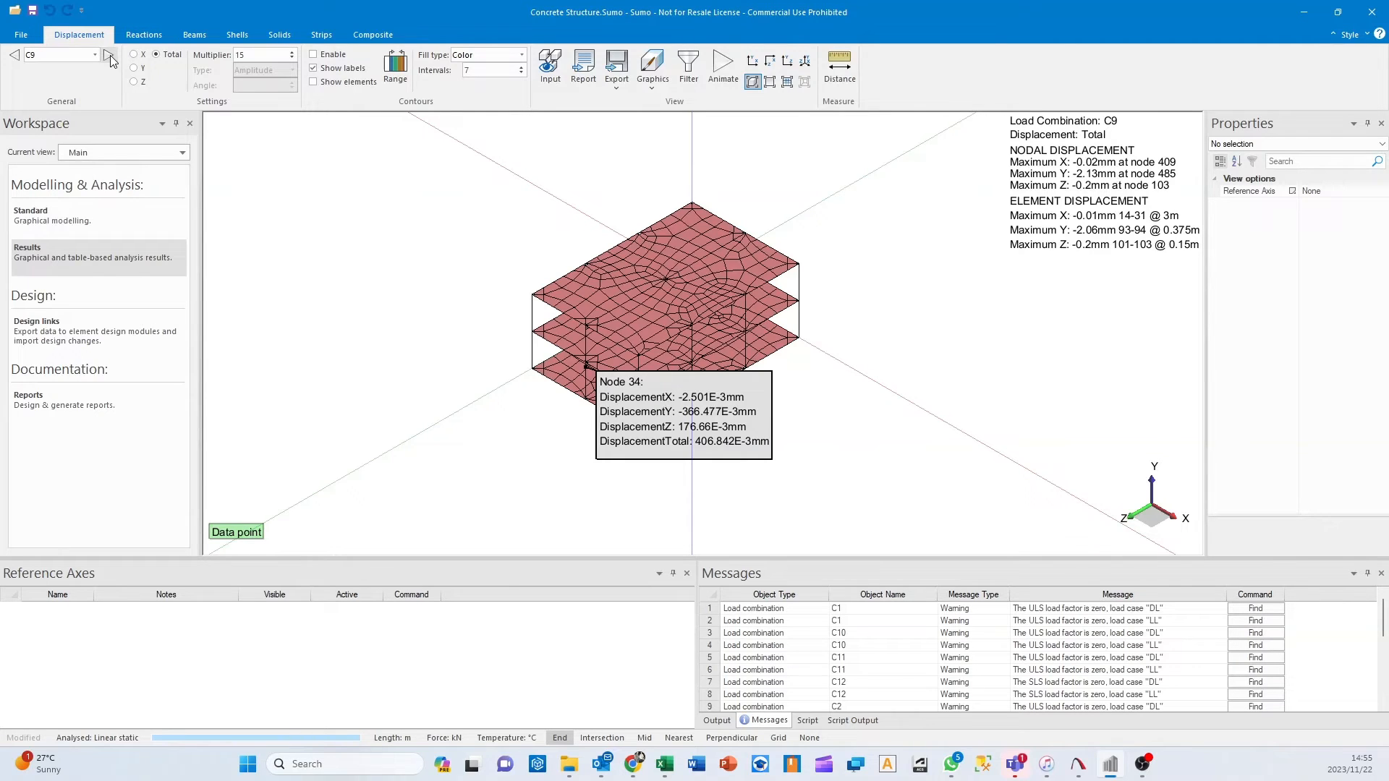
pyautogui.click(110, 55)
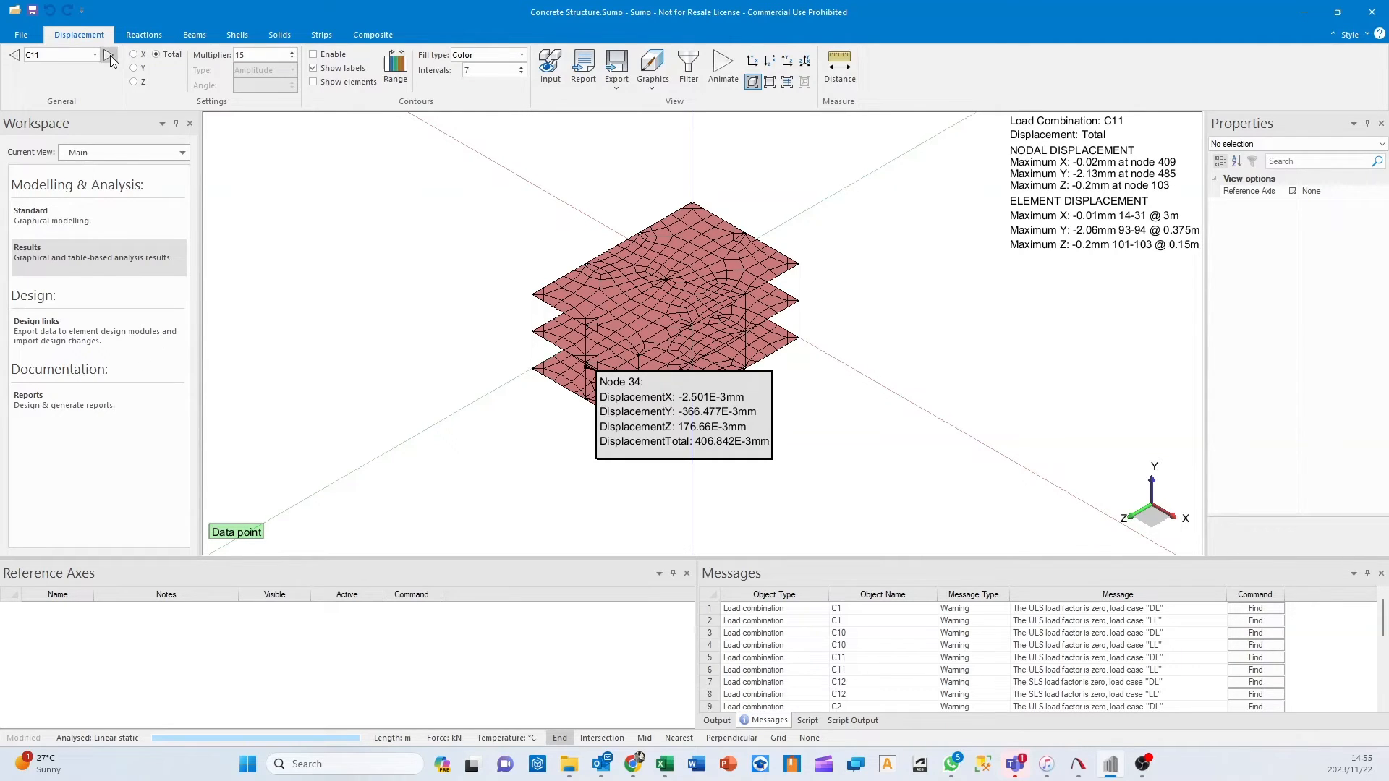
pyautogui.click(110, 55)
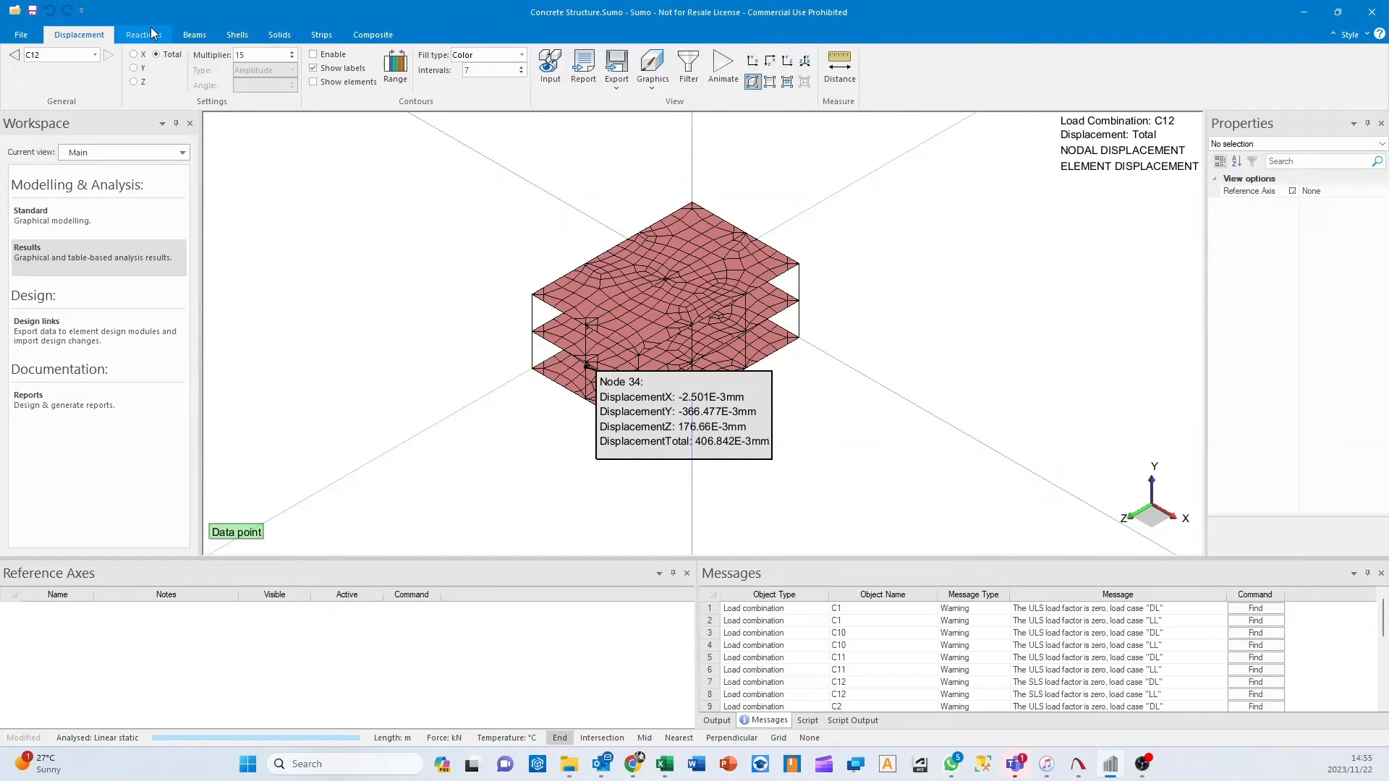
pyautogui.click(143, 34)
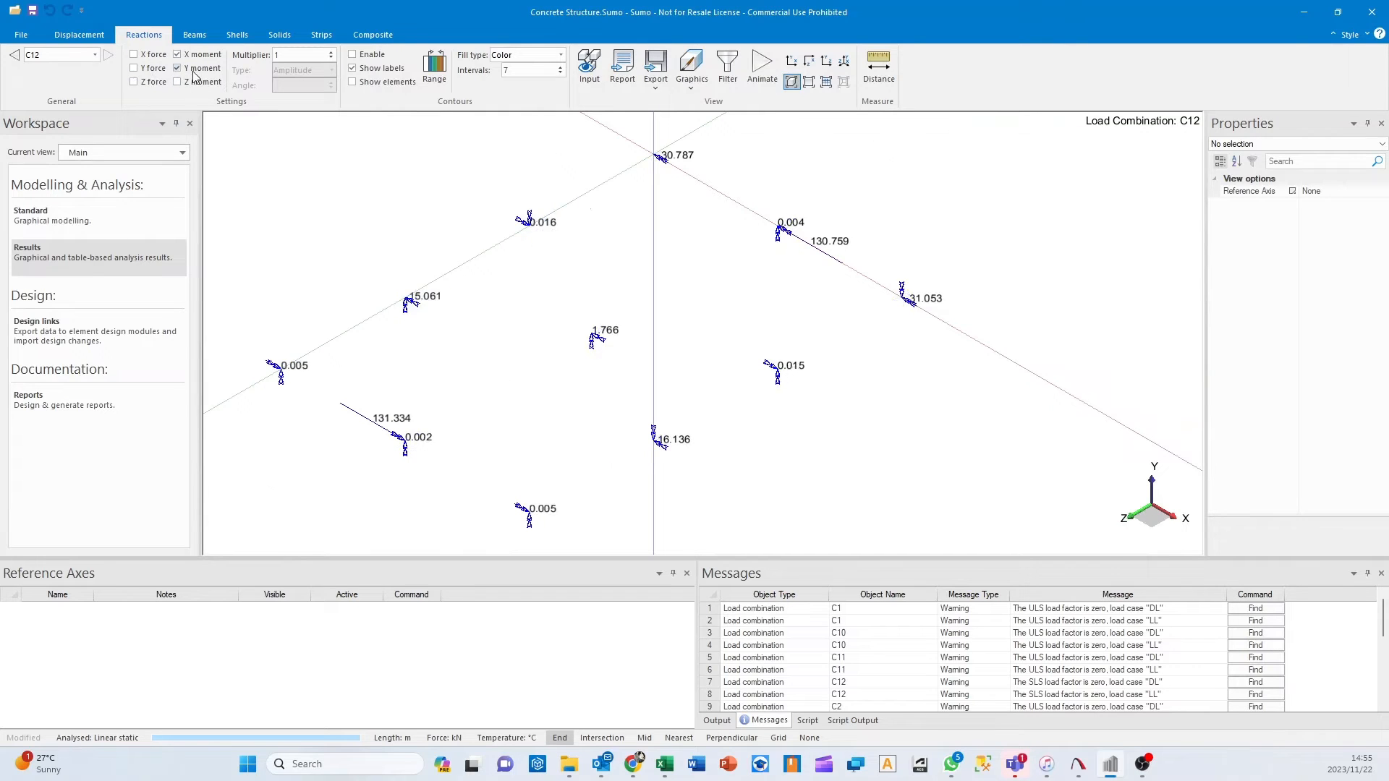
# Show C12 support reactions, starting with vertical force and ending with all components.
pyautogui.click(134, 55)
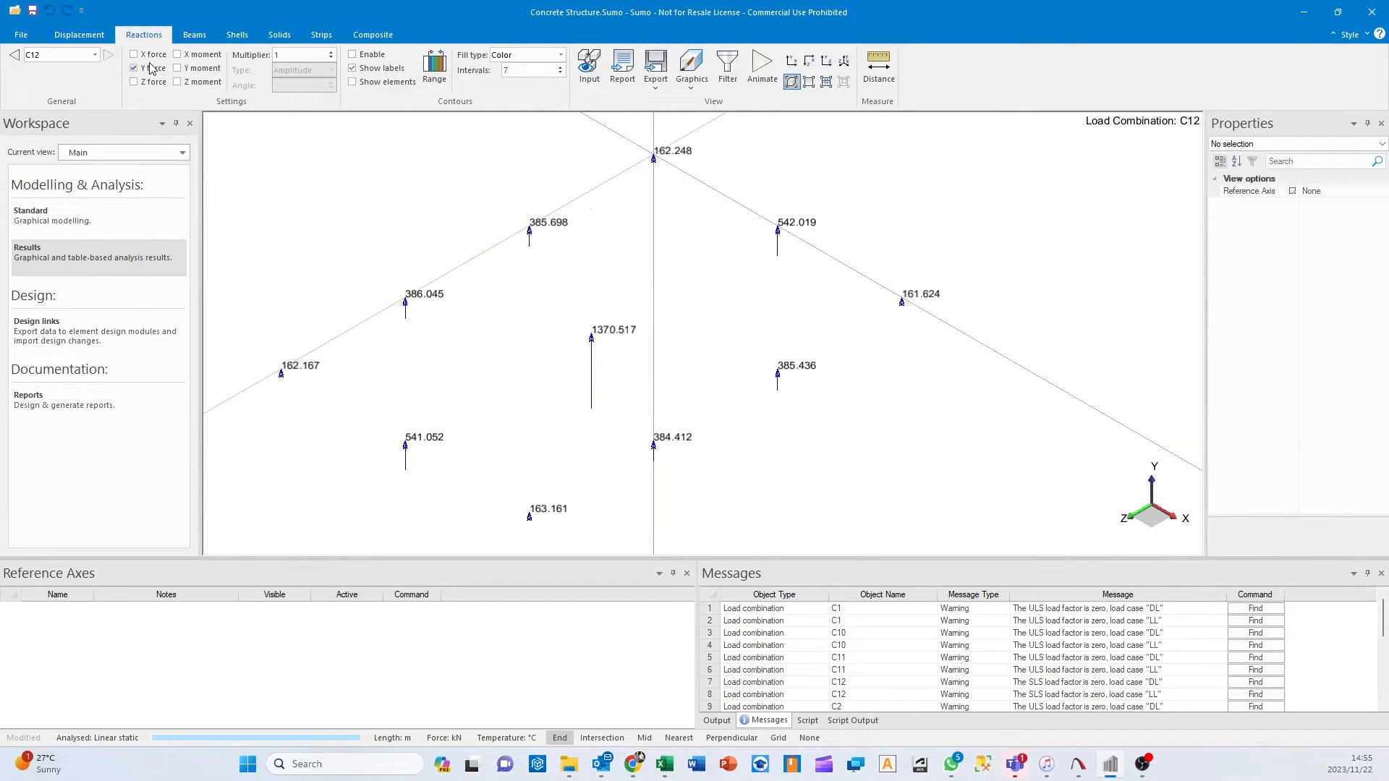
pyautogui.click(134, 68)
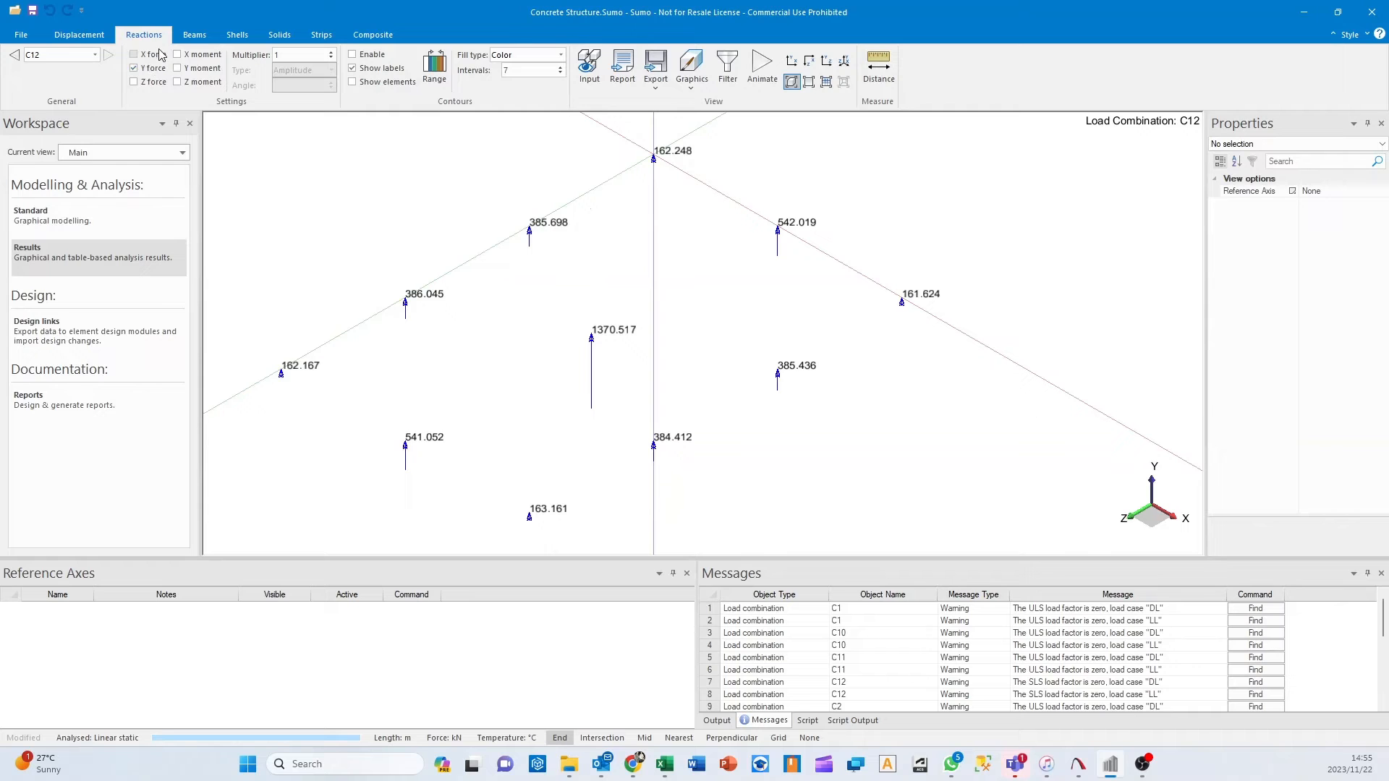
pyautogui.click(177, 53)
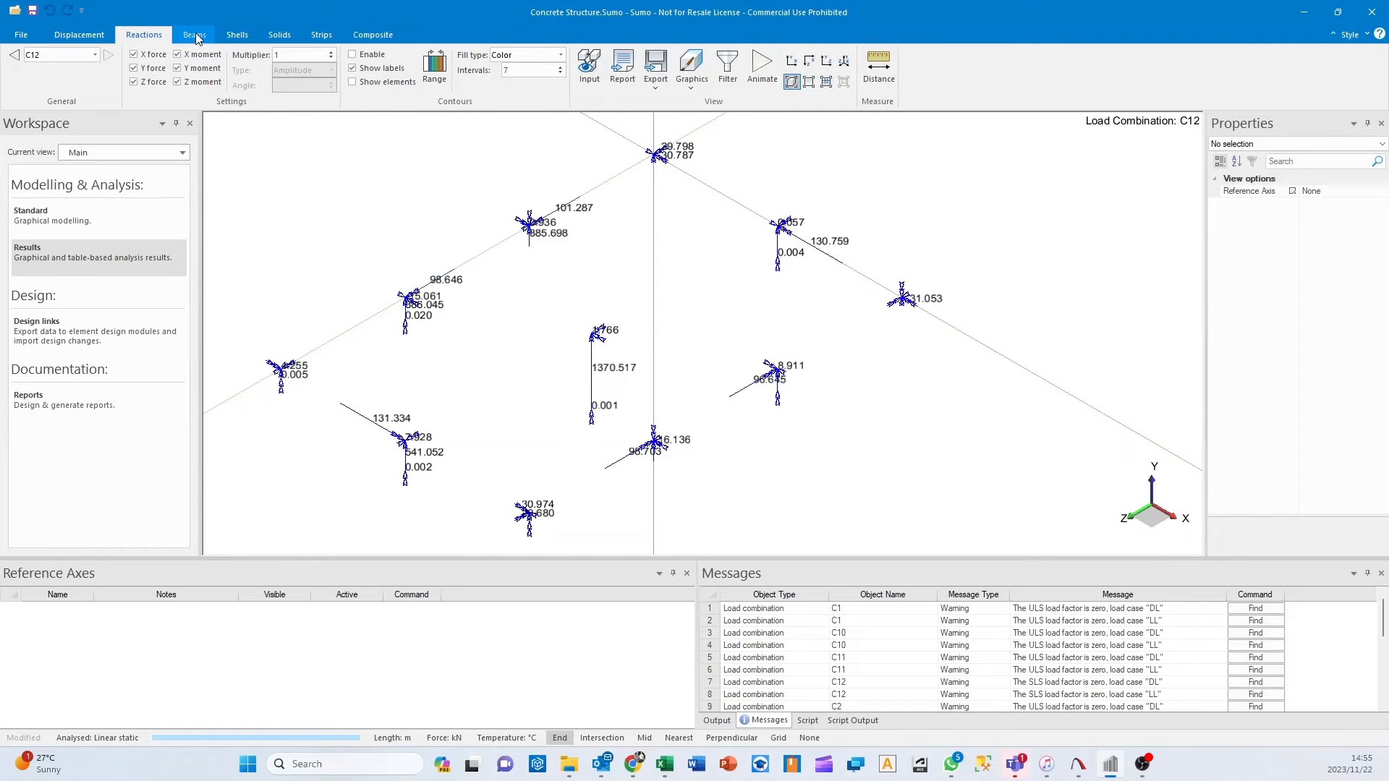
# Review C12 beam shear y, torsion and moment y, then show shell membrane contours.
pyautogui.click(194, 35)
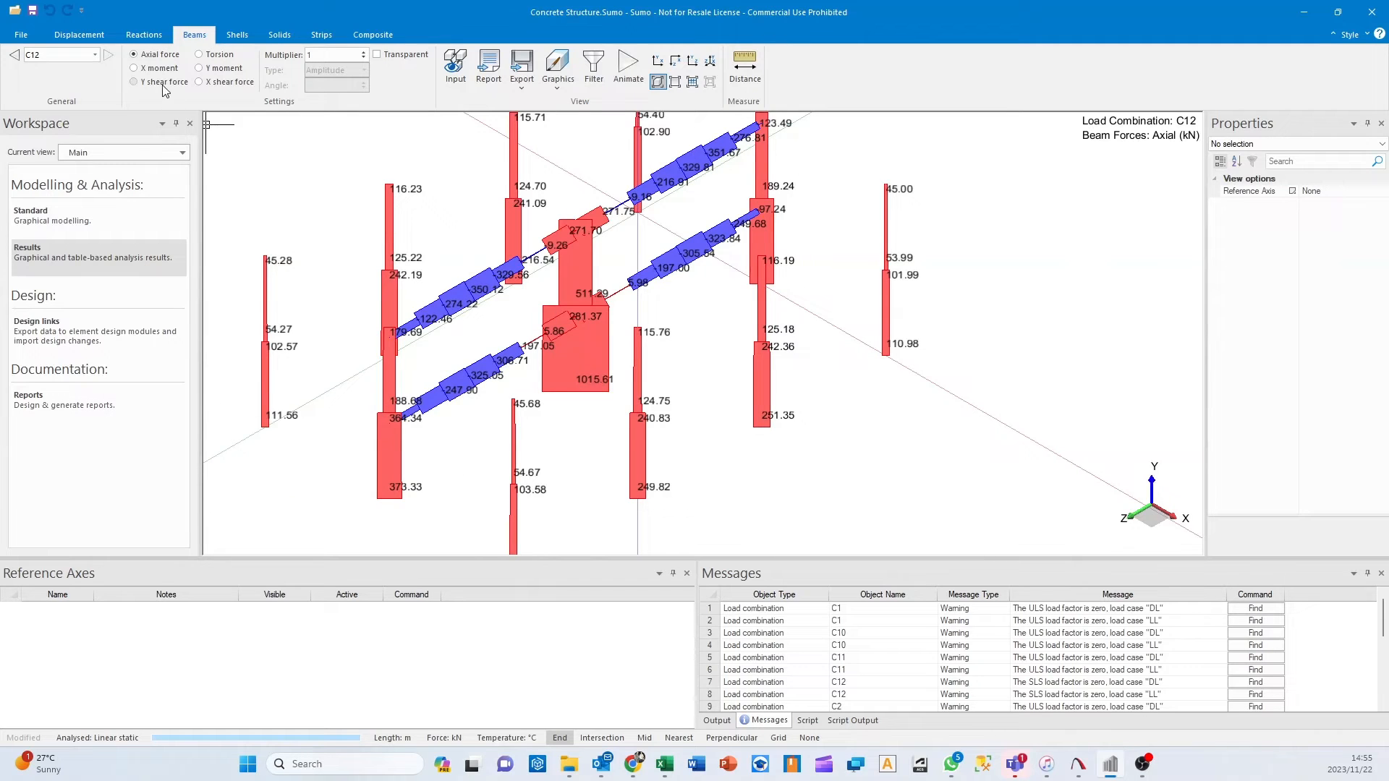
pyautogui.moveTo(390, 200)
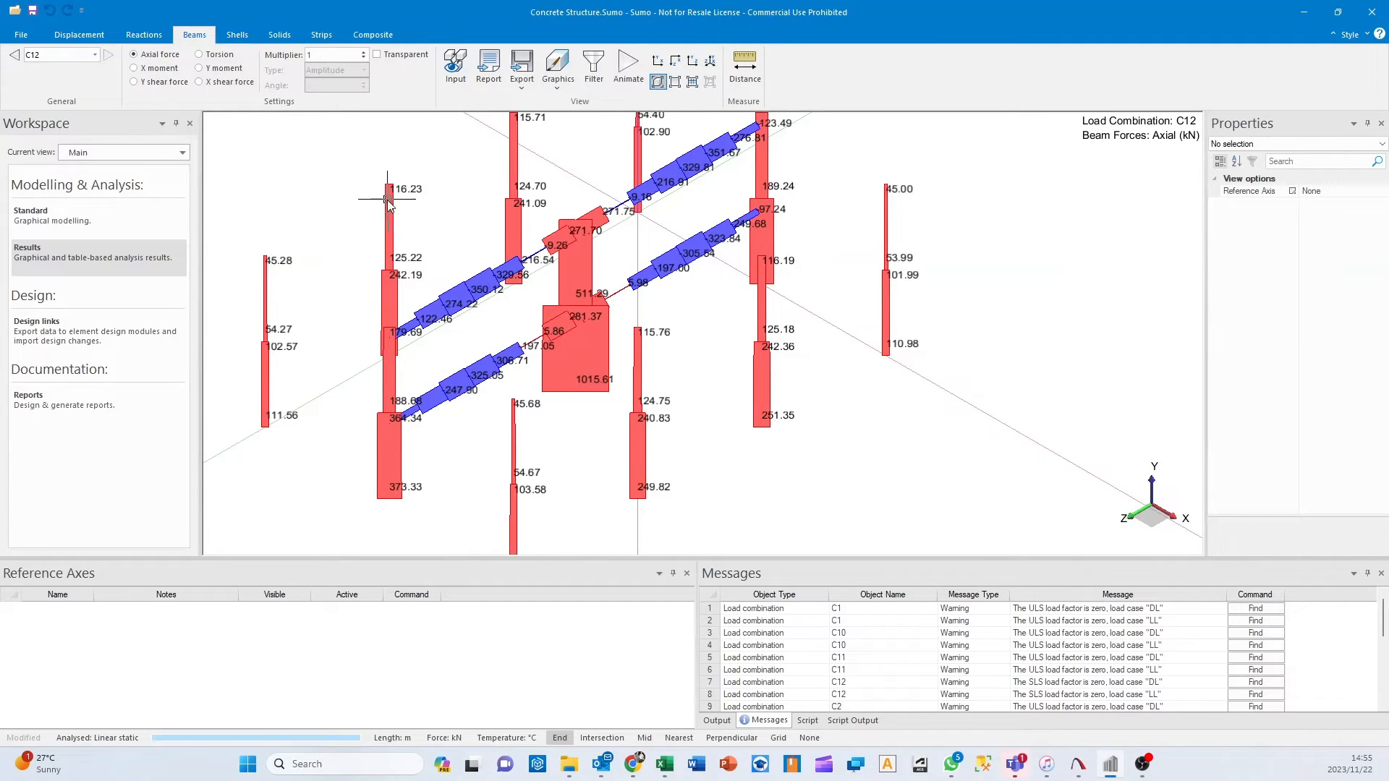
pyautogui.moveTo(450, 268)
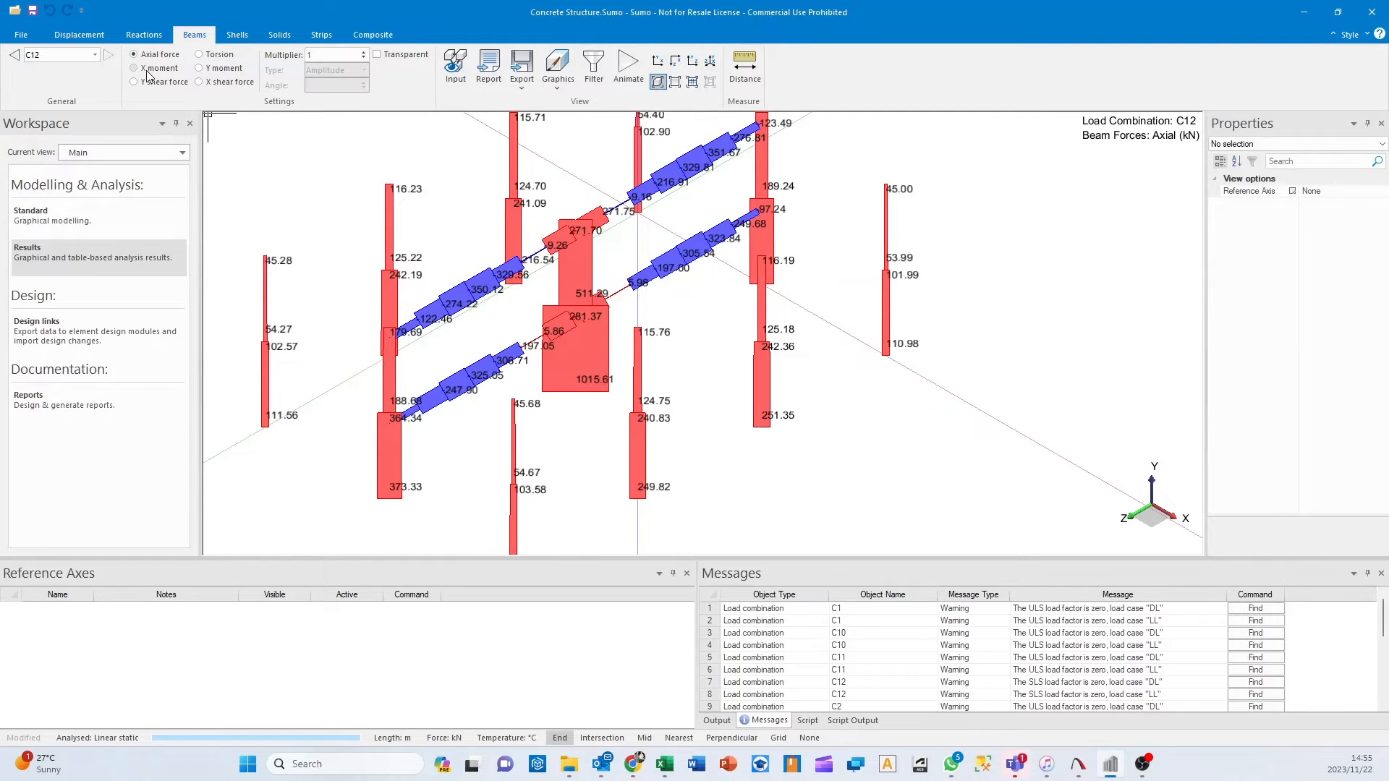
pyautogui.click(134, 82)
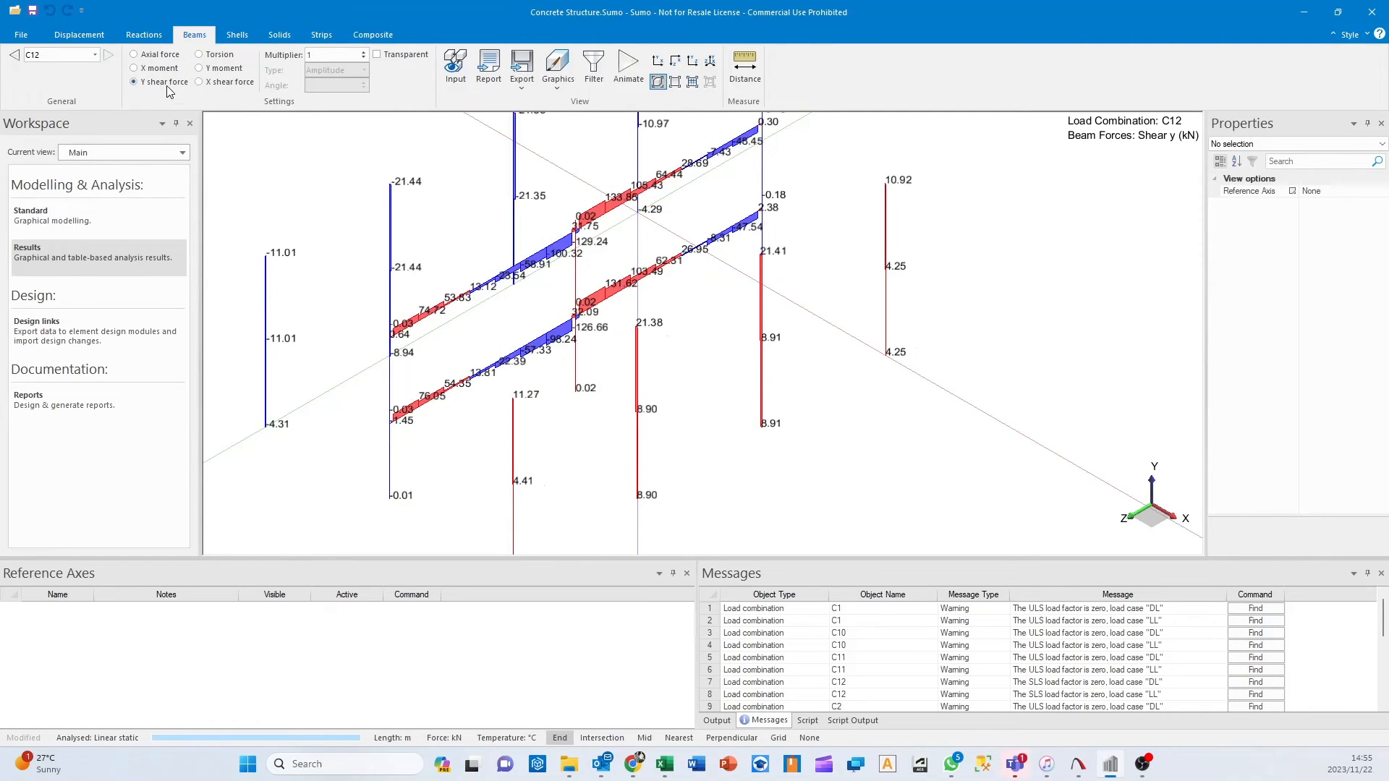
pyautogui.click(199, 54)
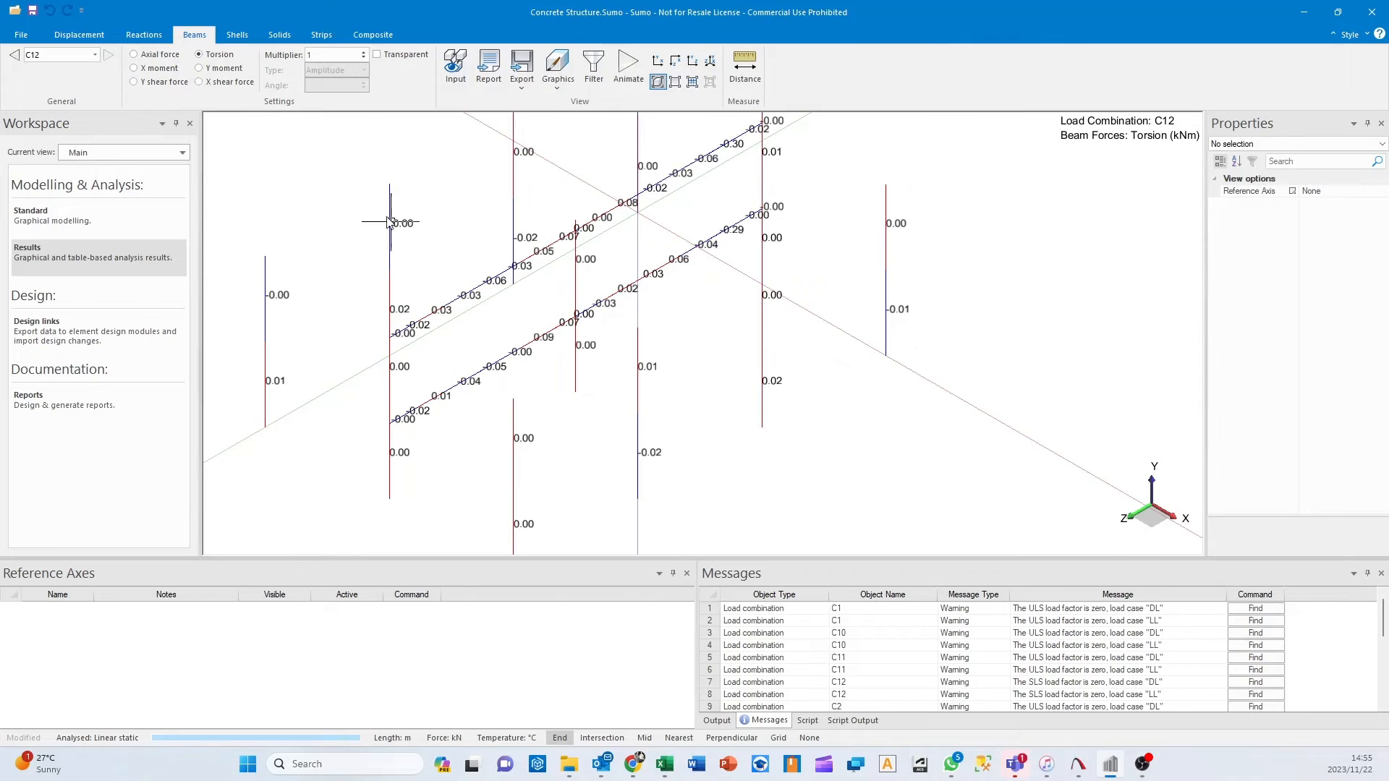
pyautogui.click(199, 68)
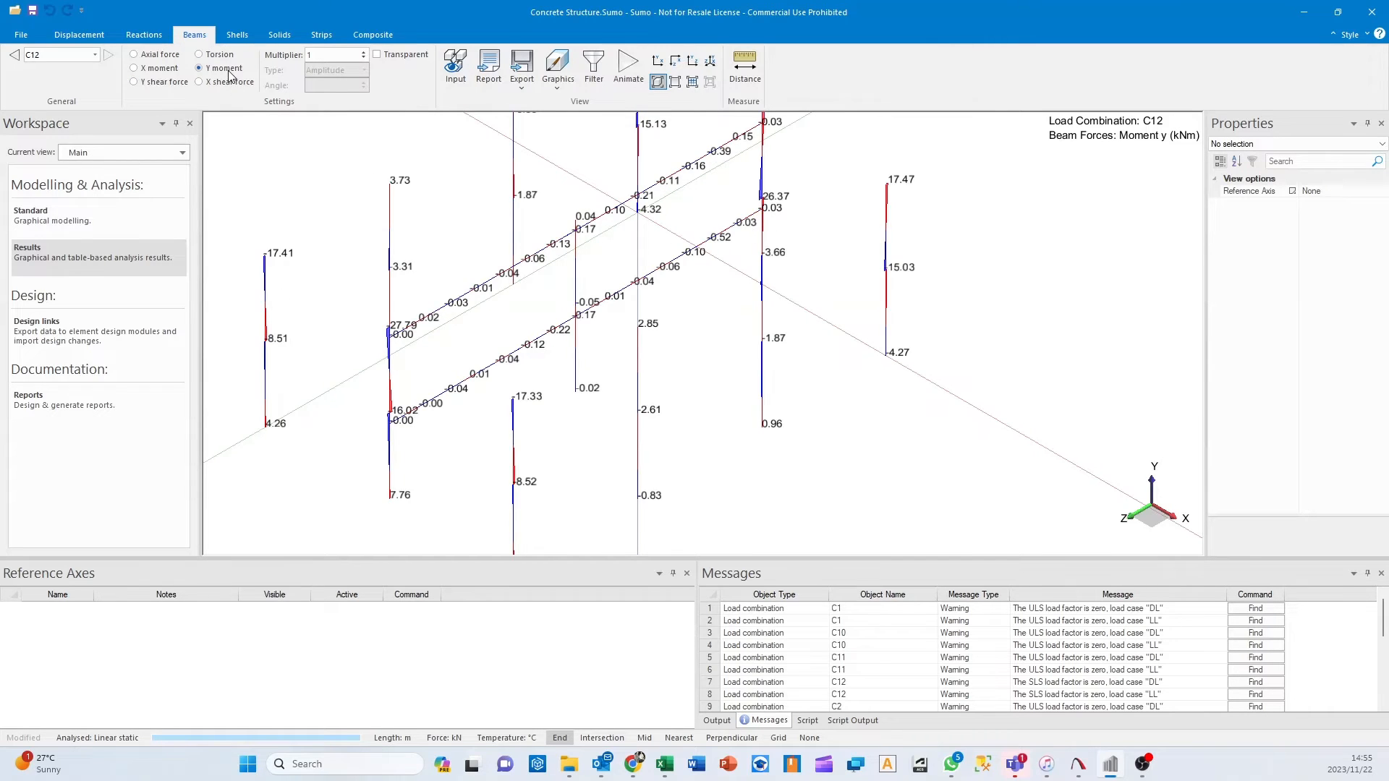
pyautogui.click(236, 35)
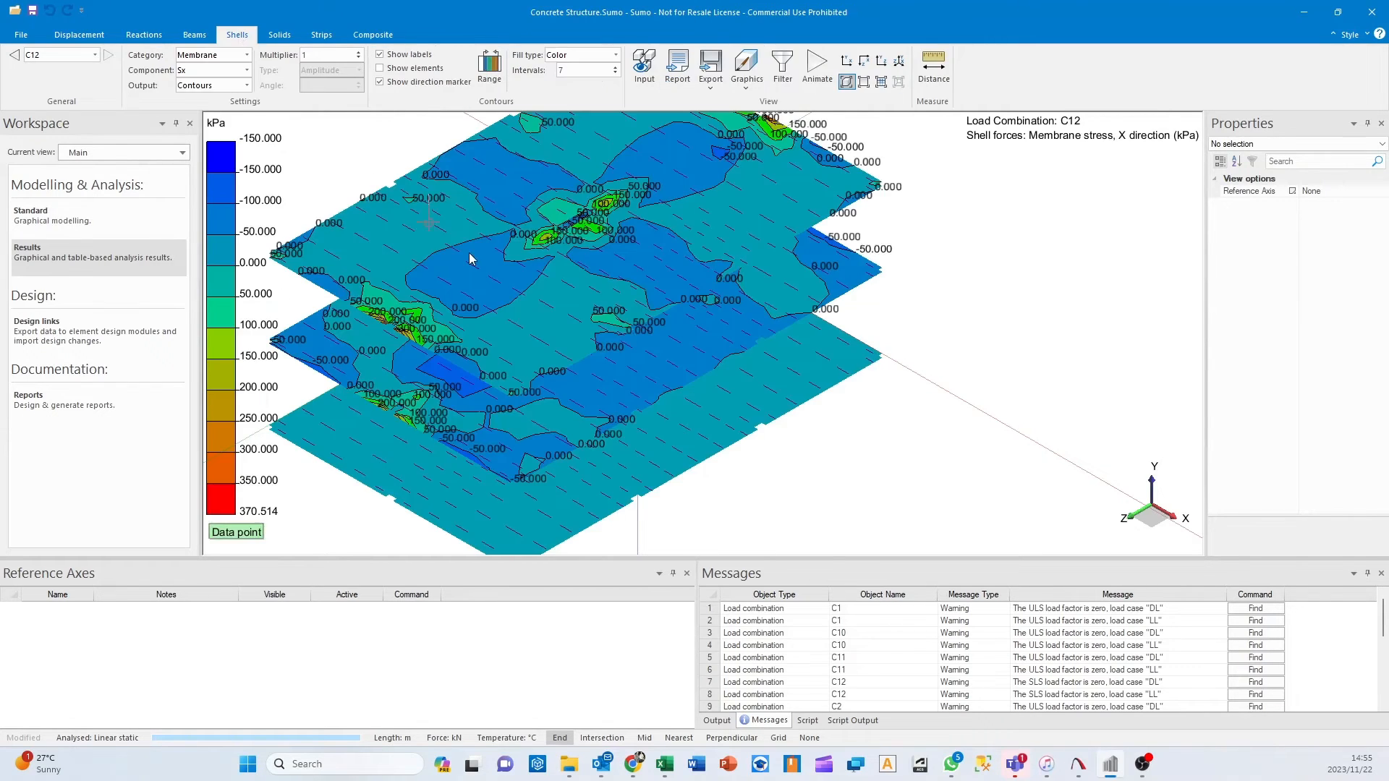
# Orbit the view to see all slab levels and choose the Reinforcement shell category.
pyautogui.moveTo(469, 259); pyautogui.dragTo(635, 379)
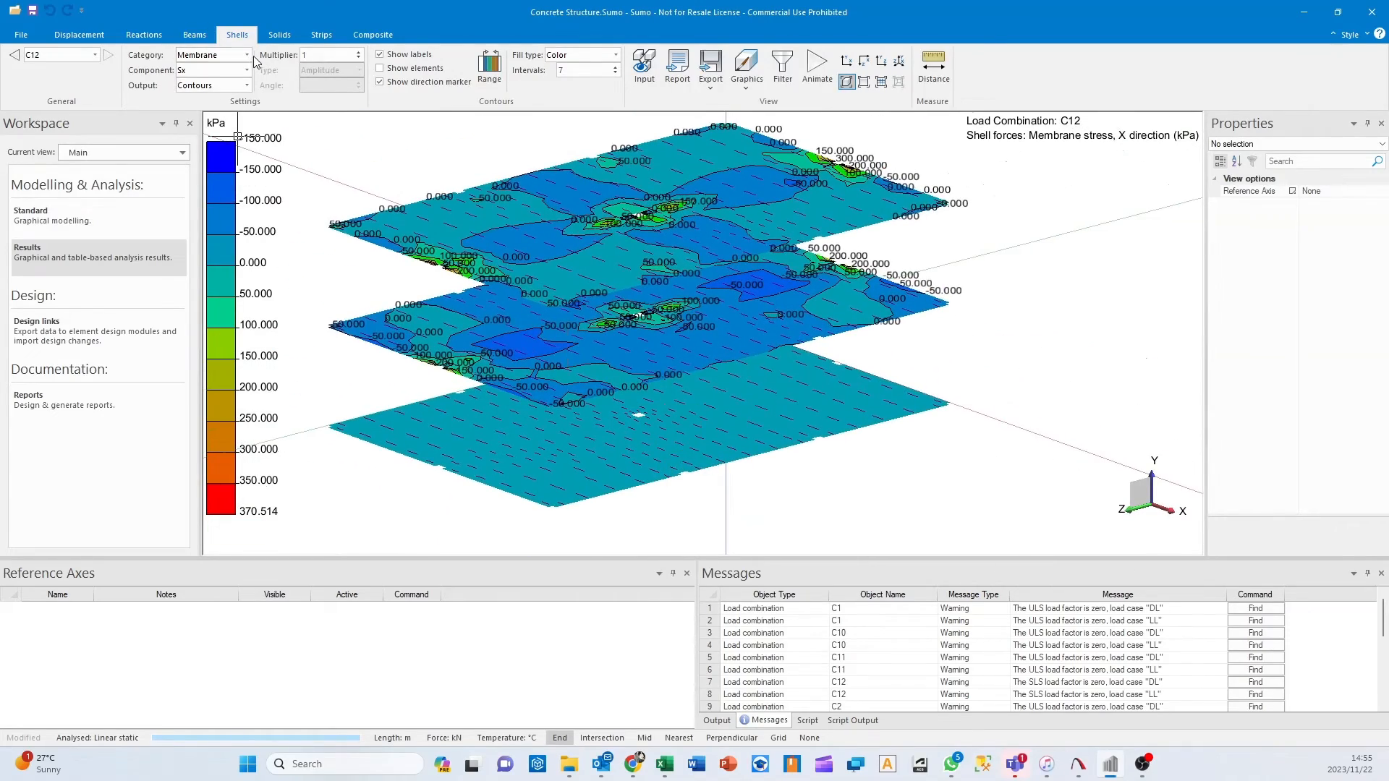
pyautogui.click(251, 55)
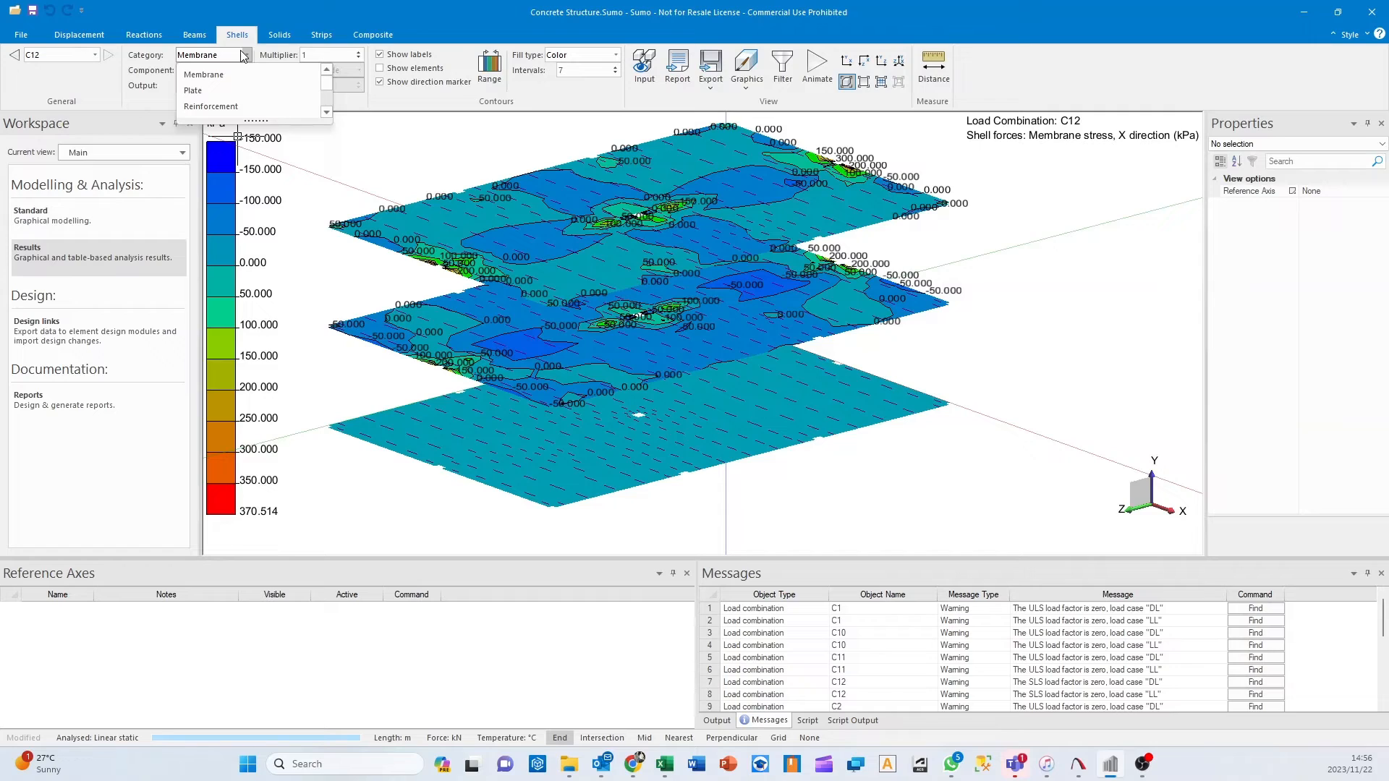
pyautogui.moveTo(728, 204)
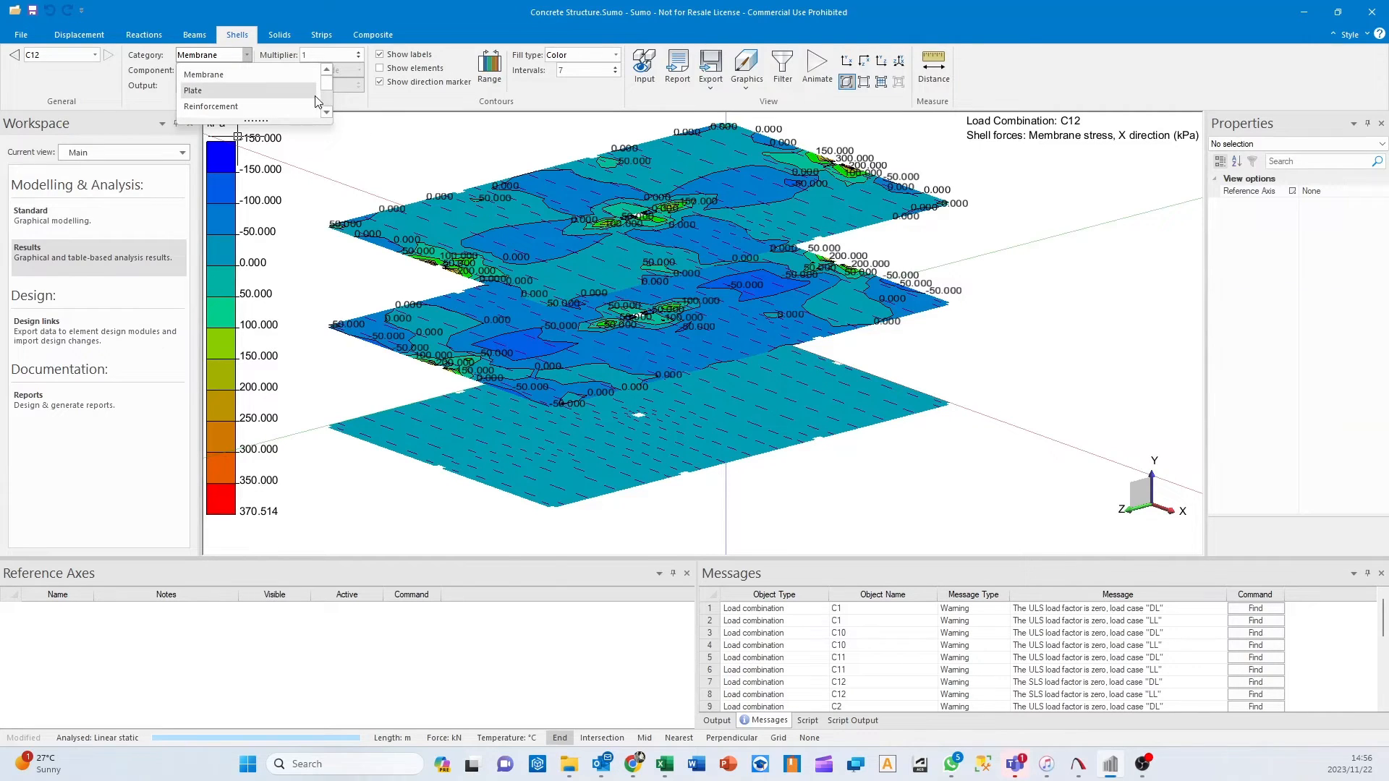
pyautogui.moveTo(252, 107)
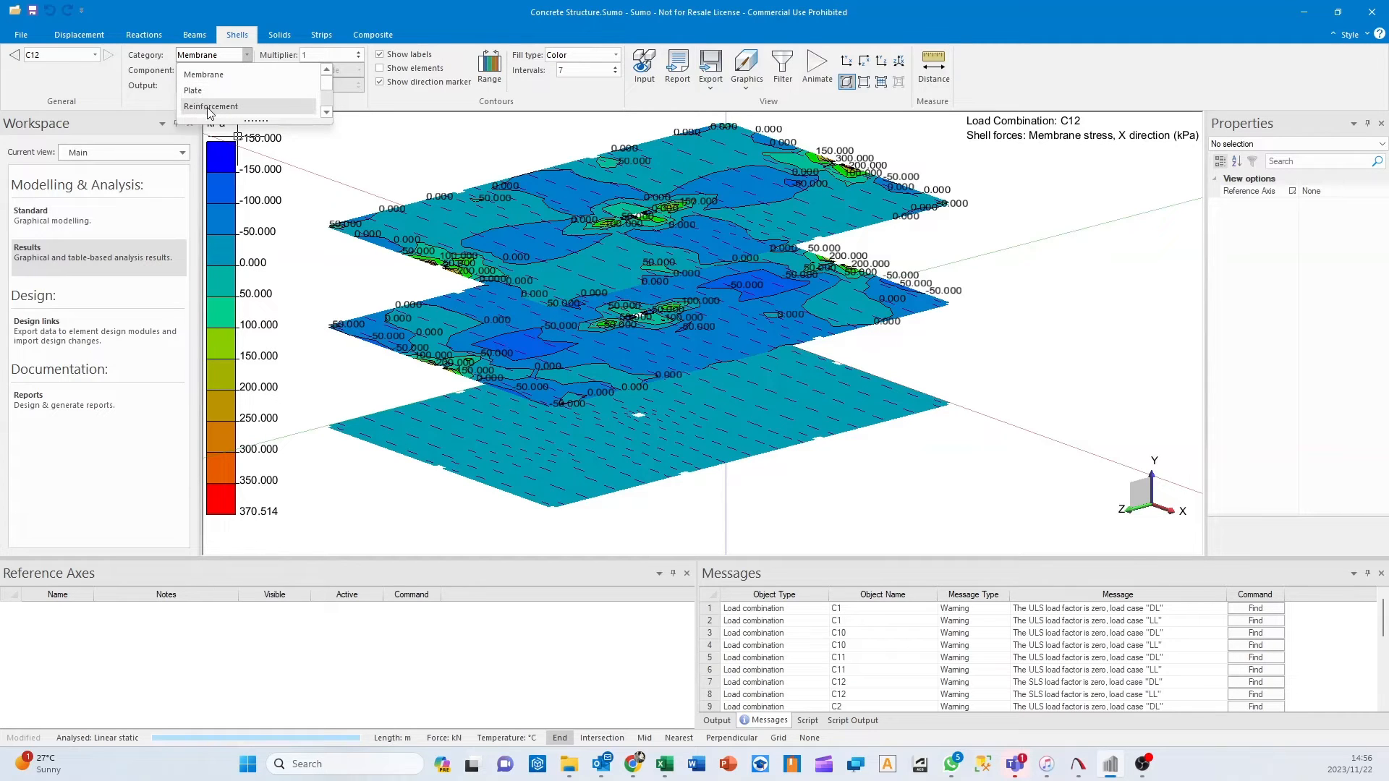
pyautogui.click(210, 106)
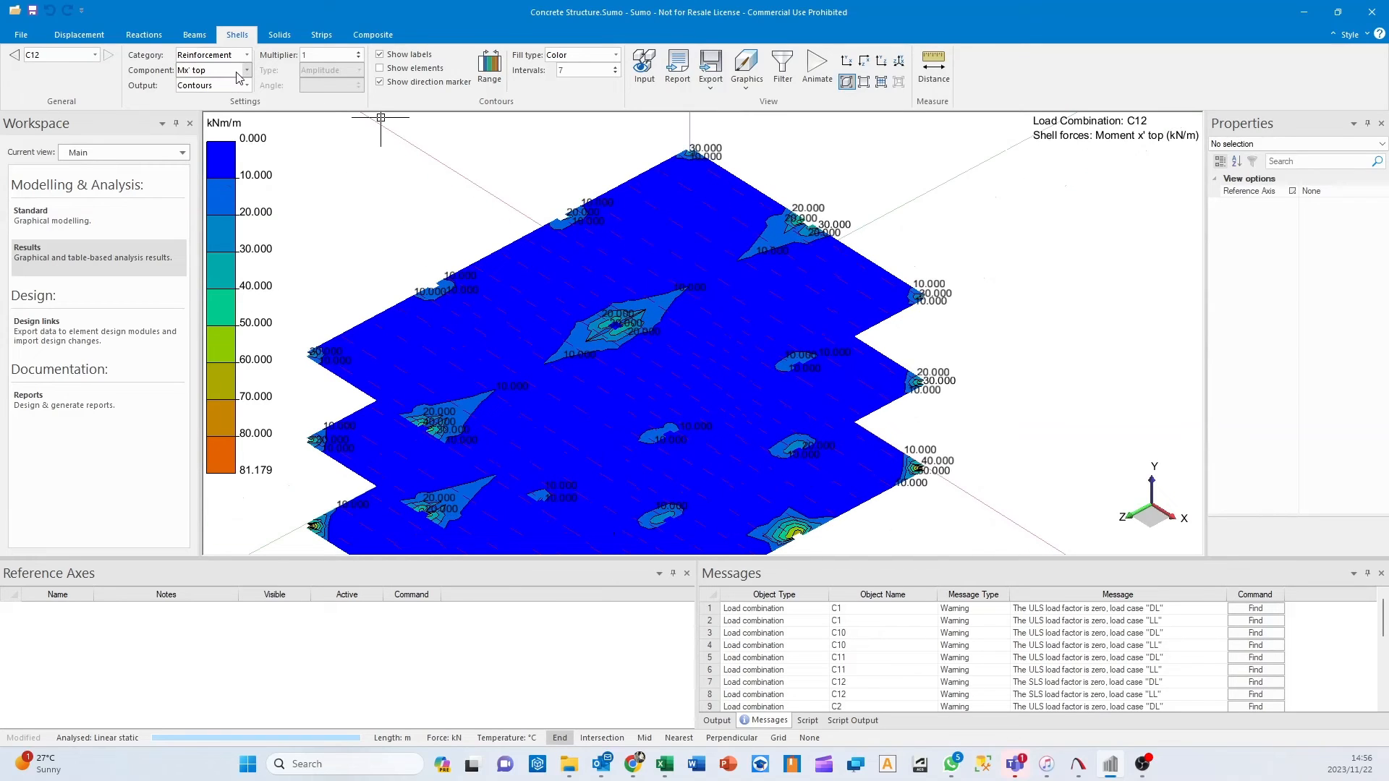
# Show Asx' bot reinforcement contours, peaking near 311 mm²/m, and zoom in on them.
pyautogui.click(245, 70)
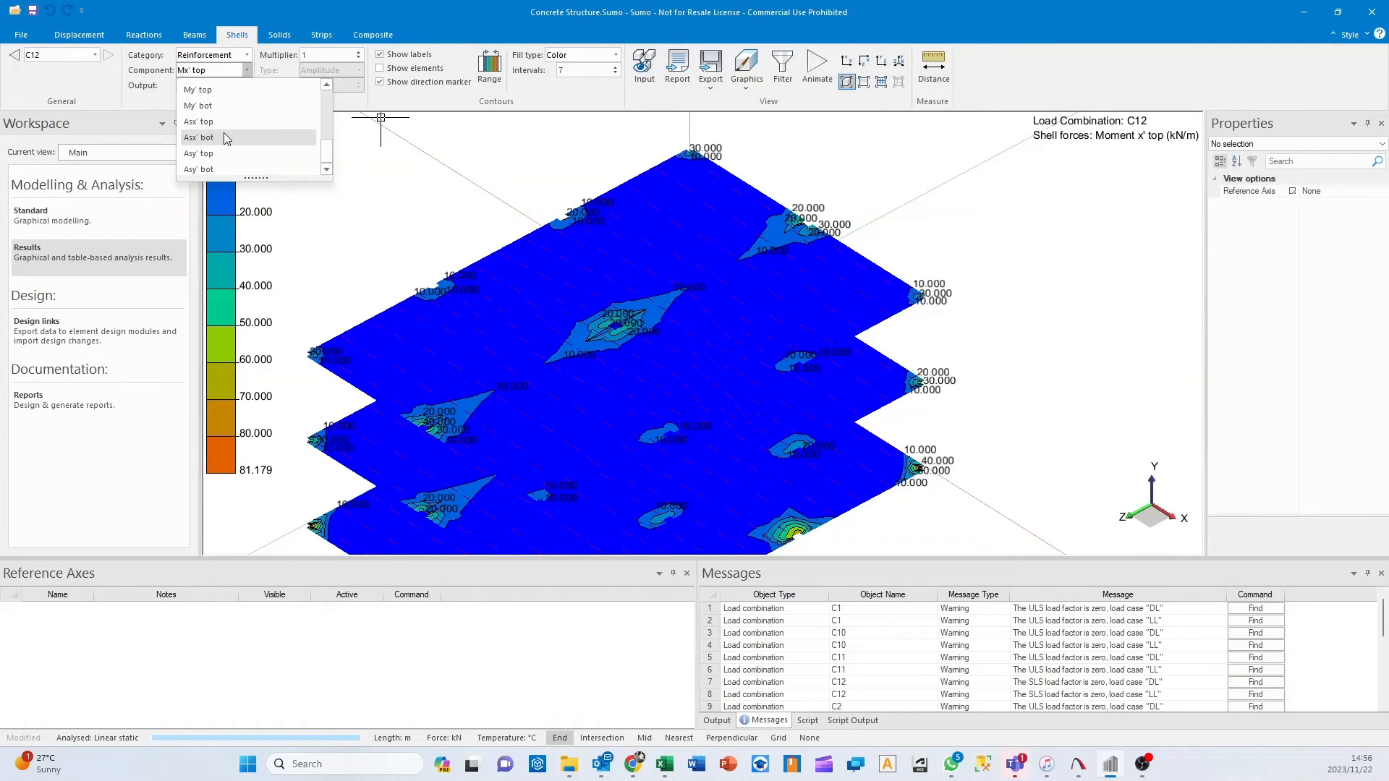
pyautogui.click(200, 138)
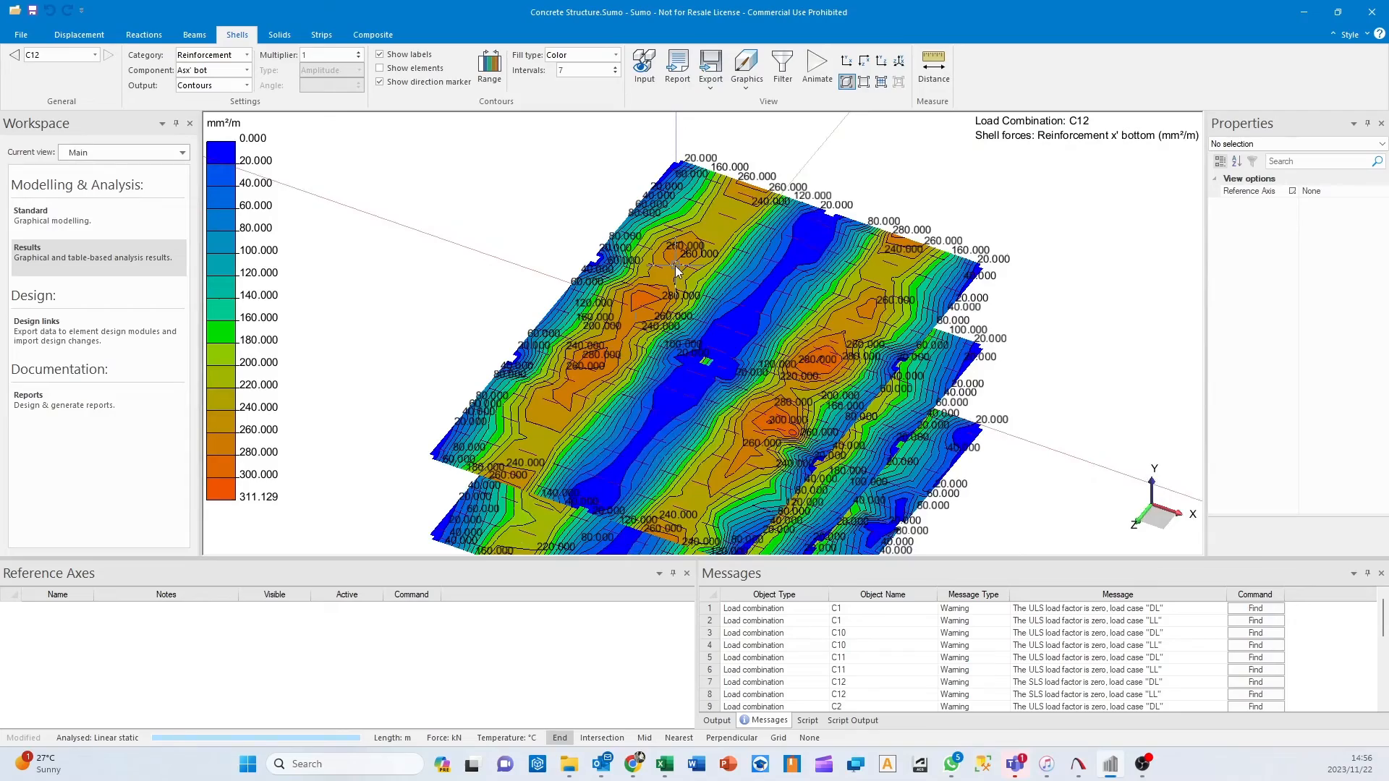
pyautogui.moveTo(674, 265); pyautogui.dragTo(664, 239)
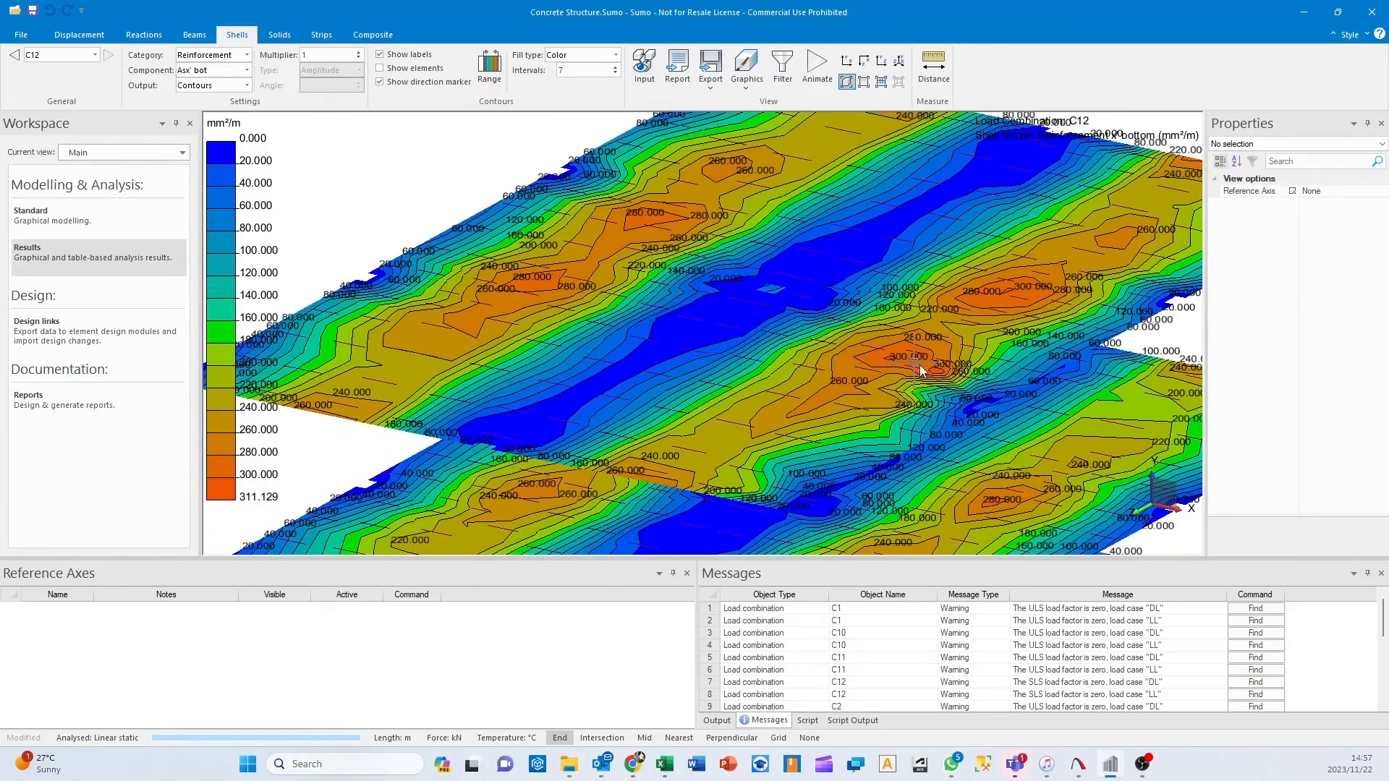
pyautogui.moveTo(955, 391)
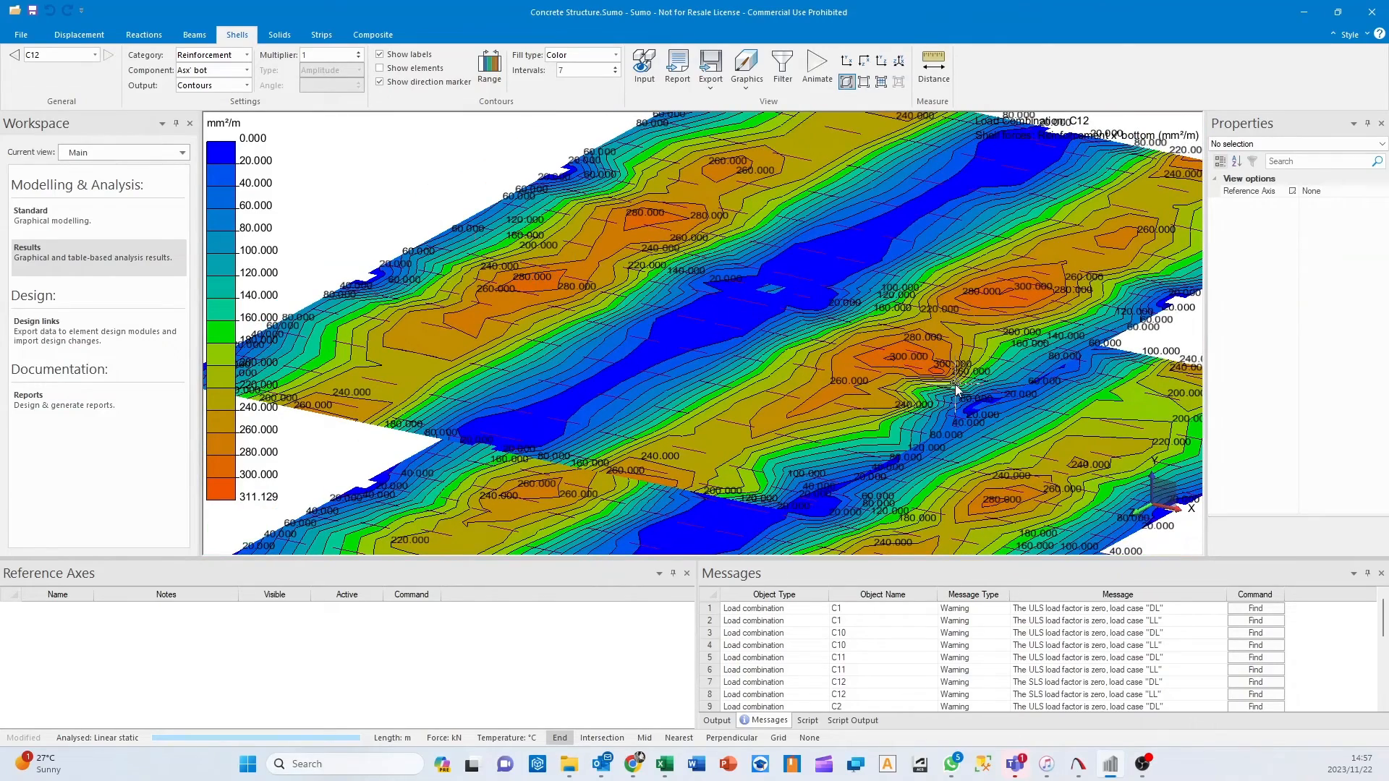
pyautogui.click(249, 70)
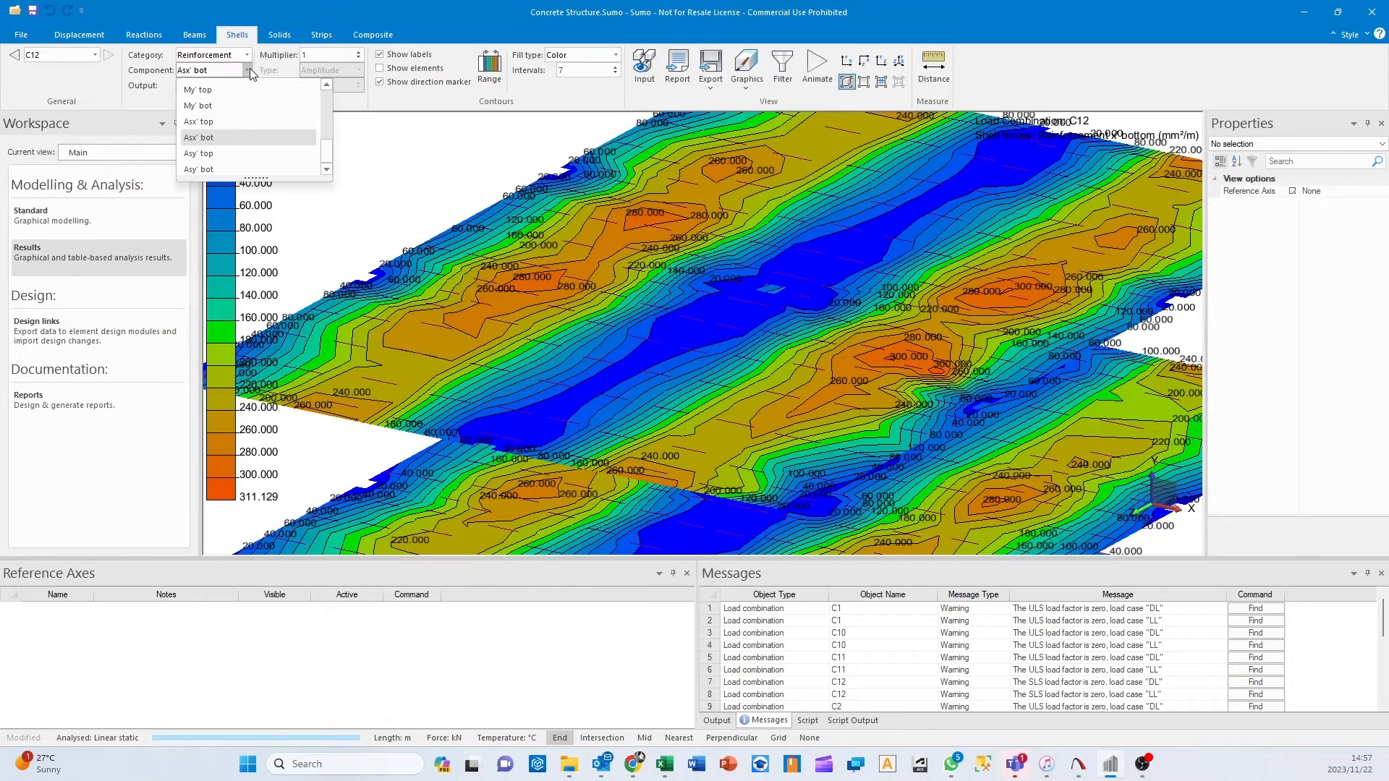
# Show the Asx' top, Asy' bot and Asy' top reinforcement contours.
pyautogui.click(199, 122)
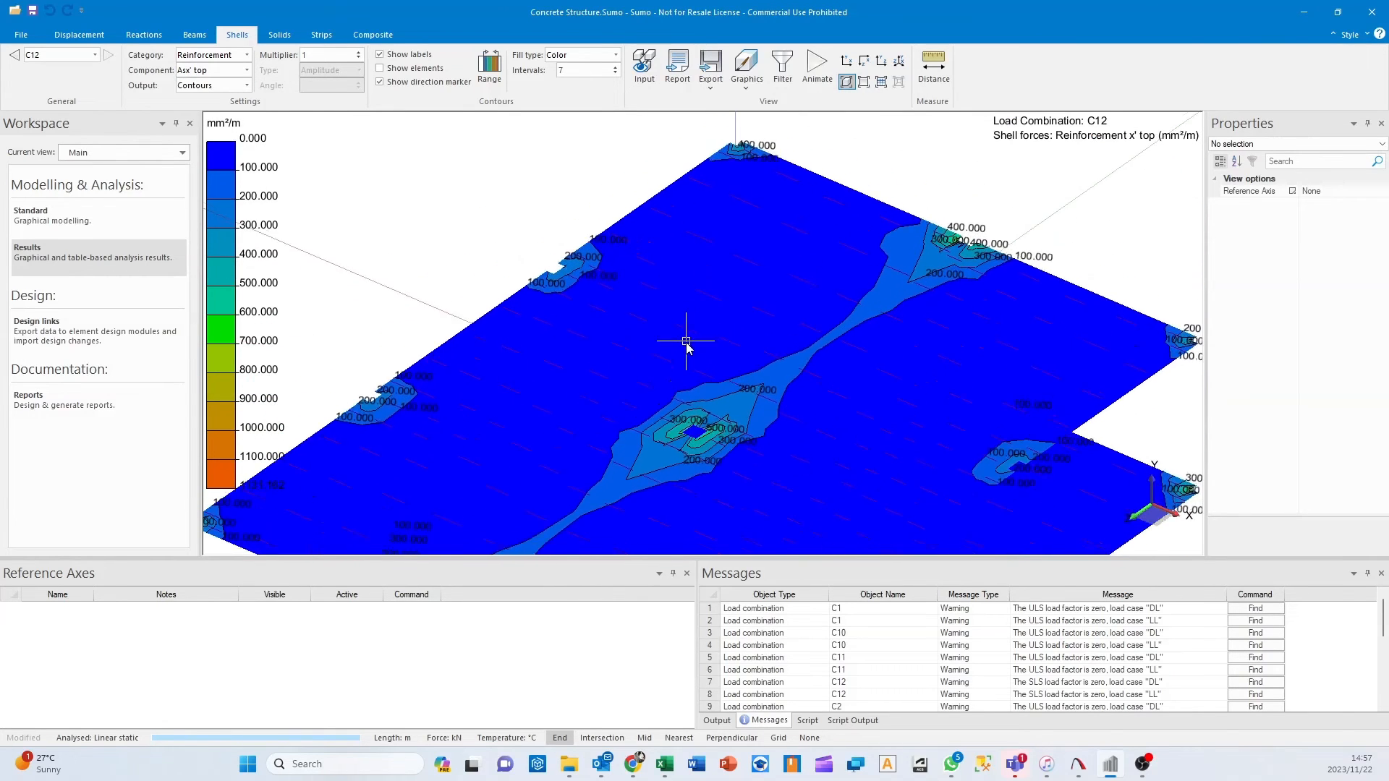
pyautogui.click(246, 70)
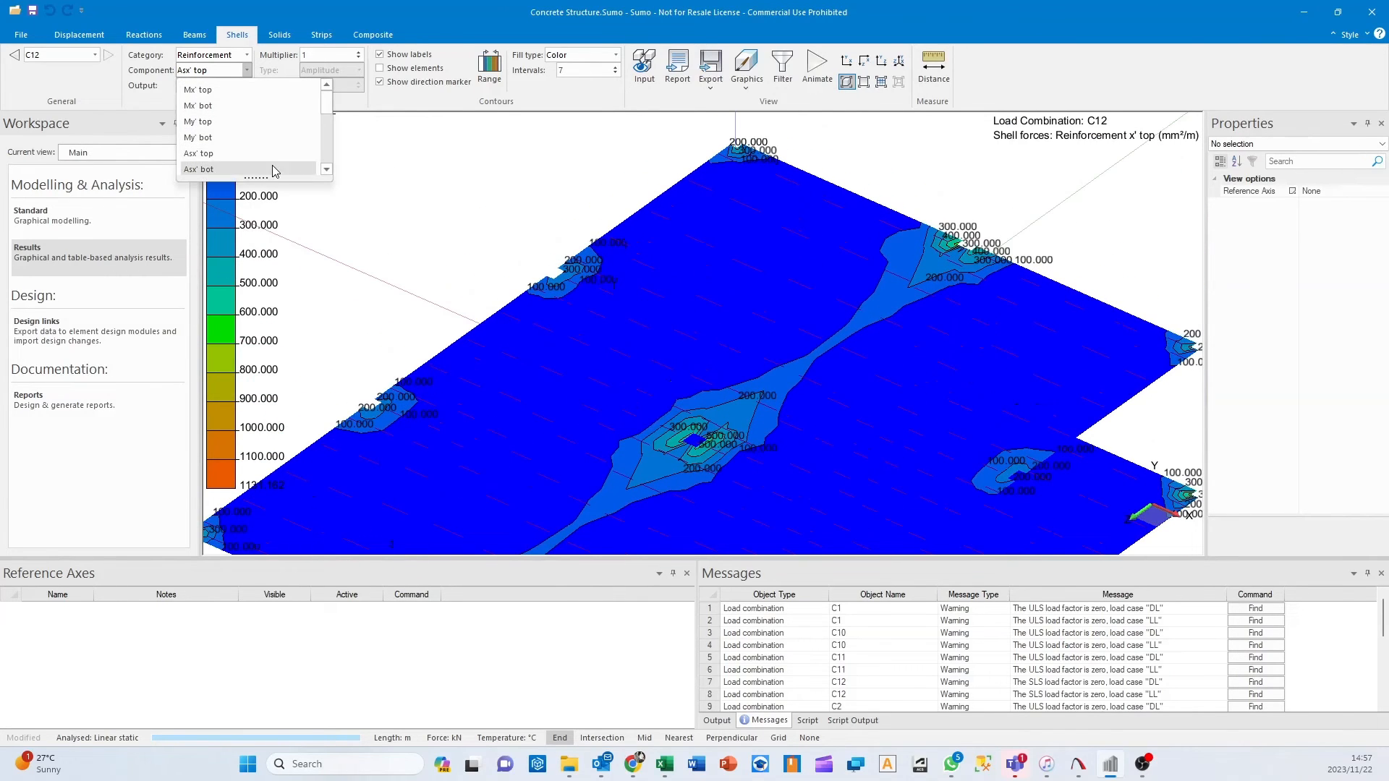
pyautogui.click(198, 185)
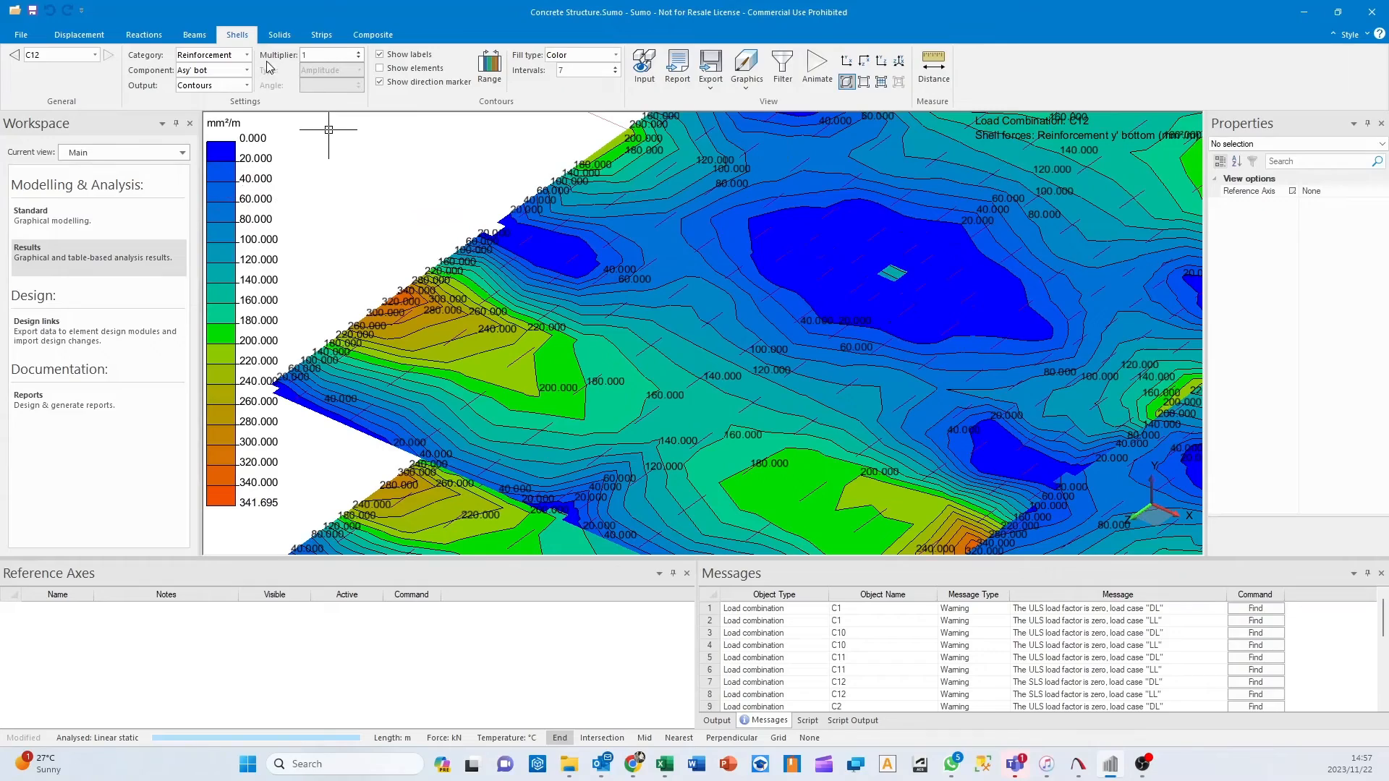
pyautogui.click(213, 70)
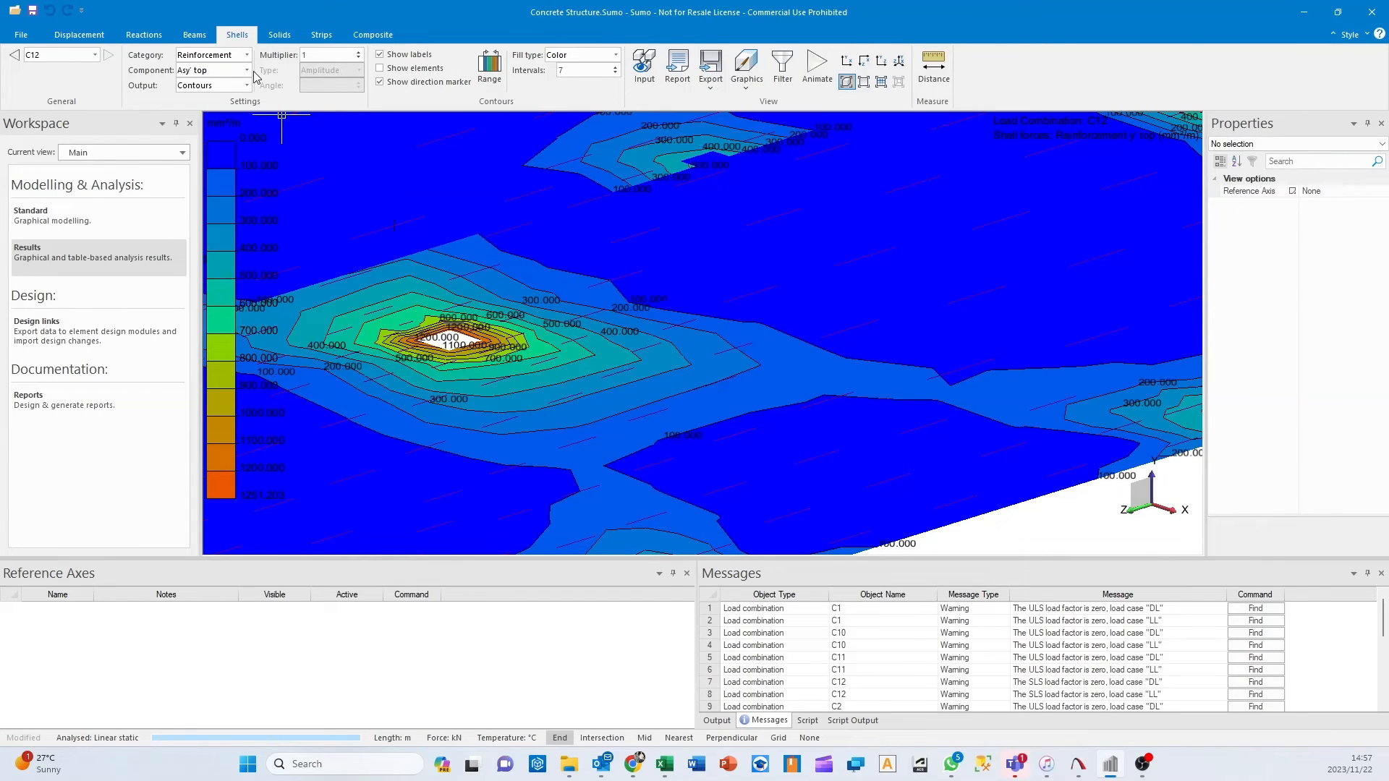
# Review My' bot, Mx' bot and My' top moment contours, zoom out, enter design links.
pyautogui.click(245, 70)
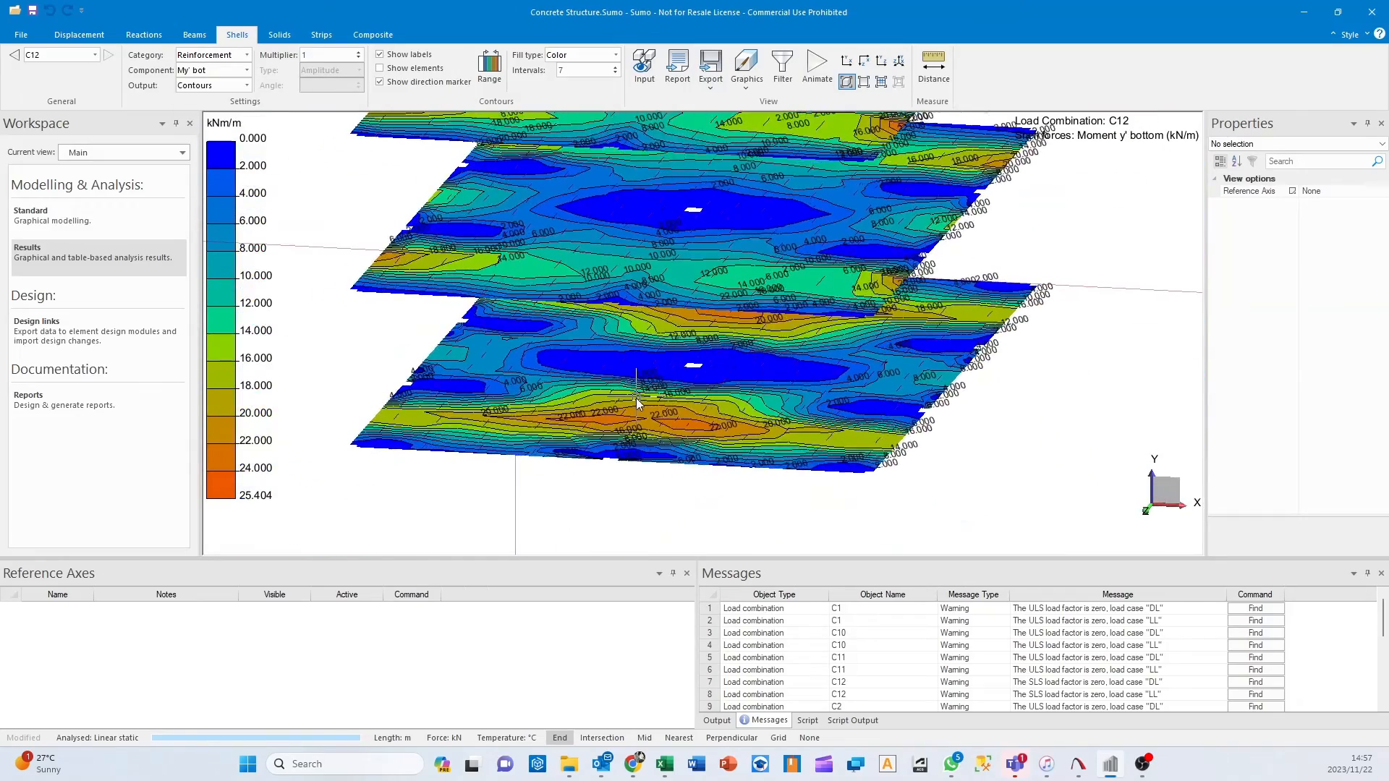
pyautogui.click(247, 70)
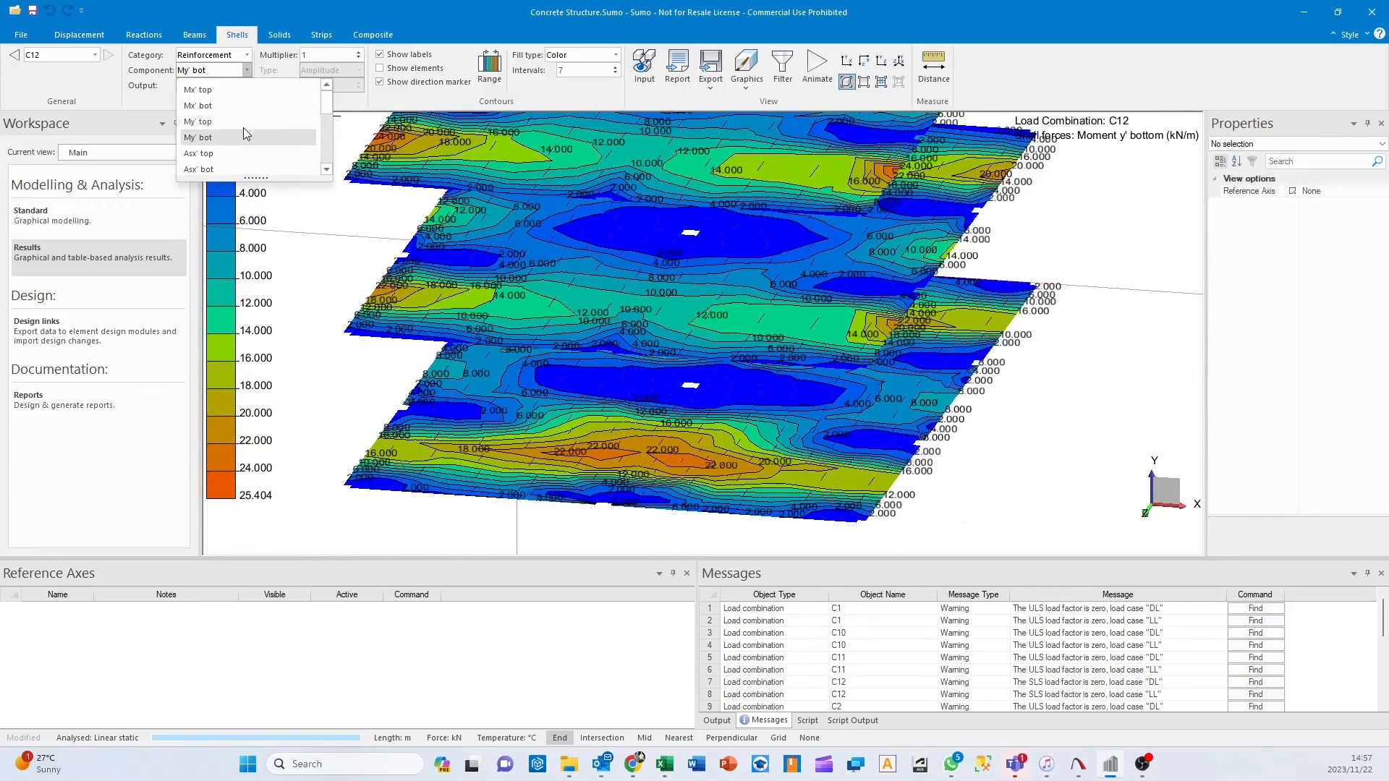
pyautogui.click(198, 106)
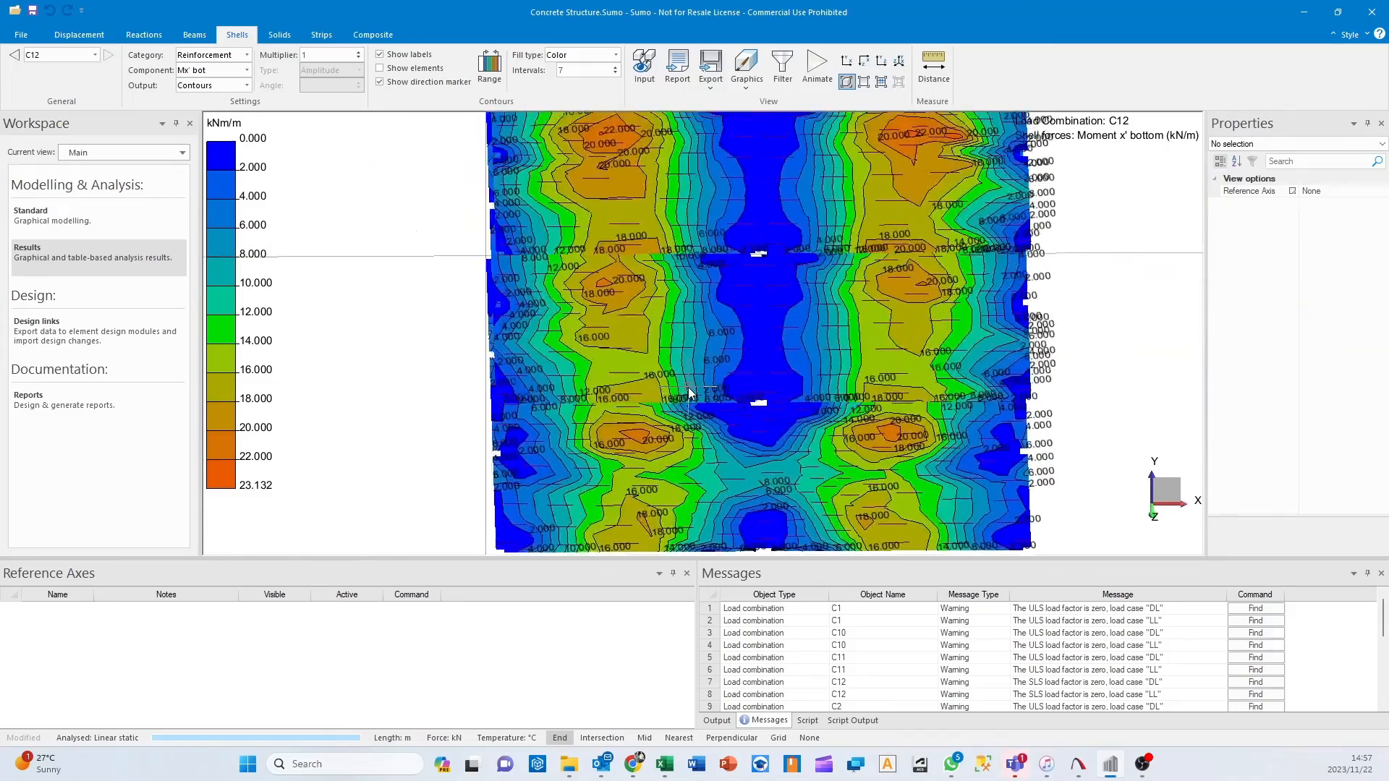
pyautogui.click(246, 70)
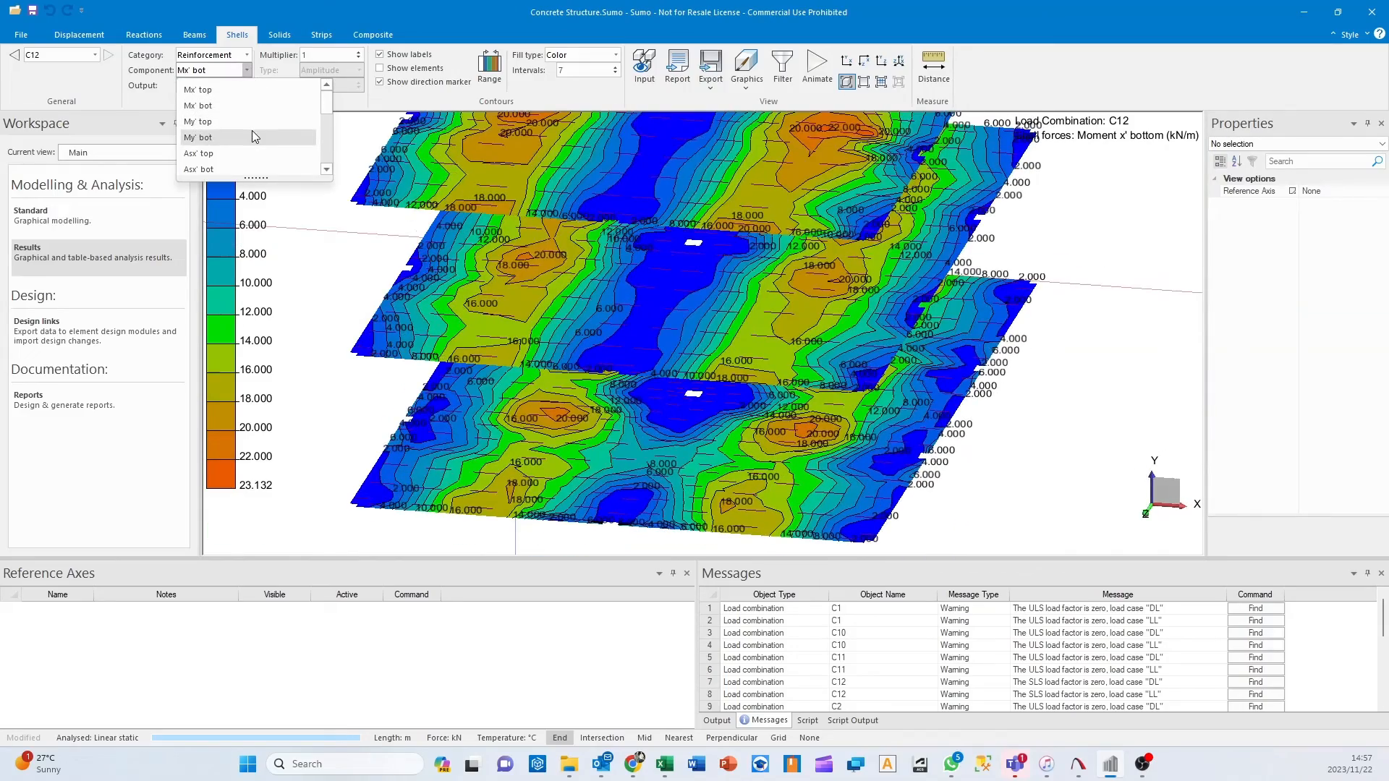
pyautogui.click(198, 121)
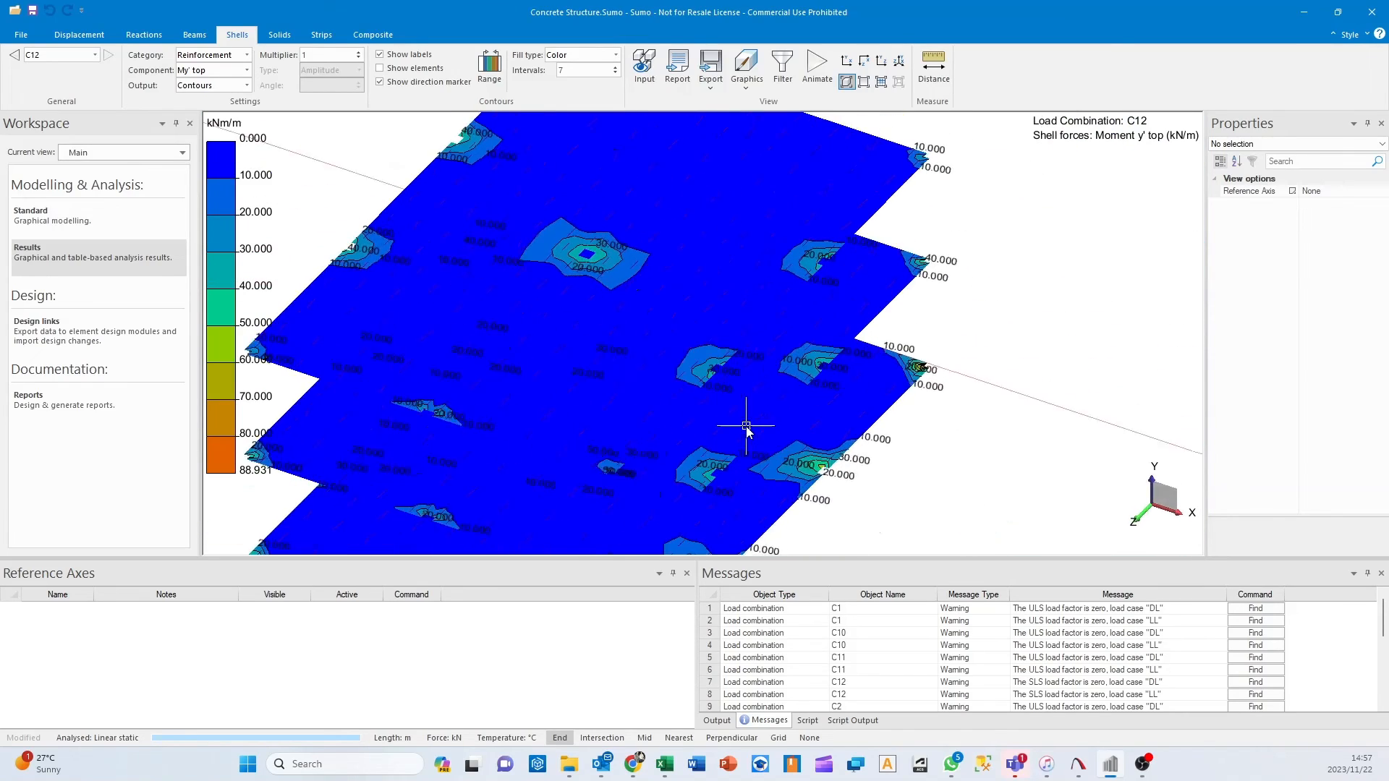
pyautogui.moveTo(748, 426); pyautogui.dragTo(438, 244)
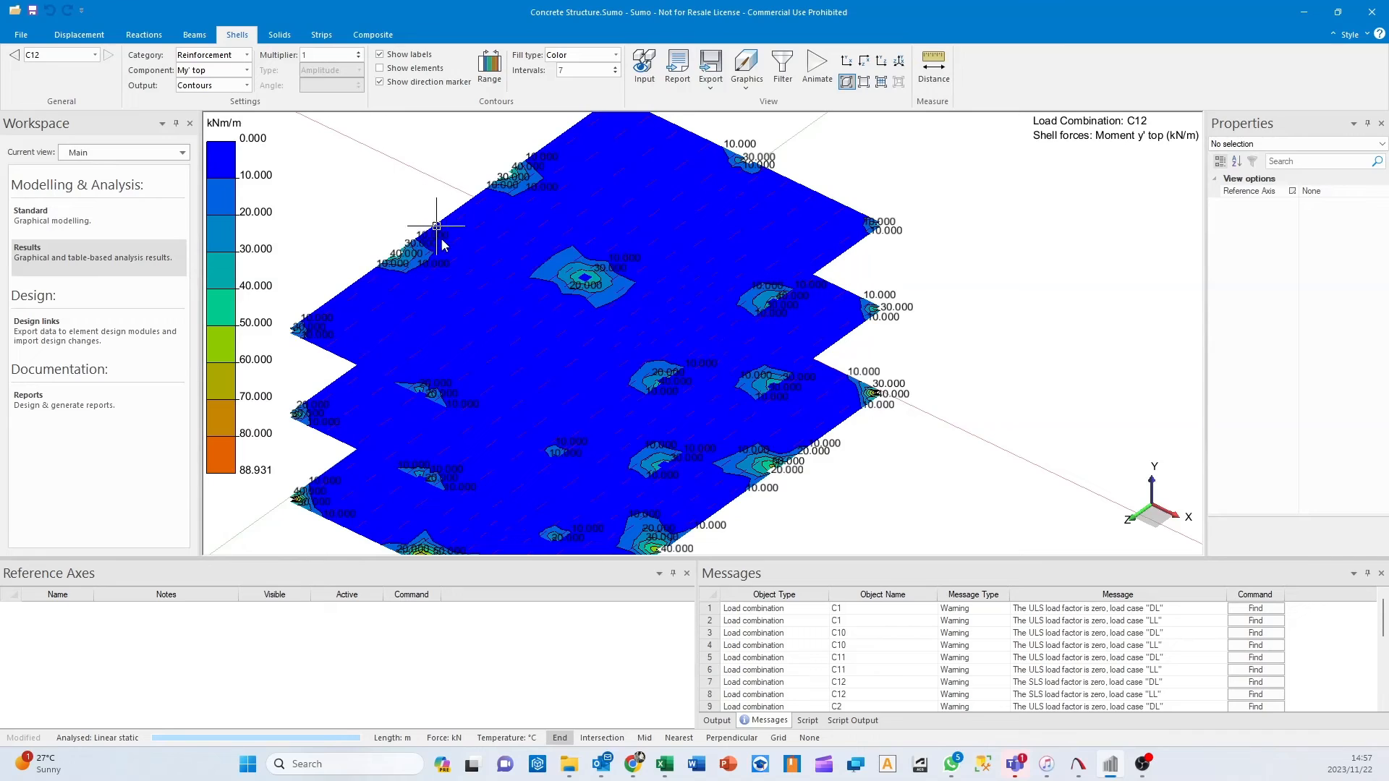
pyautogui.moveTo(119, 213)
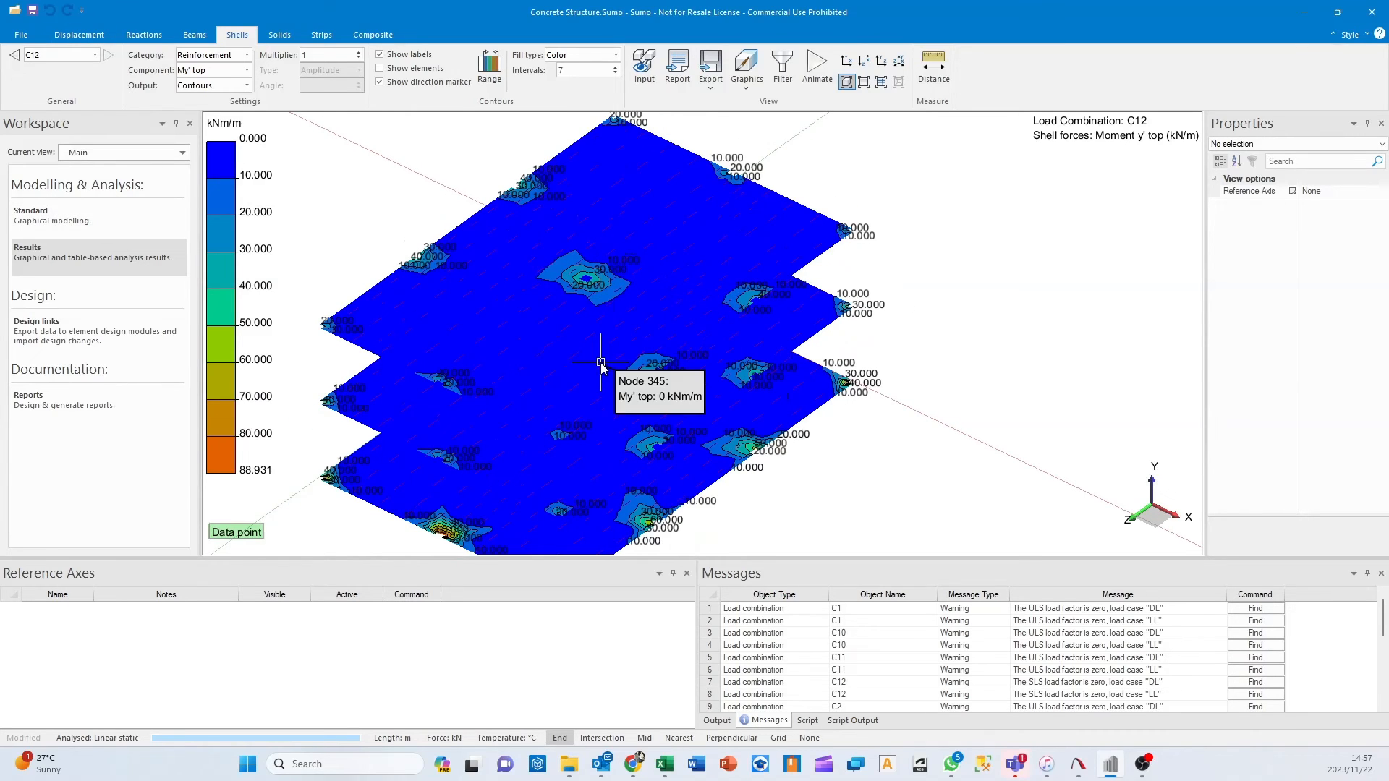
pyautogui.click(66, 35)
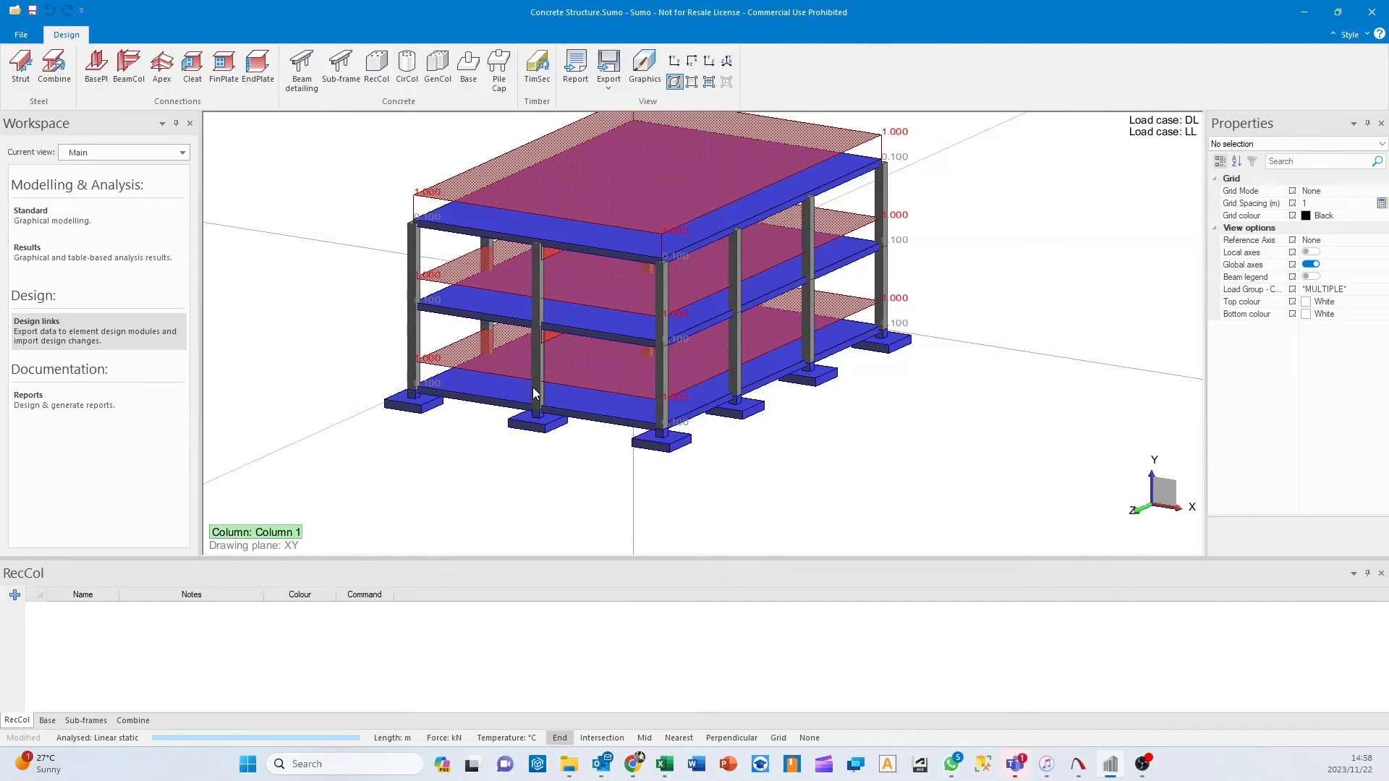
pyautogui.moveTo(675, 283)
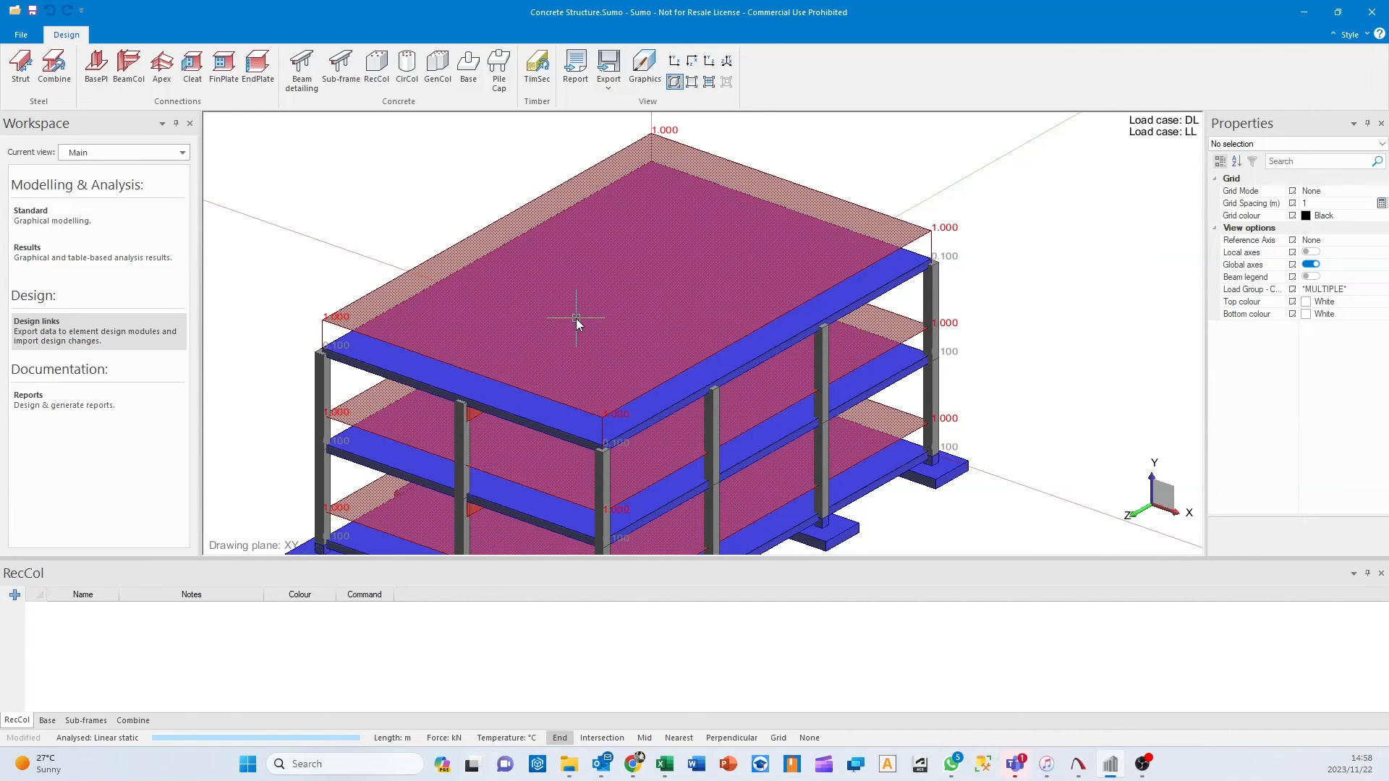
pyautogui.moveTo(398, 297)
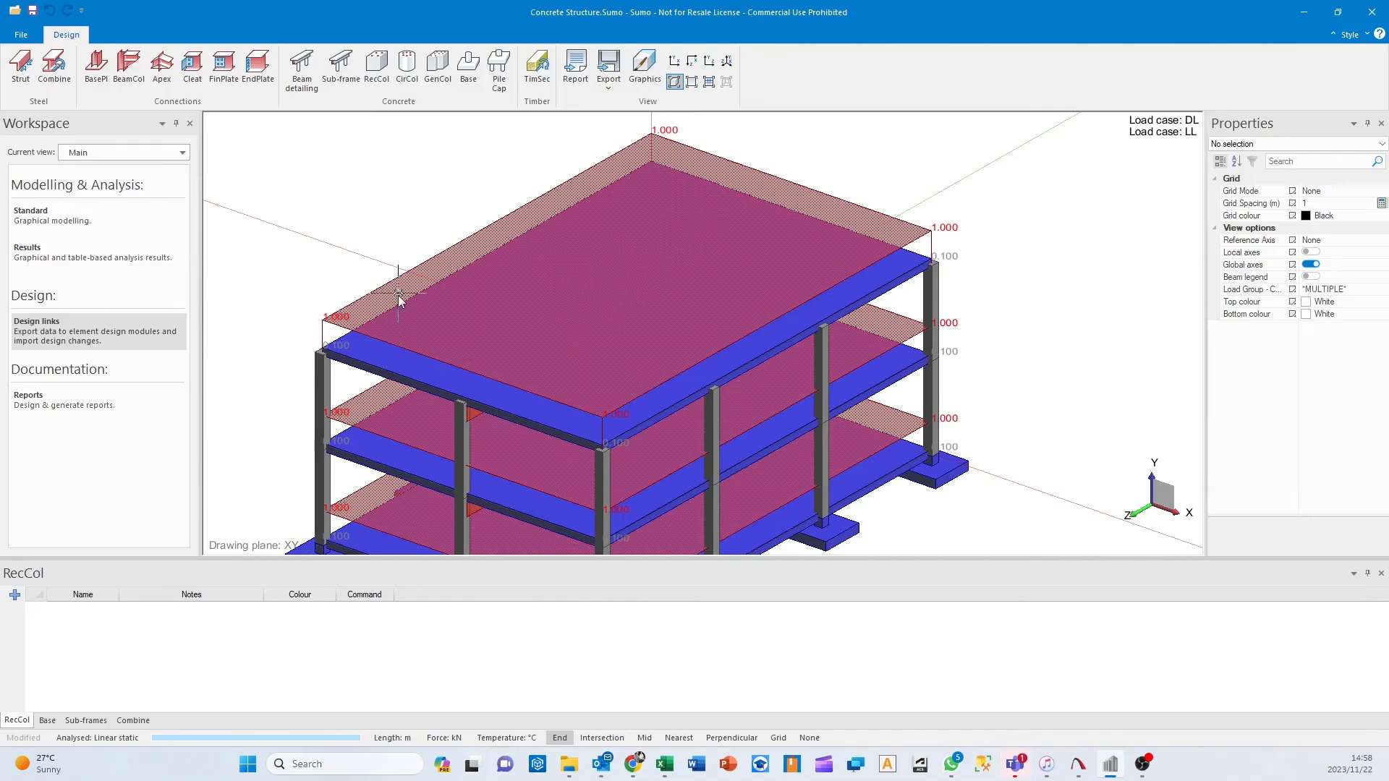